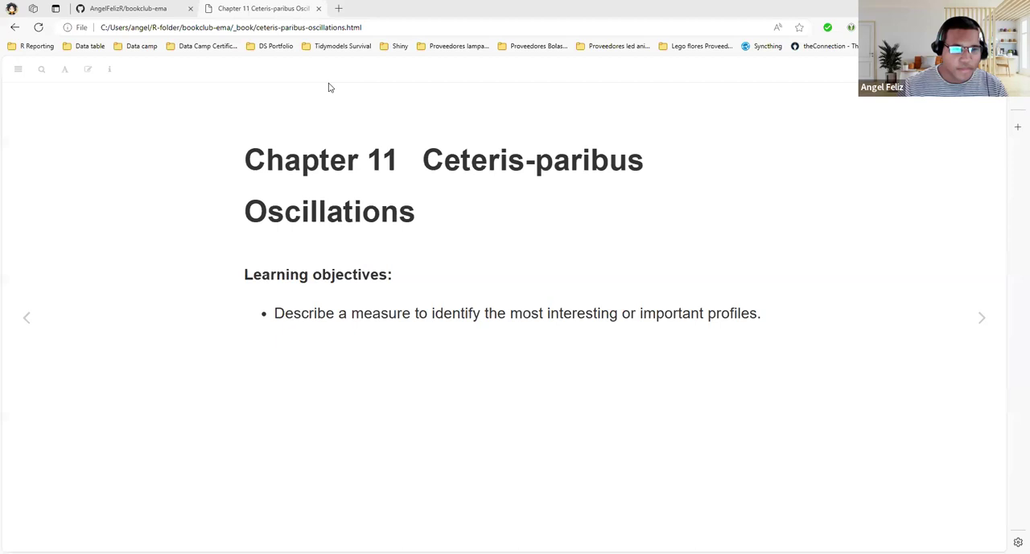
mouse_move(338, 76)
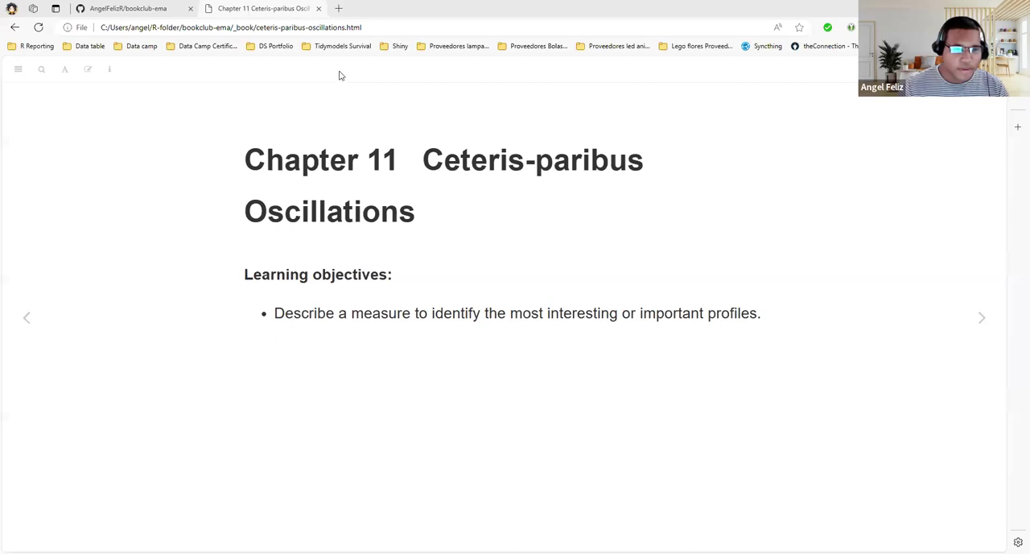
mouse_move(515, 96)
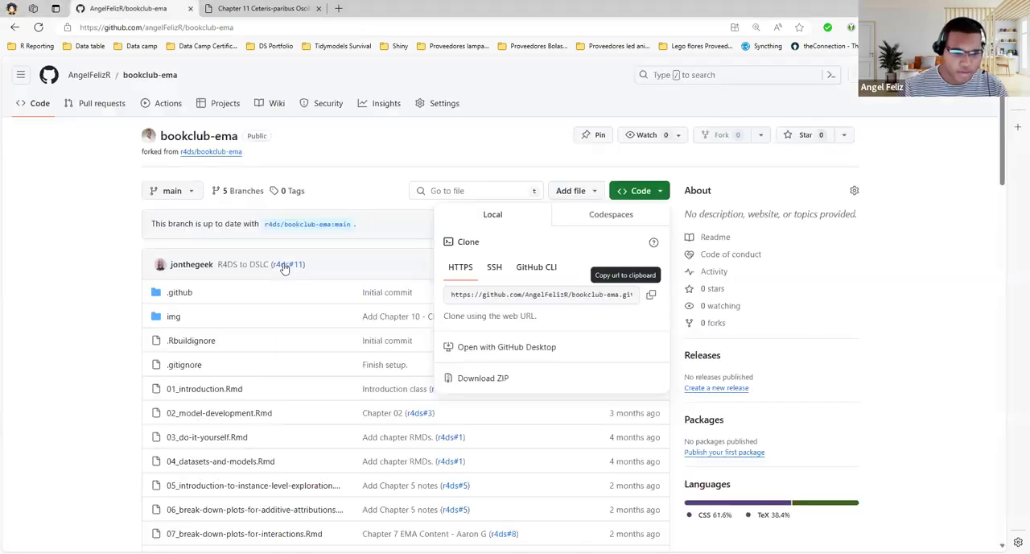
- Switch from the GitHub repository tab back to the Chapter 11 Ceteris-paribus Oscillations deck
left_click(258, 8)
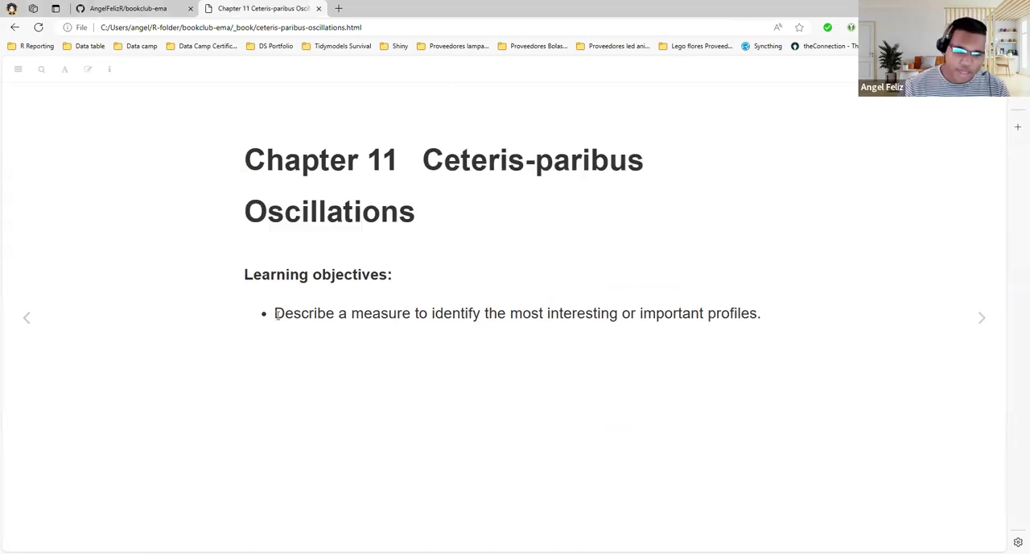
mouse_move(689, 338)
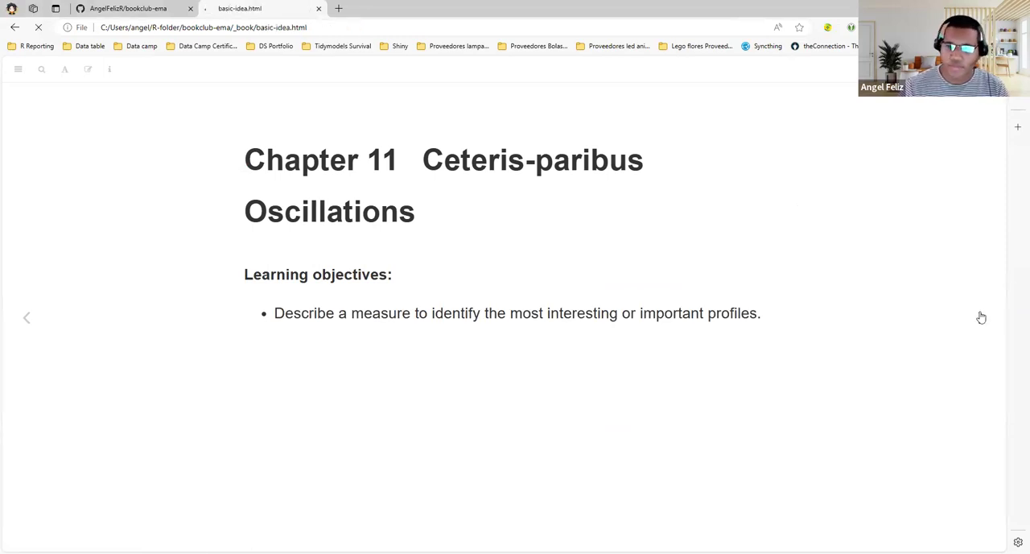
- Show the Basic idea slide, emphasising 'across all possible values of the explanatory variable'
left_click(981, 317)
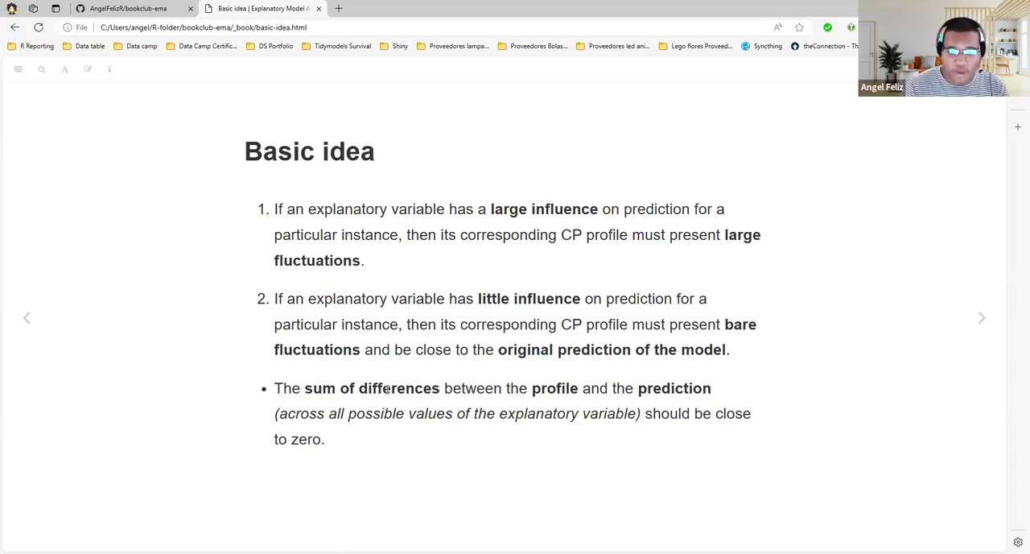
left_click_drag(480, 300, 563, 300)
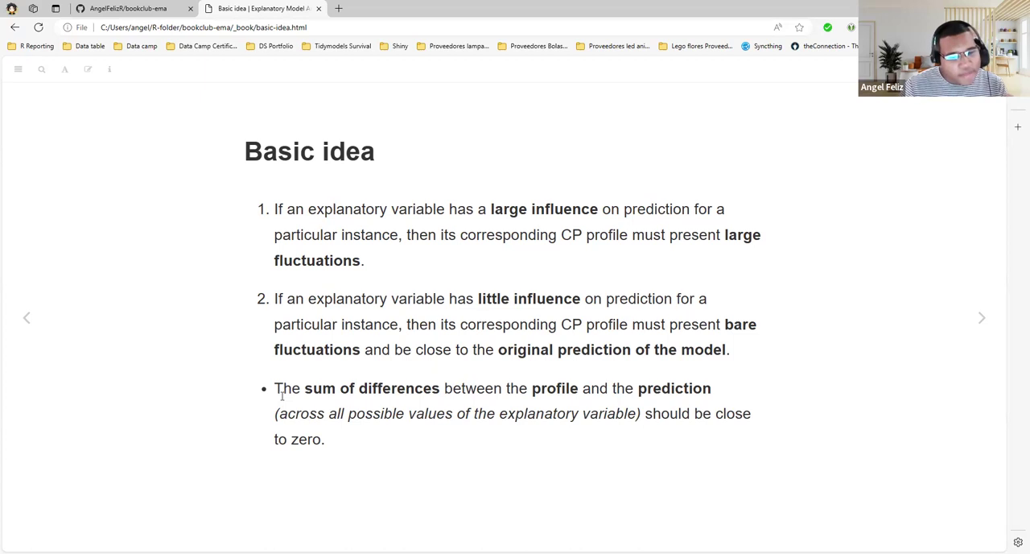
left_click_drag(281, 388, 578, 388)
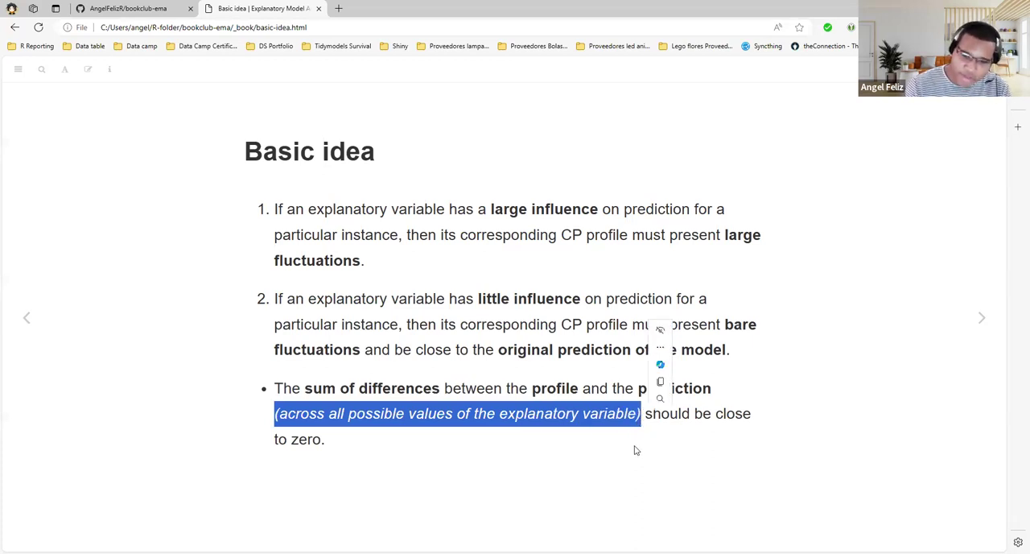
mouse_move(628, 441)
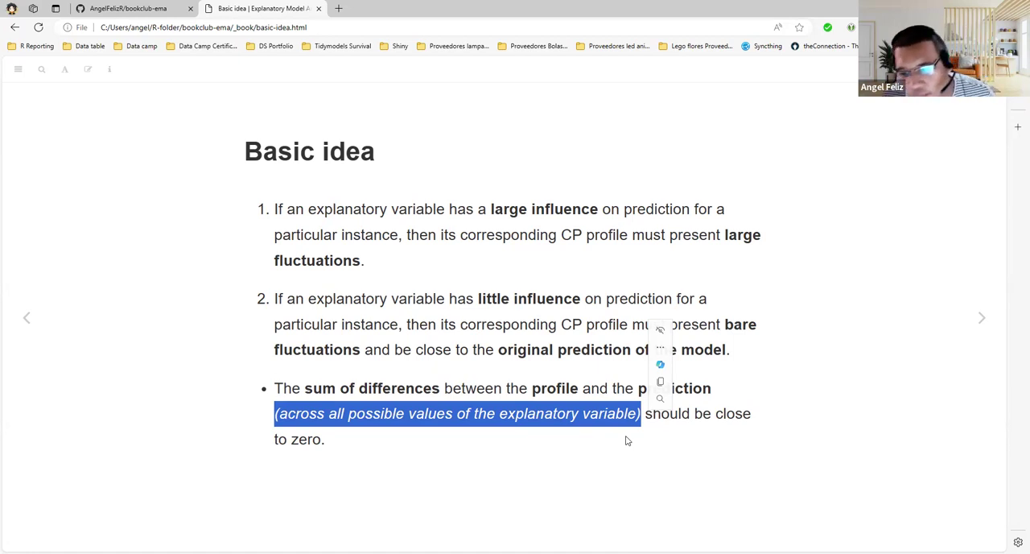
- Show the Graphical representation slide, emphasising the phrase 'line at prediction level'
left_click(982, 317)
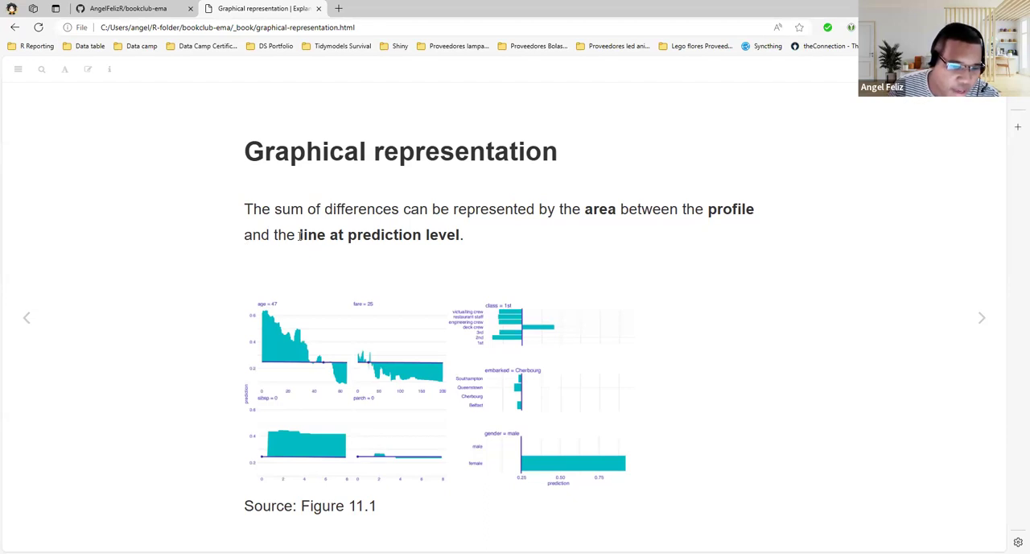
double_click(379, 235)
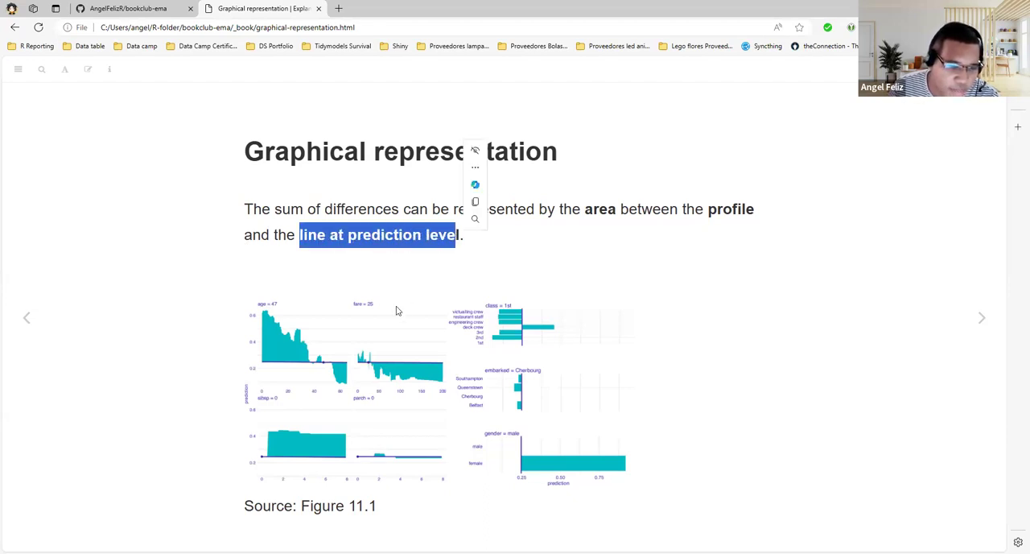
mouse_move(313, 335)
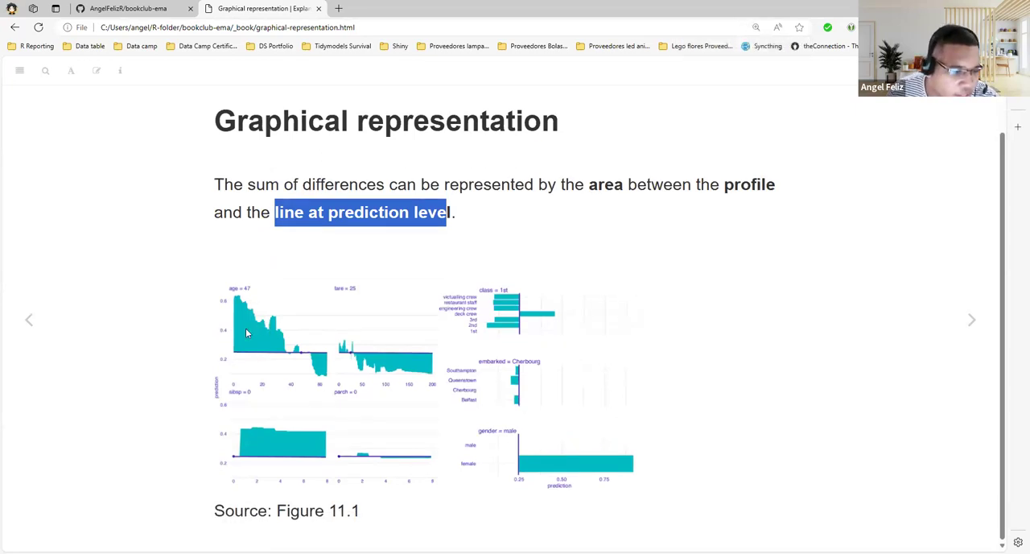
mouse_move(243, 357)
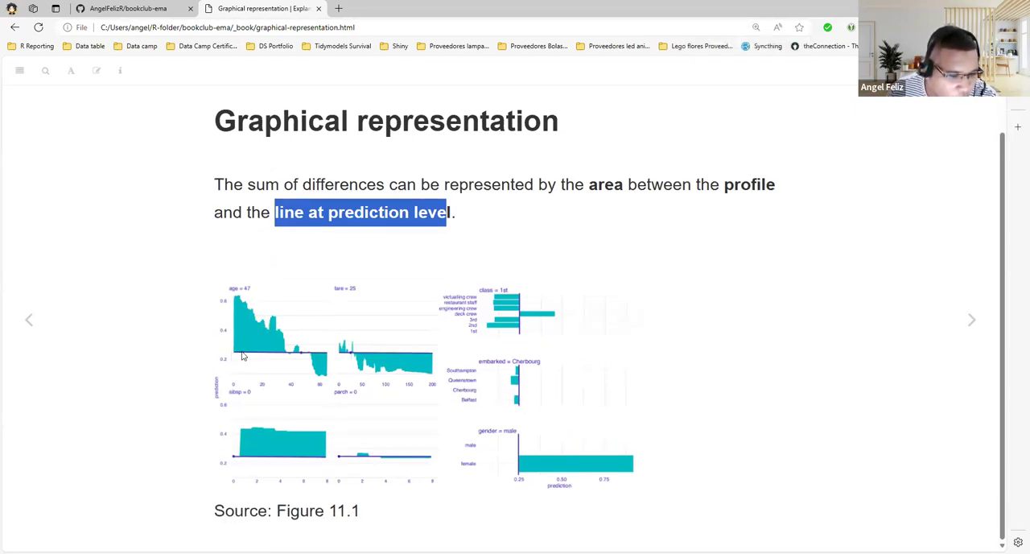
mouse_move(302, 358)
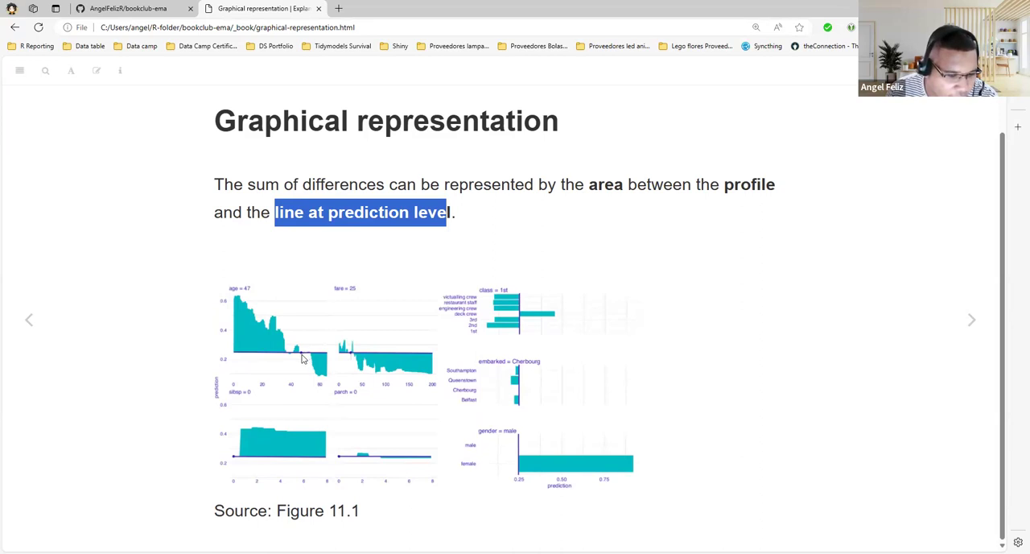
mouse_move(300, 375)
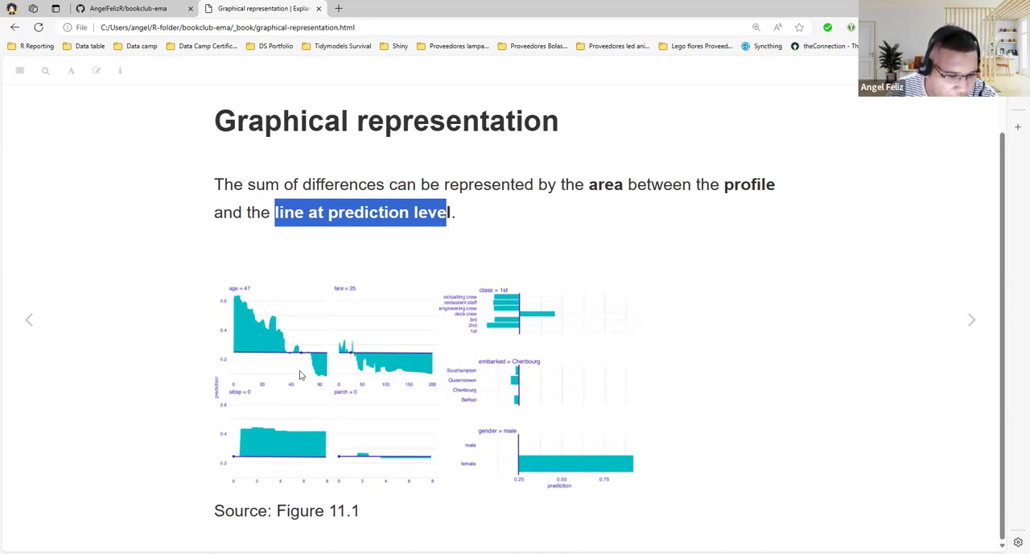
mouse_move(303, 362)
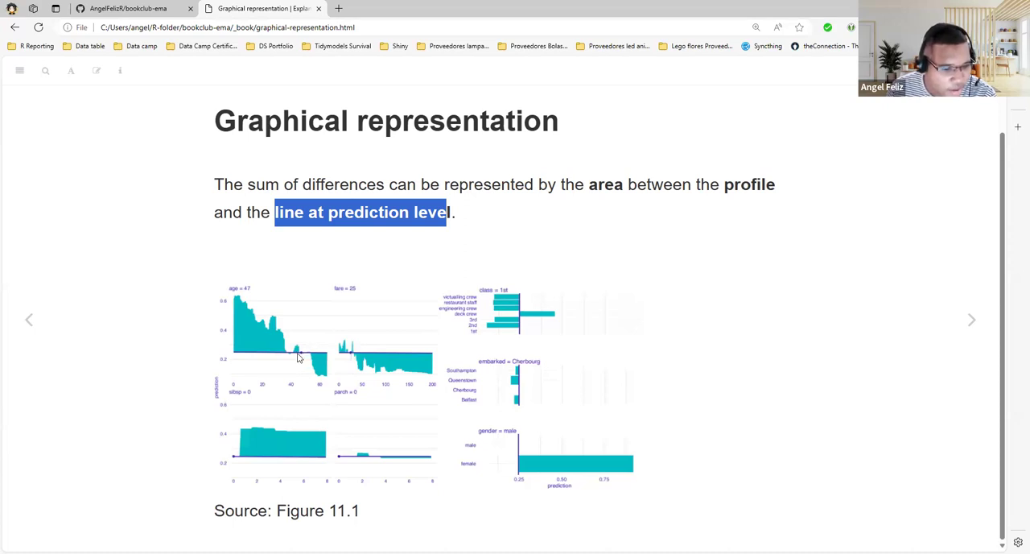
mouse_move(258, 318)
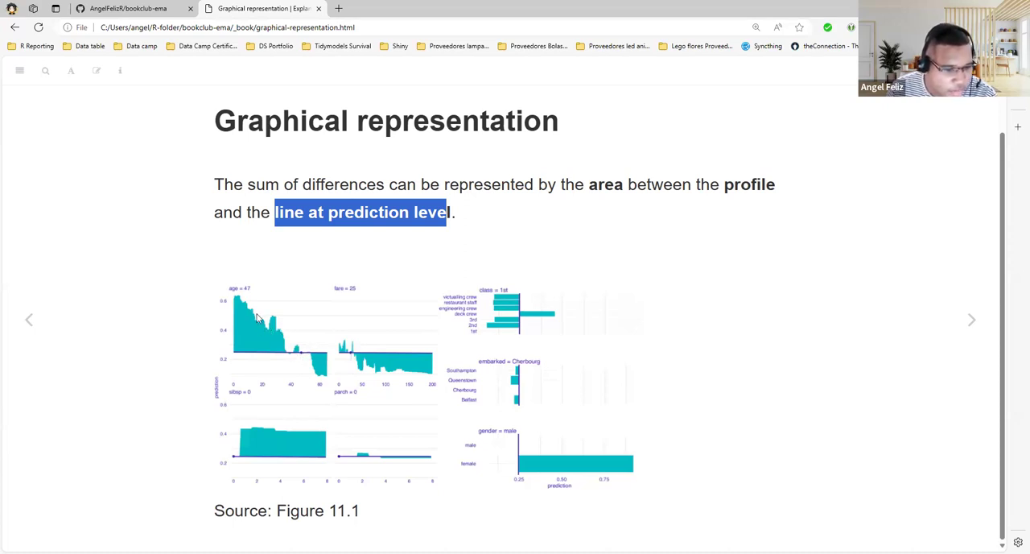
mouse_move(270, 341)
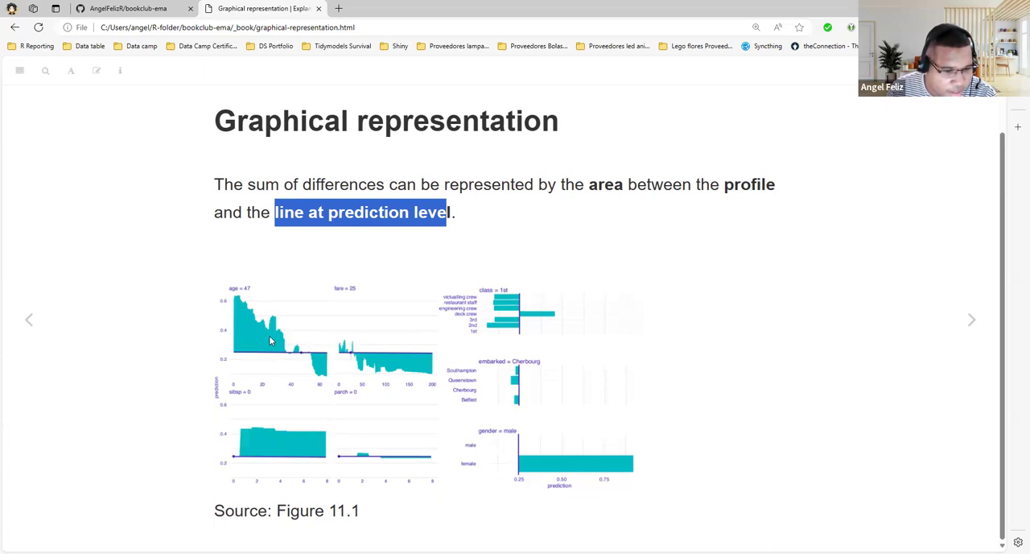
mouse_move(315, 370)
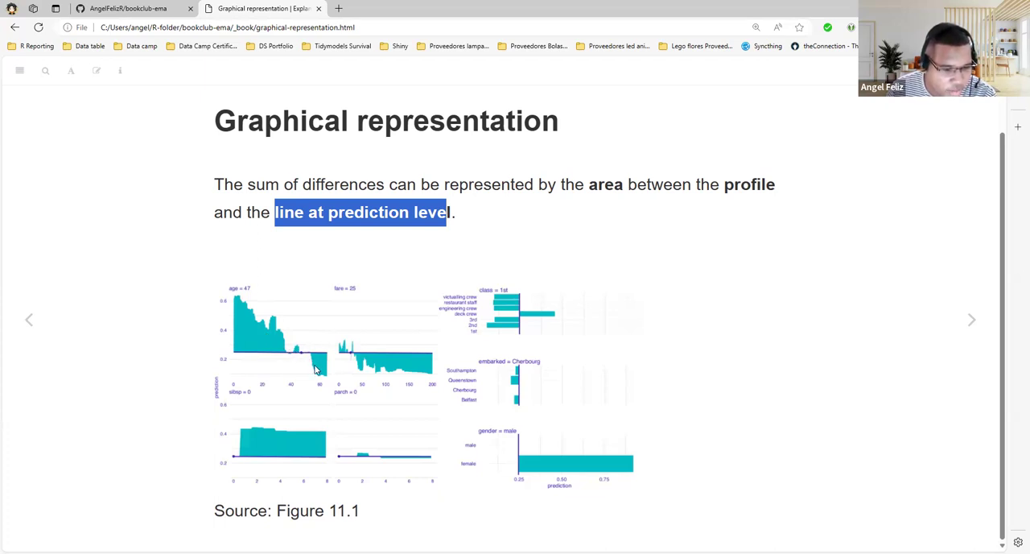
mouse_move(325, 379)
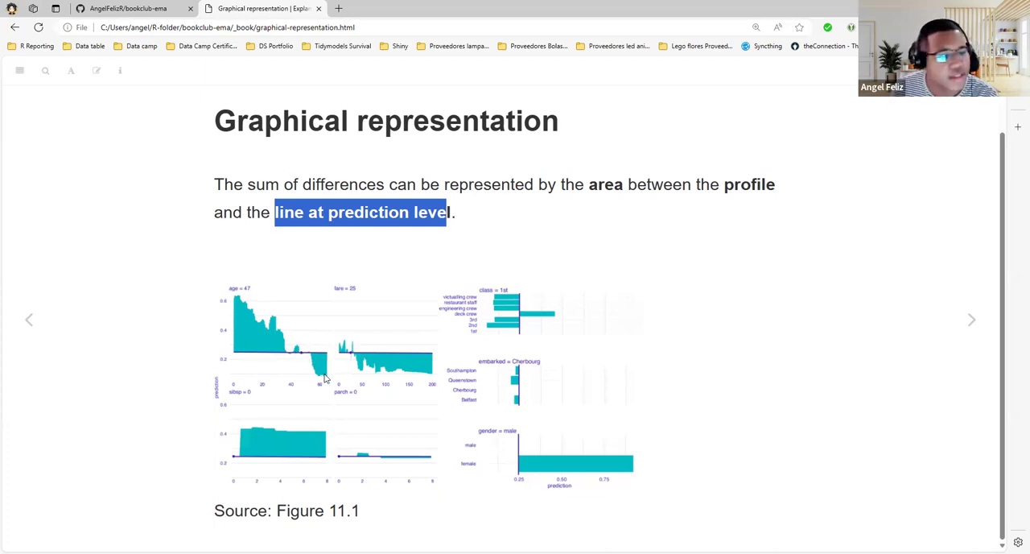
mouse_move(254, 380)
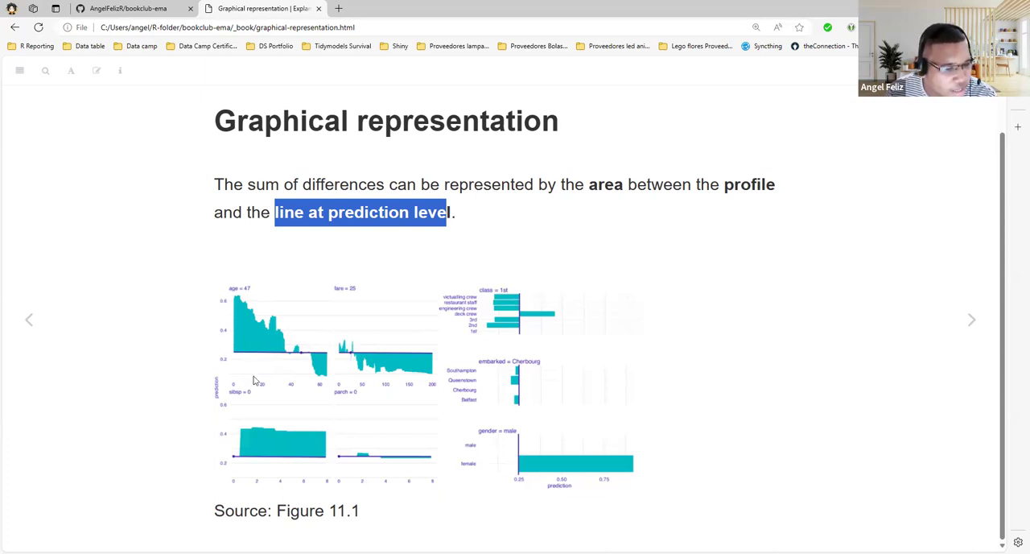
mouse_move(233, 291)
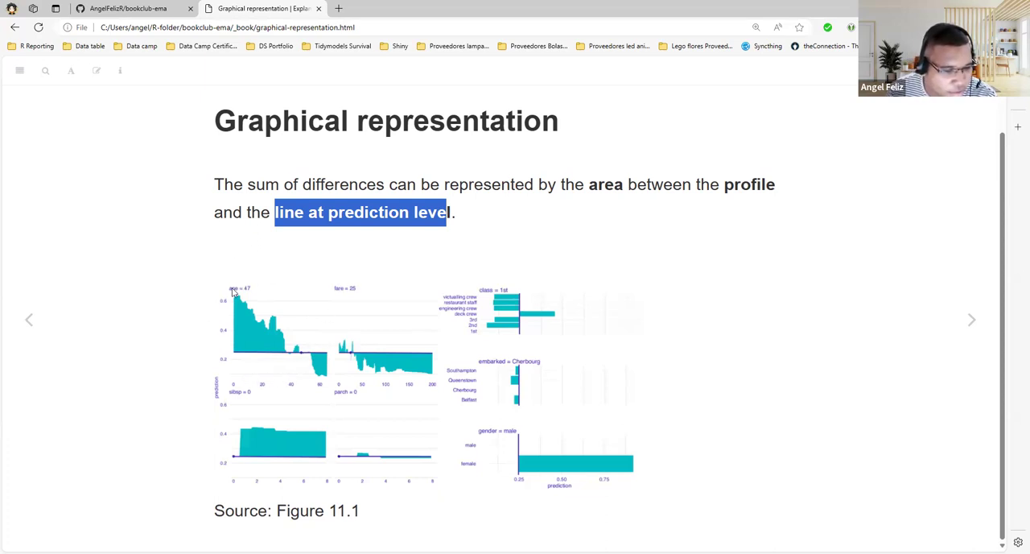
mouse_move(295, 354)
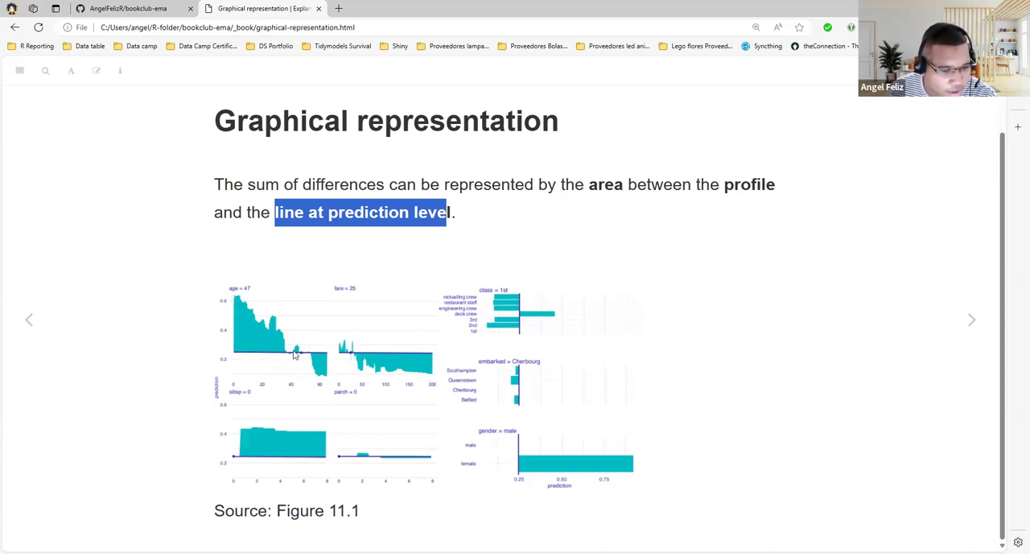
mouse_move(322, 360)
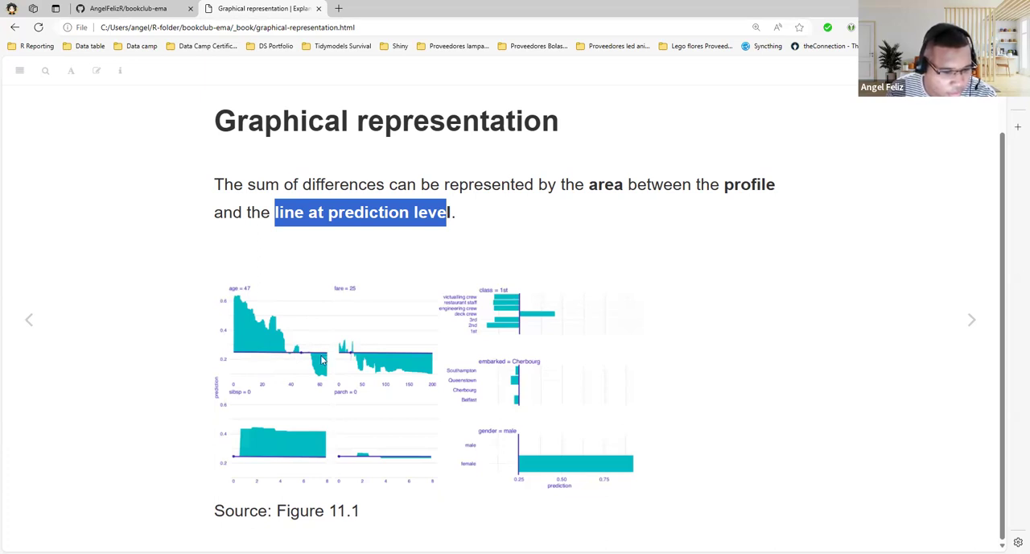
mouse_move(299, 370)
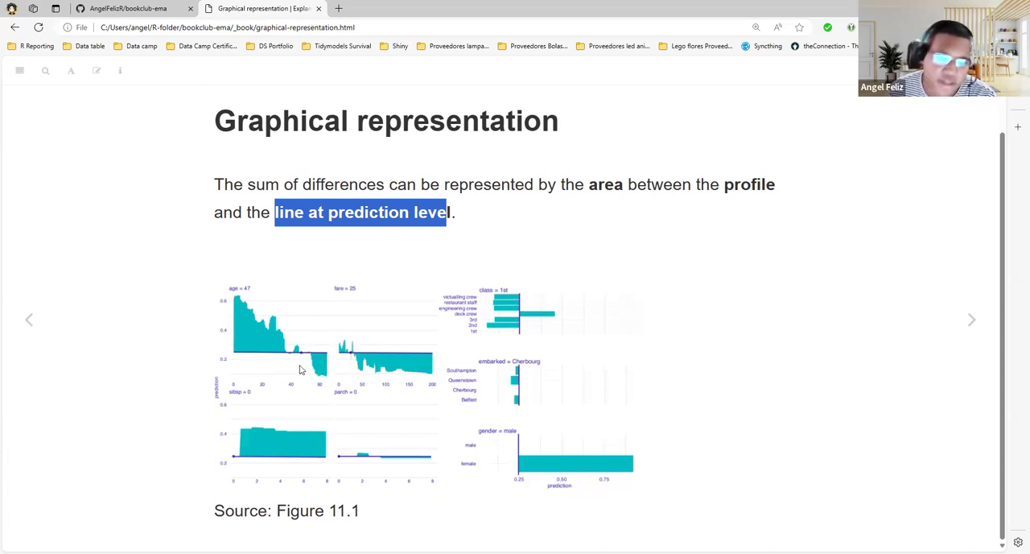
mouse_move(267, 363)
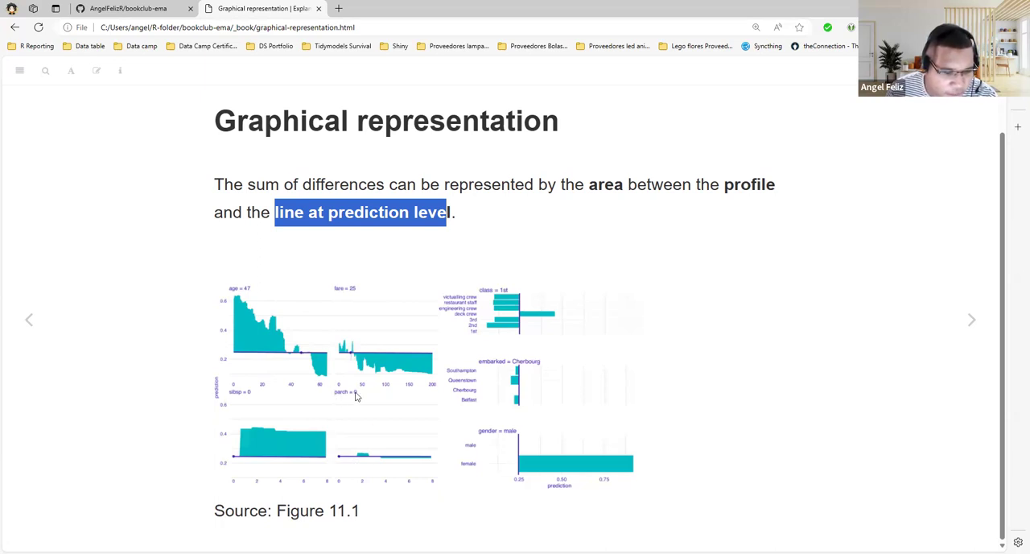
mouse_move(338, 401)
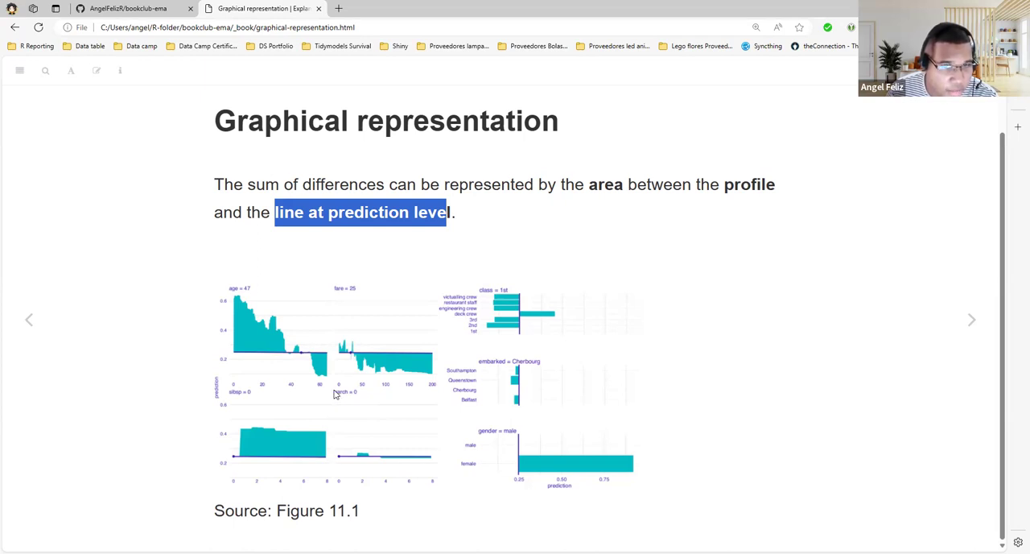
mouse_move(357, 405)
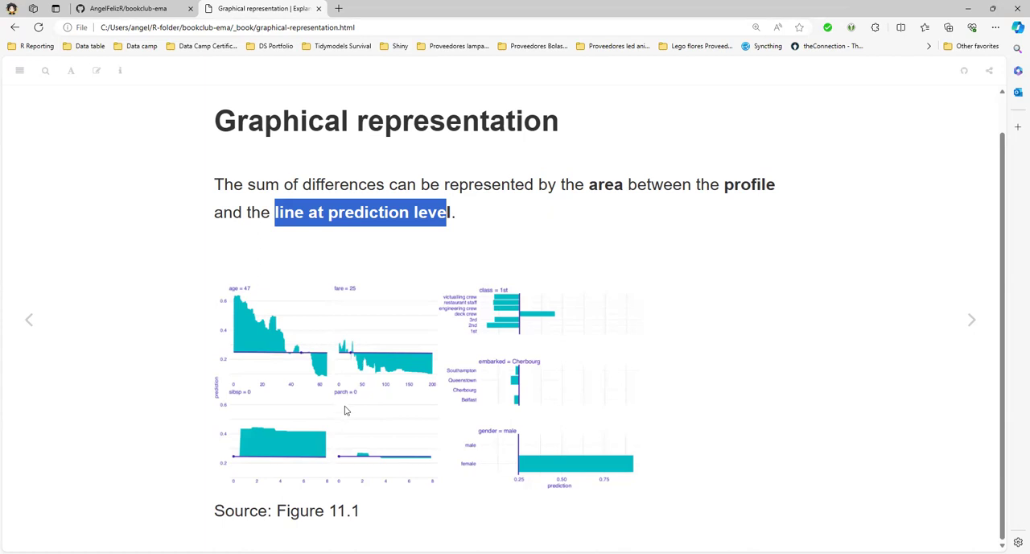
mouse_move(348, 441)
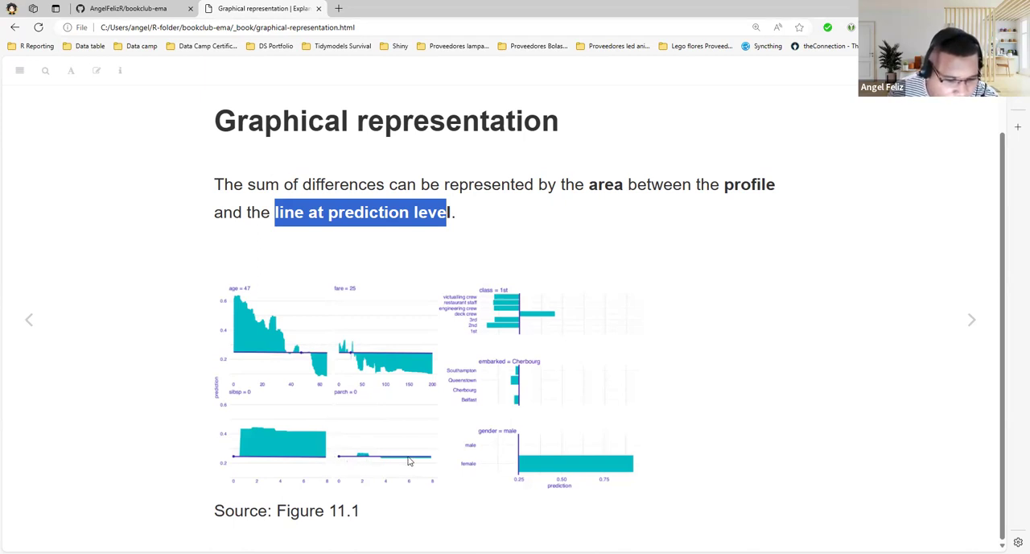
mouse_move(328, 476)
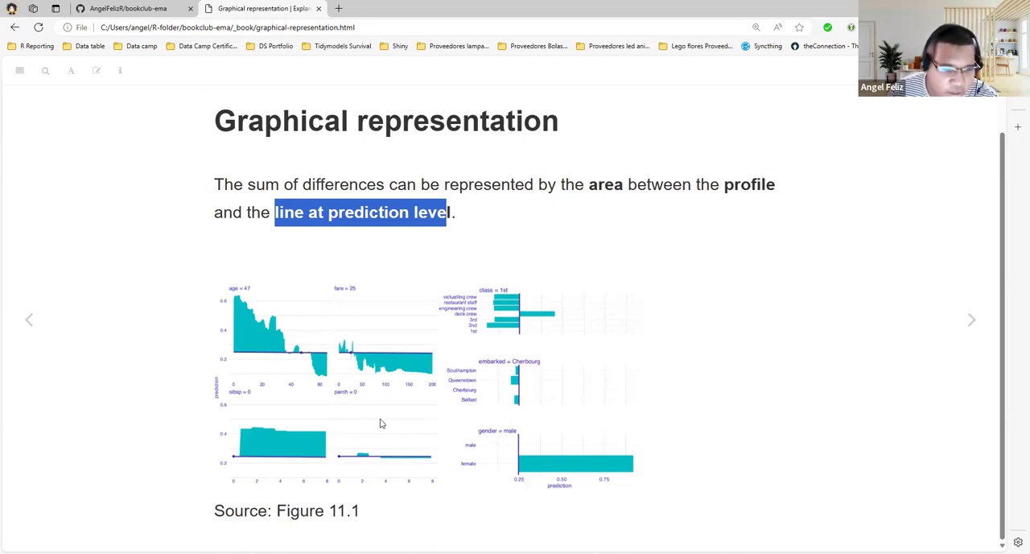
mouse_move(441, 392)
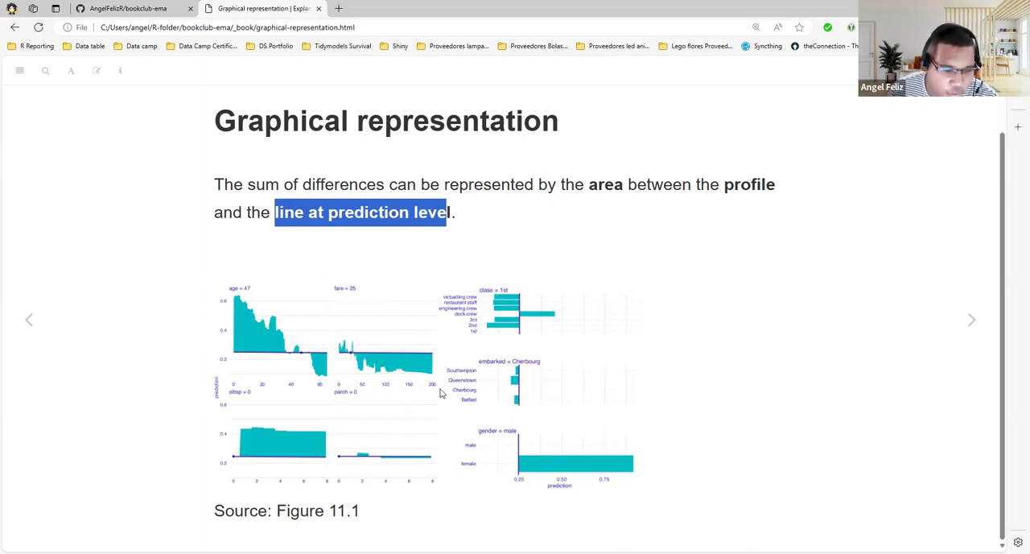
mouse_move(251, 269)
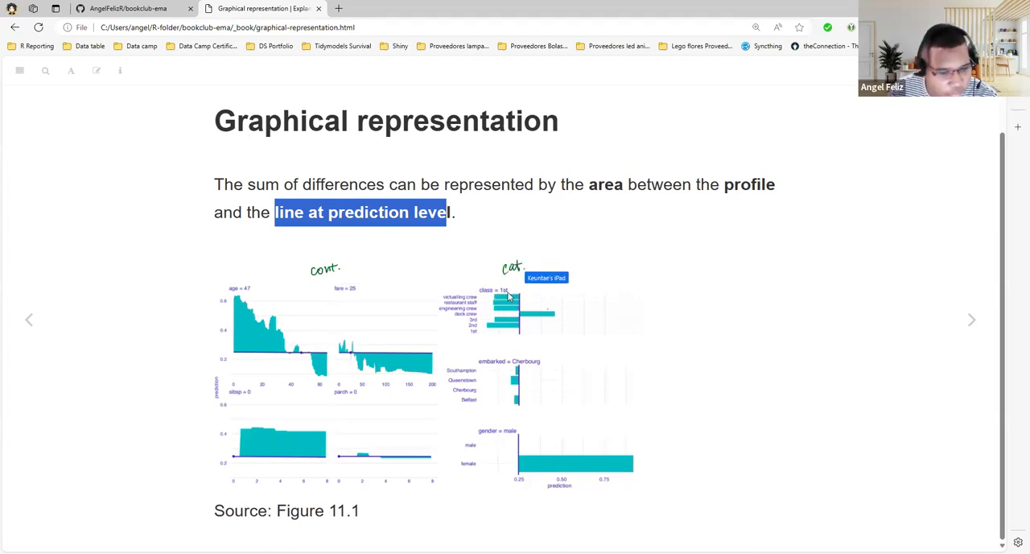
mouse_move(475, 303)
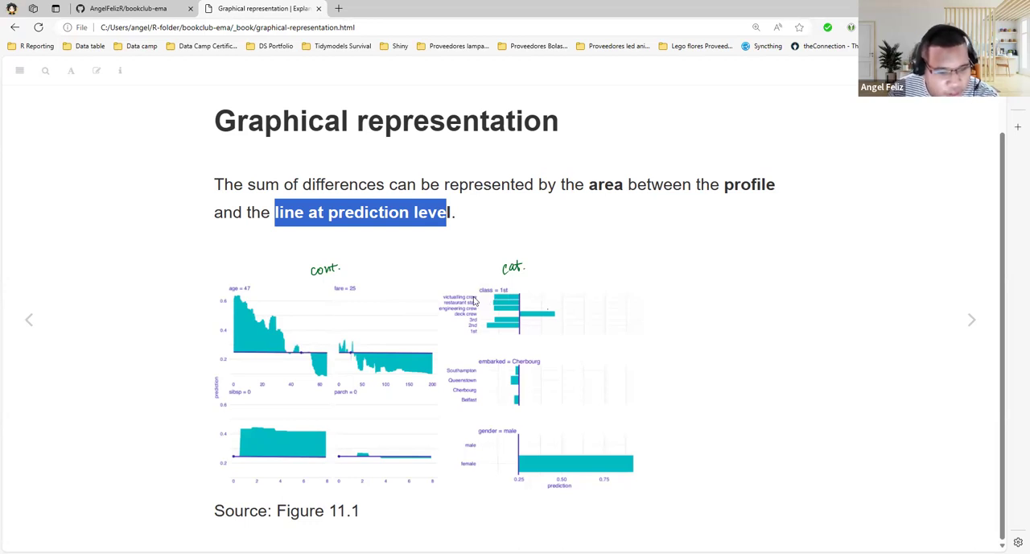
mouse_move(495, 306)
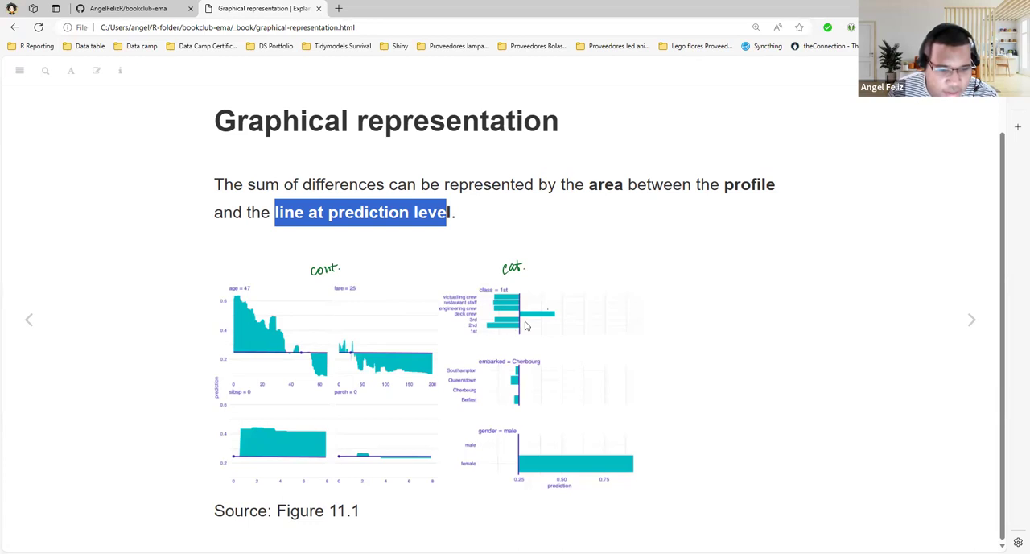
mouse_move(505, 303)
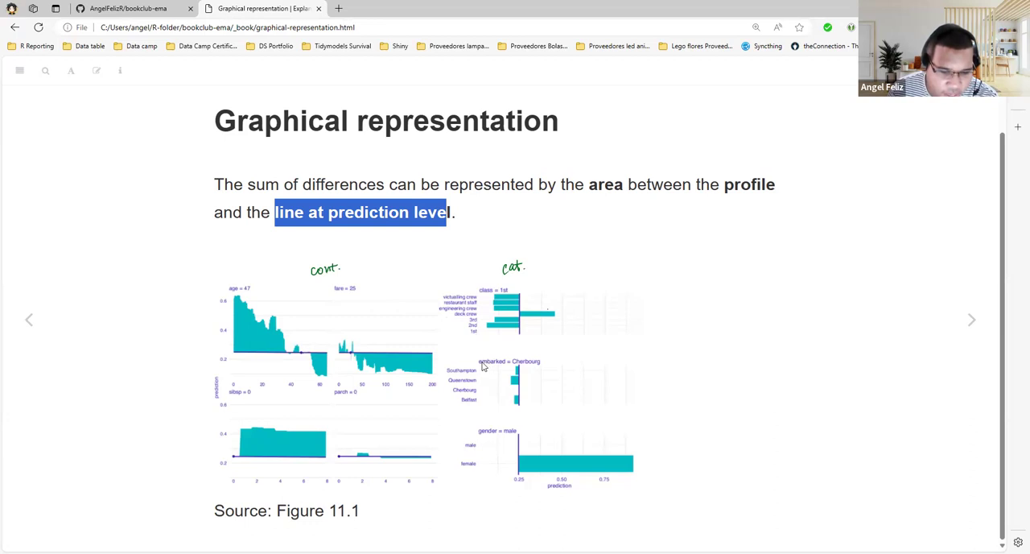
mouse_move(491, 354)
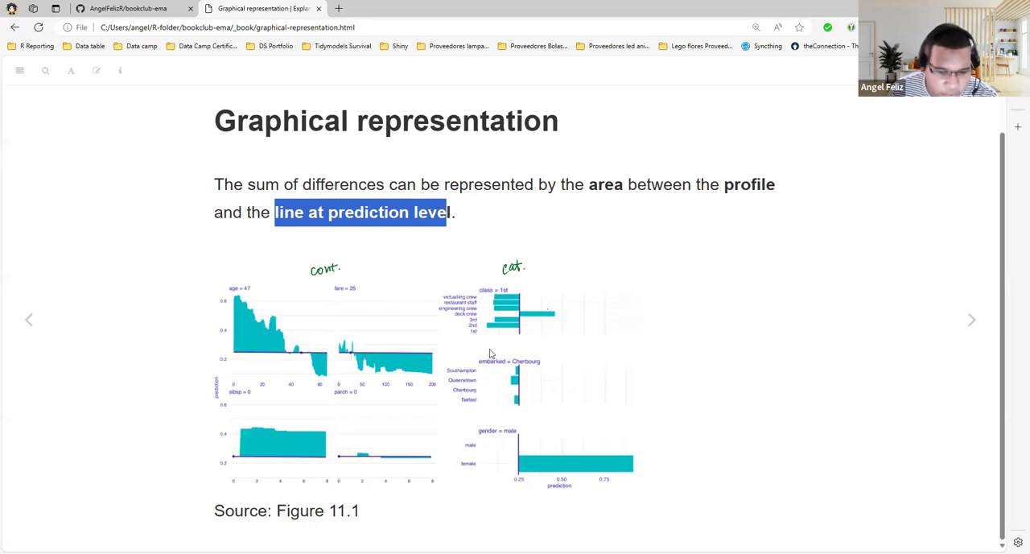
mouse_move(486, 351)
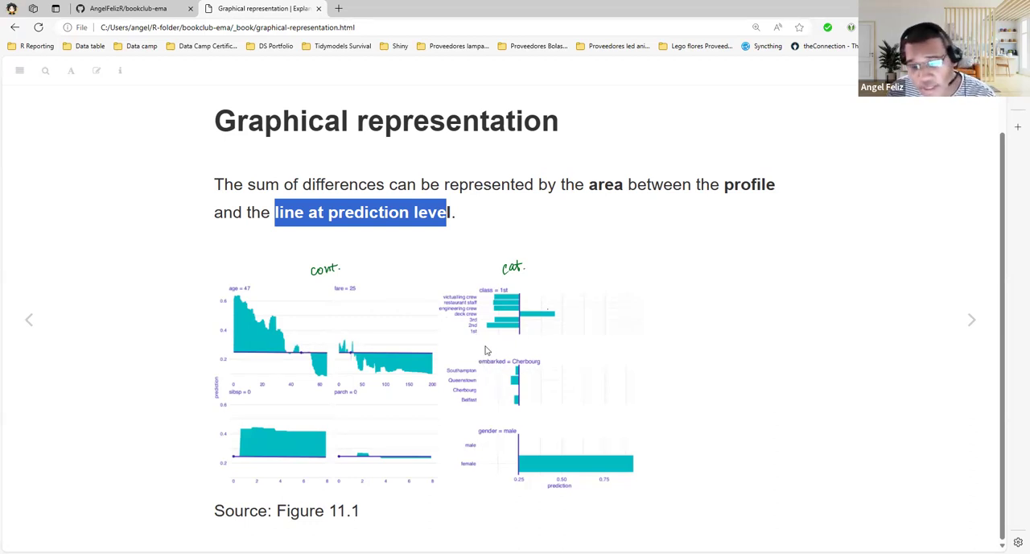
mouse_move(544, 449)
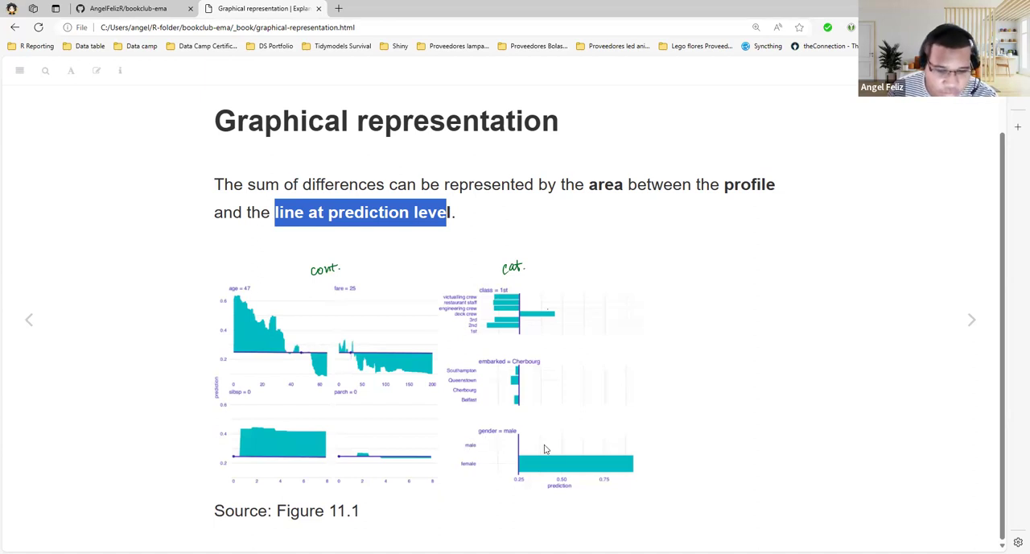
mouse_move(572, 473)
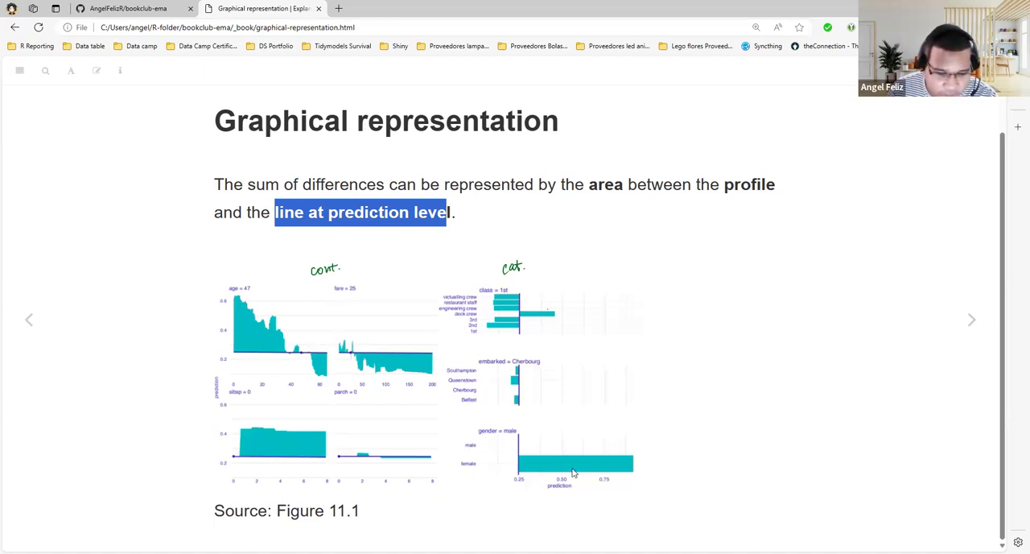
mouse_move(518, 449)
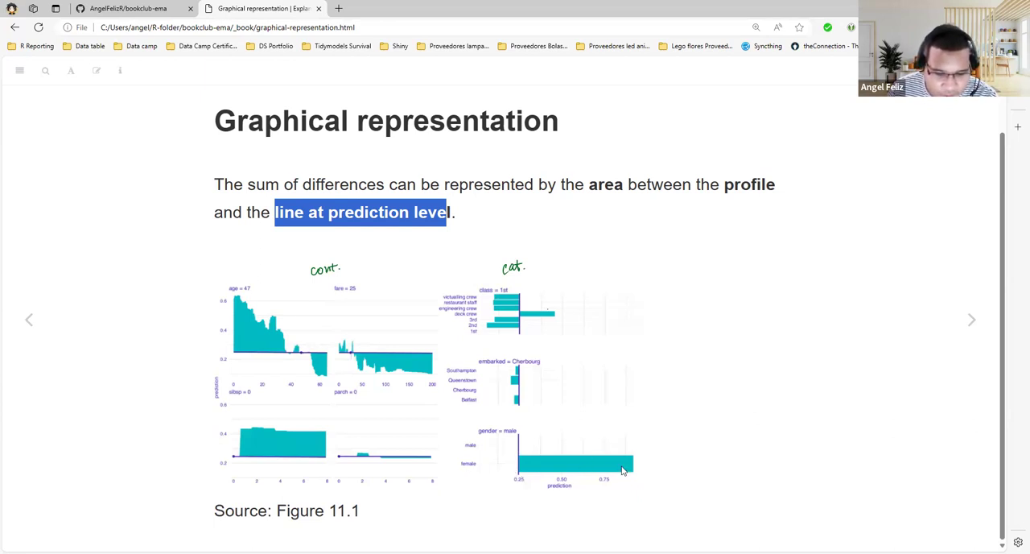
mouse_move(631, 470)
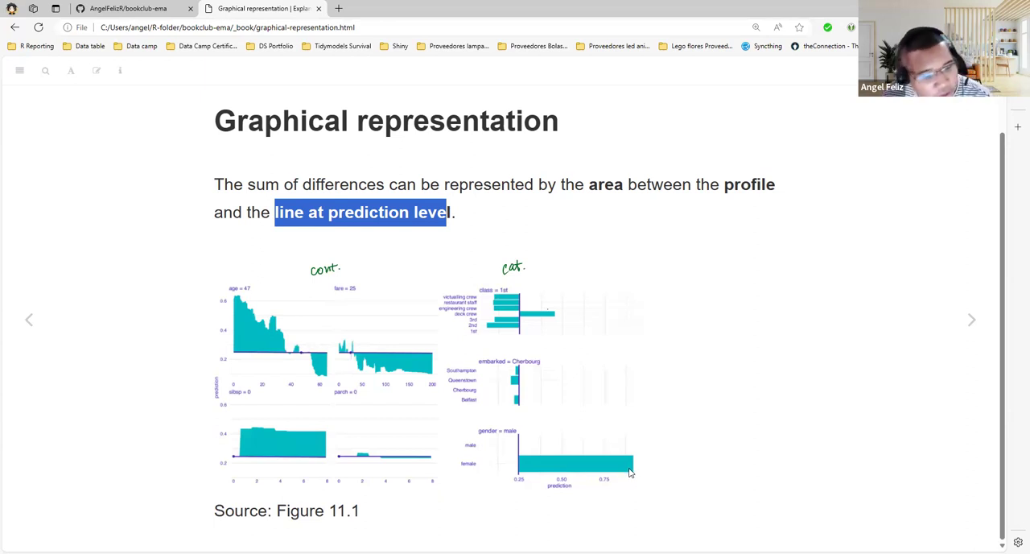
mouse_move(570, 383)
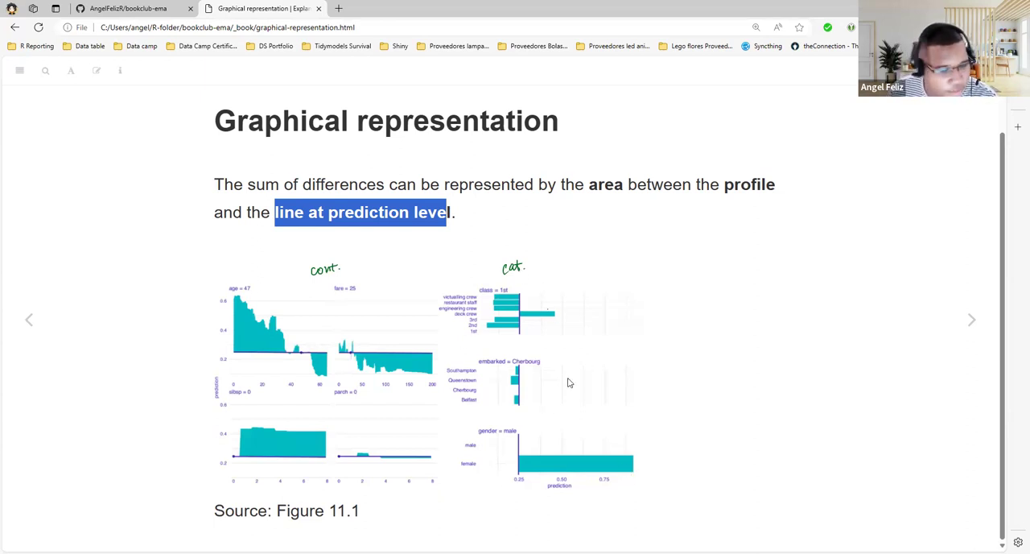
mouse_move(488, 320)
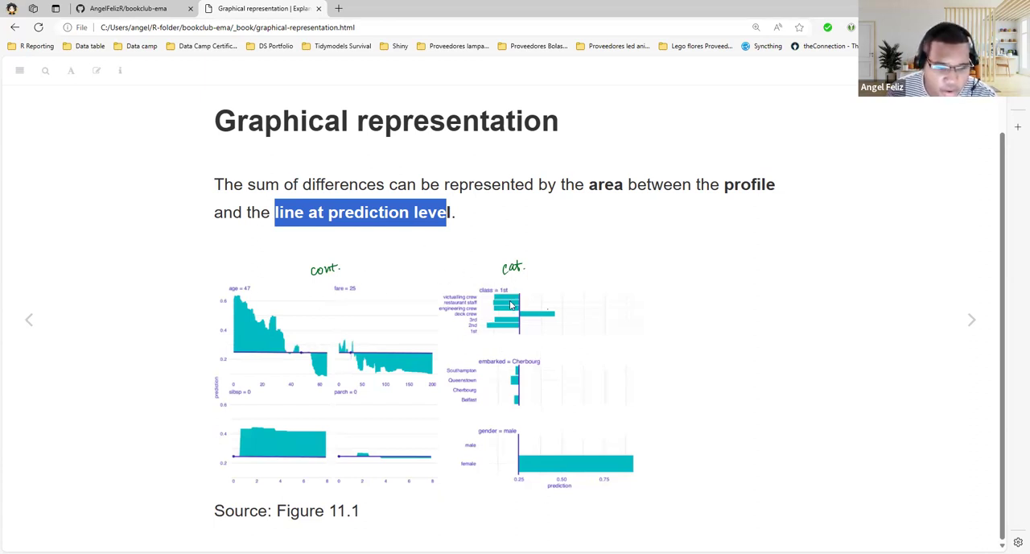
mouse_move(245, 350)
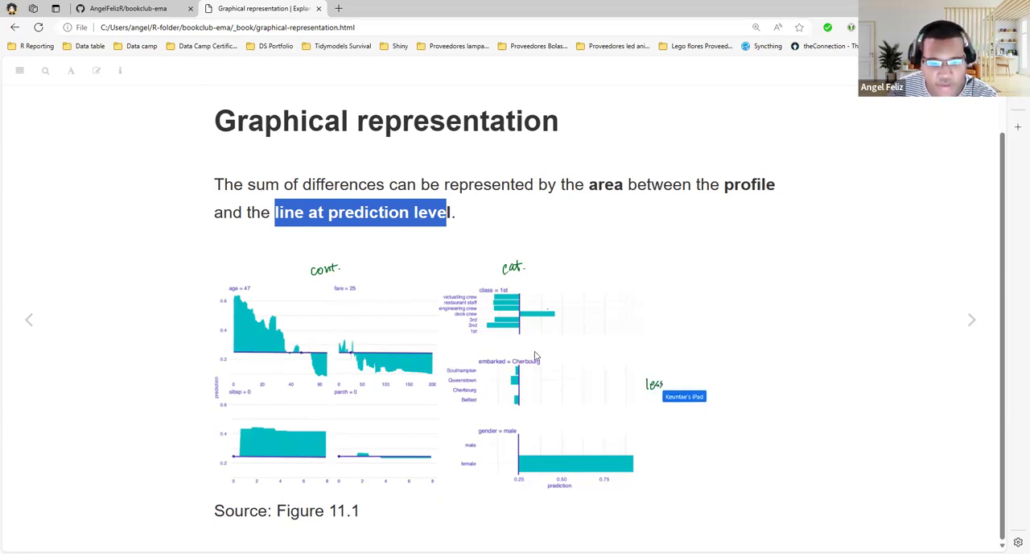
mouse_move(974, 319)
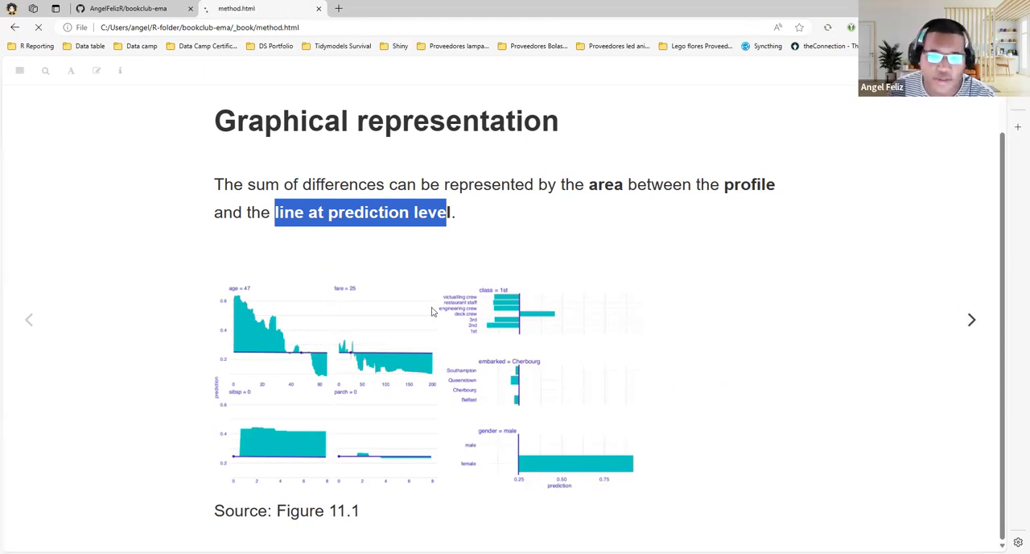
left_click(972, 319)
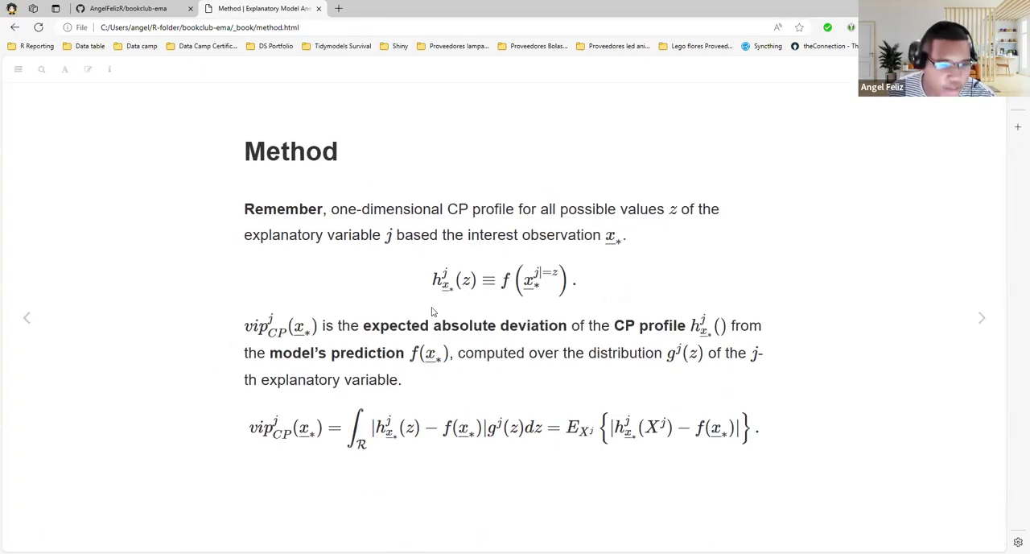
double_click(283, 210)
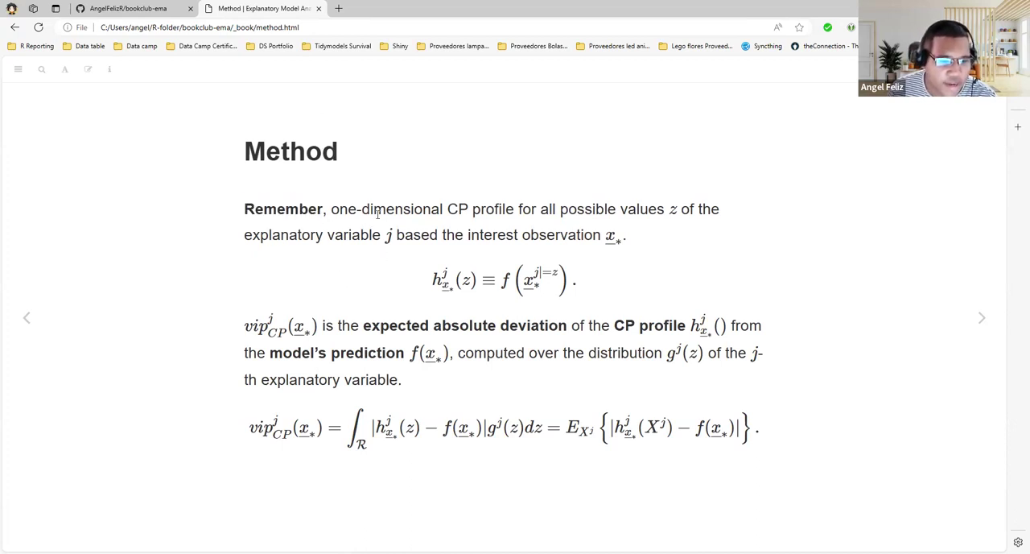
double_click(480, 209)
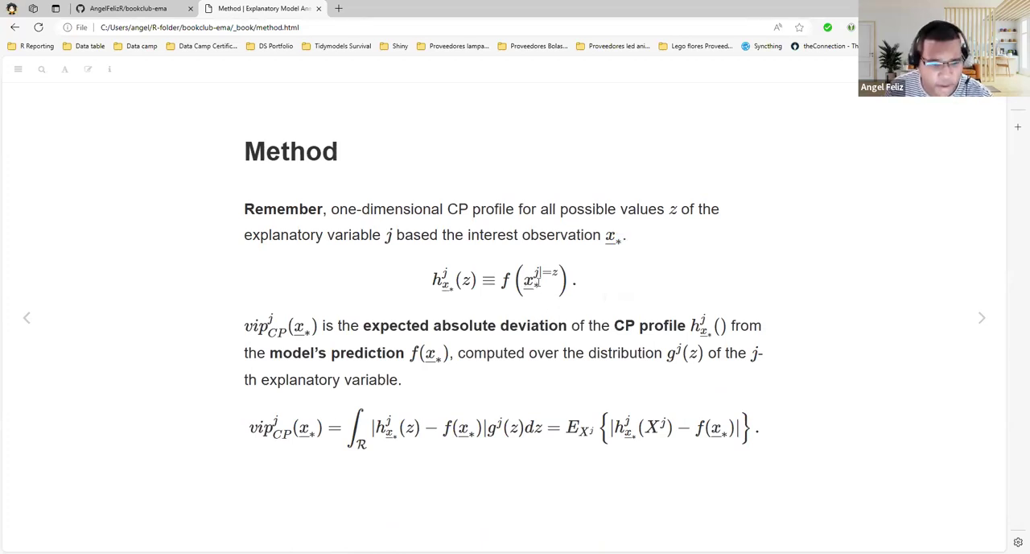
double_click(531, 280)
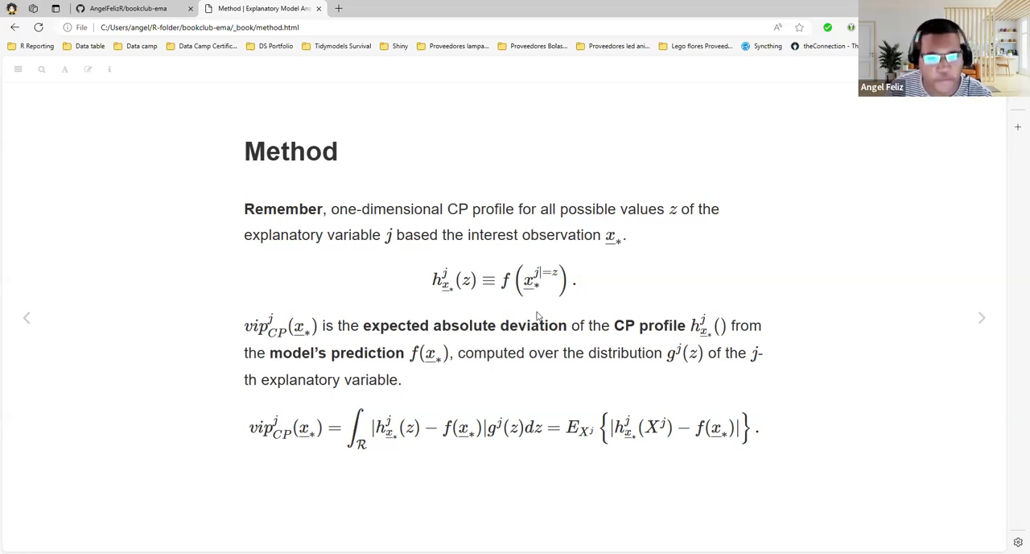
double_click(529, 280)
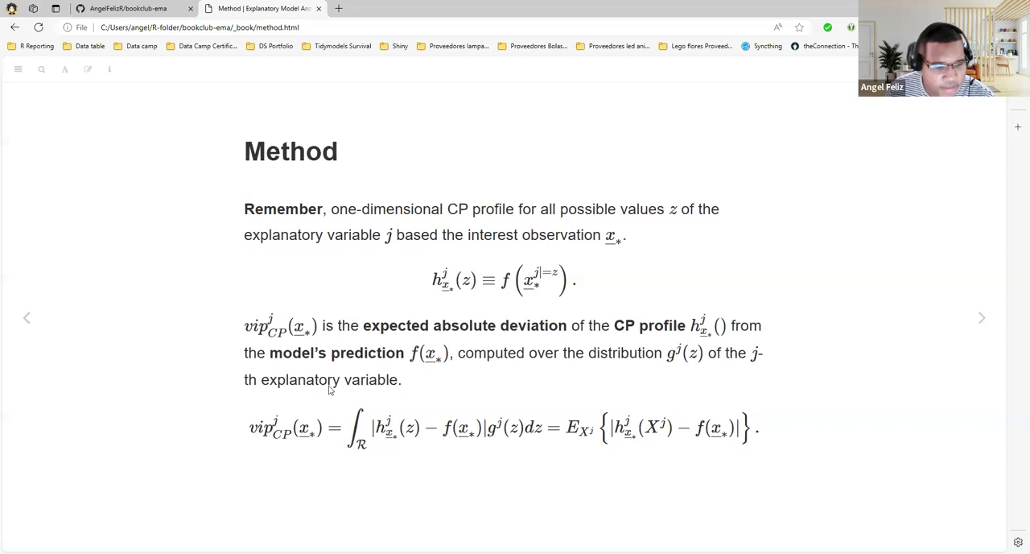
mouse_move(546, 401)
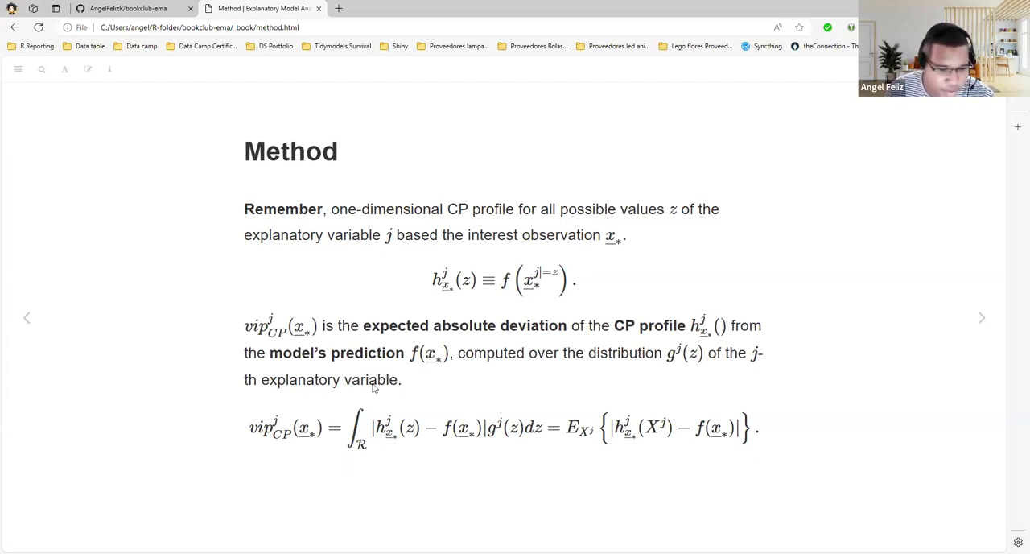
mouse_move(390, 392)
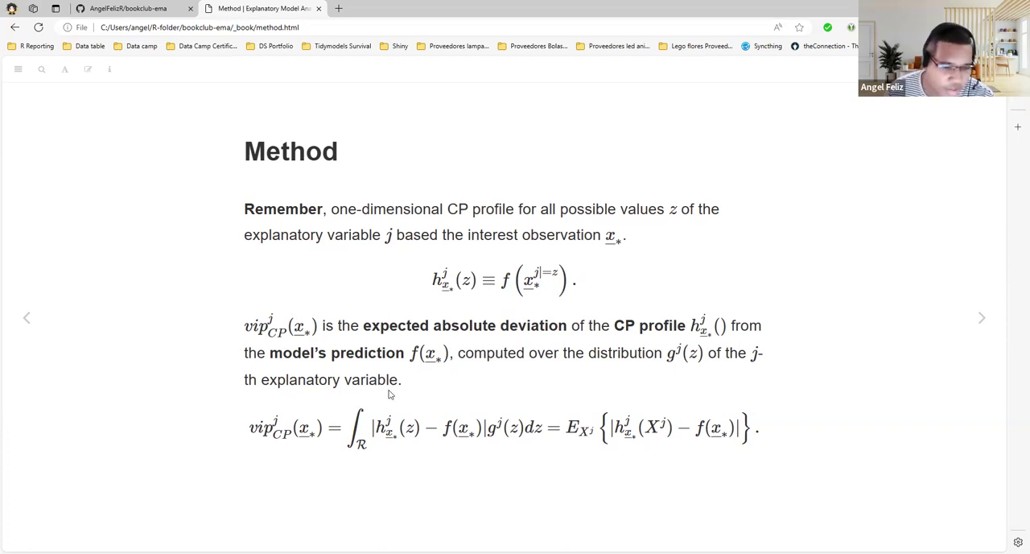
mouse_move(104, 330)
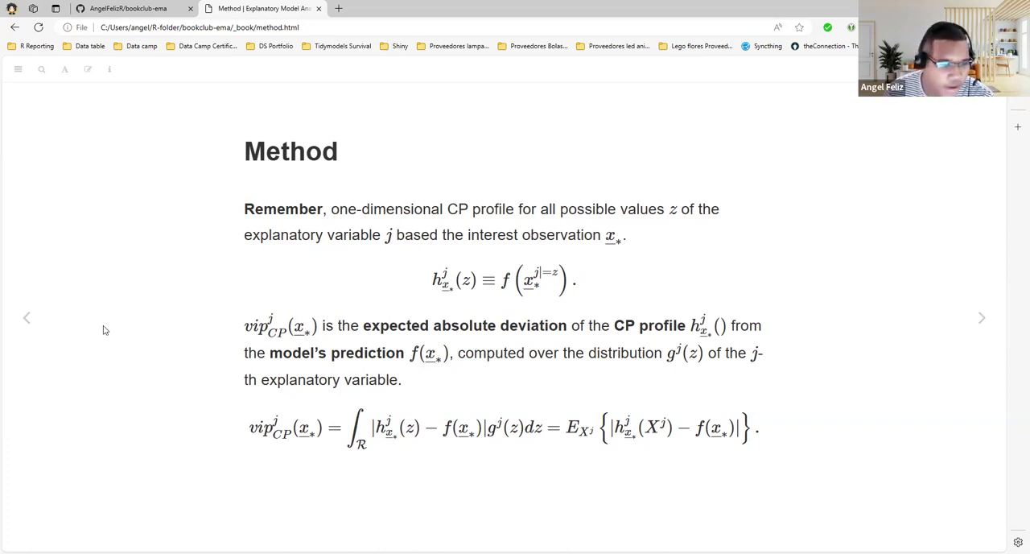
left_click(982, 319)
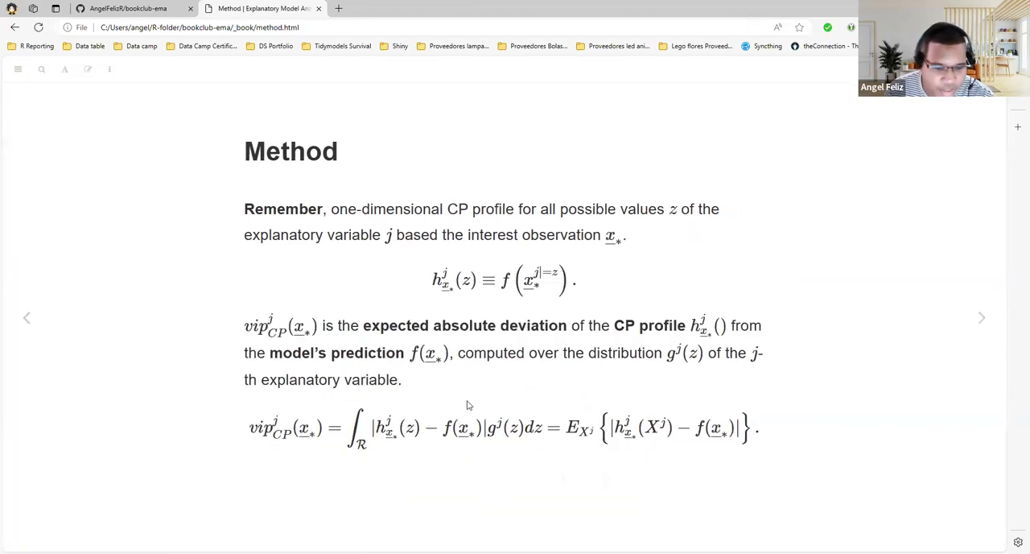
double_click(382, 427)
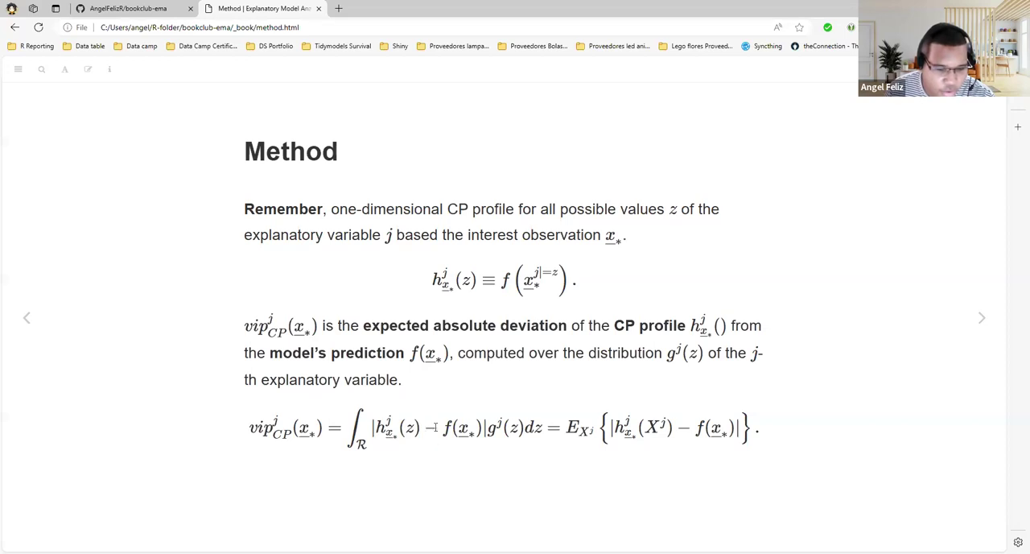
mouse_move(377, 441)
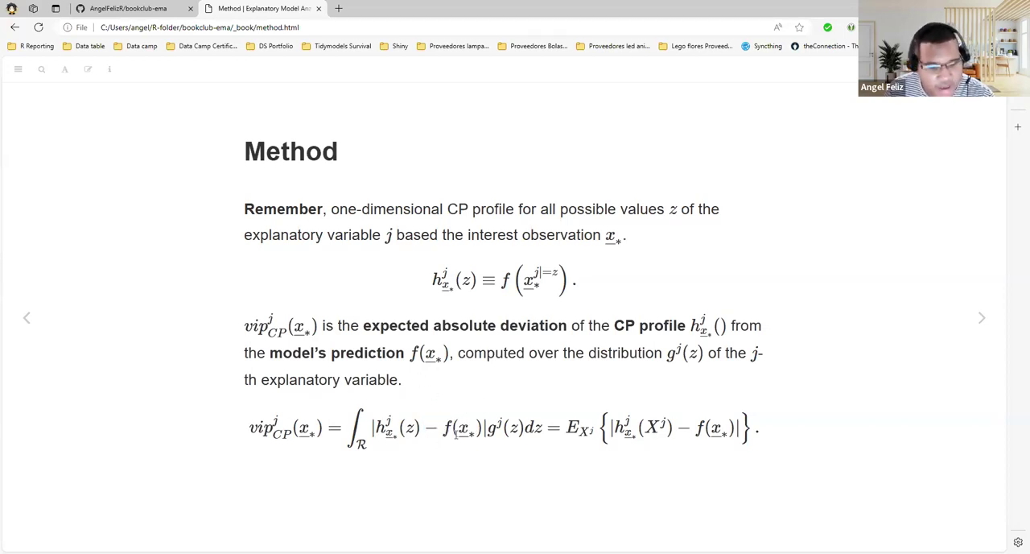
double_click(502, 428)
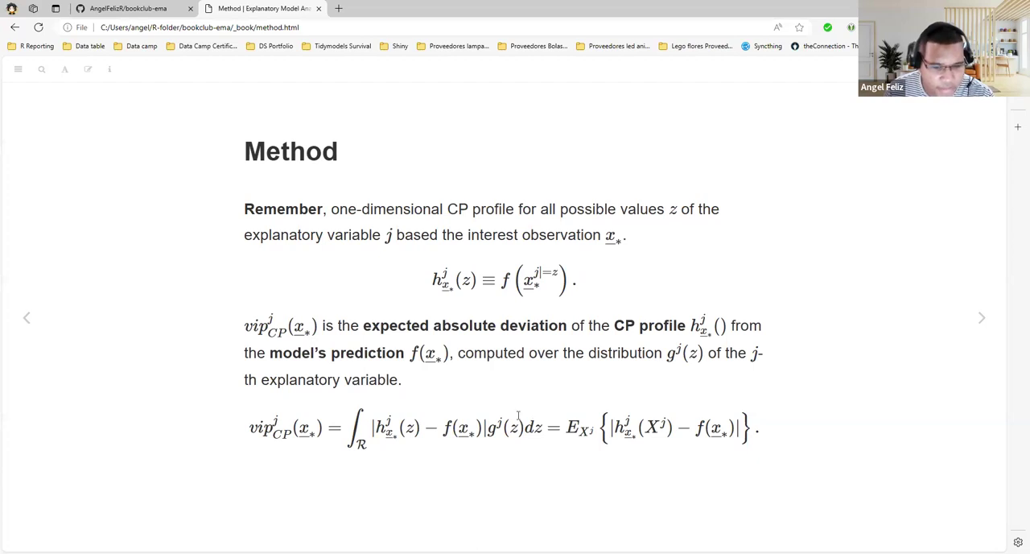
mouse_move(547, 341)
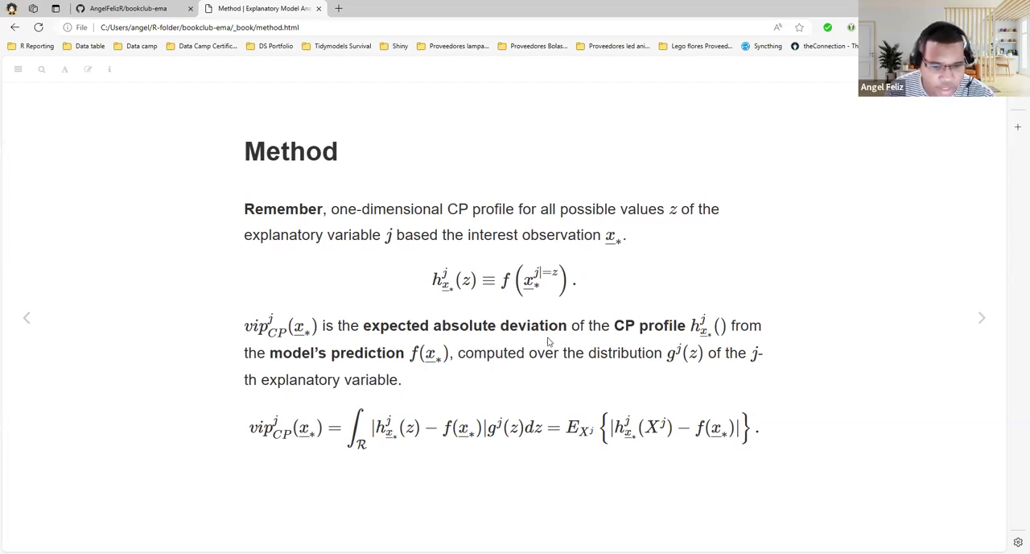
double_click(505, 426)
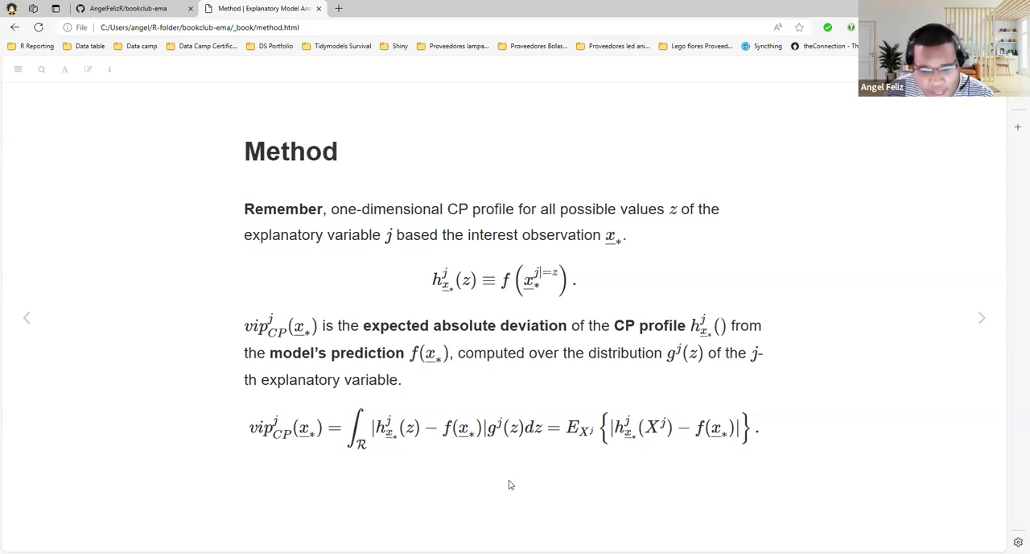
mouse_move(217, 328)
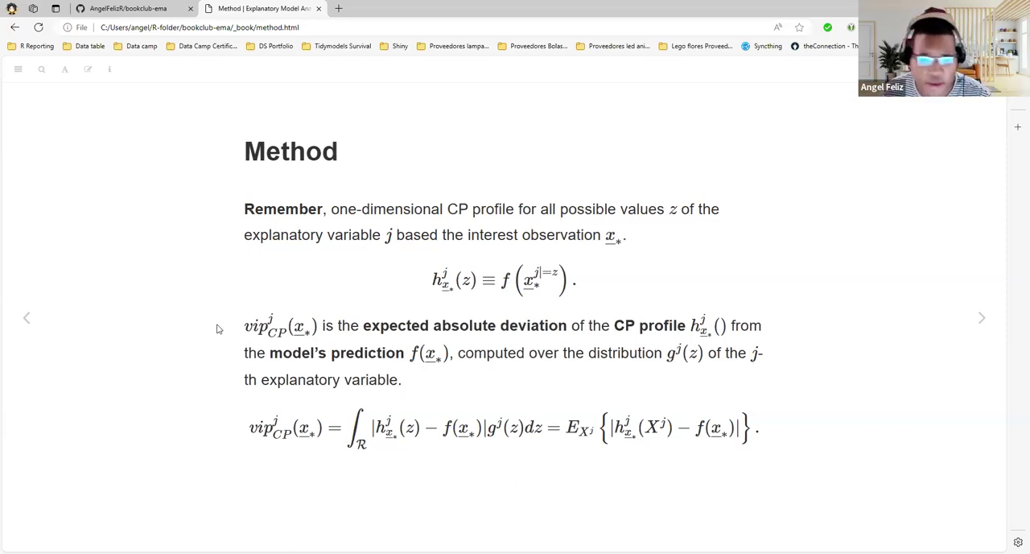
left_click(982, 318)
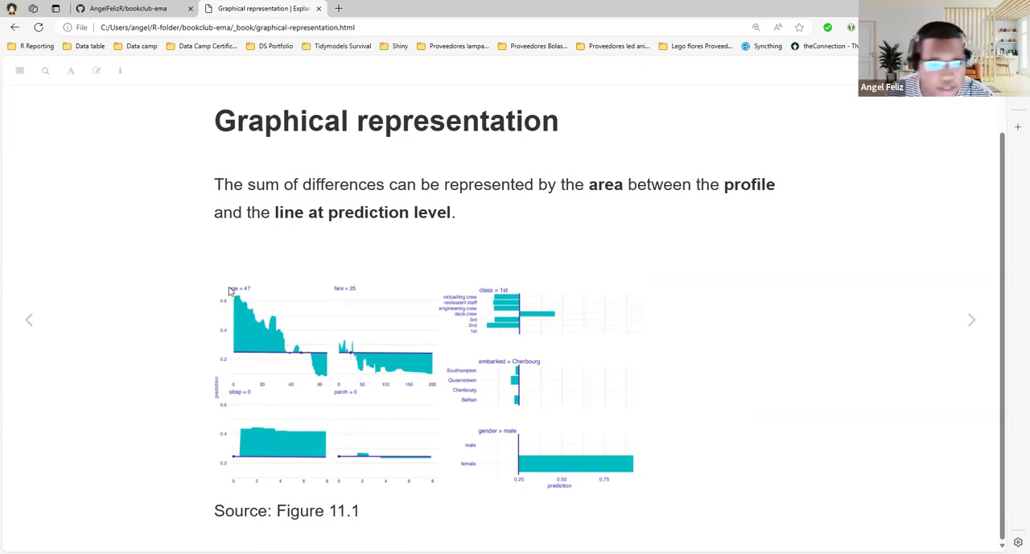
mouse_move(235, 295)
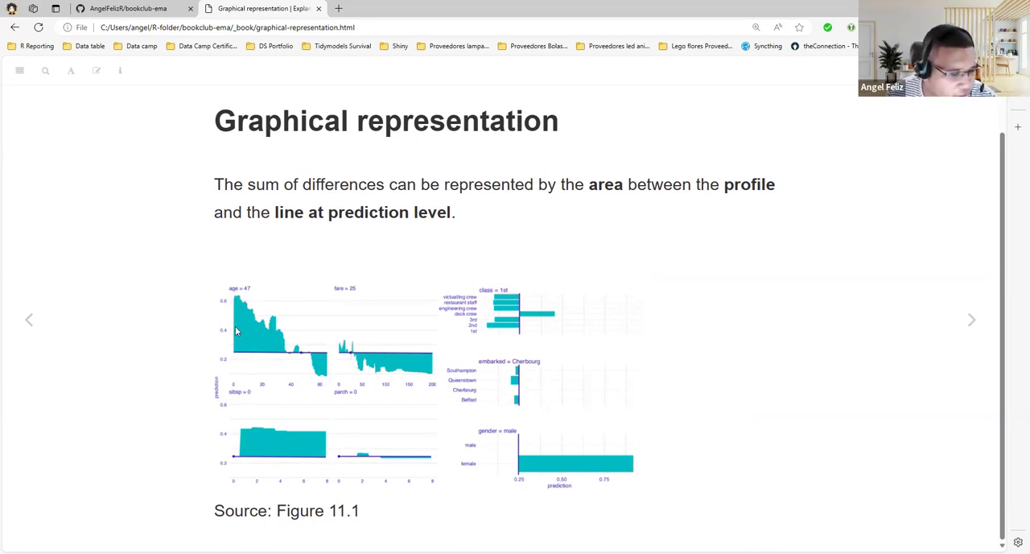
mouse_move(238, 302)
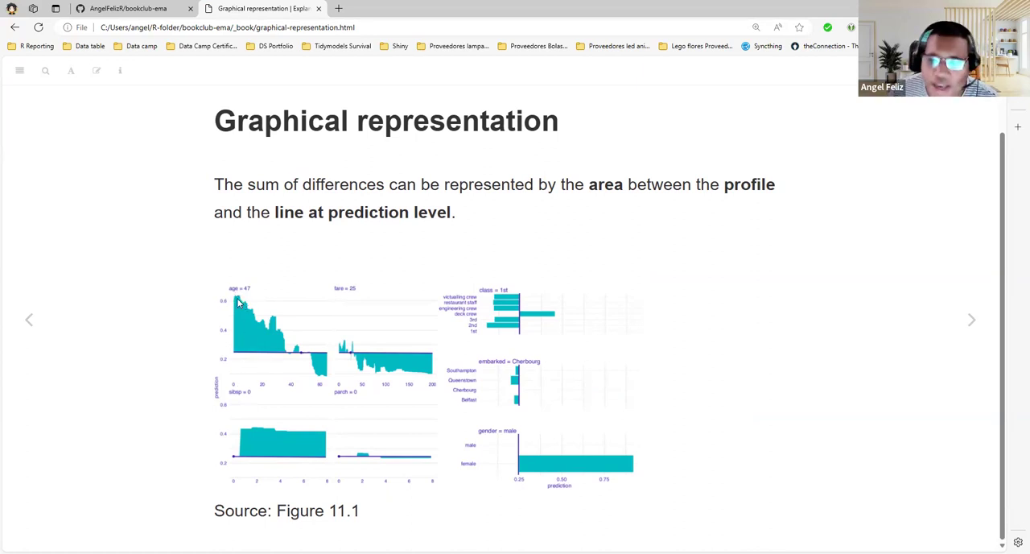
mouse_move(232, 296)
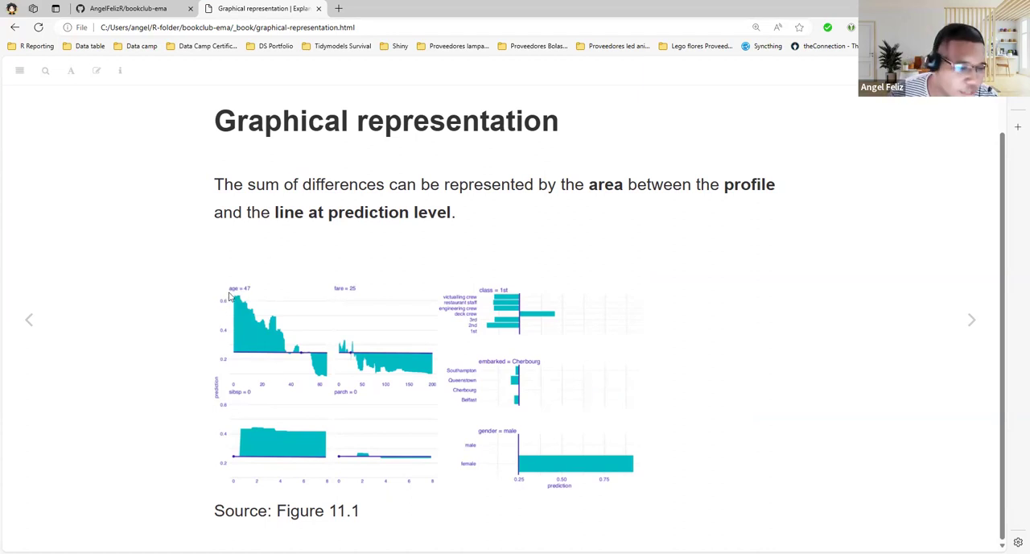
mouse_move(264, 287)
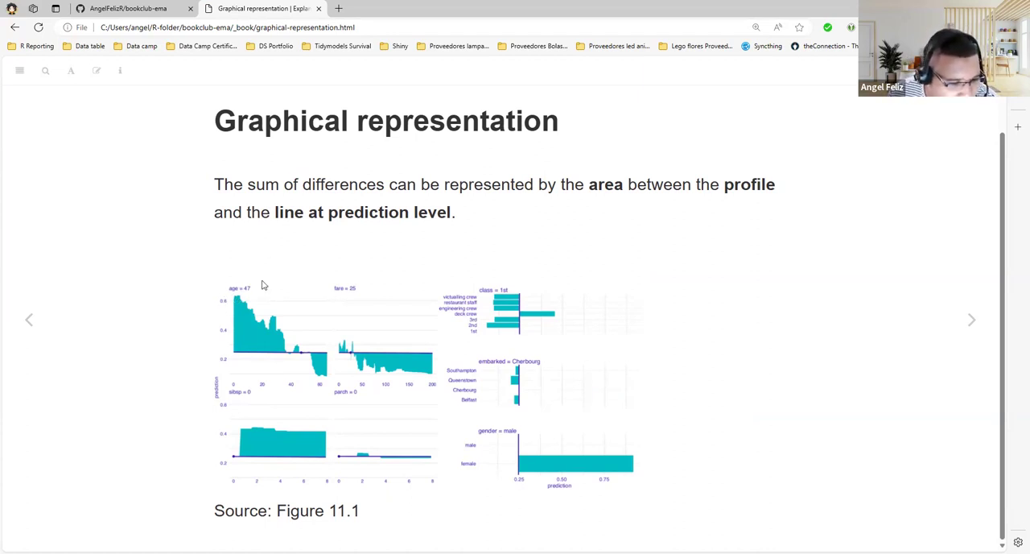
mouse_move(247, 370)
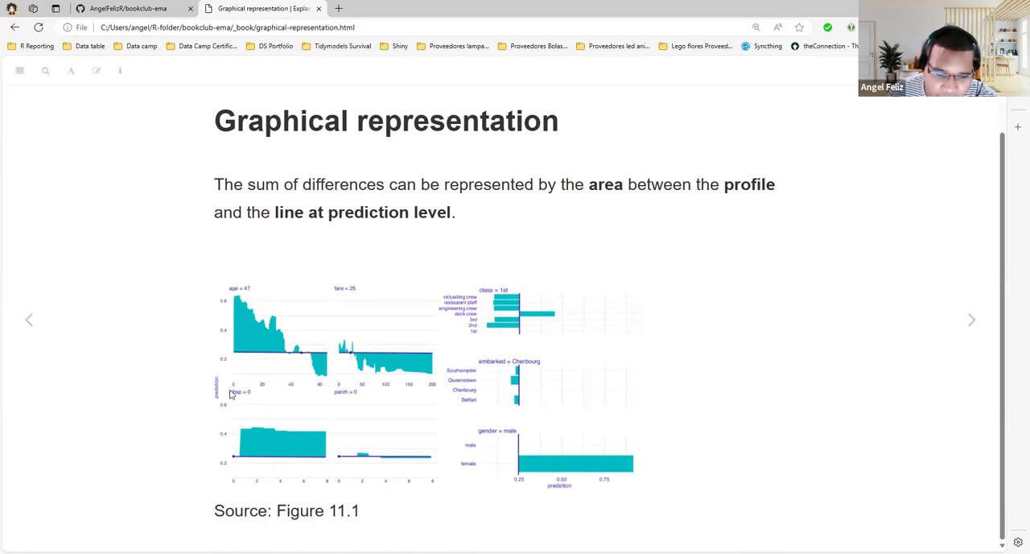
mouse_move(224, 366)
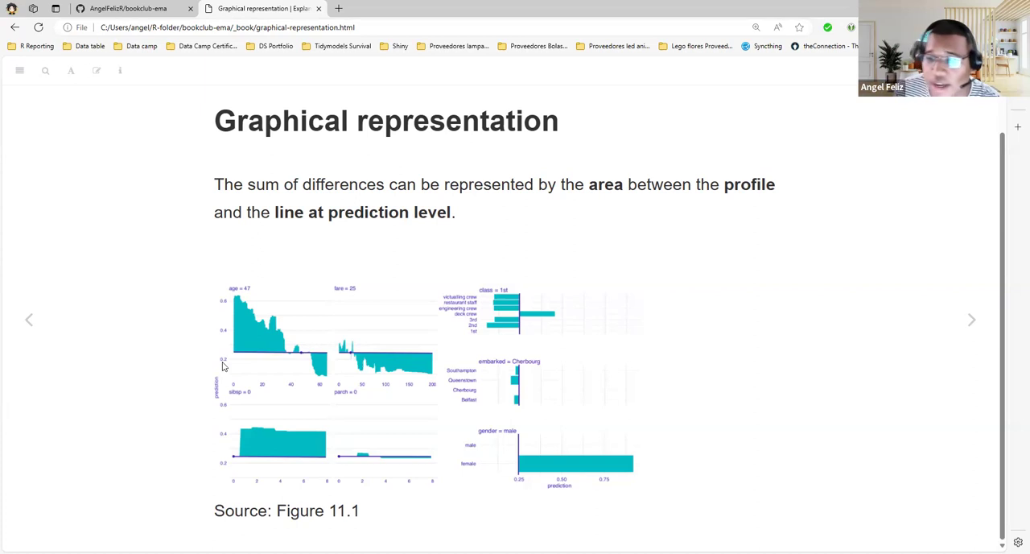
- Advance from the Graphical representation slide to the Method slide on expected absolute deviation
left_click(972, 318)
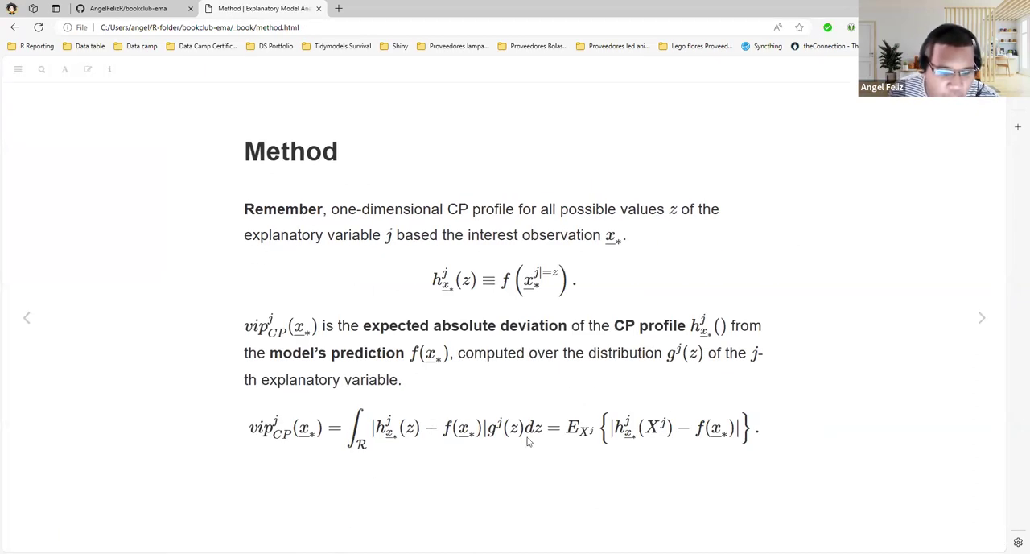
- Emphasise the absolute deviation, g of z and expectation terms of the vip formula, then reach Method challenge
double_click(502, 428)
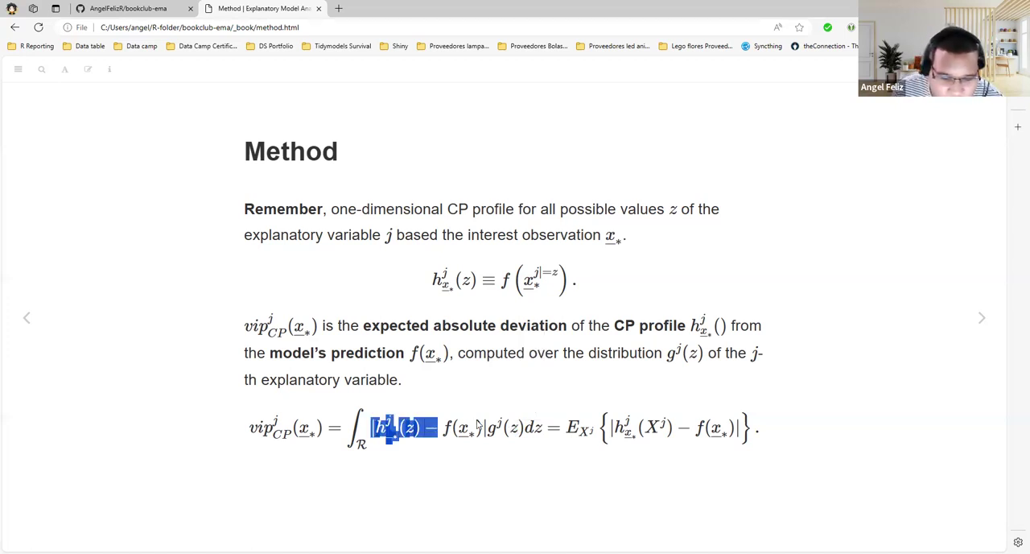
left_click_drag(405, 426, 483, 426)
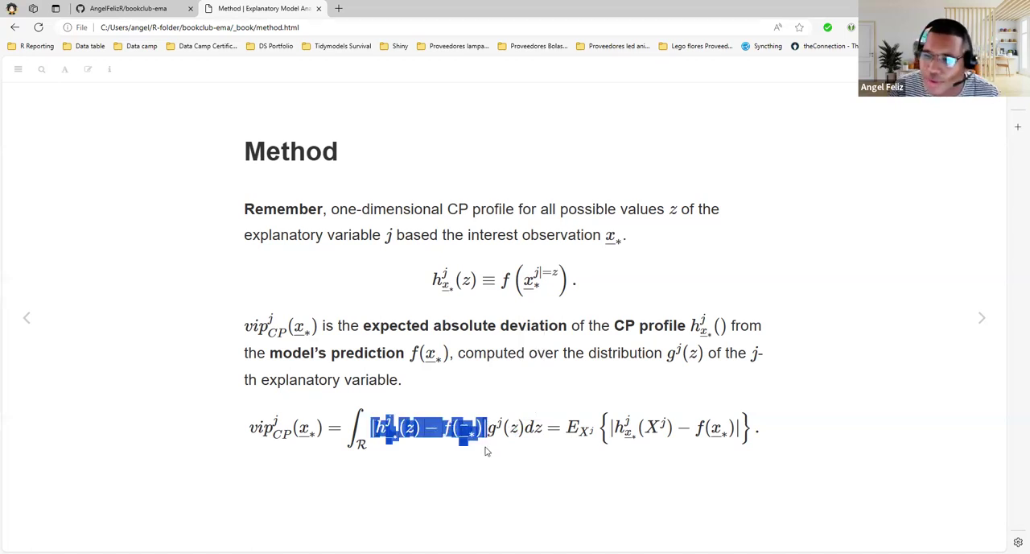
mouse_move(495, 449)
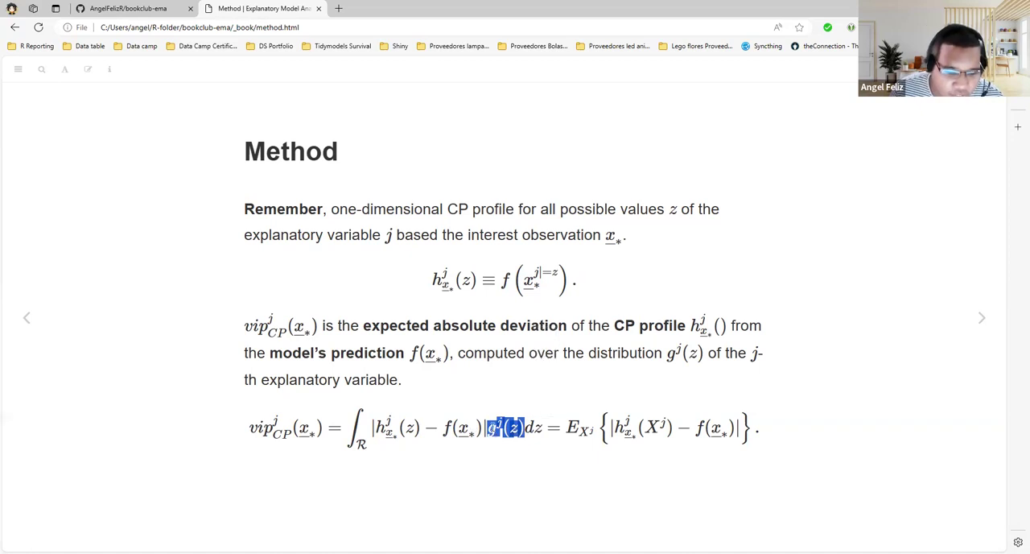
left_click_drag(507, 427, 370, 426)
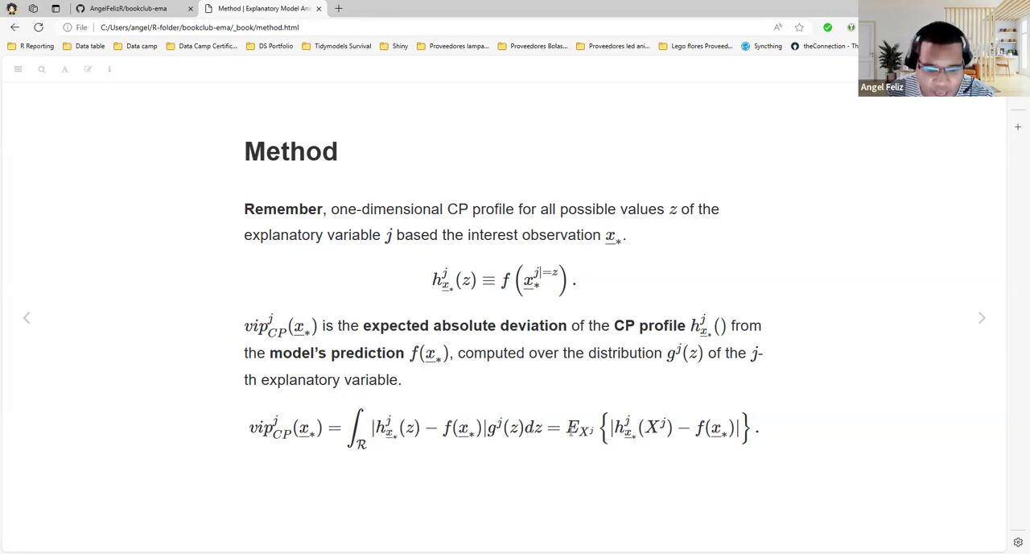
mouse_move(496, 444)
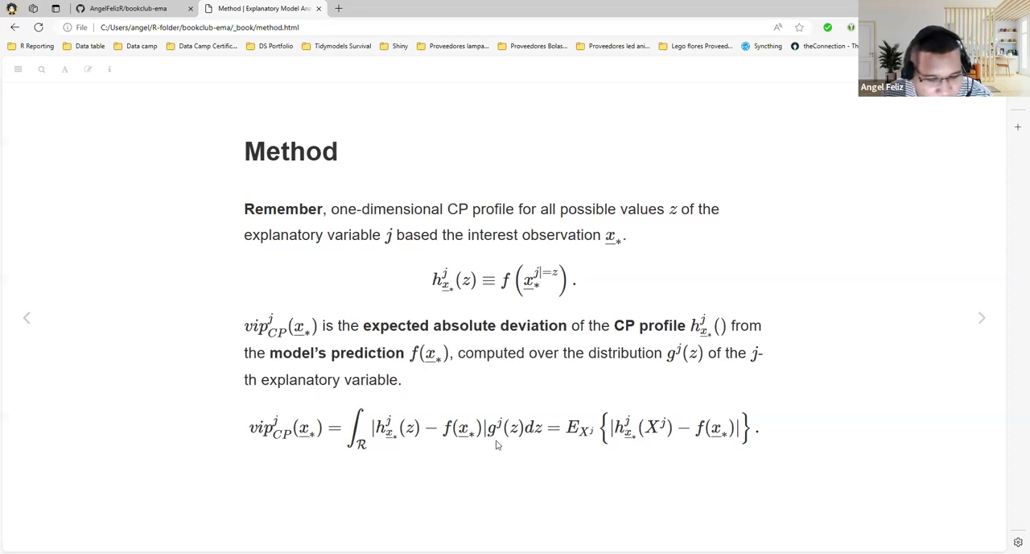
double_click(515, 425)
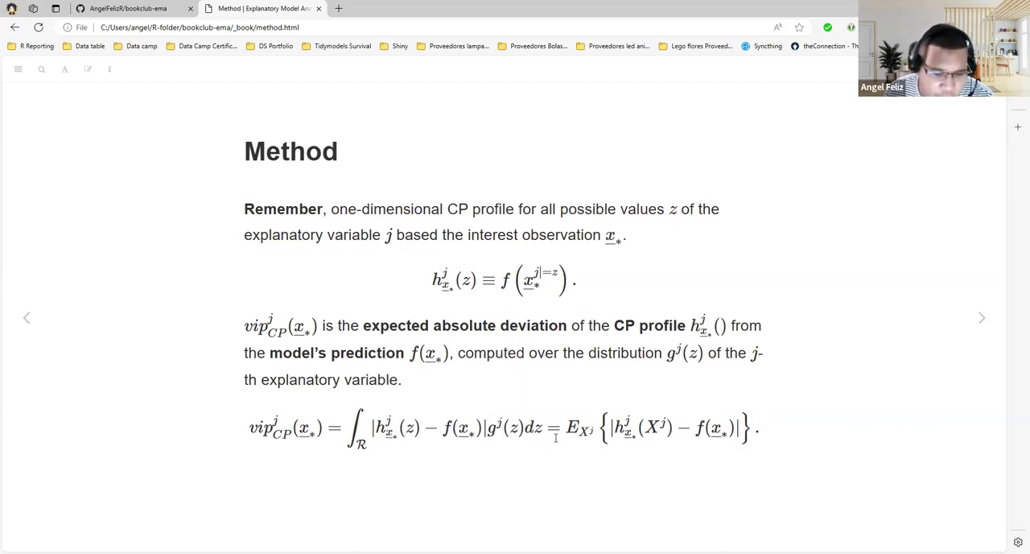
double_click(576, 429)
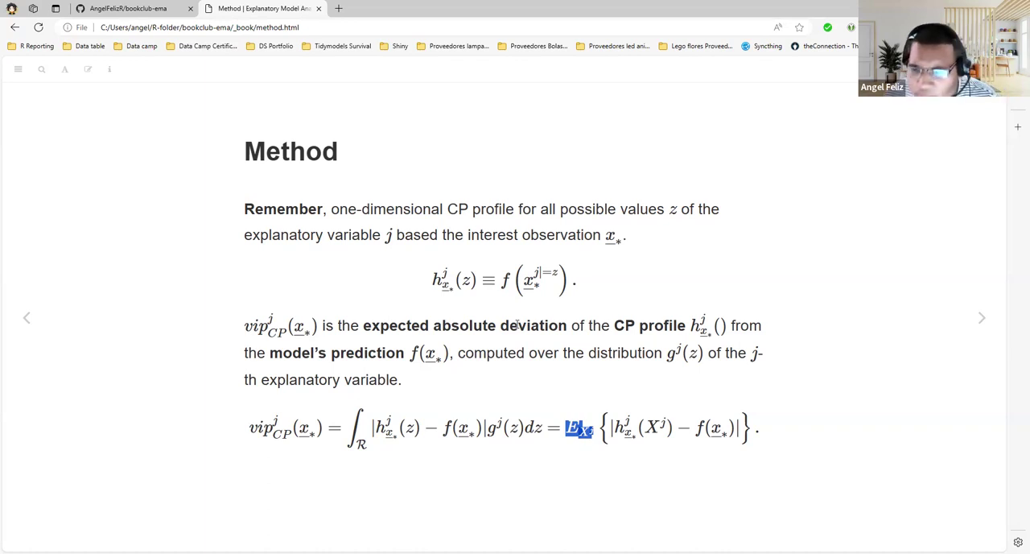
mouse_move(997, 332)
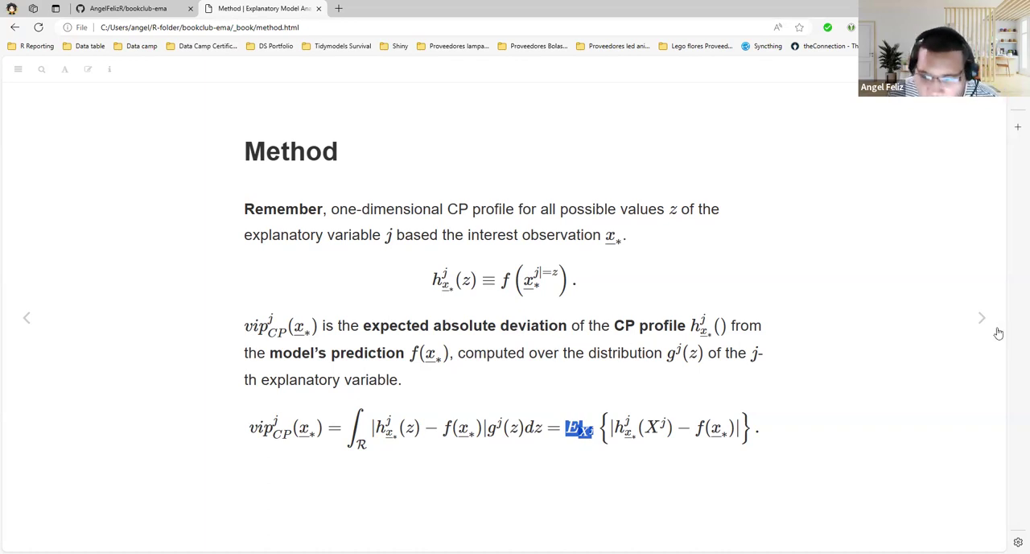
mouse_move(657, 425)
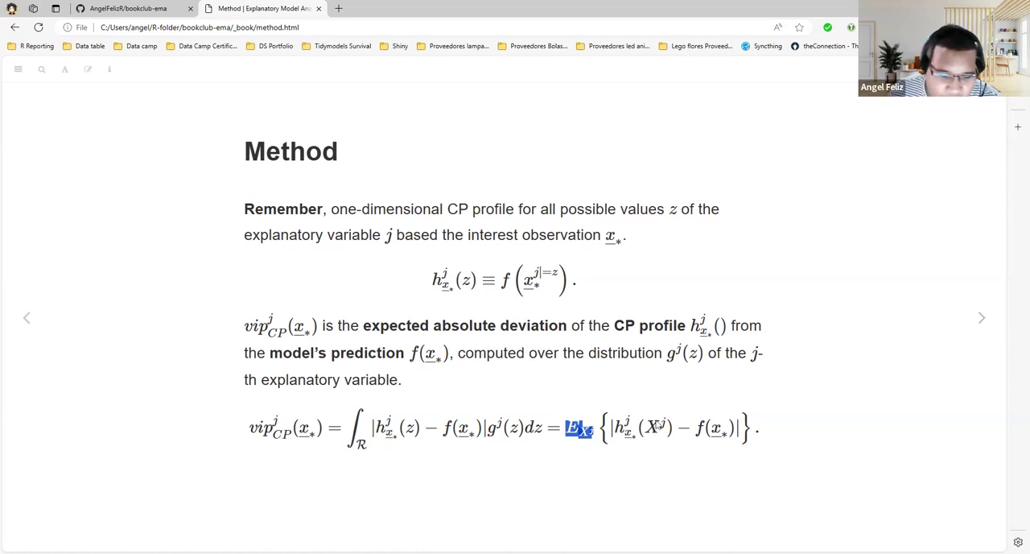
left_click(981, 317)
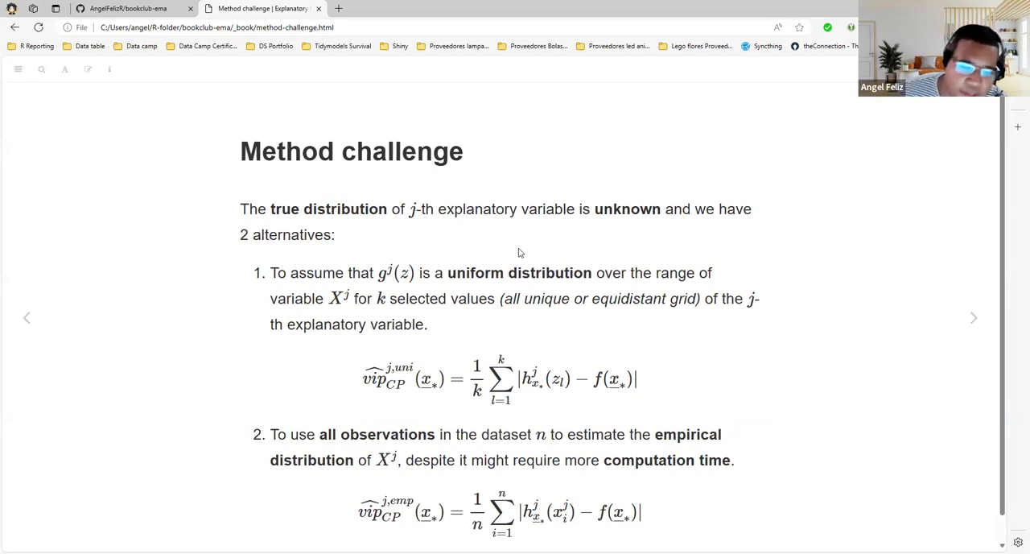
scroll("down", 3)
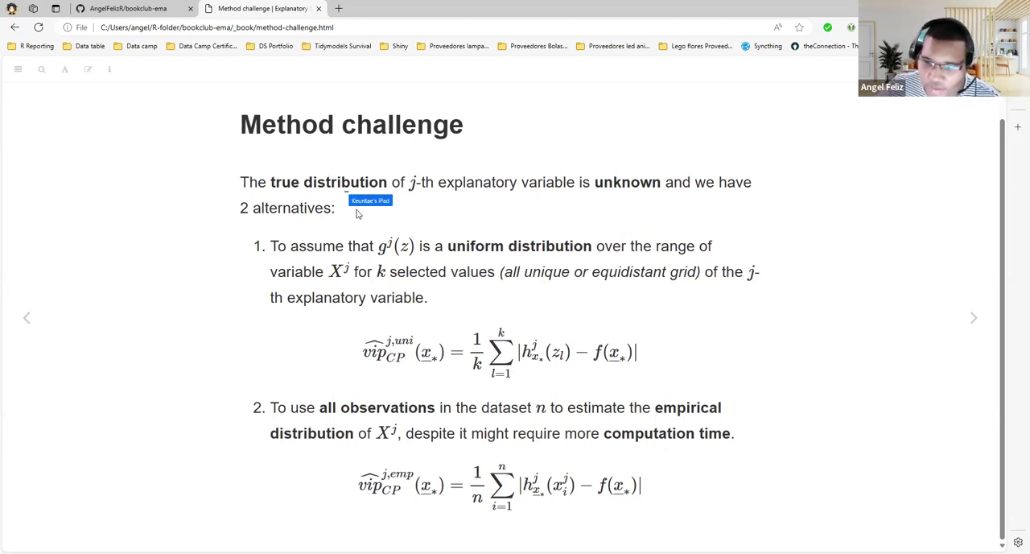
mouse_move(643, 200)
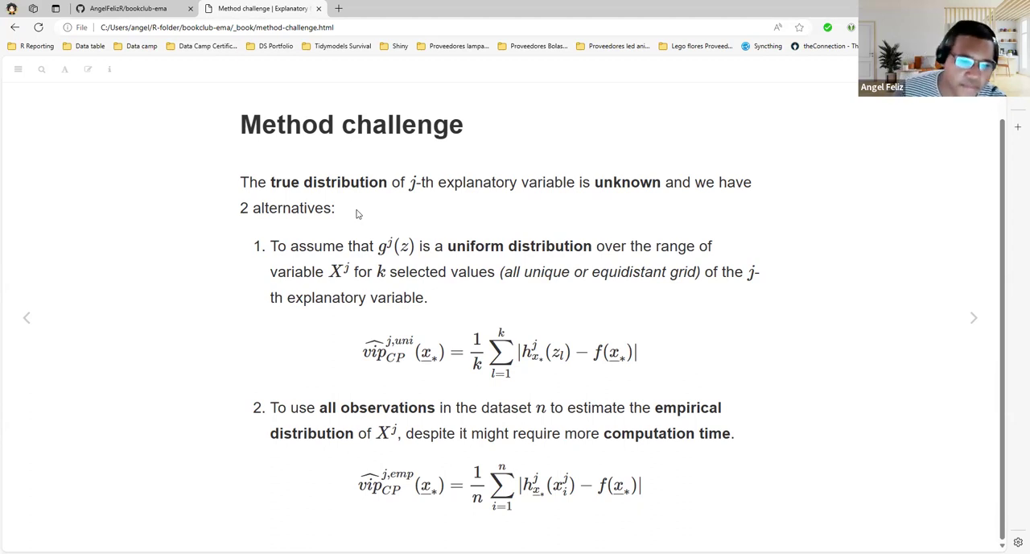
mouse_move(370, 254)
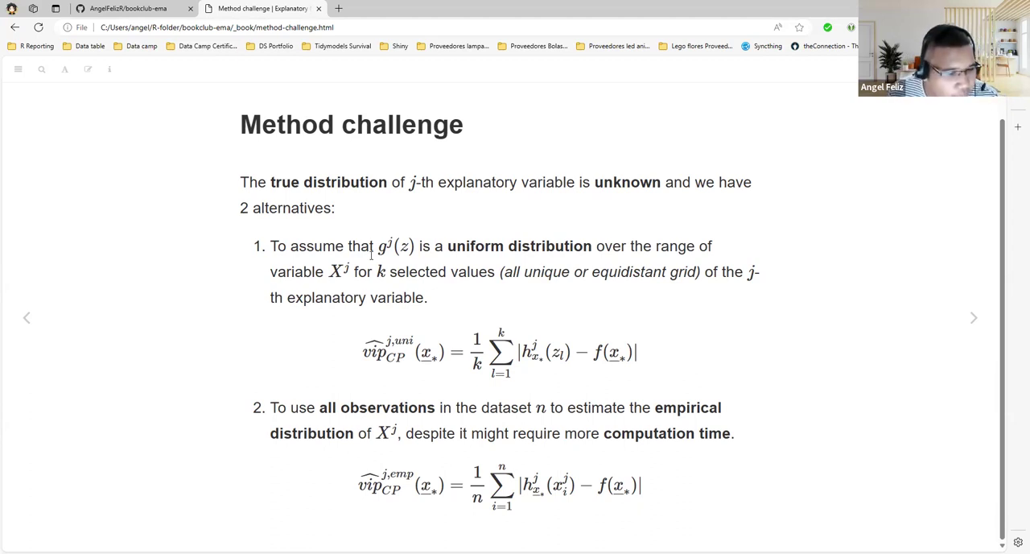
double_click(316, 245)
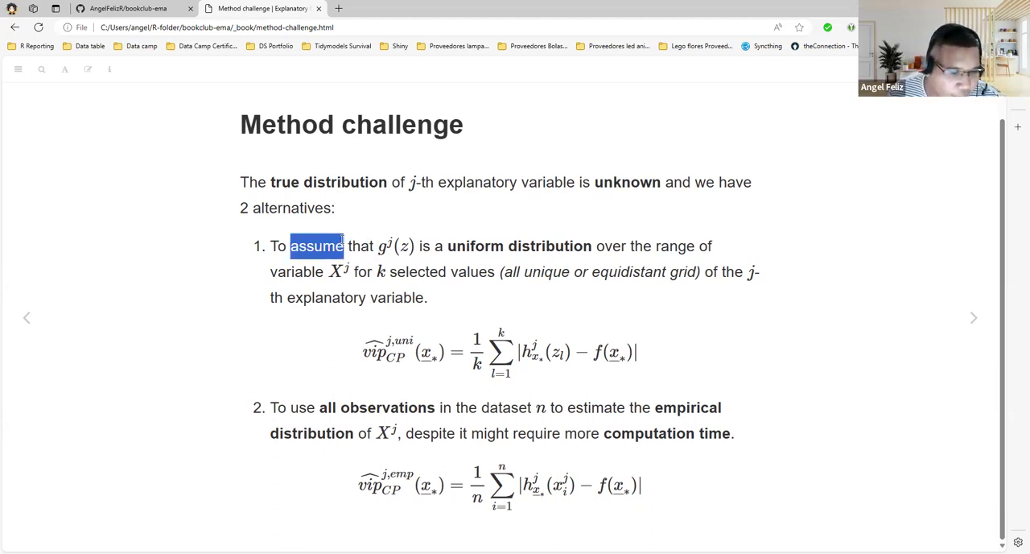
double_click(499, 244)
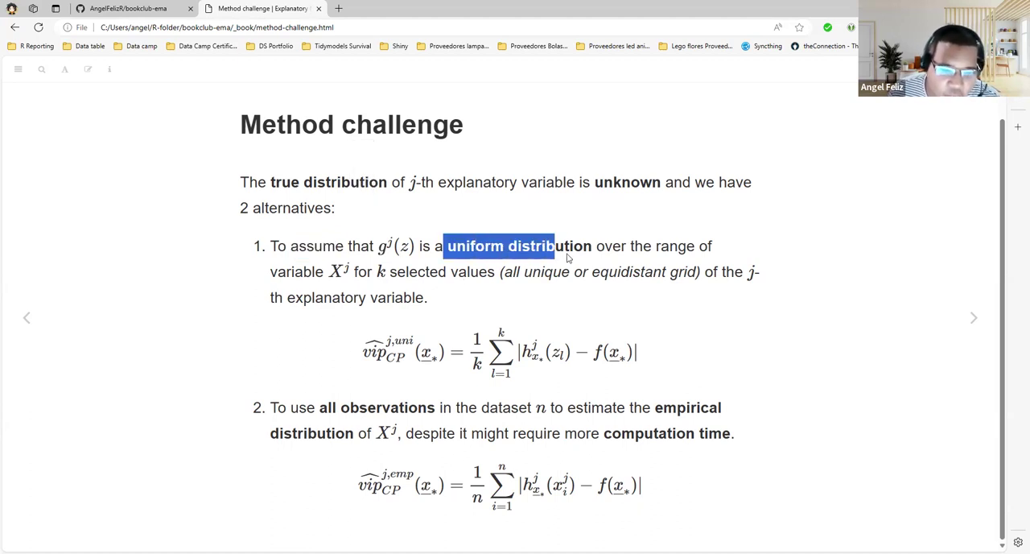
left_click(460, 381)
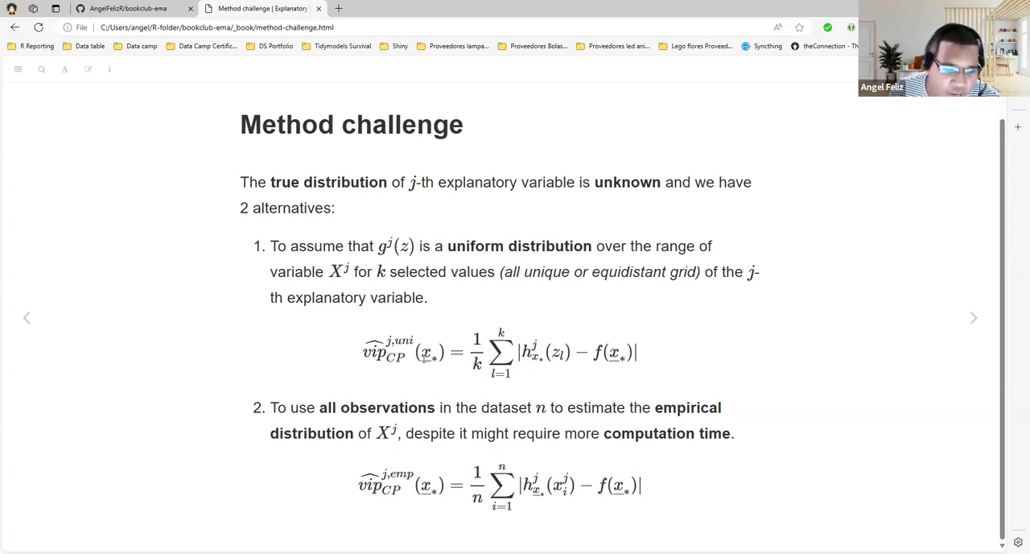
mouse_move(647, 360)
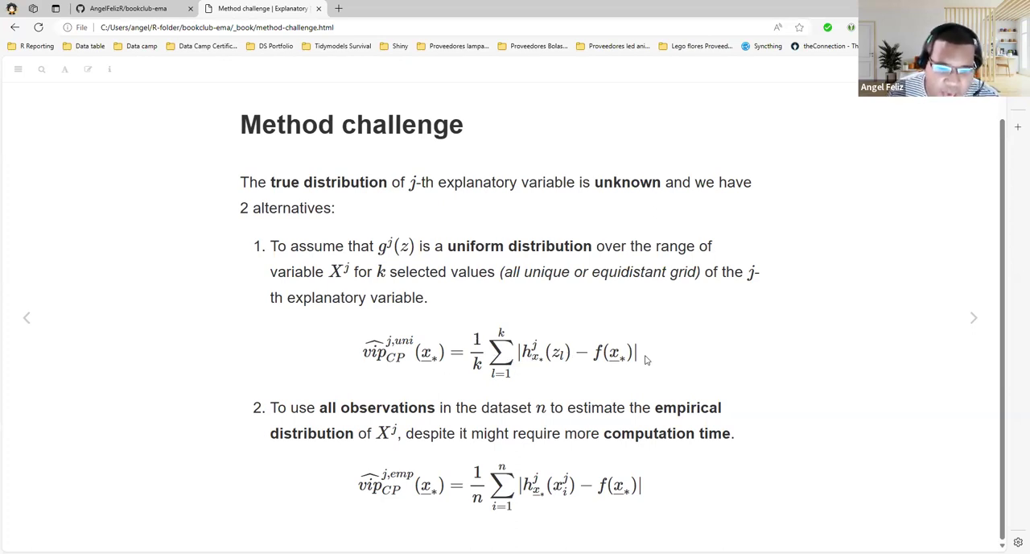
mouse_move(459, 380)
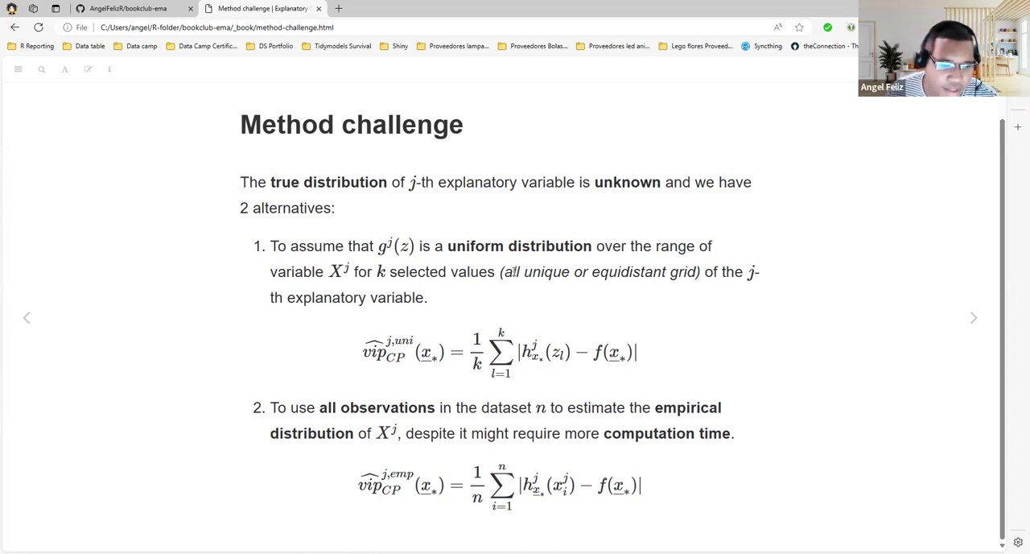
double_click(512, 270)
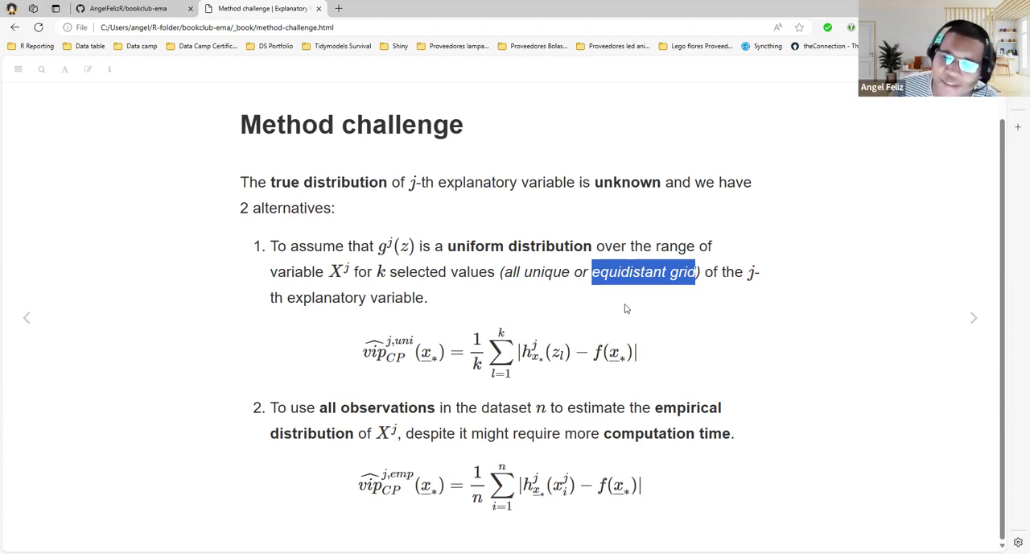
mouse_move(557, 314)
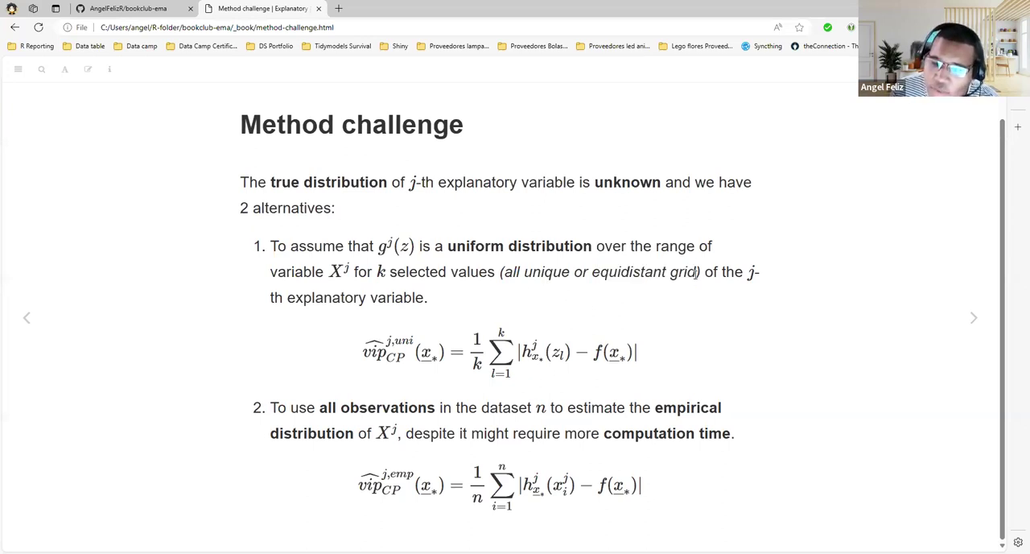
- Highlight 'uniform distribution' and the second alternative's text, then clear the highlight
double_click(683, 270)
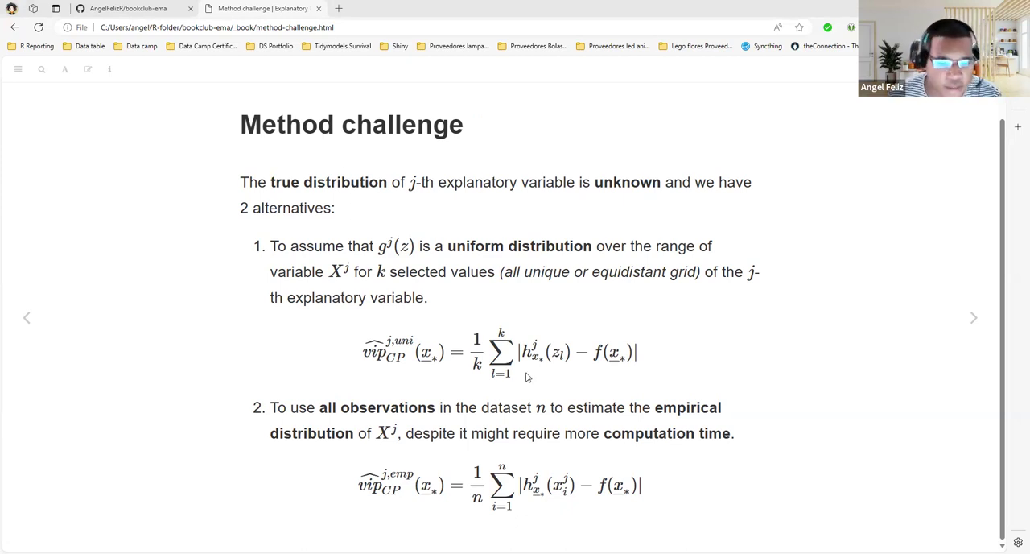
mouse_move(274, 422)
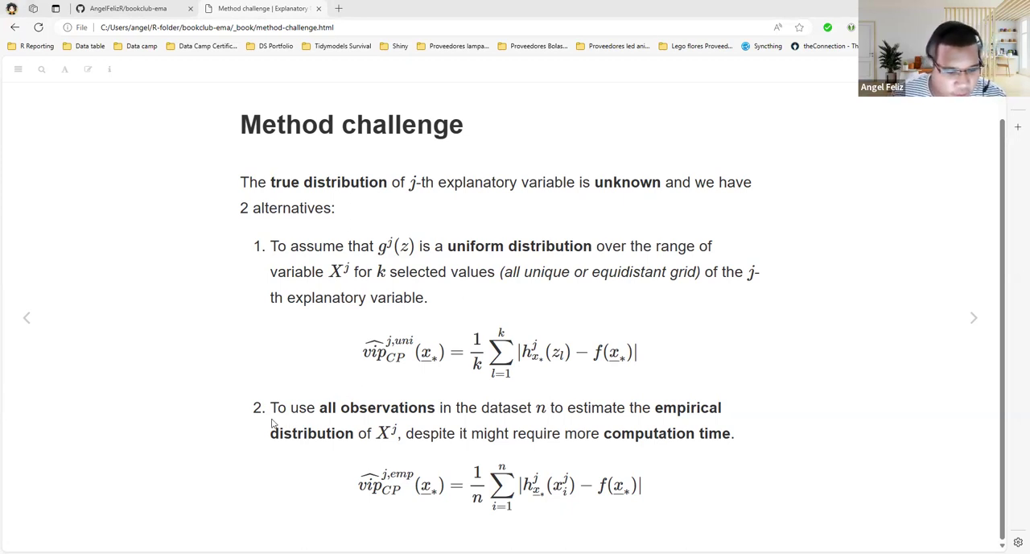
left_click_drag(271, 407, 420, 407)
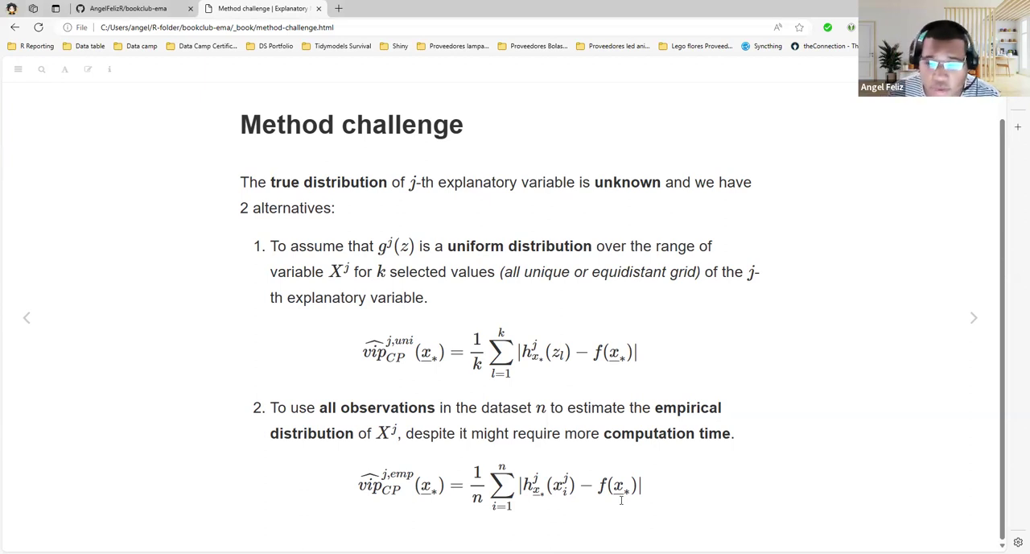
mouse_move(924, 283)
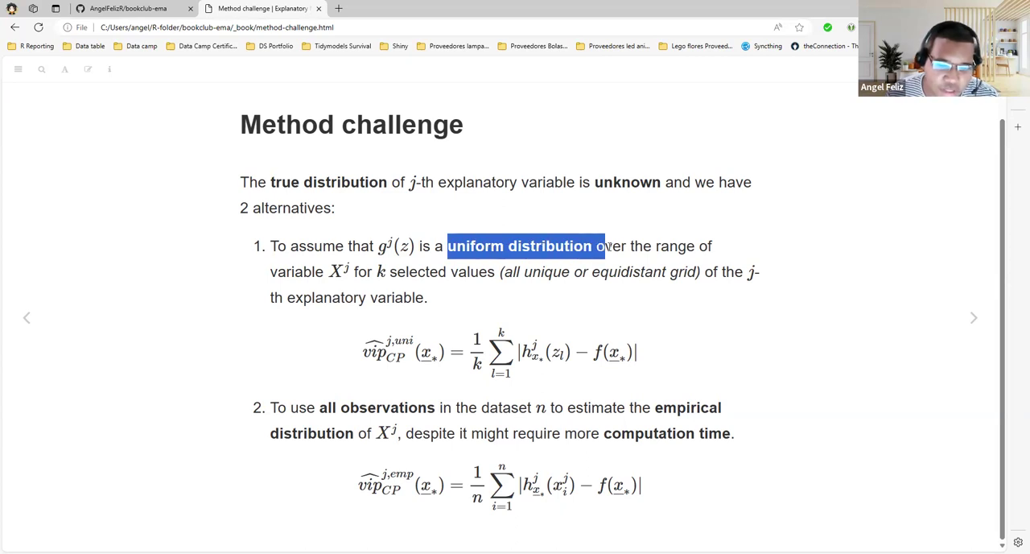
mouse_move(640, 366)
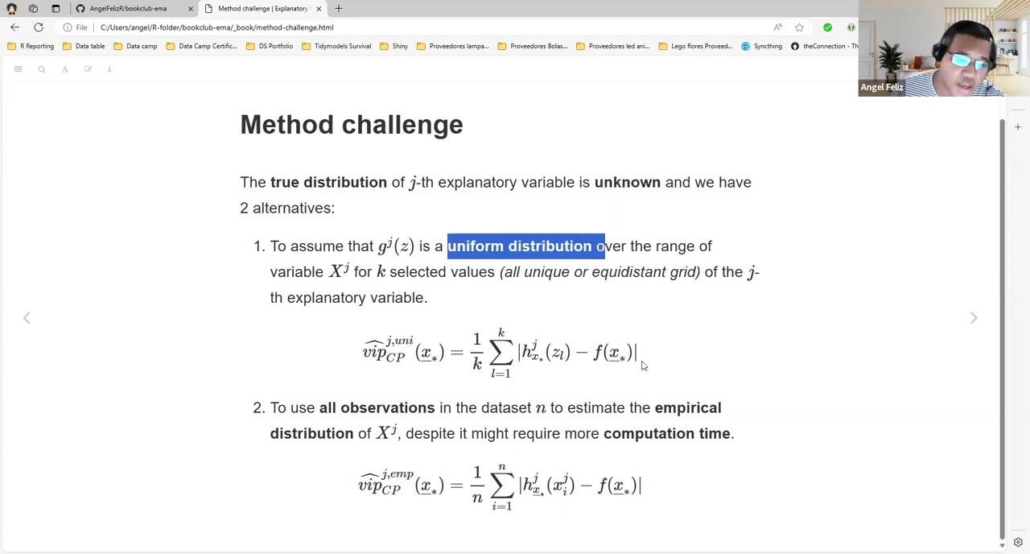
left_click(534, 486)
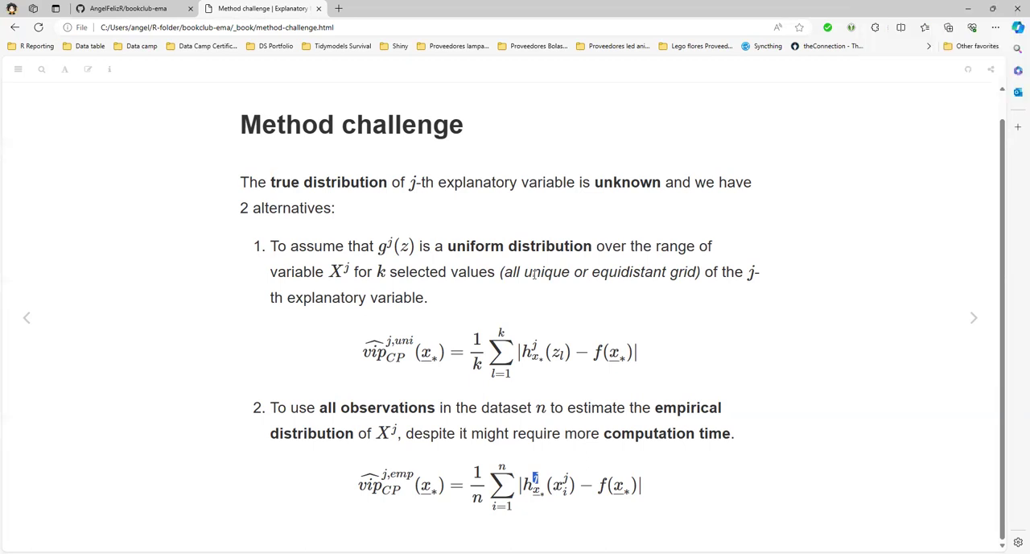
mouse_move(898, 306)
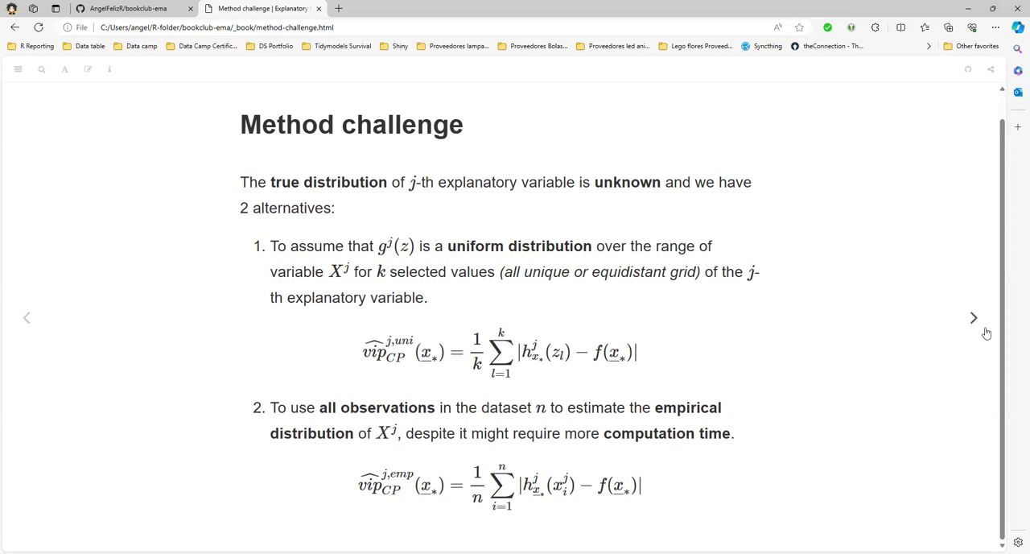
mouse_move(972, 317)
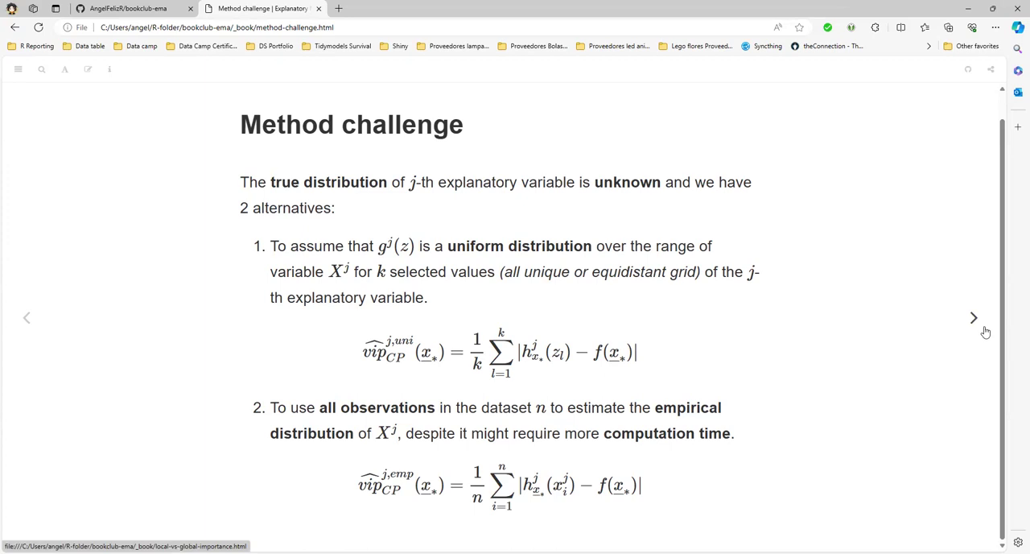
- Show the Local vs global importance slide, emphasising the first bullet and terms in the second
left_click(972, 317)
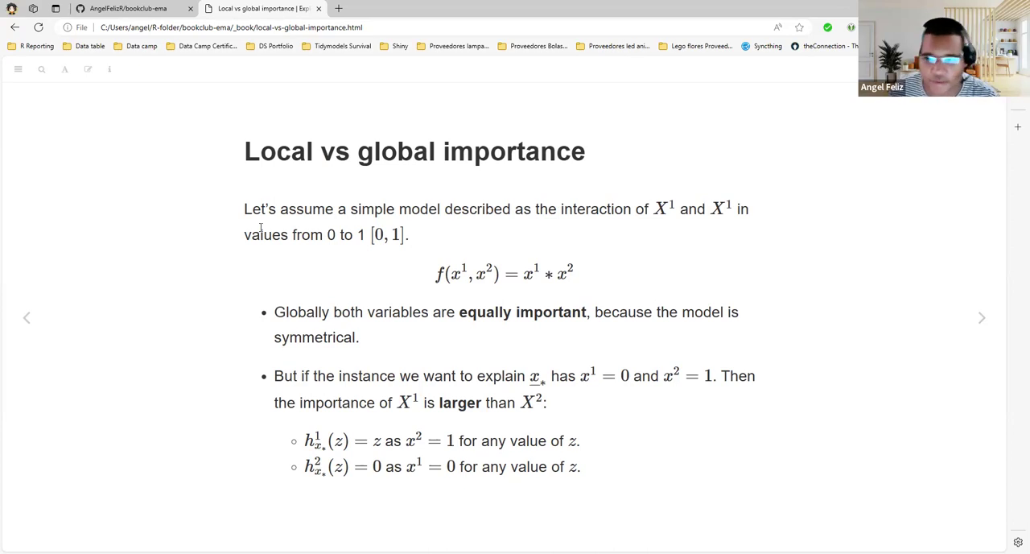
mouse_move(243, 154)
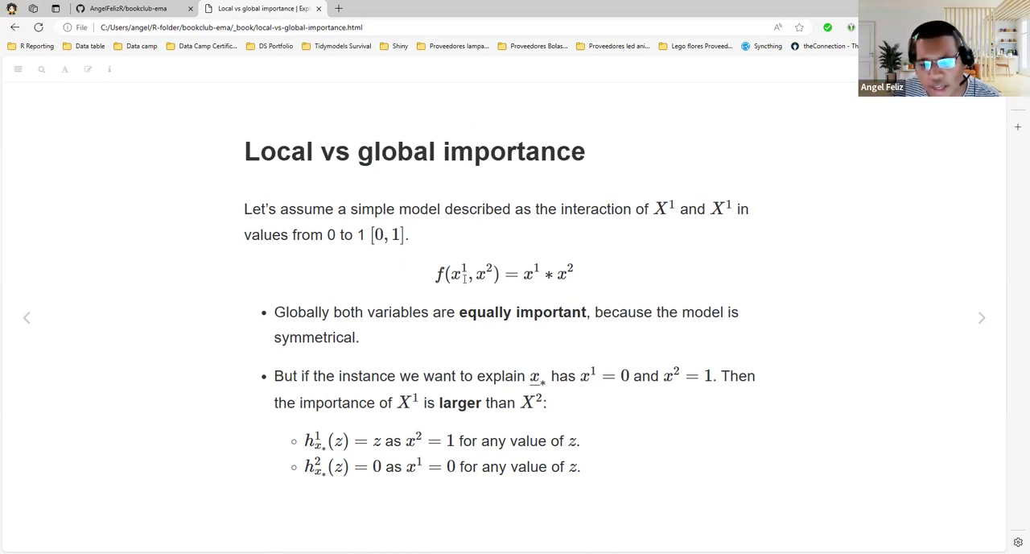
double_click(475, 274)
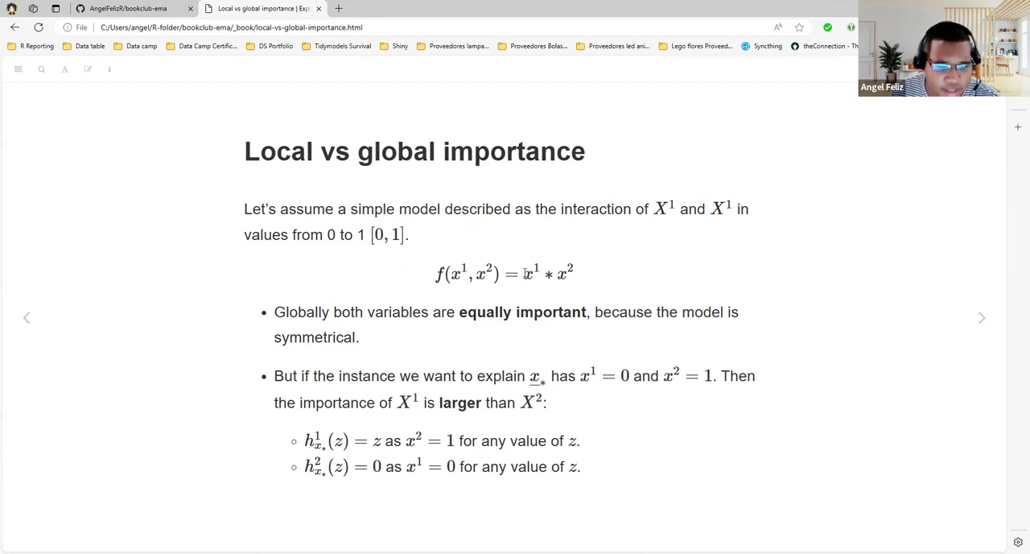
double_click(551, 274)
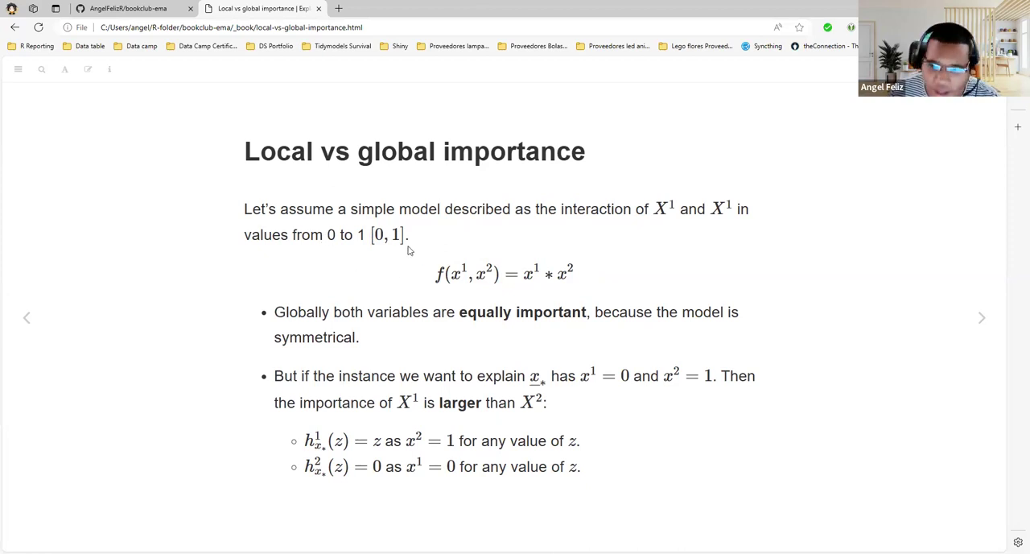
mouse_move(425, 256)
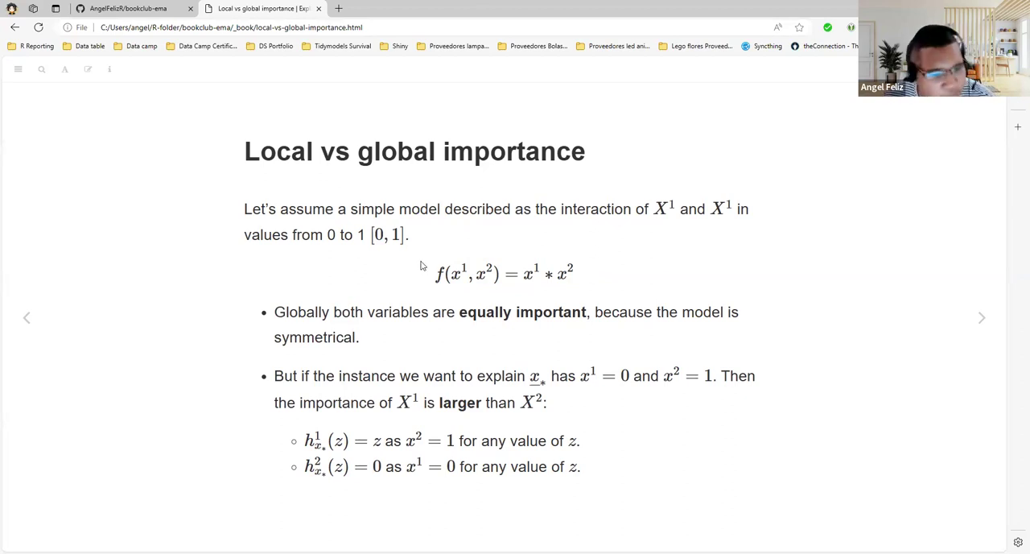
left_click_drag(273, 312, 389, 312)
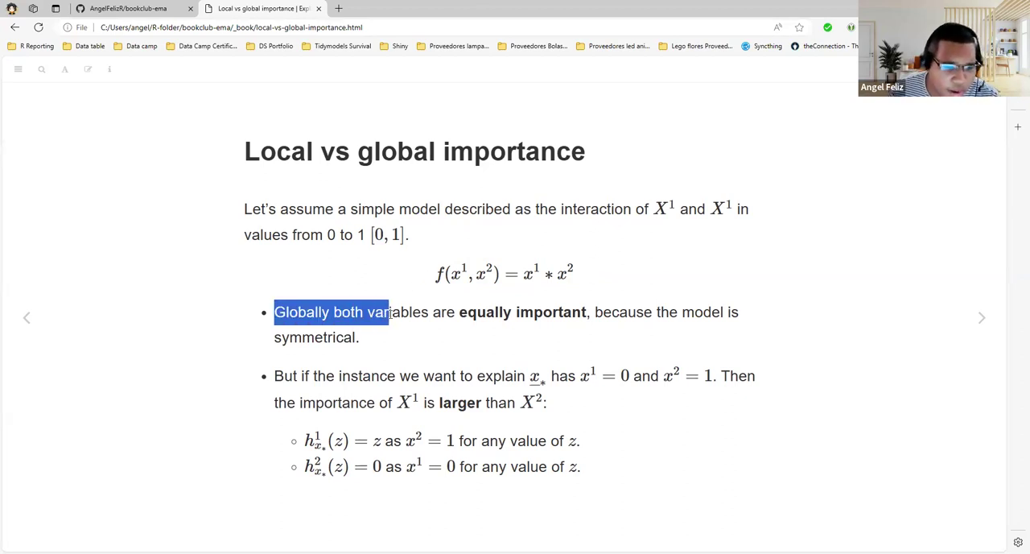
left_click_drag(386, 312, 512, 313)
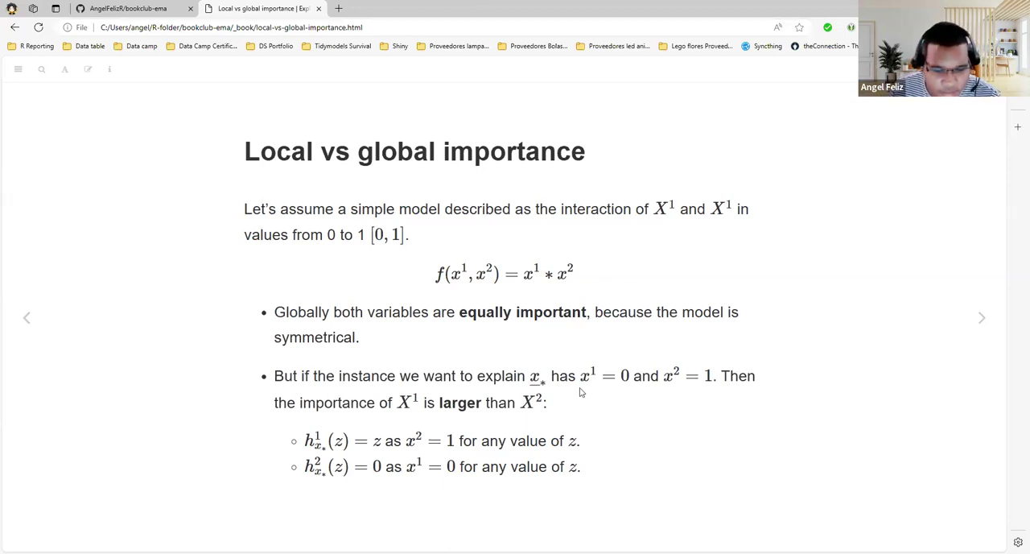
double_click(533, 376)
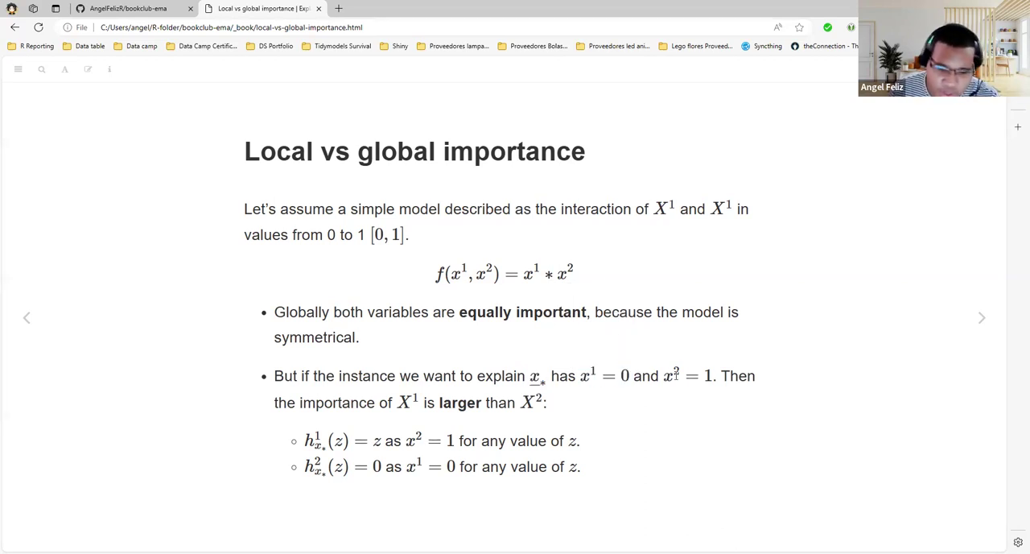
double_click(707, 376)
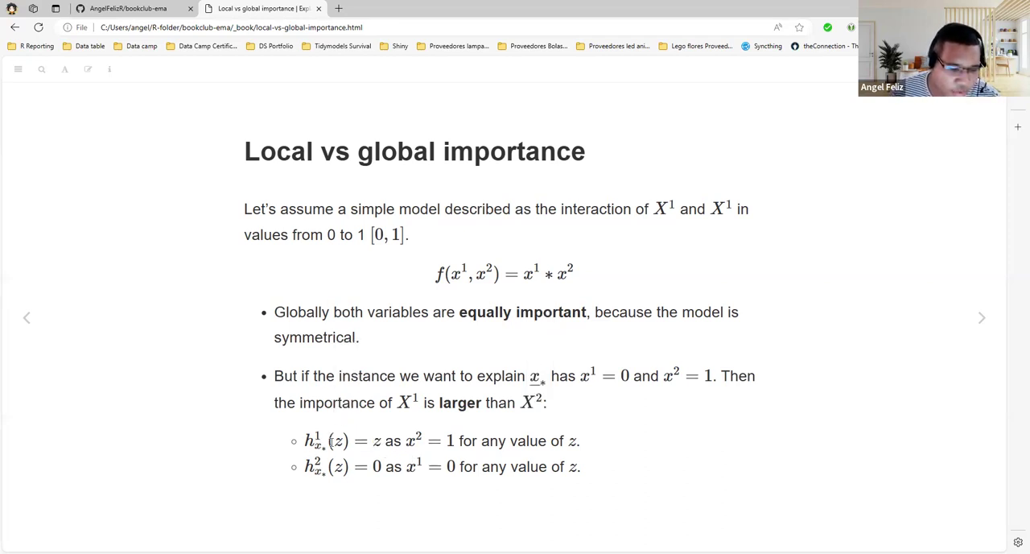
- Highlight the z in the first formula line, then move on to the Henry random forest example
double_click(339, 441)
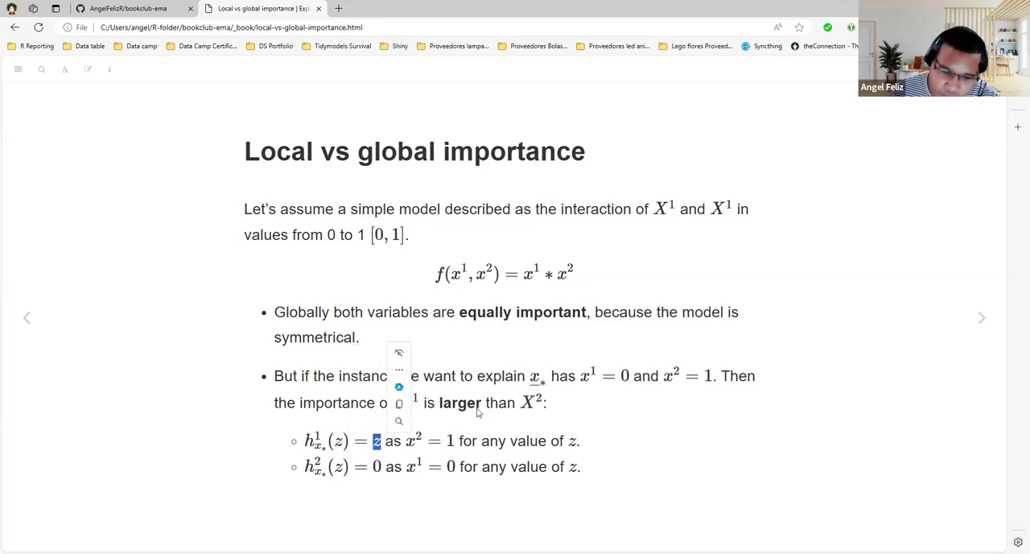
mouse_move(544, 267)
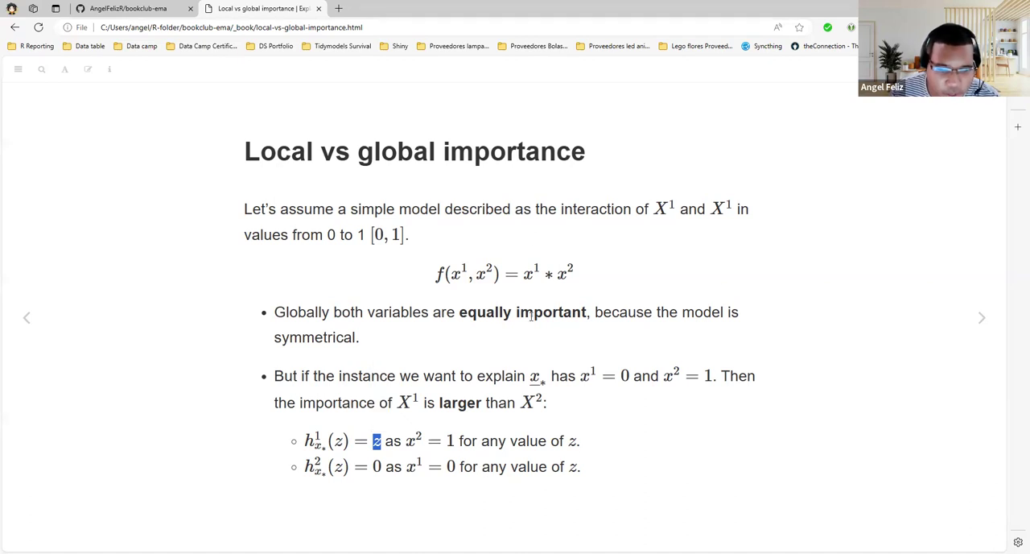
mouse_move(560, 303)
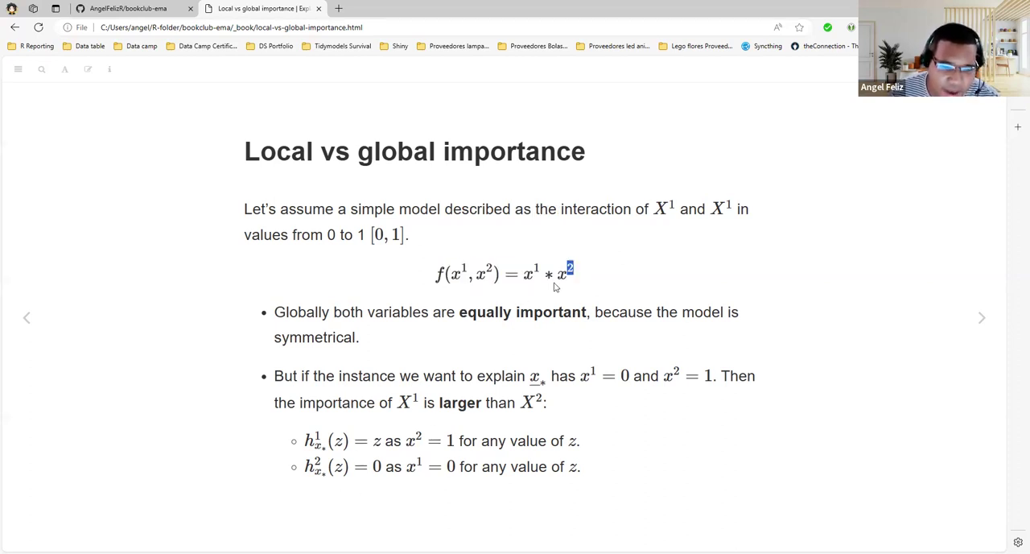
left_click(570, 274)
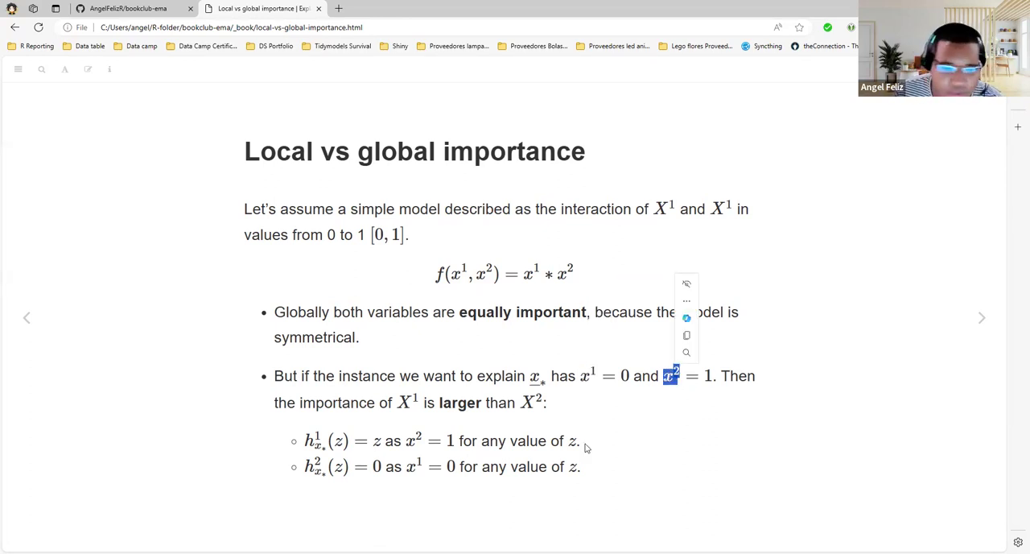
left_click(261, 8)
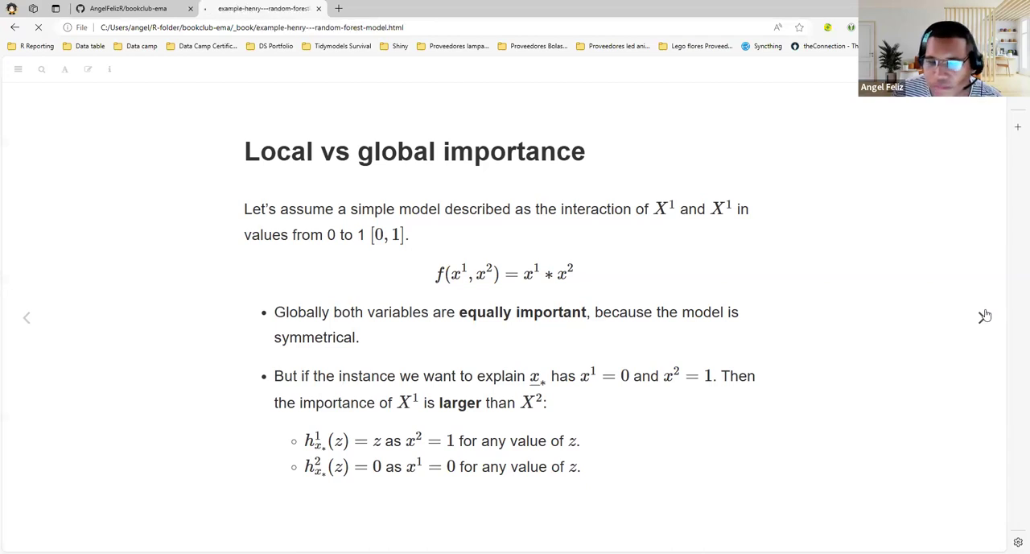
- Emphasise 'random forest model' in the Henry title and advance to the sibsp skewed distribution slide
left_click(981, 317)
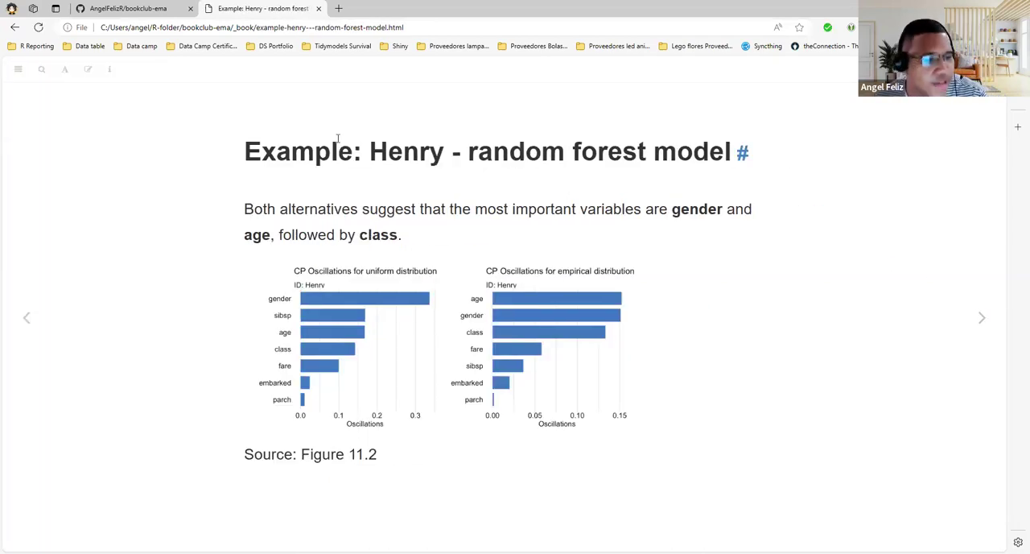
double_click(405, 151)
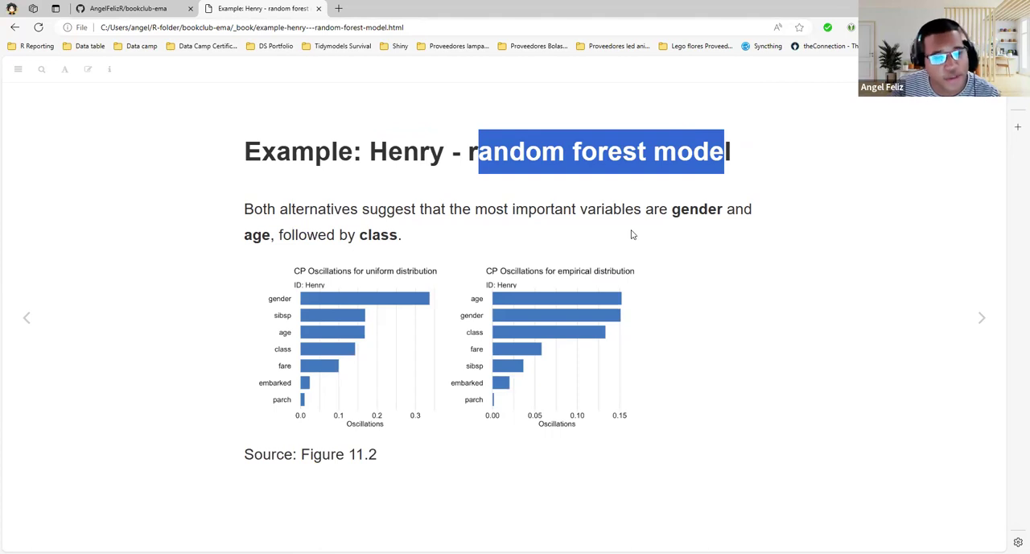
mouse_move(245, 209)
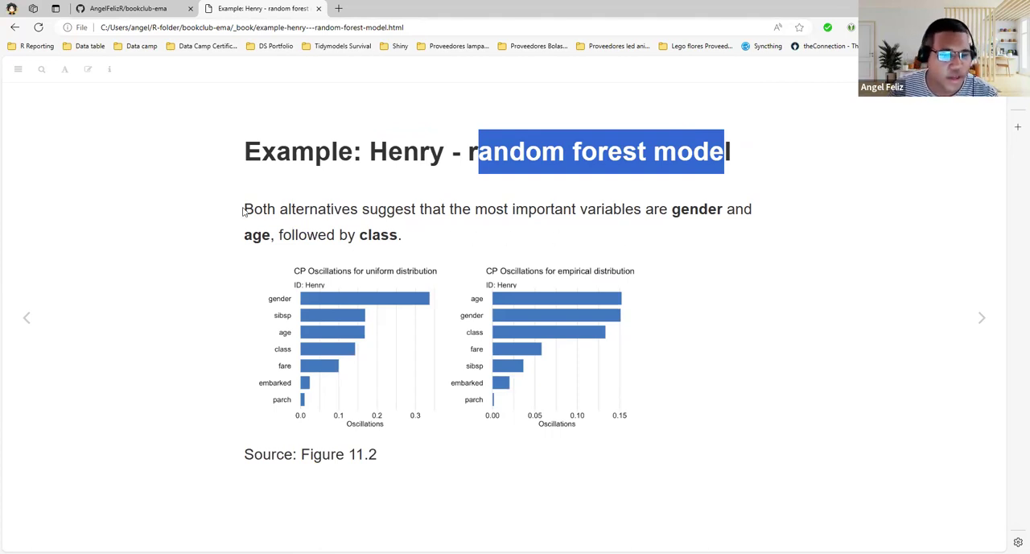
mouse_move(383, 275)
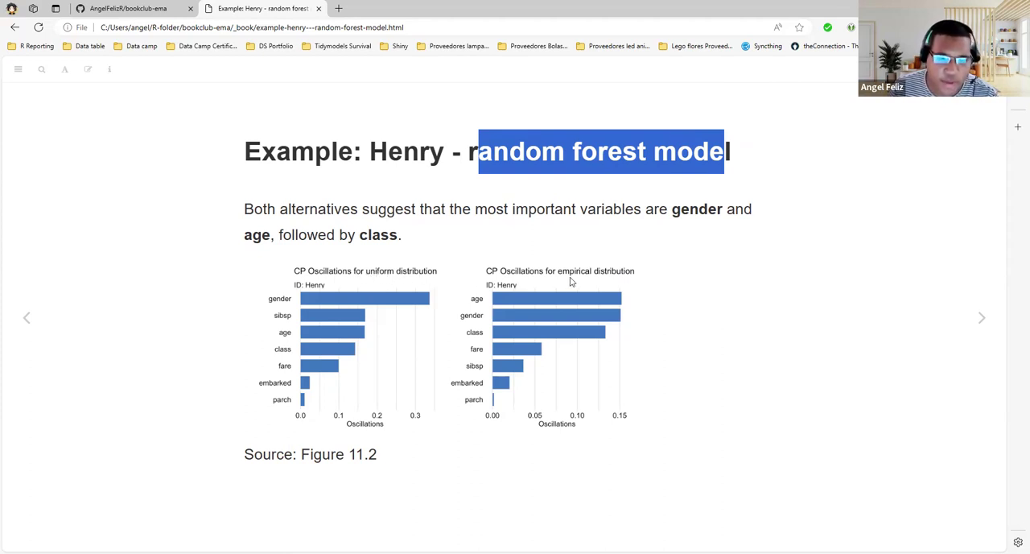
mouse_move(626, 282)
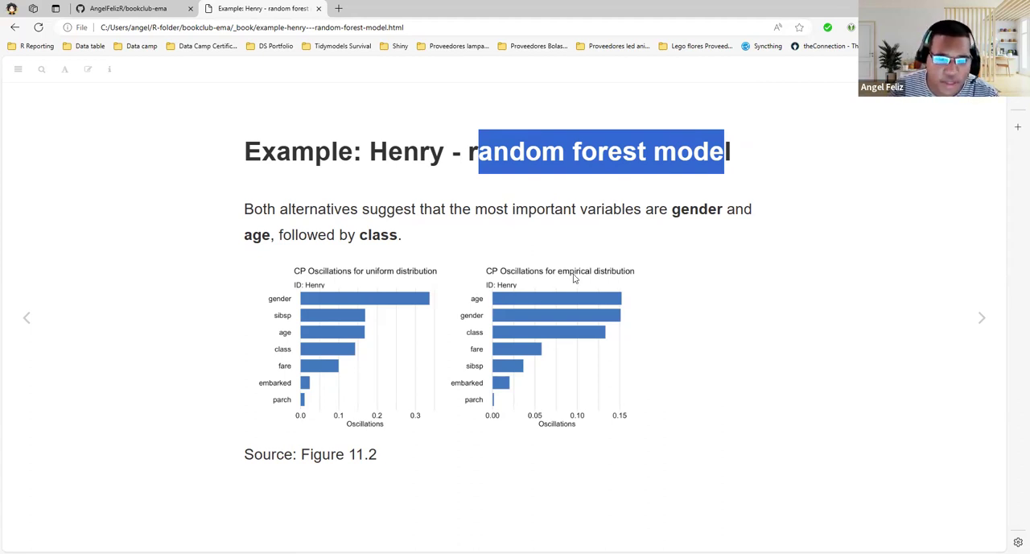
mouse_move(442, 329)
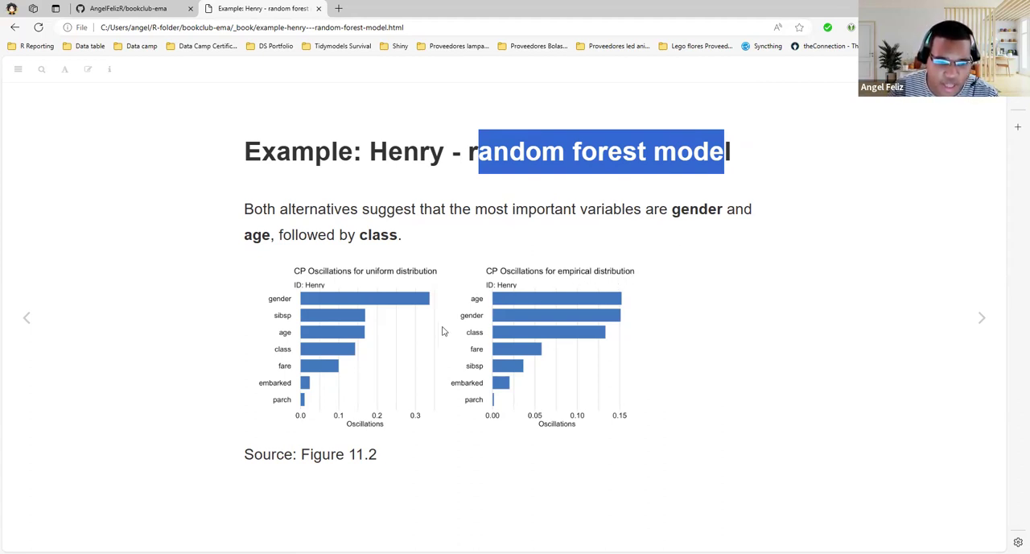
mouse_move(475, 306)
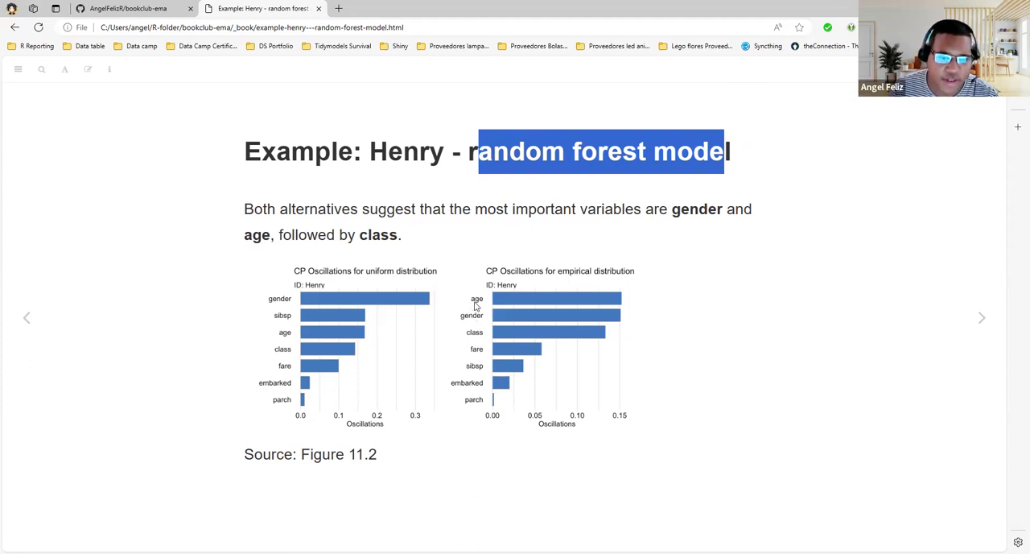
mouse_move(486, 341)
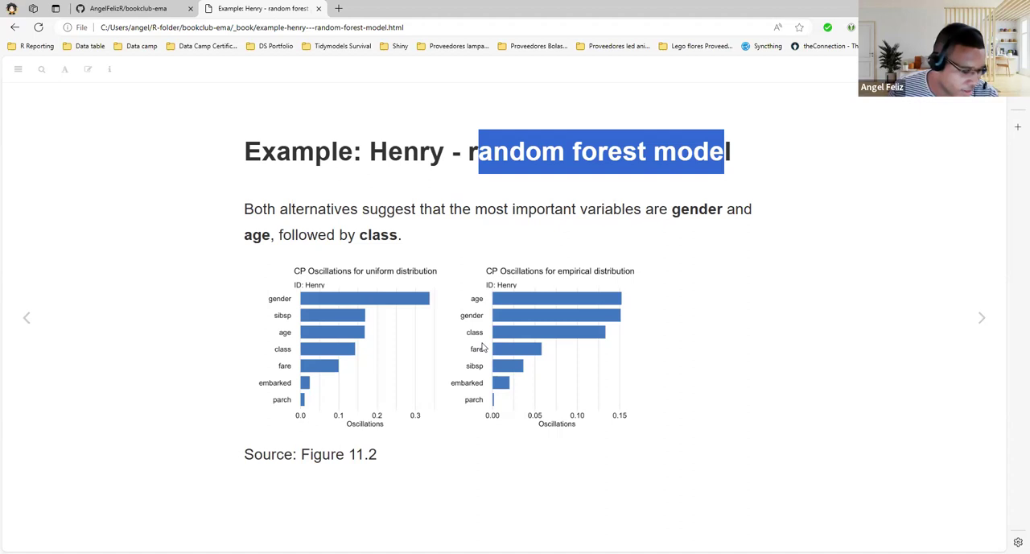
mouse_move(352, 291)
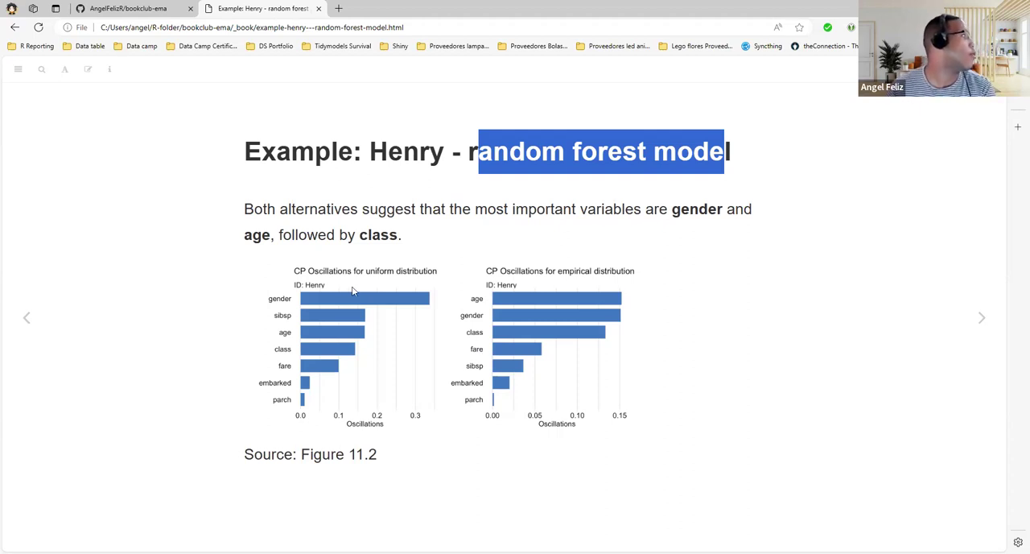
mouse_move(296, 304)
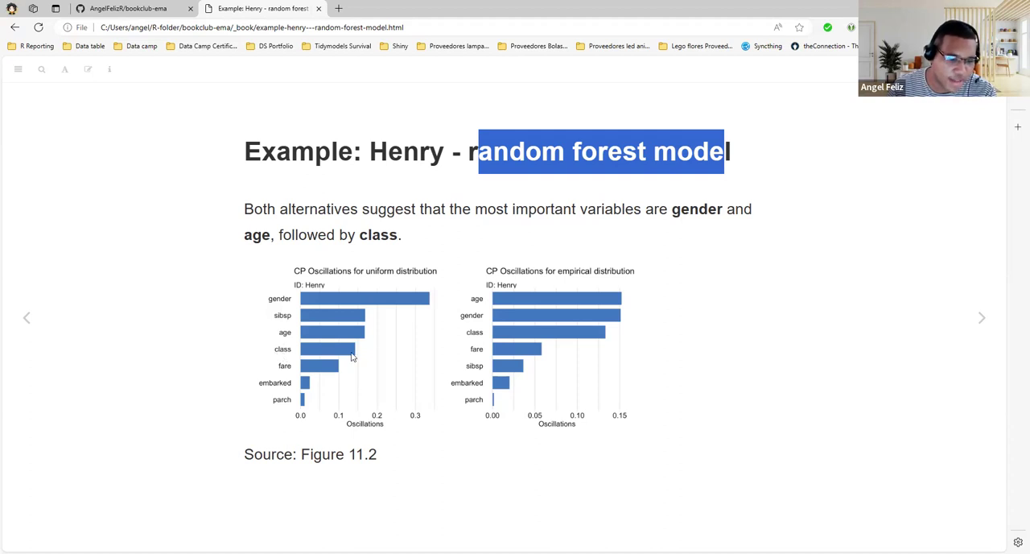
mouse_move(482, 345)
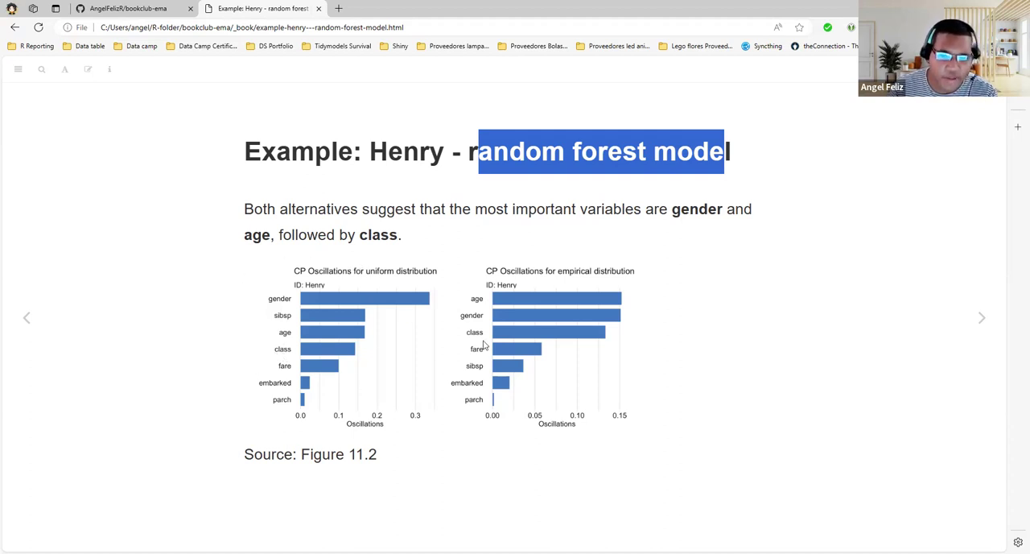
mouse_move(301, 317)
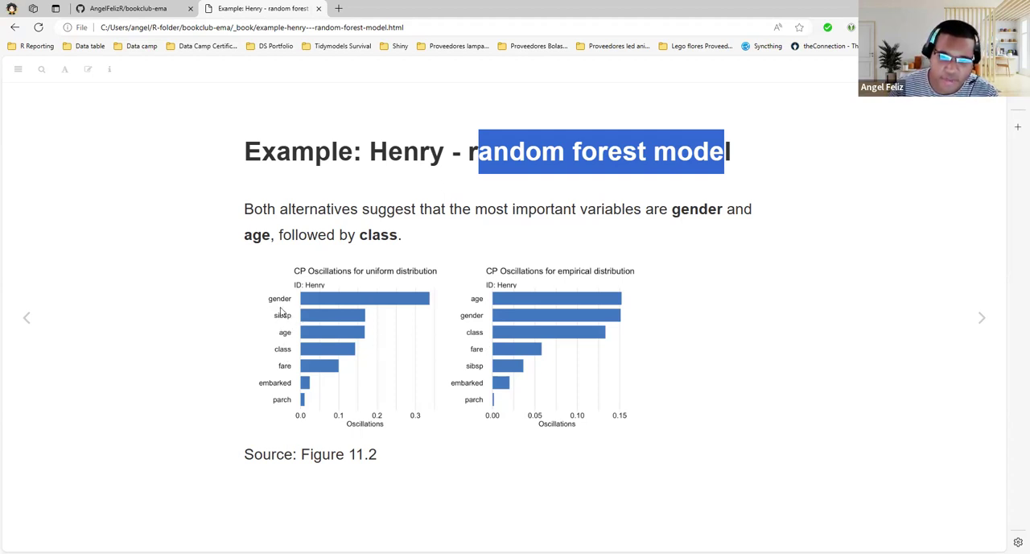
mouse_move(299, 319)
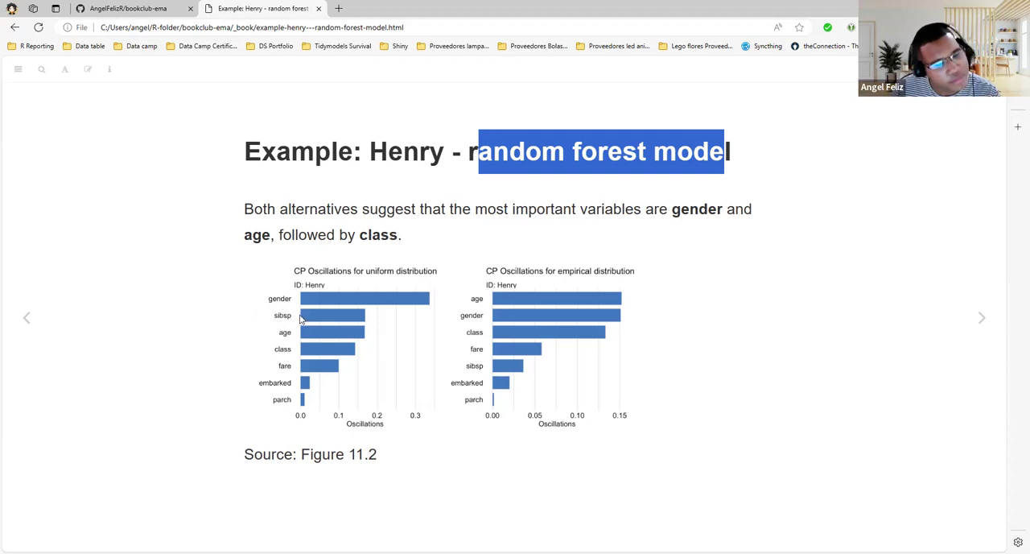
mouse_move(486, 365)
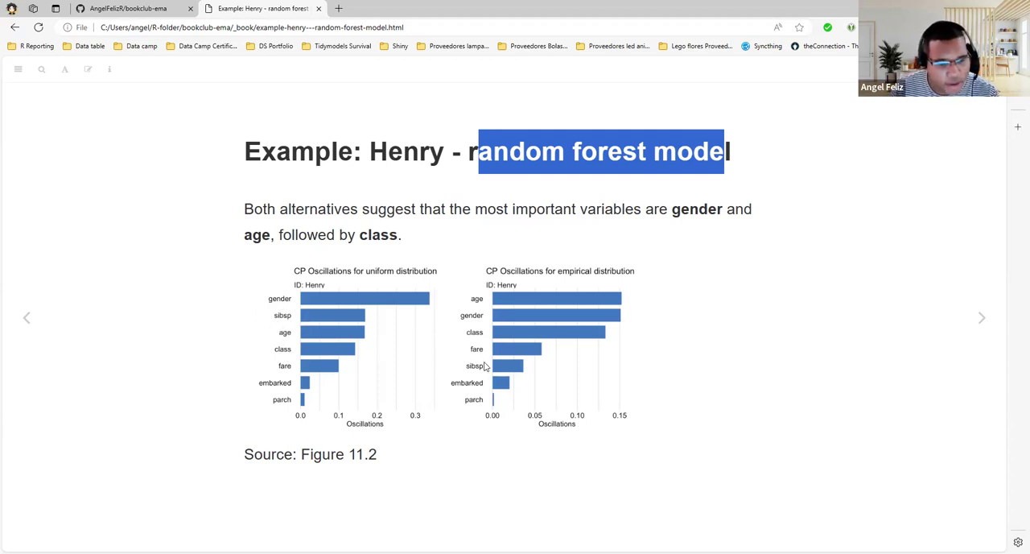
mouse_move(483, 364)
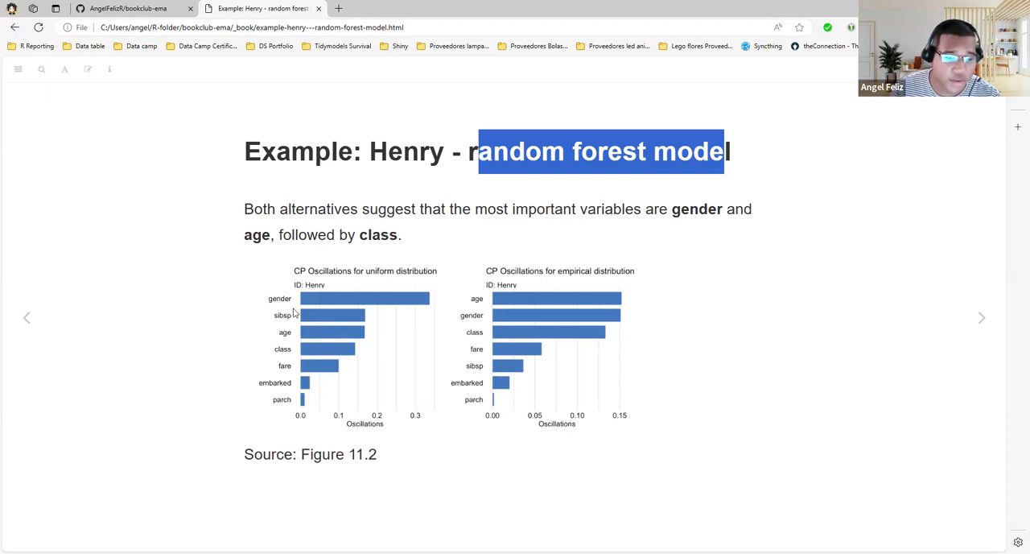
left_click(982, 317)
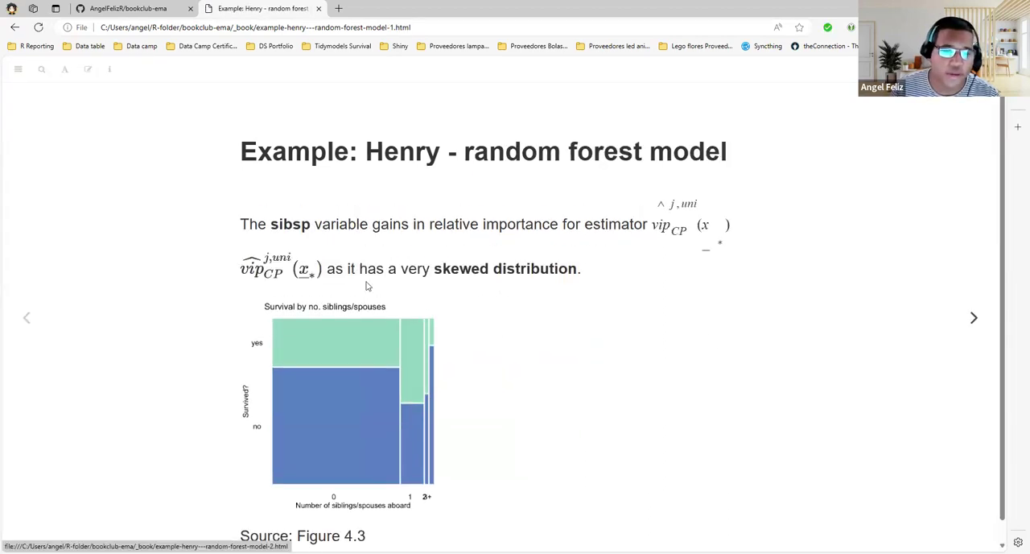
double_click(296, 222)
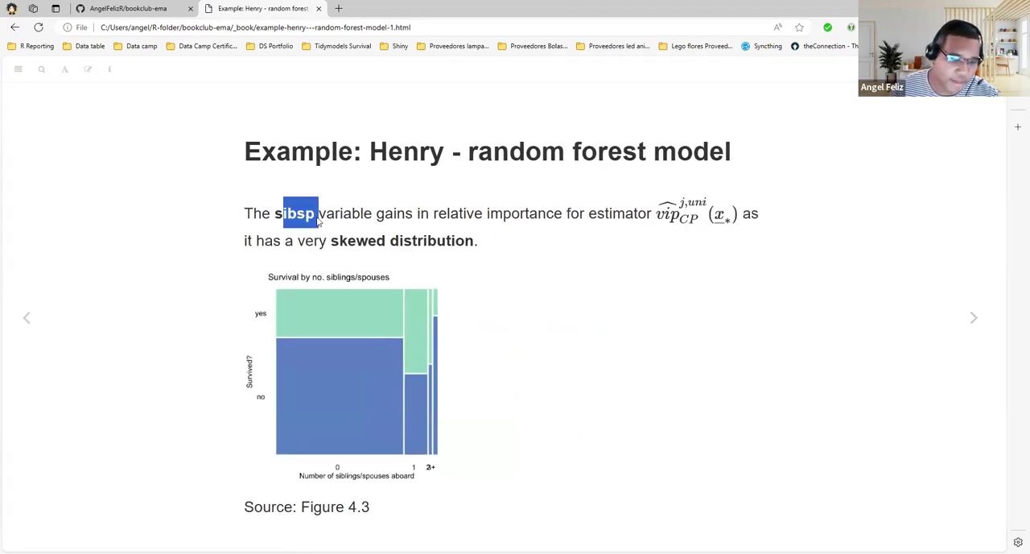
mouse_move(328, 368)
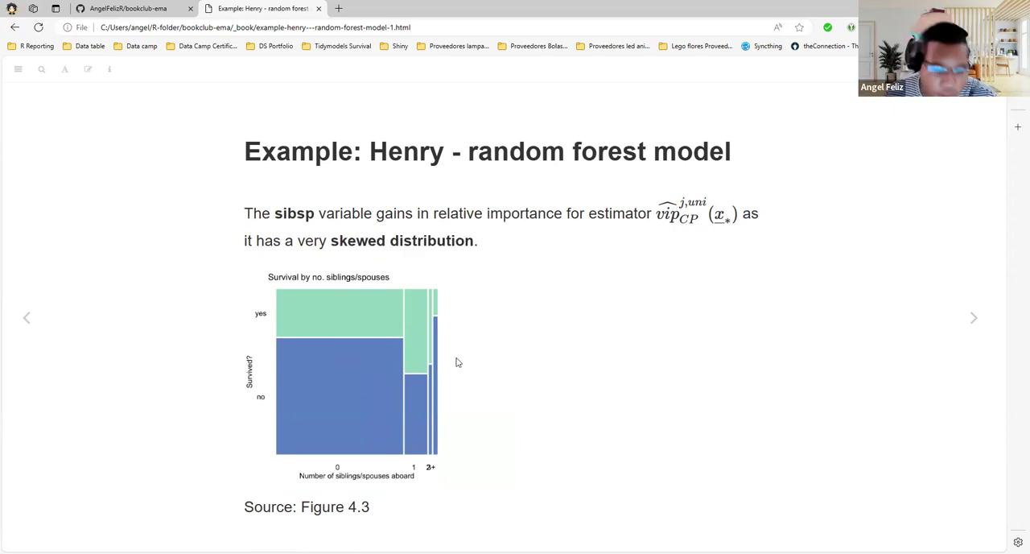
mouse_move(335, 476)
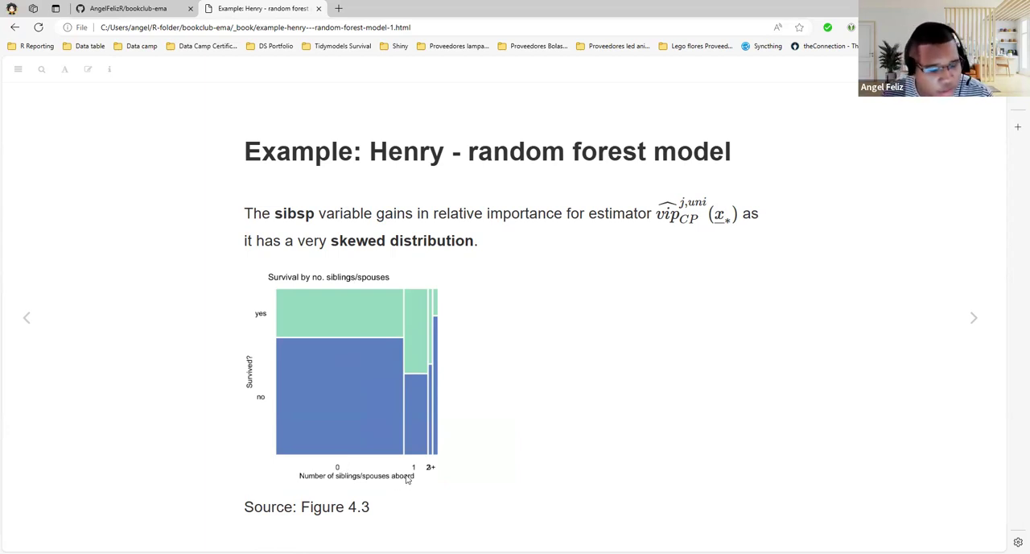
mouse_move(412, 477)
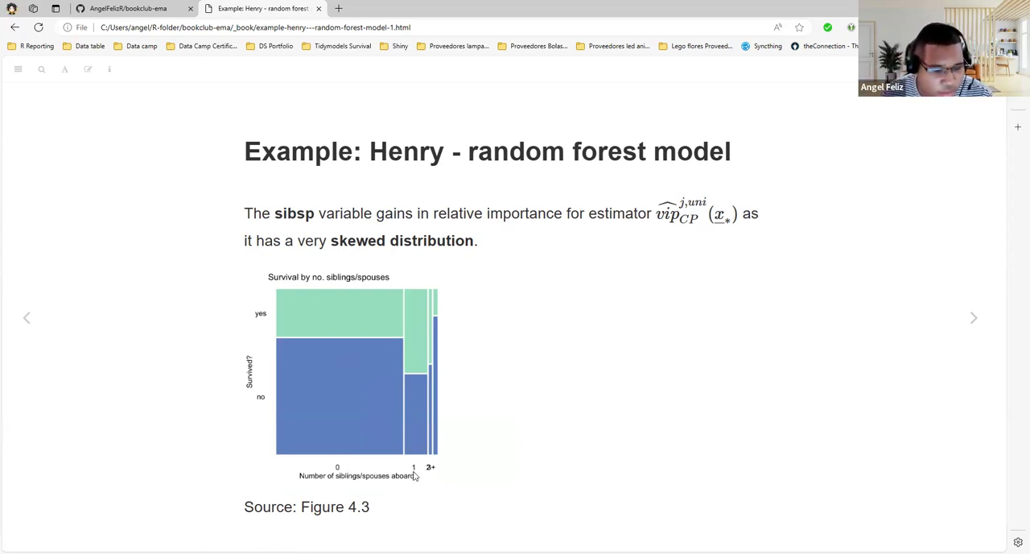
mouse_move(428, 442)
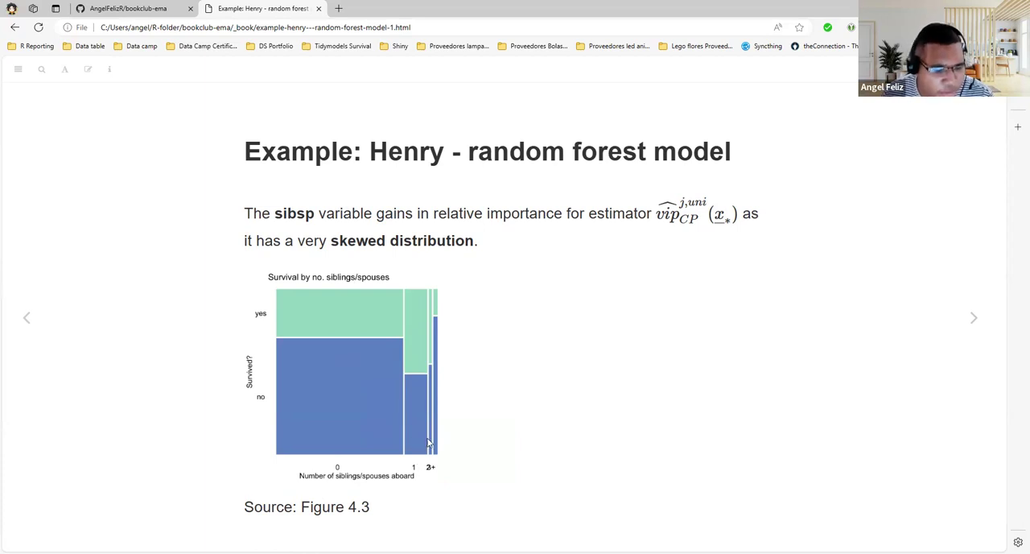
mouse_move(441, 464)
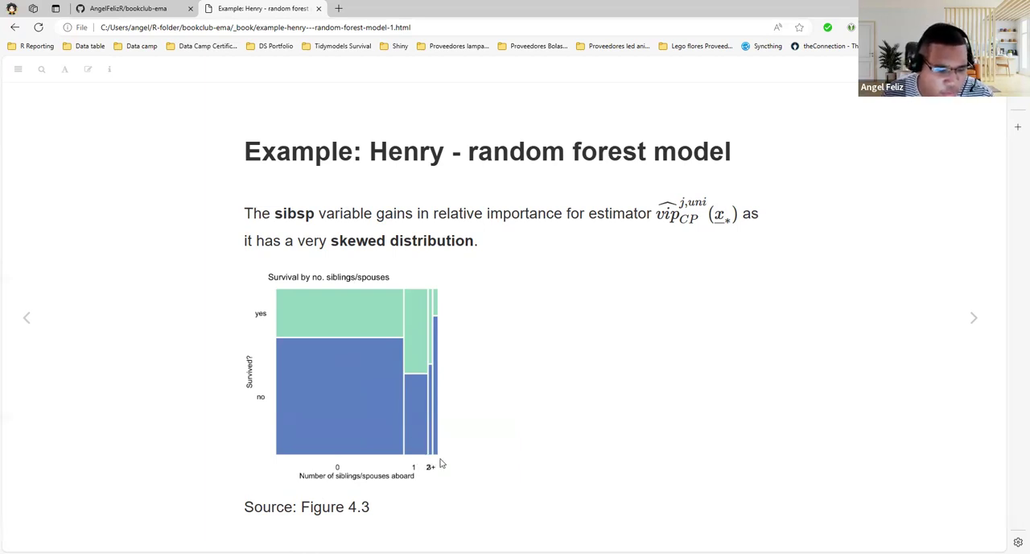
mouse_move(79, 304)
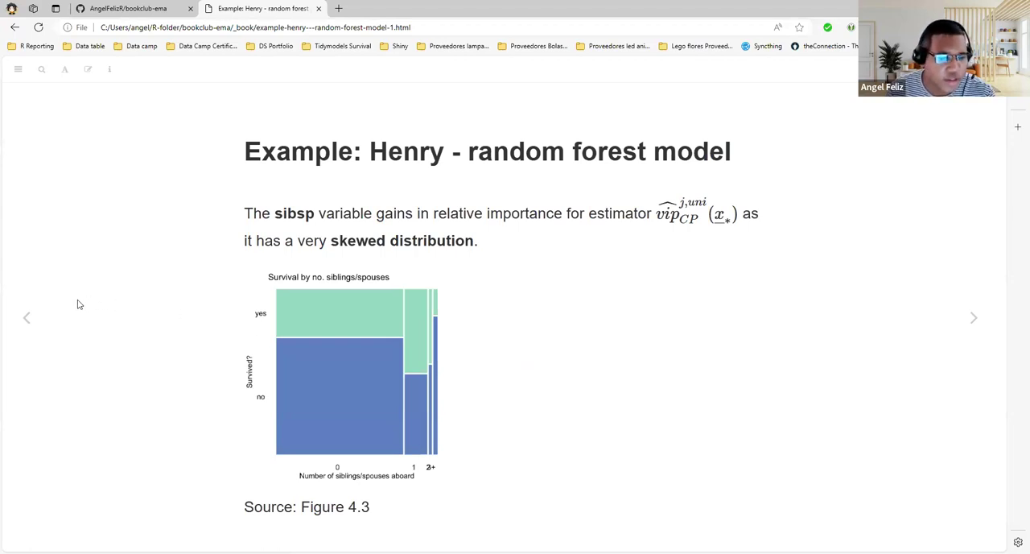
left_click(975, 317)
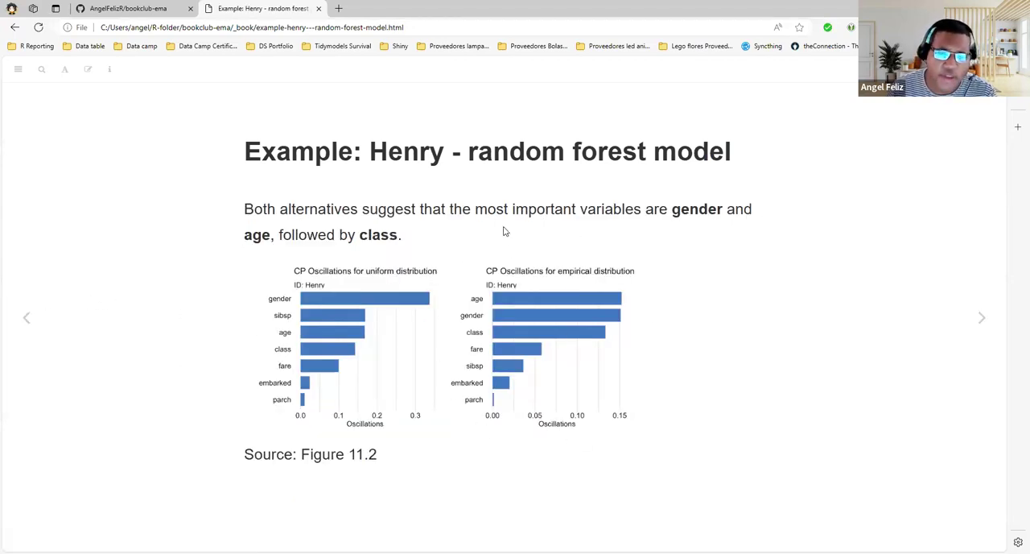
mouse_move(483, 264)
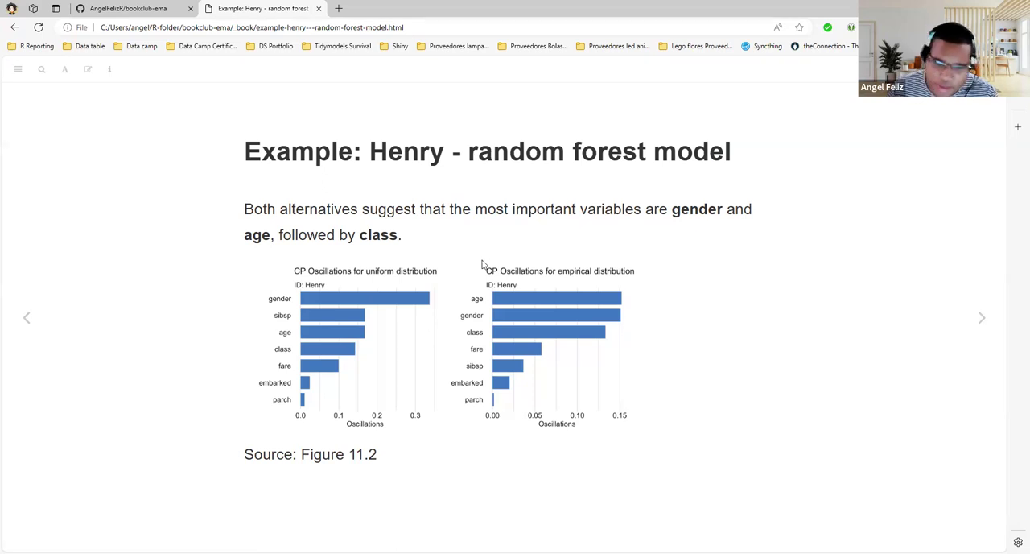
mouse_move(539, 292)
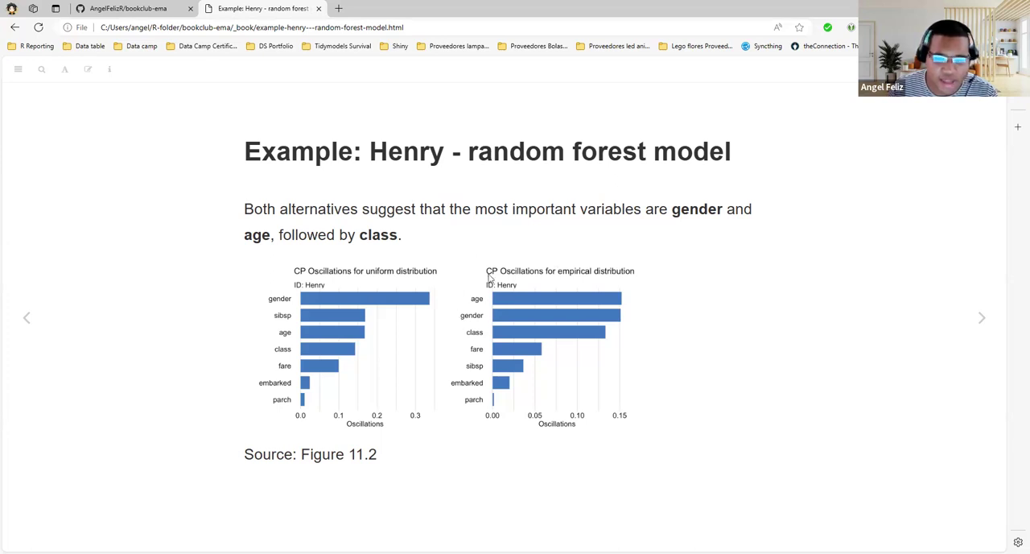
mouse_move(473, 292)
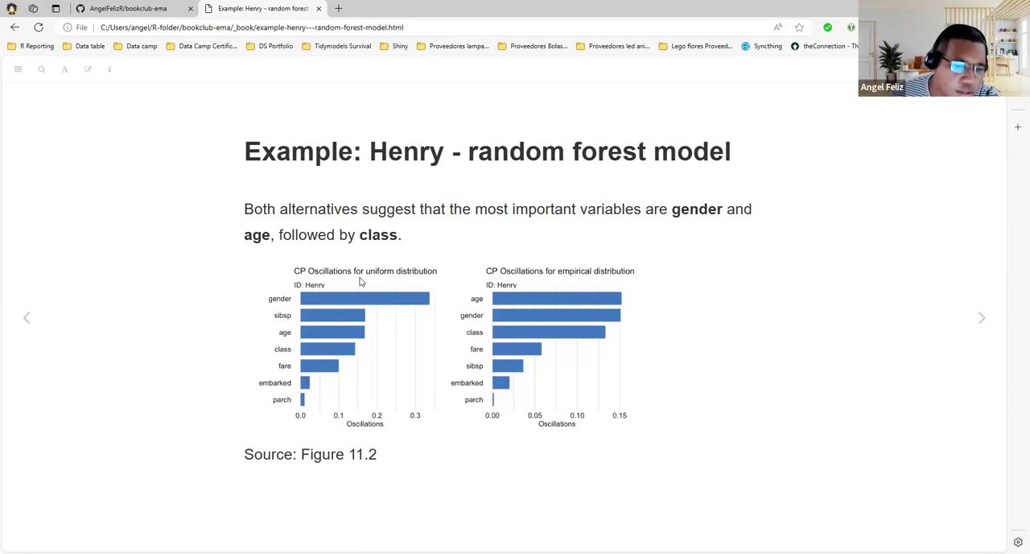
mouse_move(412, 280)
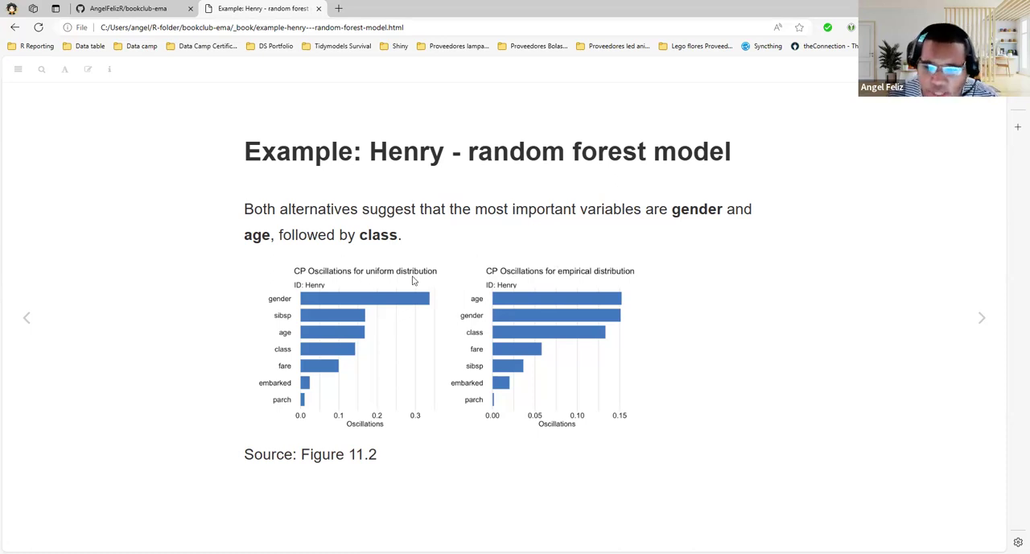
mouse_move(354, 320)
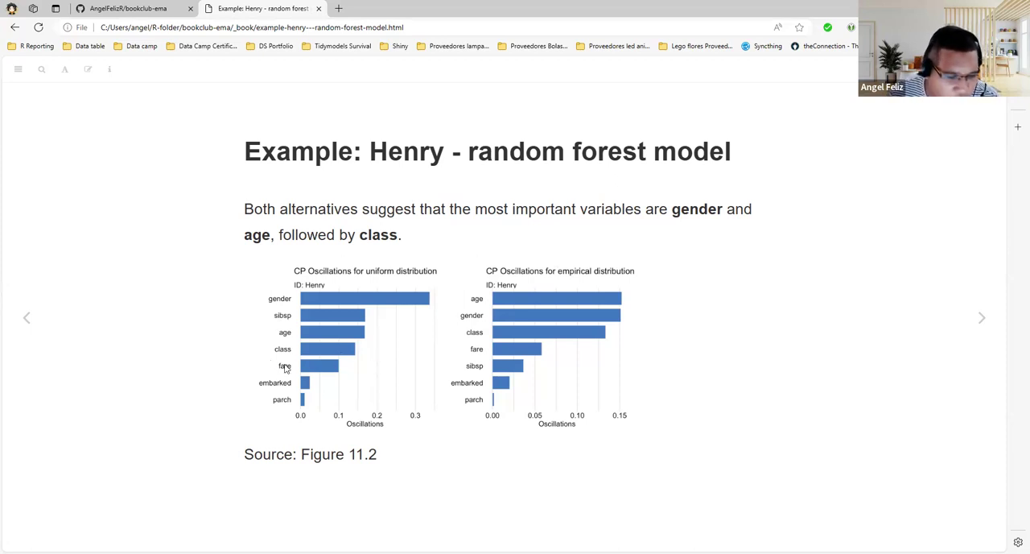
mouse_move(270, 341)
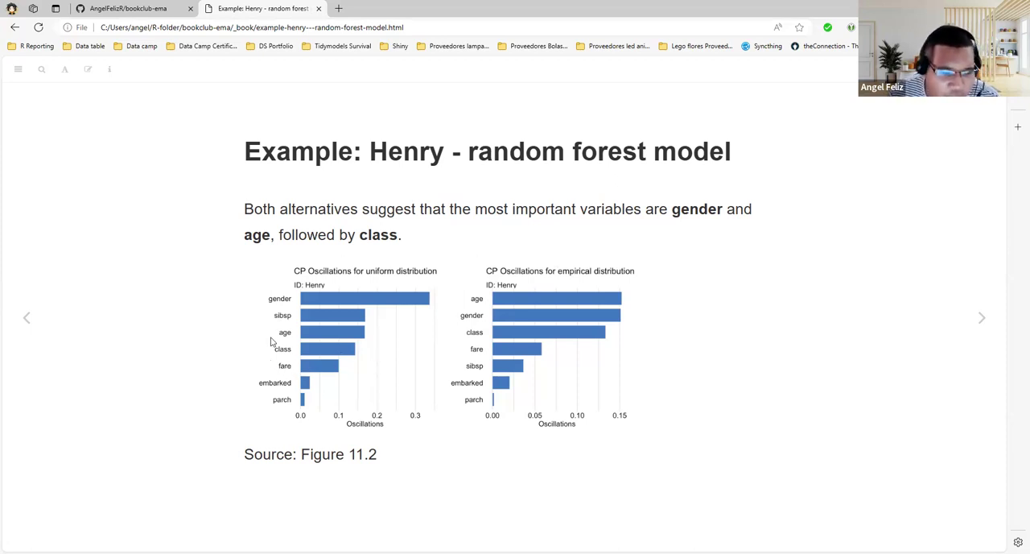
mouse_move(994, 305)
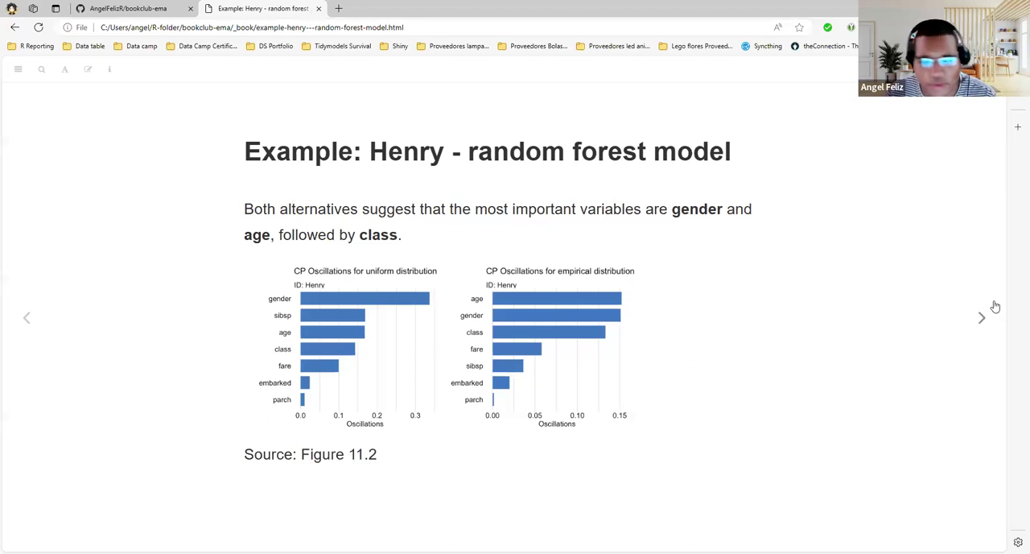
mouse_move(287, 392)
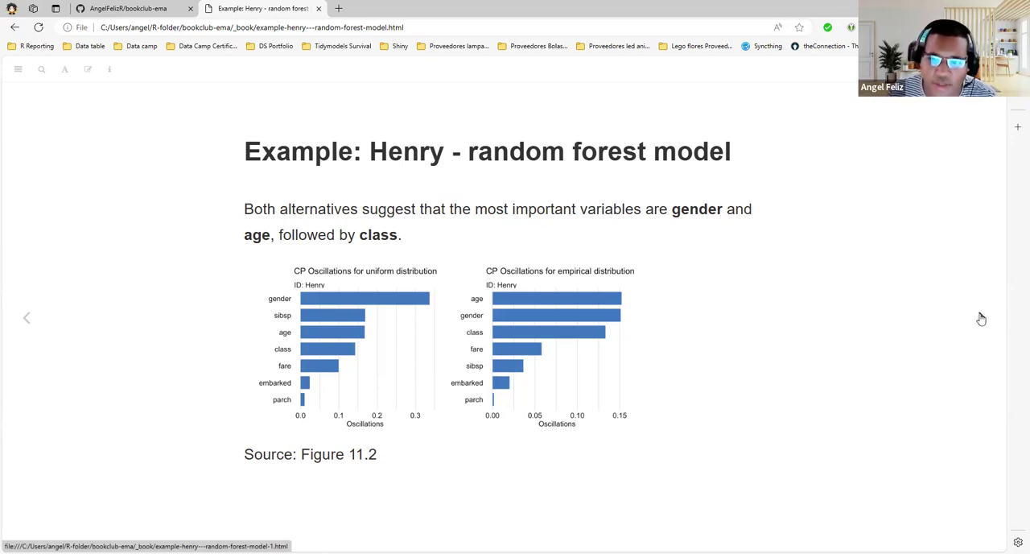
left_click(974, 317)
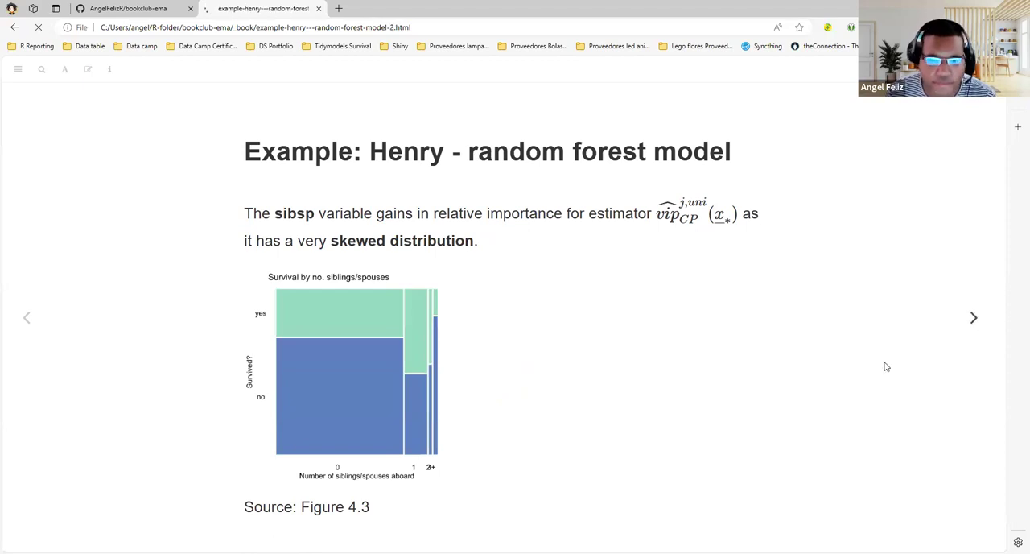
- Step through the remaining Henry example slides until the Pros and cons comparison table appears
left_click(972, 318)
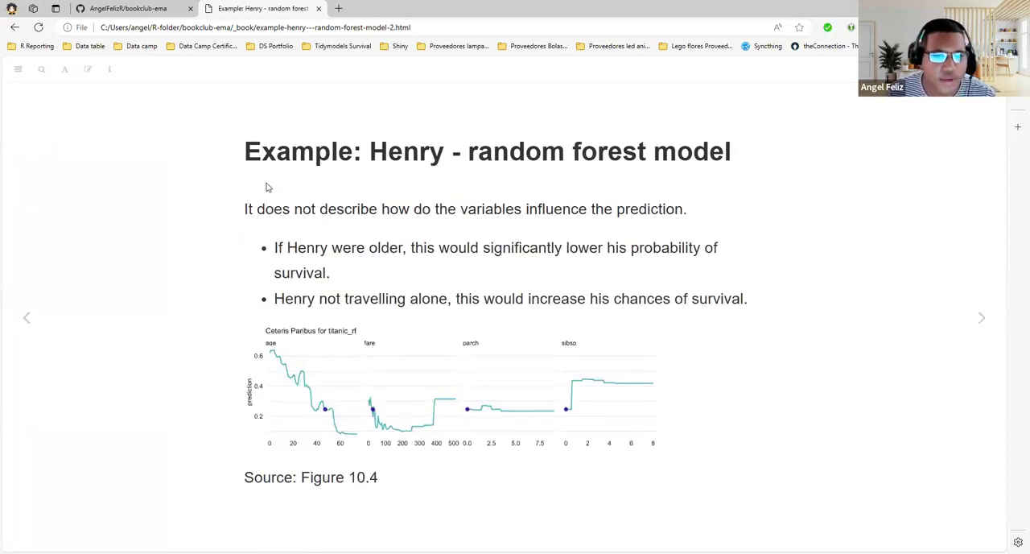
mouse_move(240, 215)
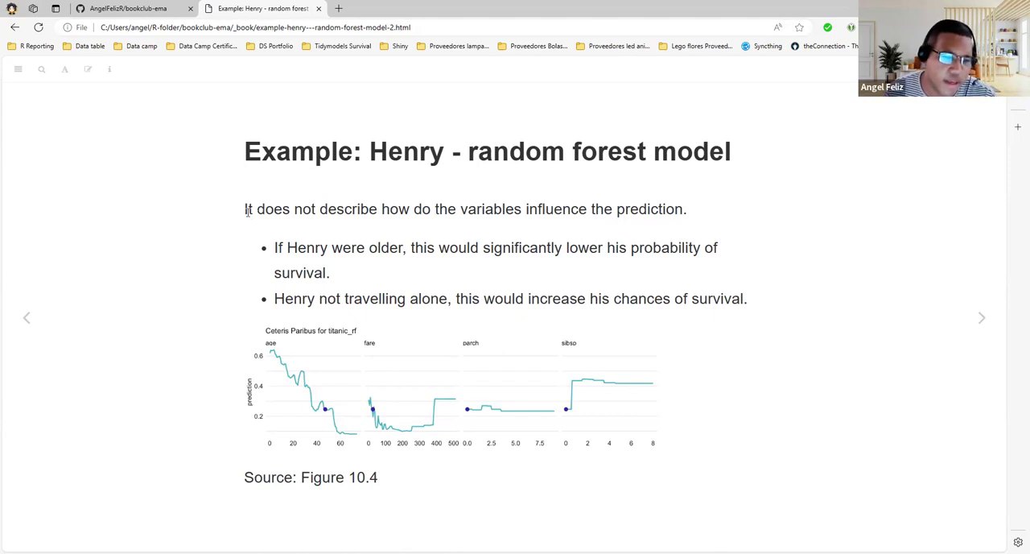
mouse_move(486, 228)
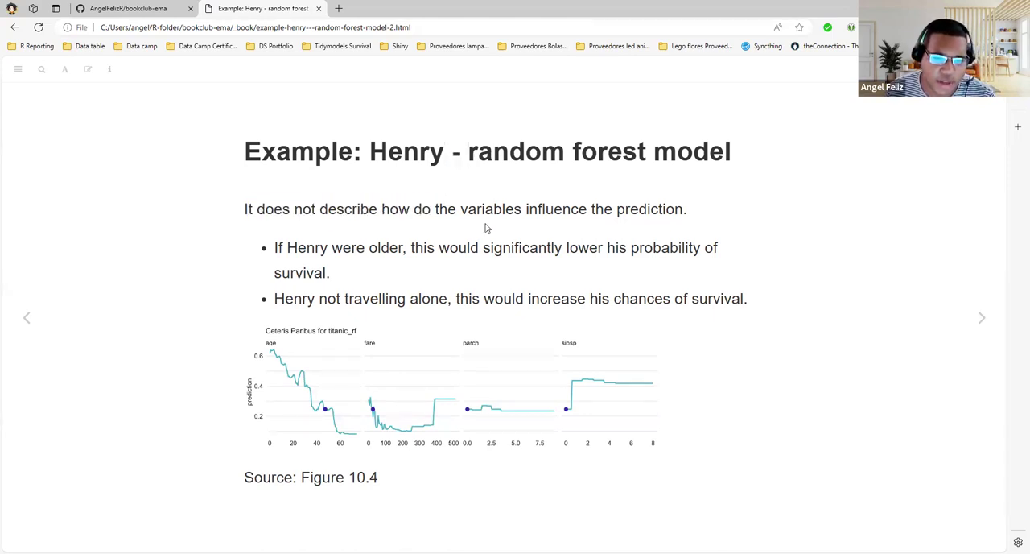
mouse_move(286, 251)
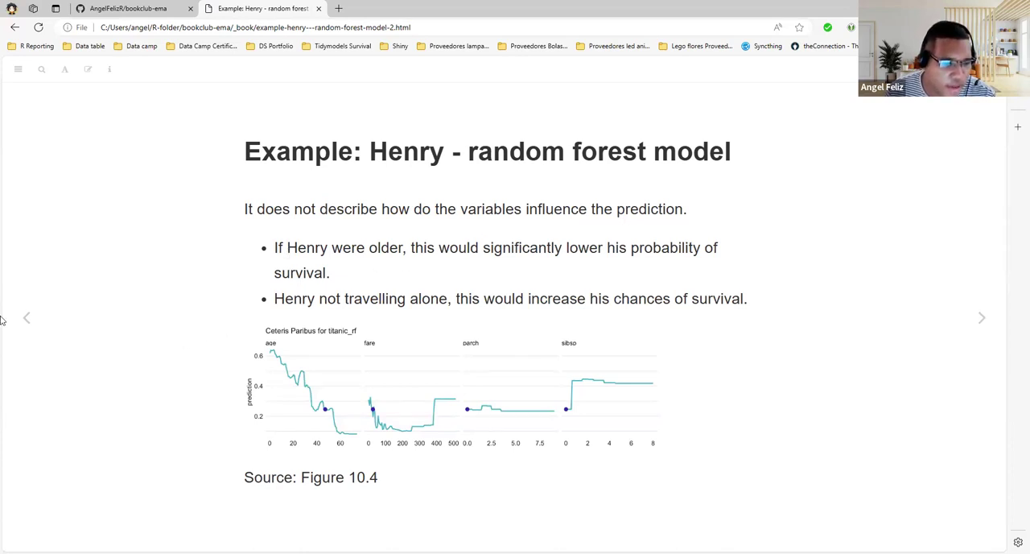
mouse_move(266, 267)
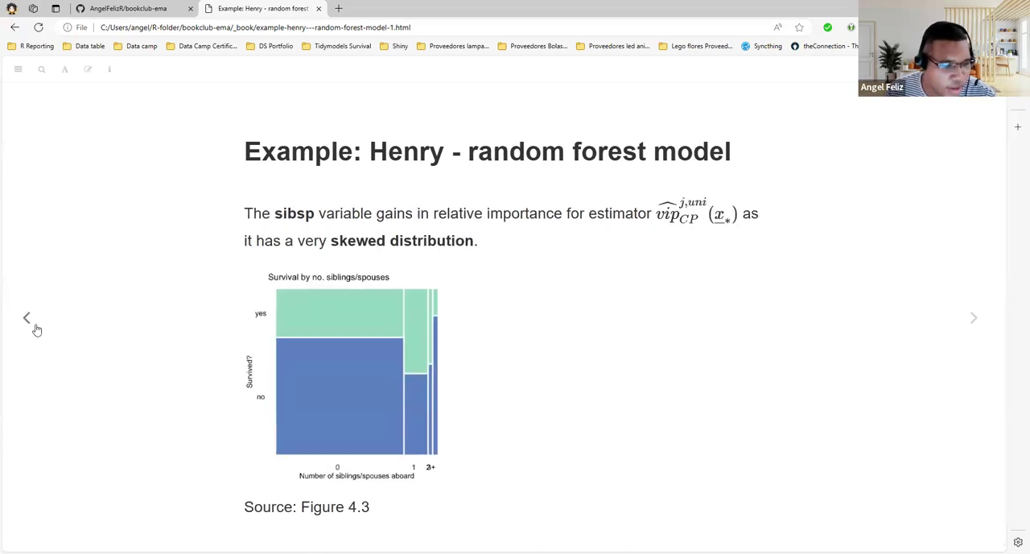
left_click(982, 317)
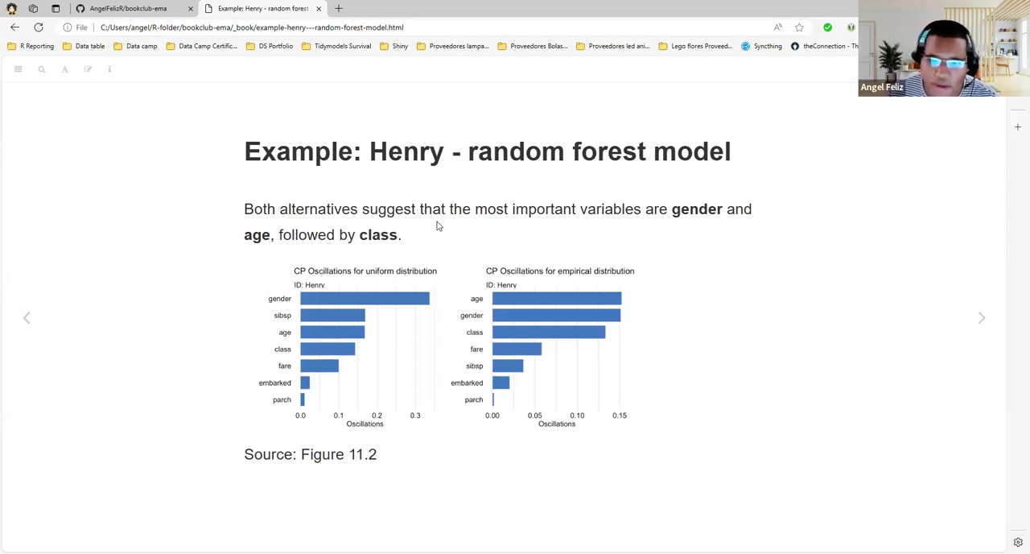
mouse_move(357, 299)
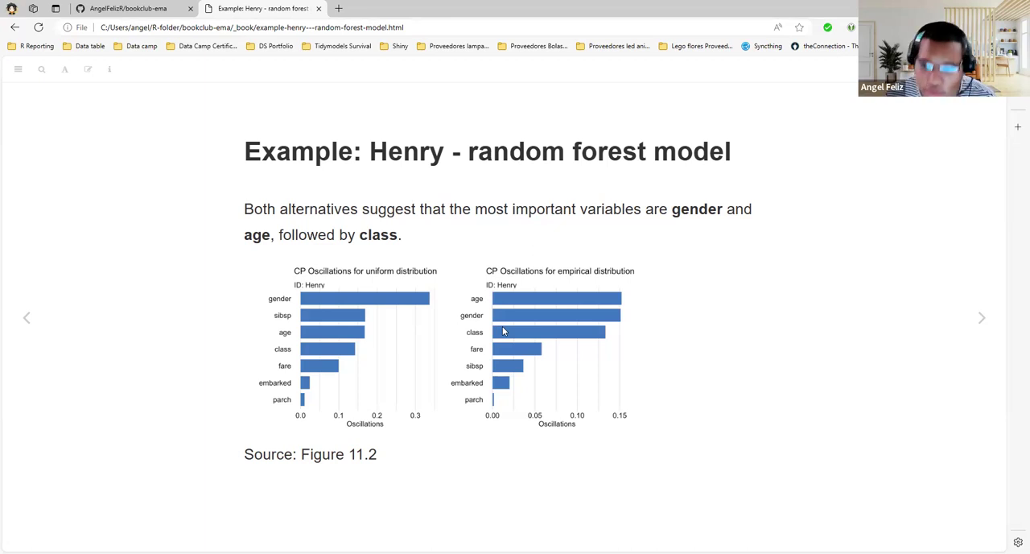
mouse_move(982, 318)
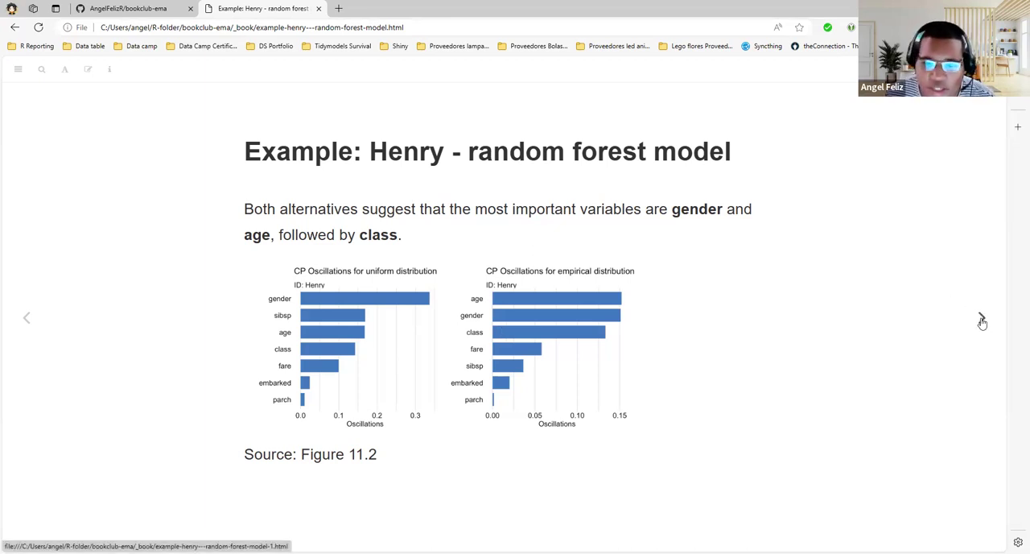
left_click(982, 317)
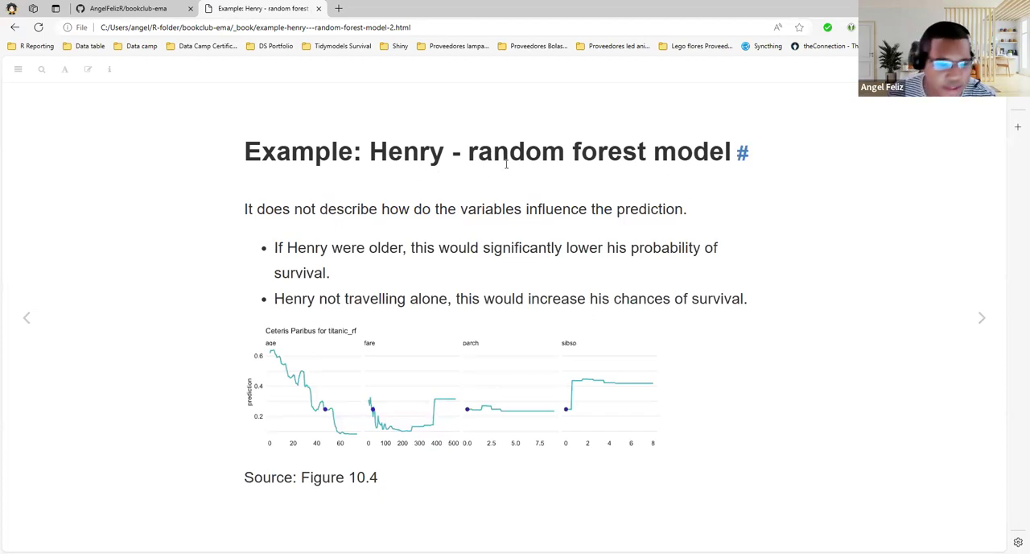
mouse_move(267, 376)
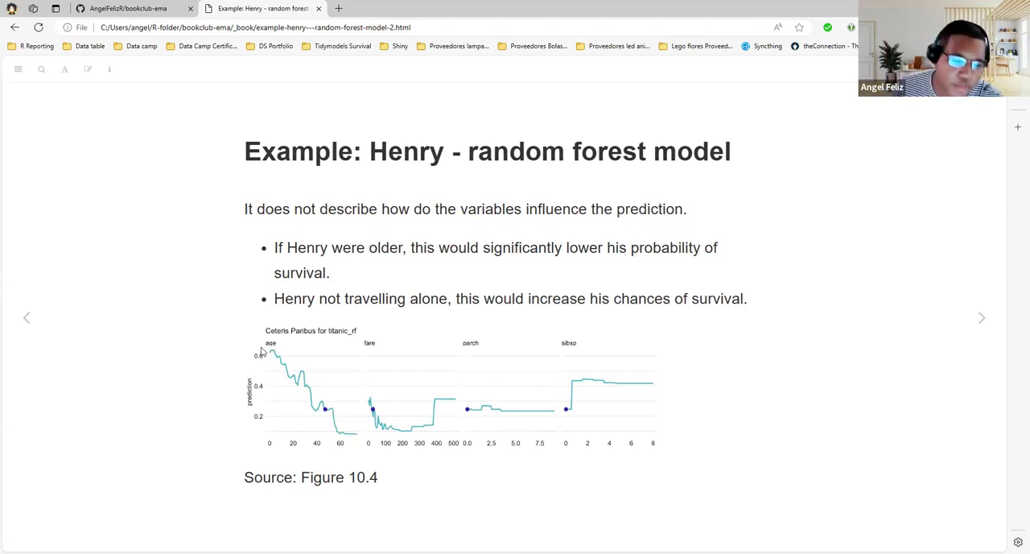
mouse_move(304, 374)
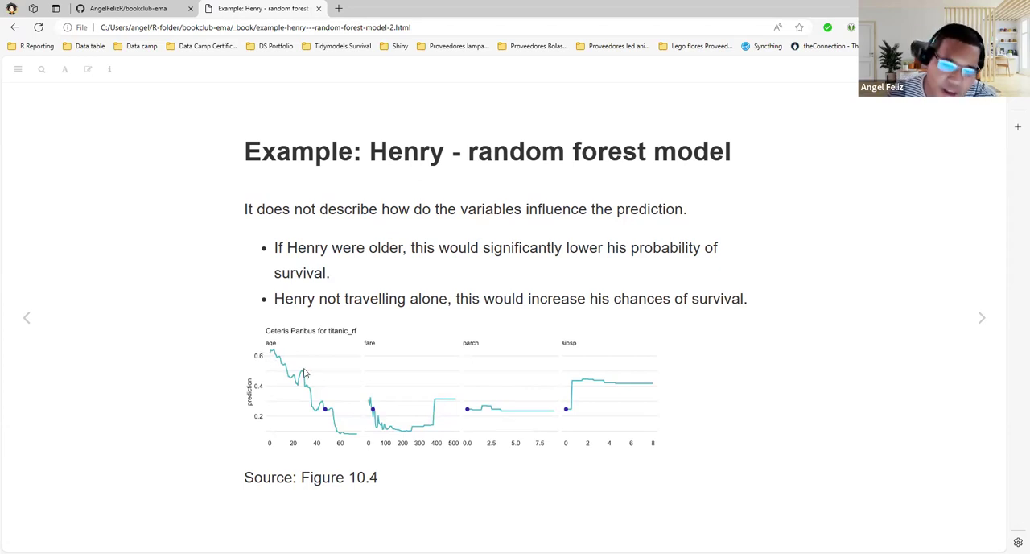
mouse_move(340, 435)
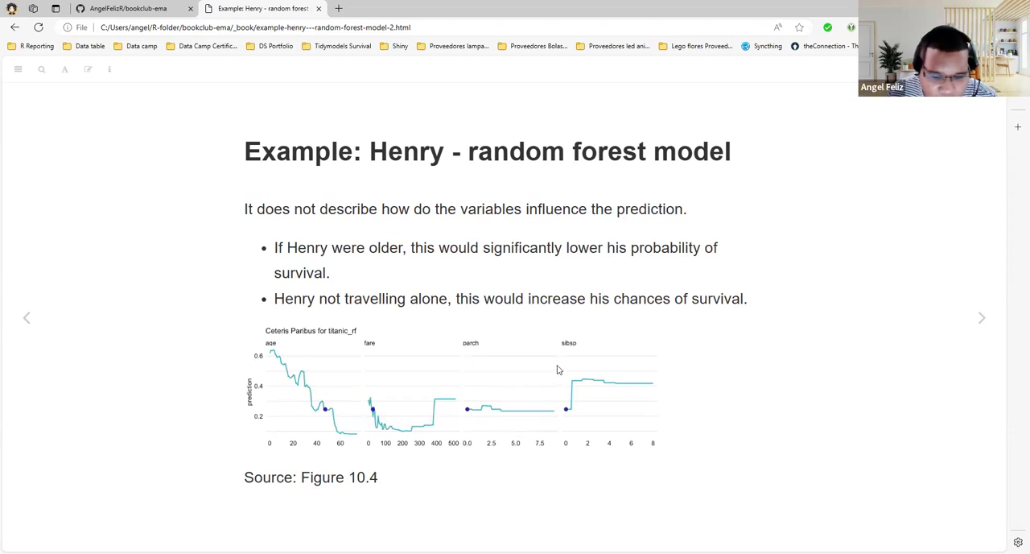
mouse_move(599, 400)
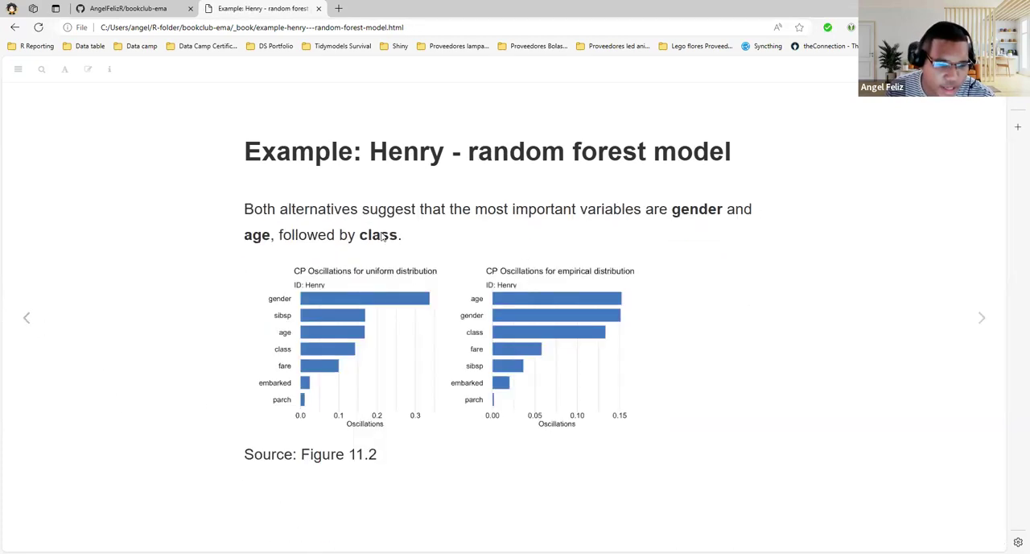
left_click(980, 317)
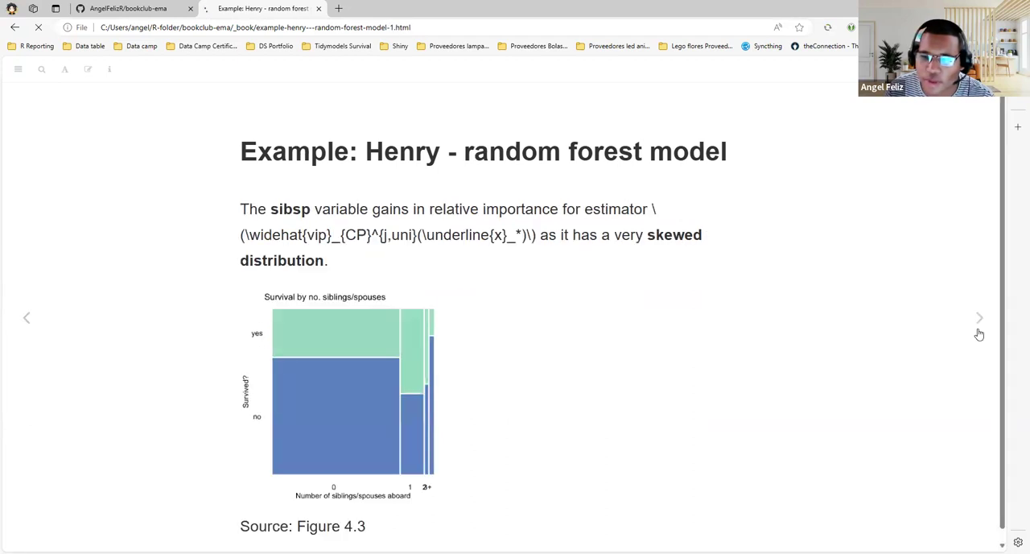
left_click(980, 317)
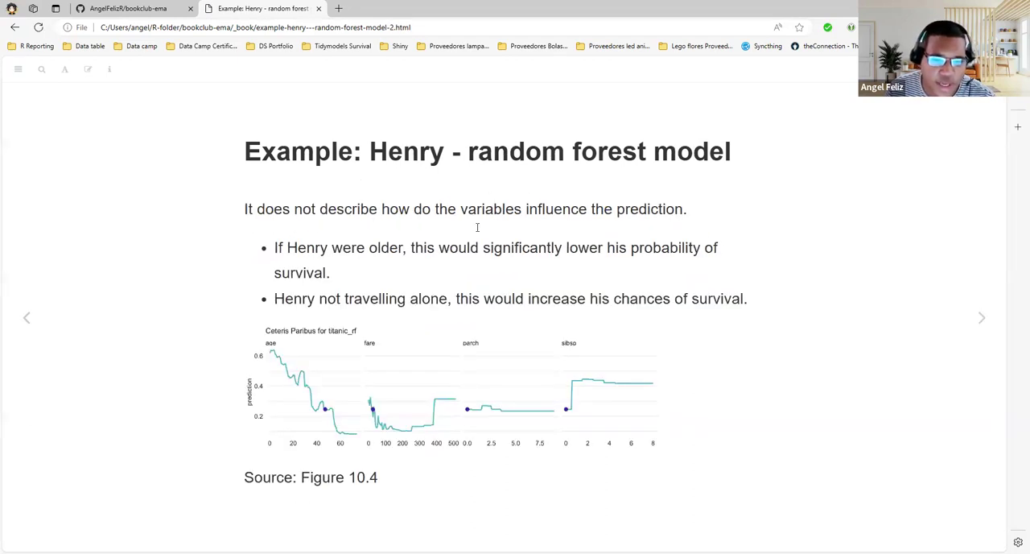
mouse_move(732, 338)
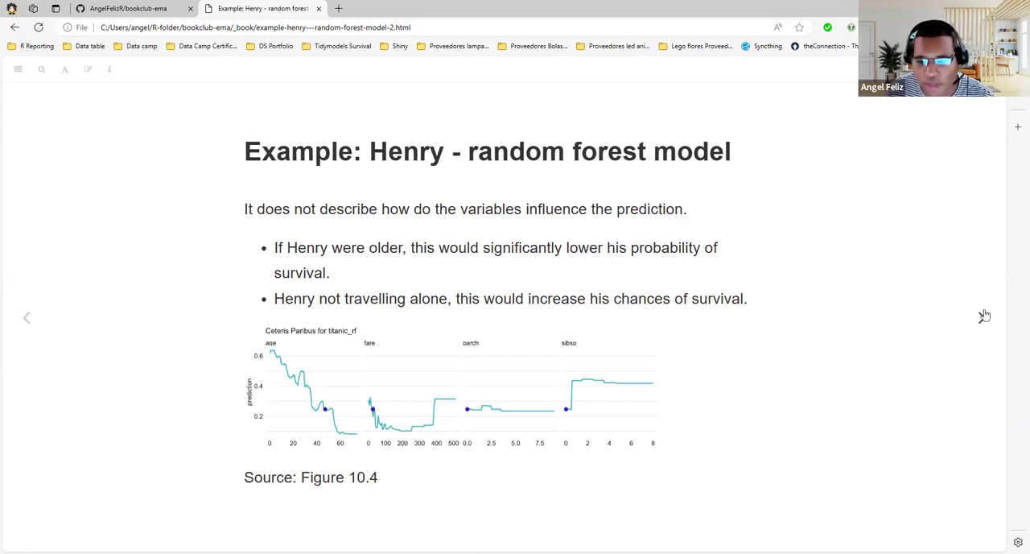
left_click(972, 317)
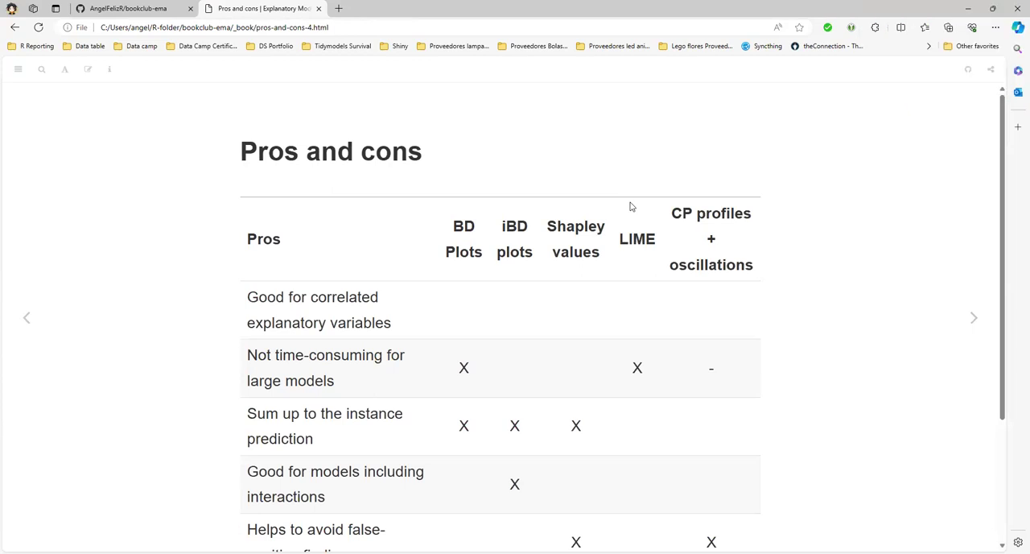
mouse_move(23, 317)
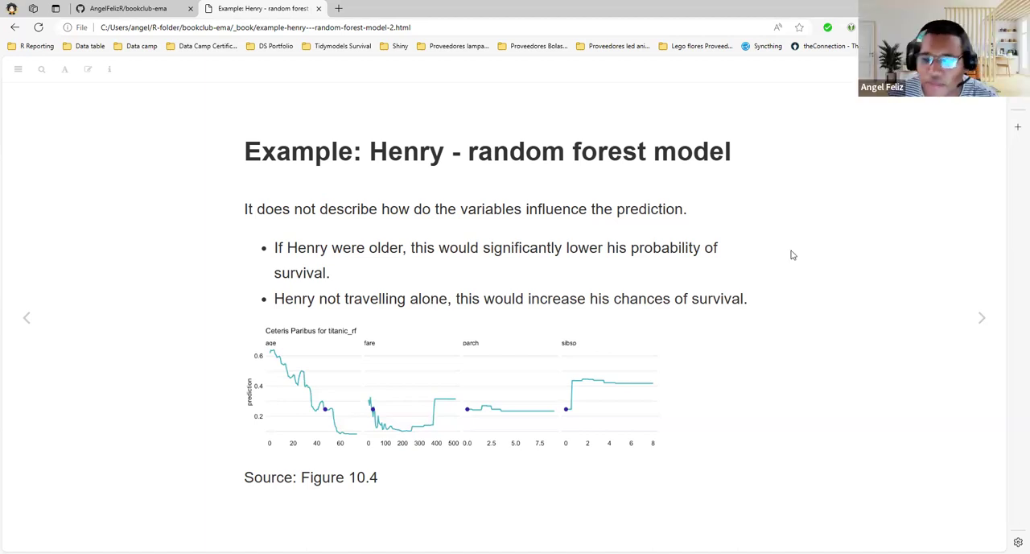
- Return to the Pros and cons slide and zoom the browser to 80% so the table fits
left_click(981, 317)
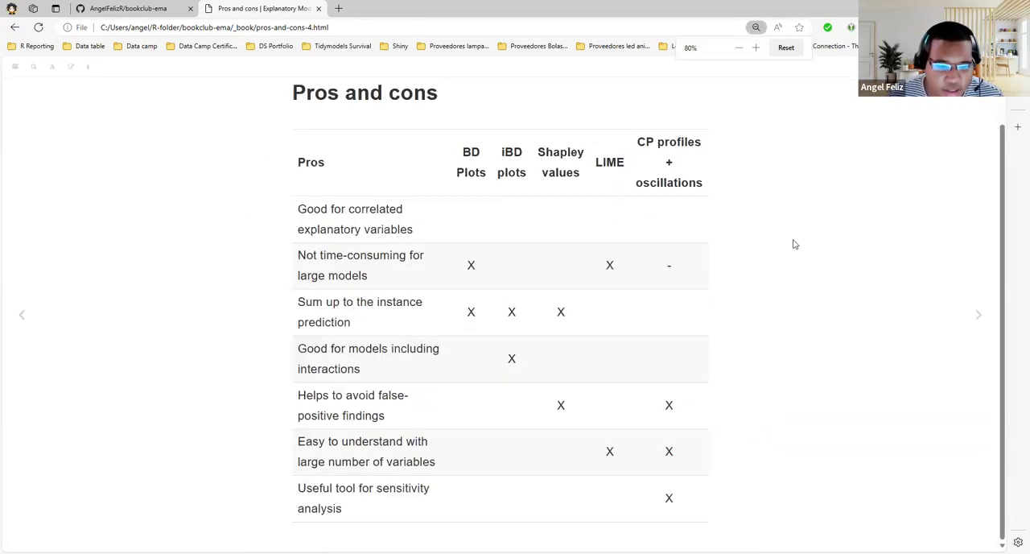
left_click(737, 47)
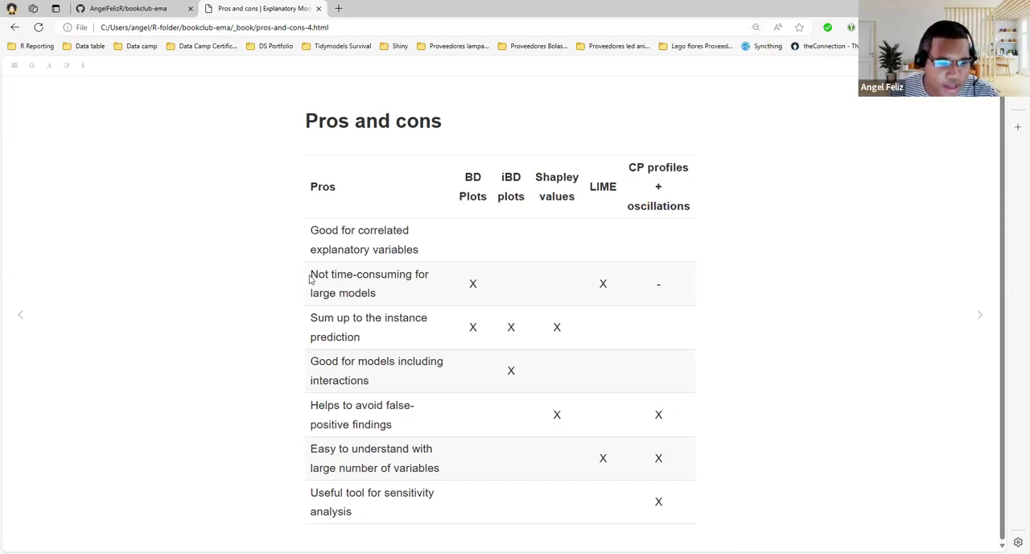
double_click(368, 283)
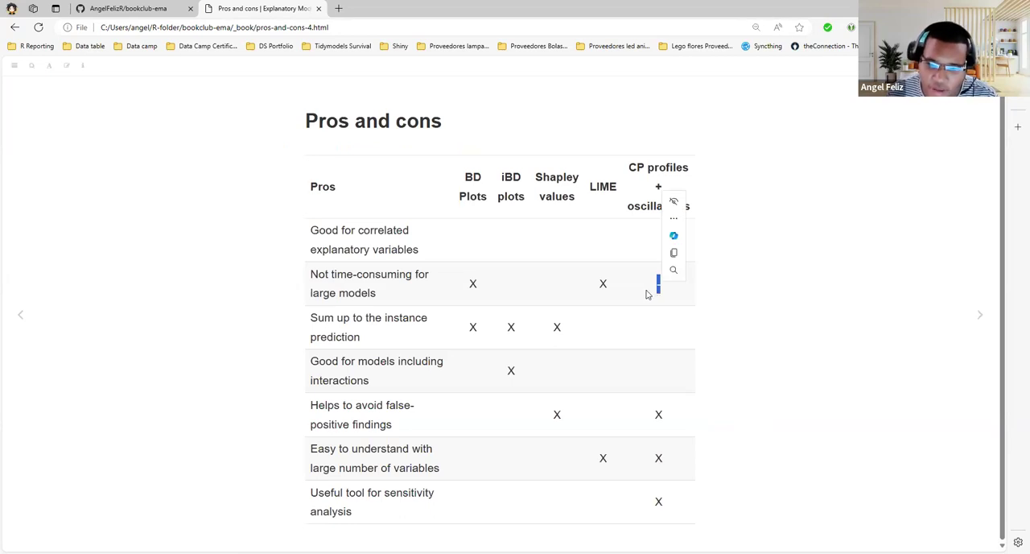
mouse_move(621, 299)
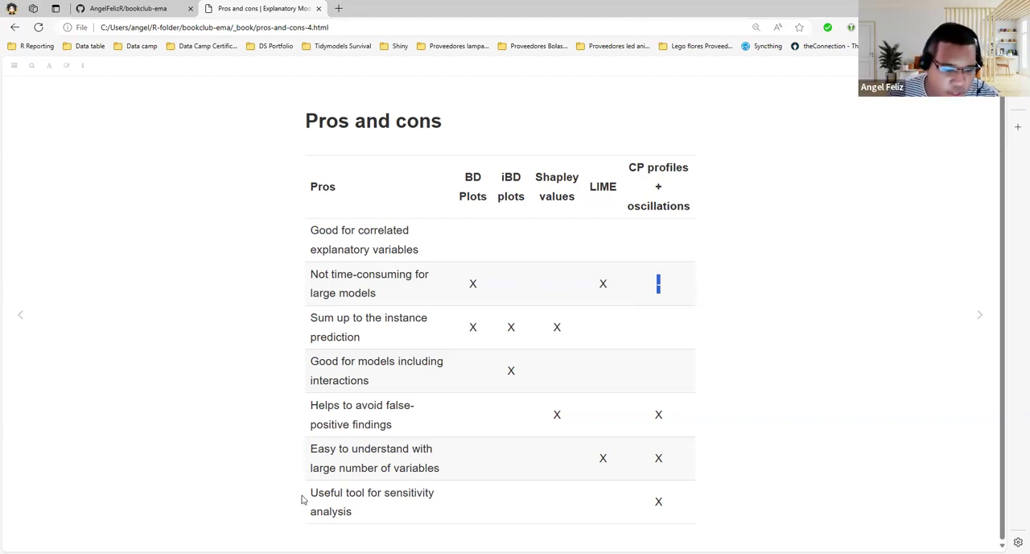
double_click(372, 492)
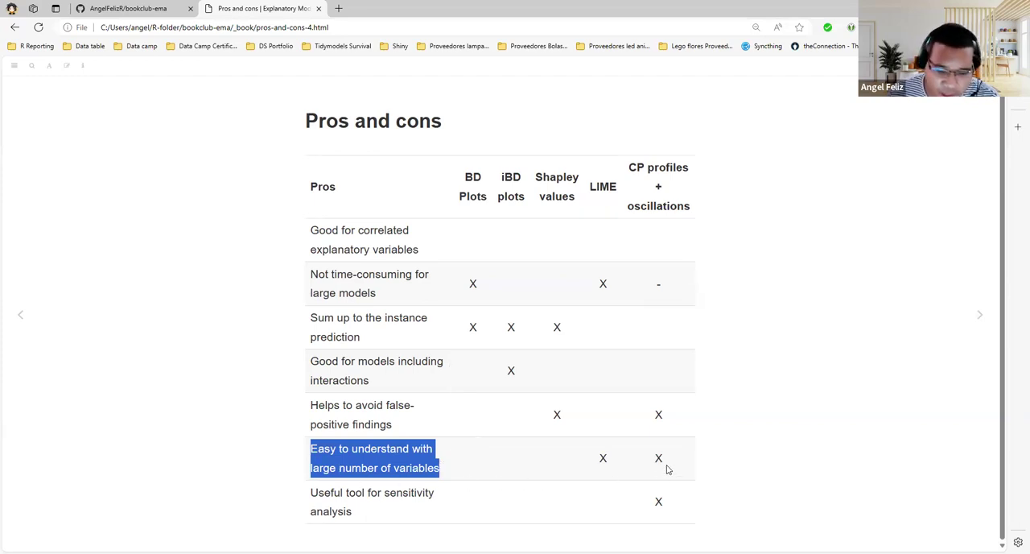
double_click(658, 457)
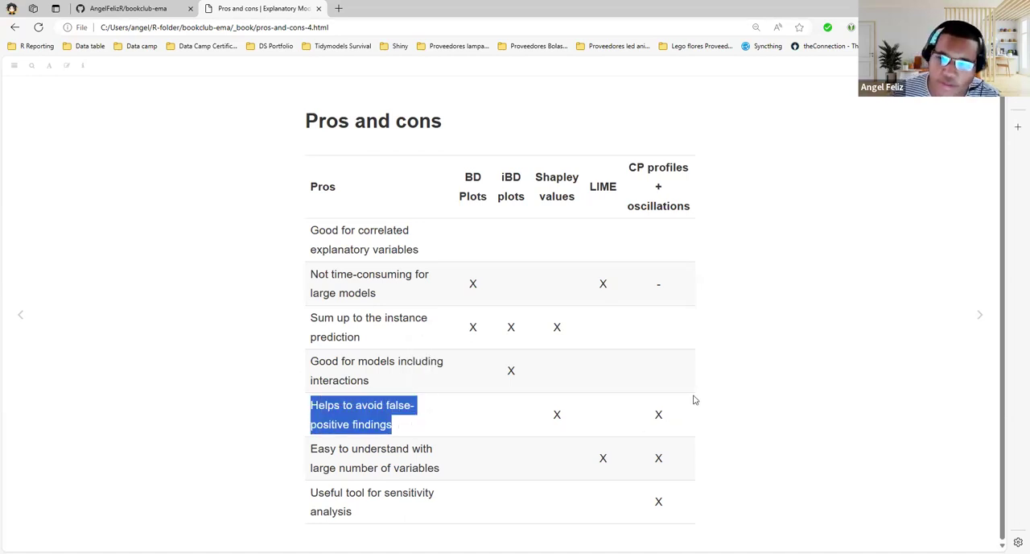
mouse_move(672, 438)
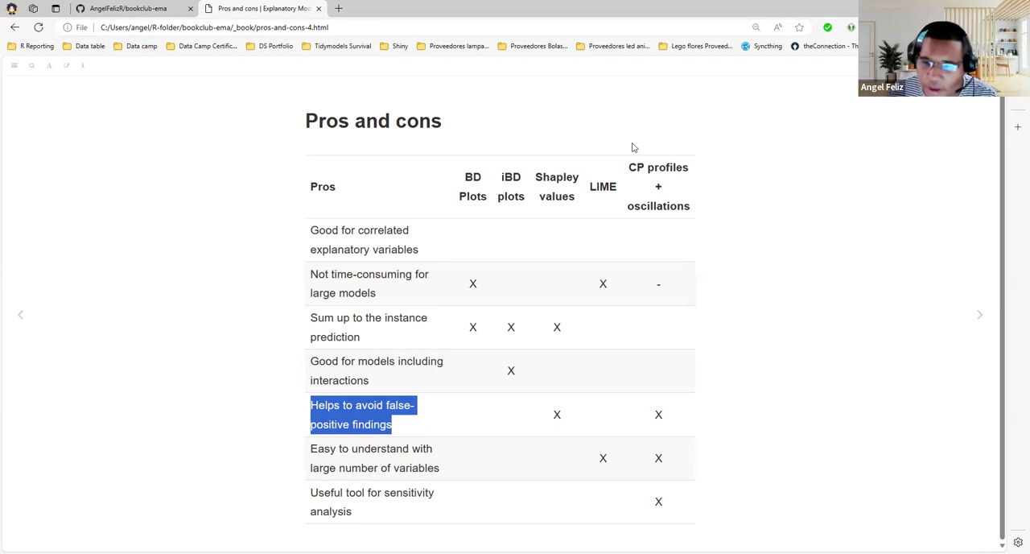
mouse_move(657, 146)
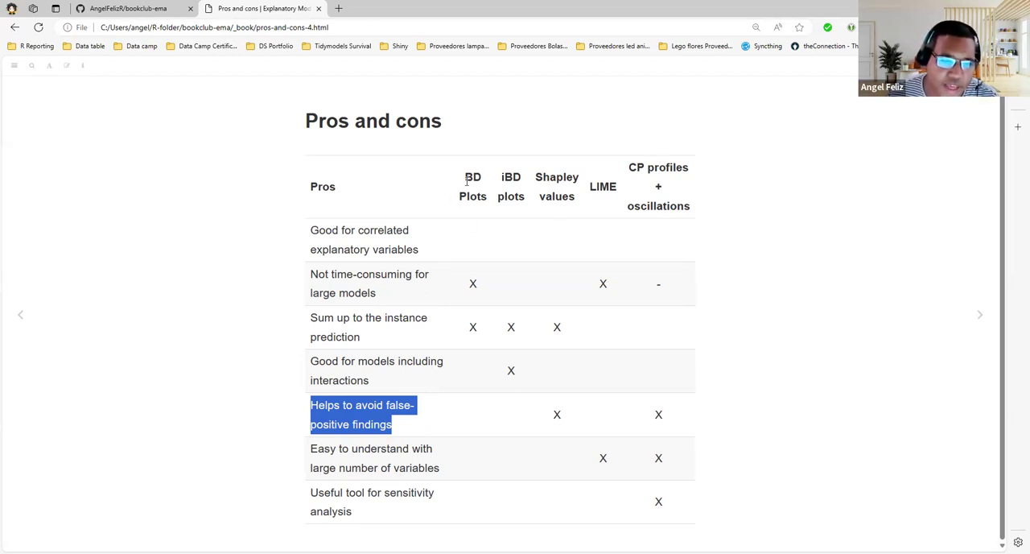
double_click(473, 177)
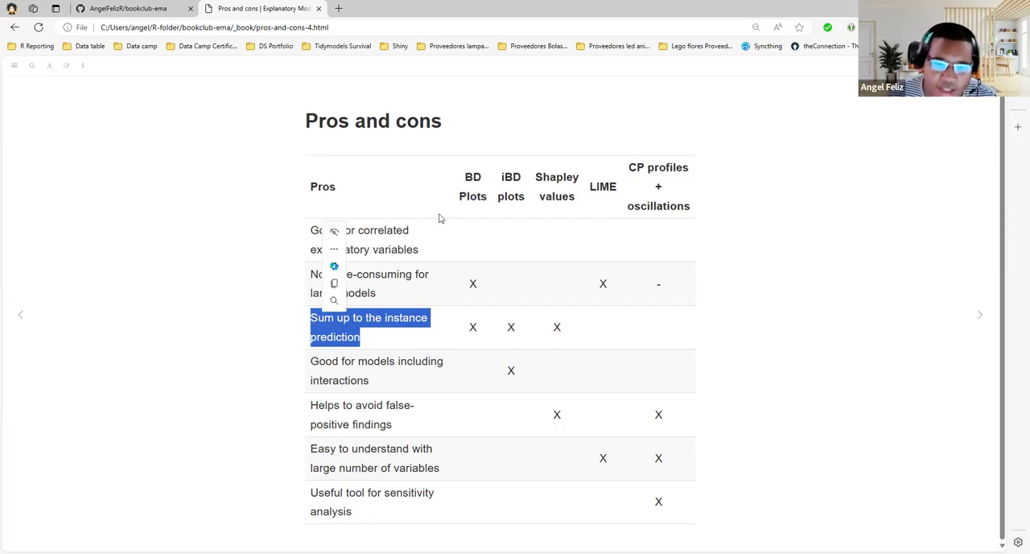
left_click(451, 182)
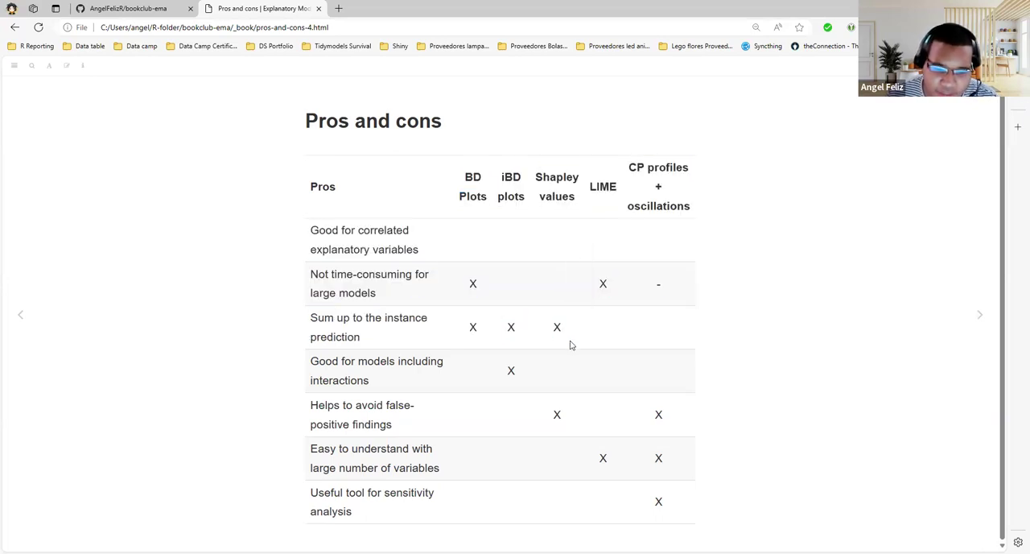
mouse_move(479, 332)
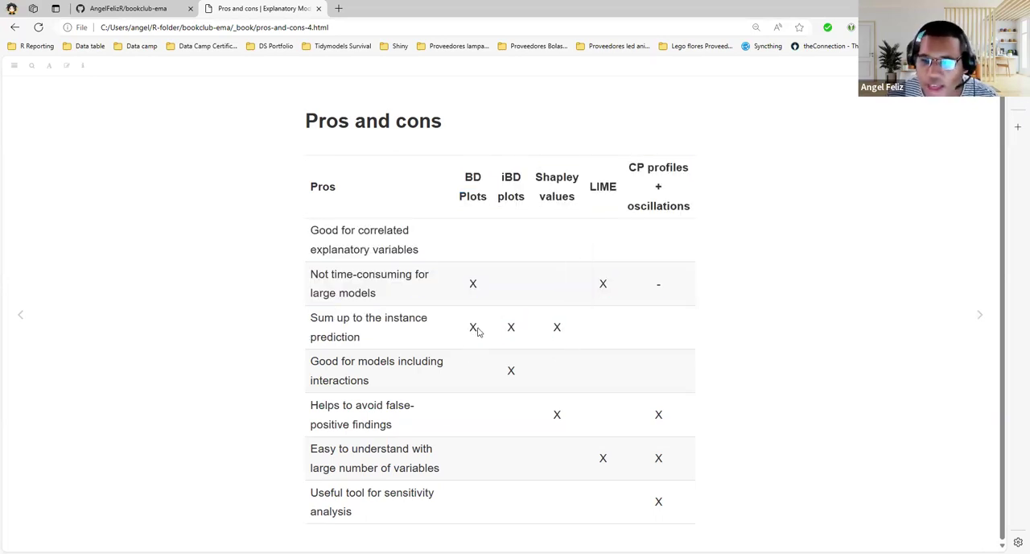
mouse_move(624, 235)
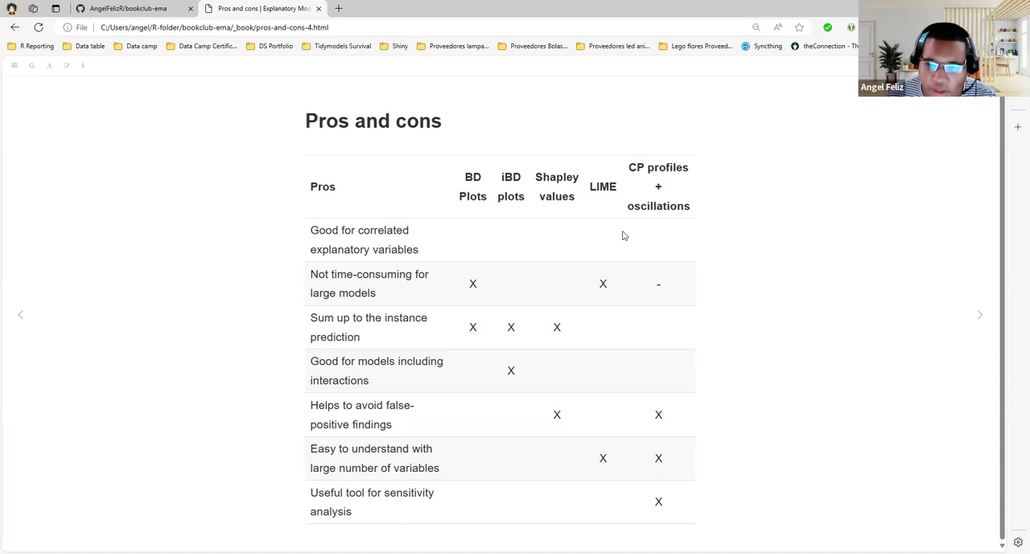
left_click_drag(627, 168, 689, 190)
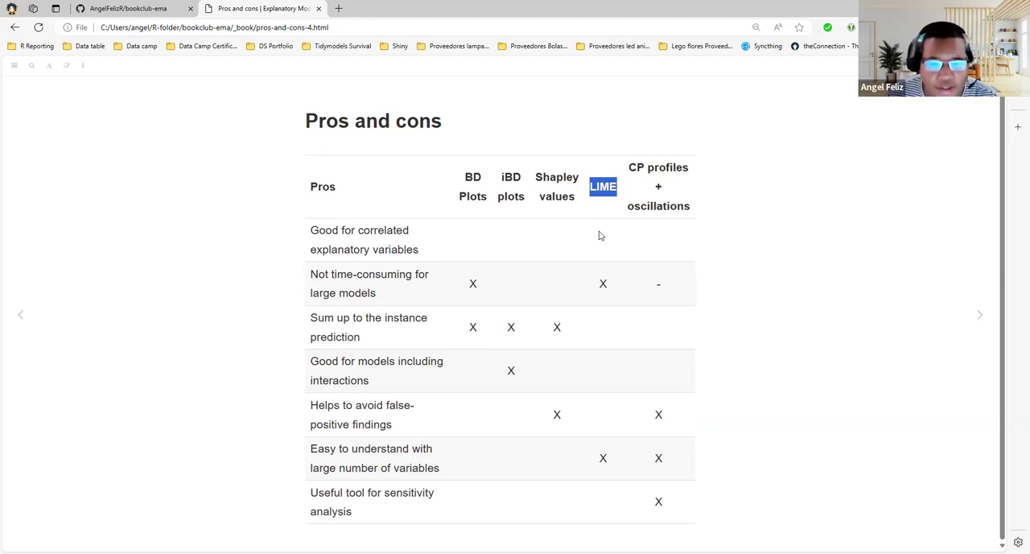
mouse_move(699, 198)
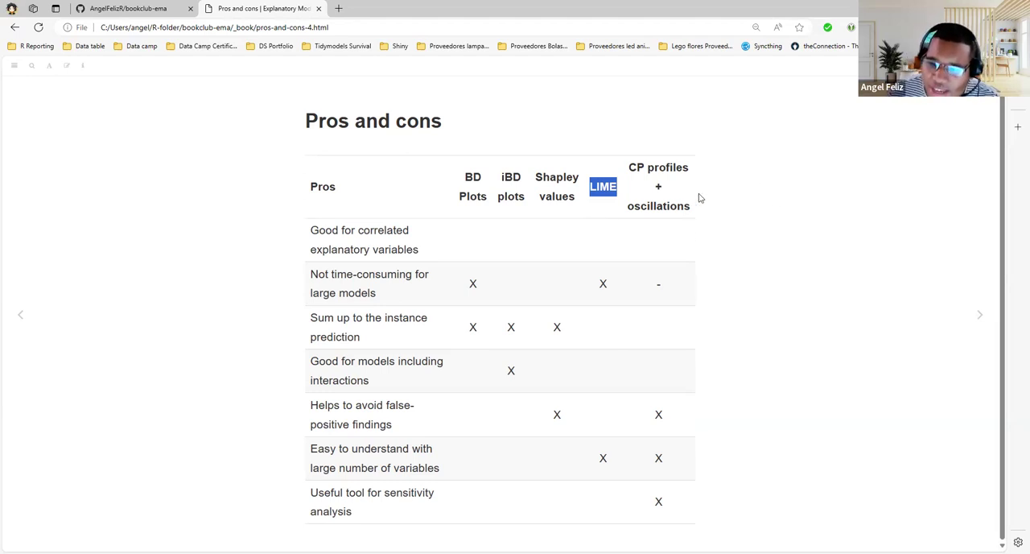
mouse_move(795, 151)
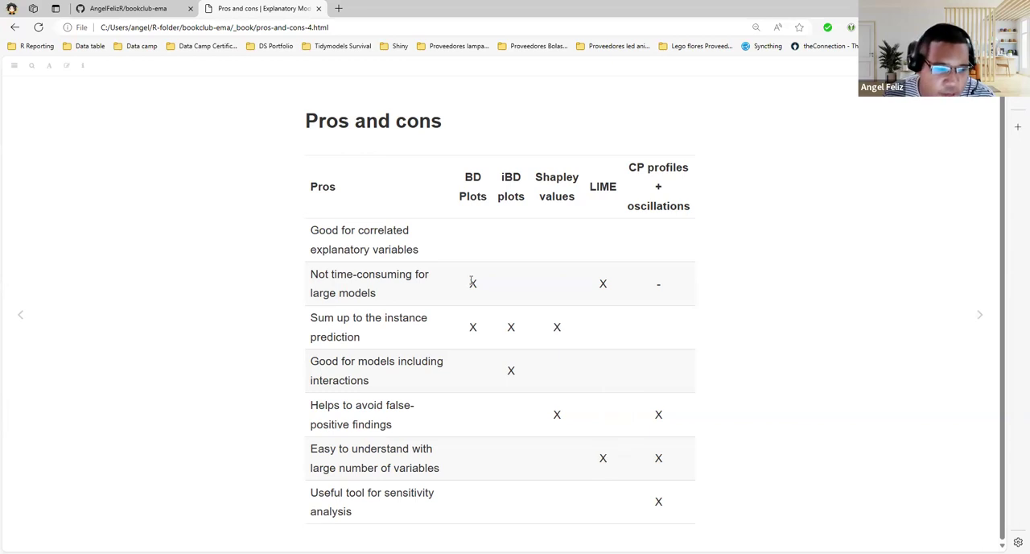
double_click(602, 283)
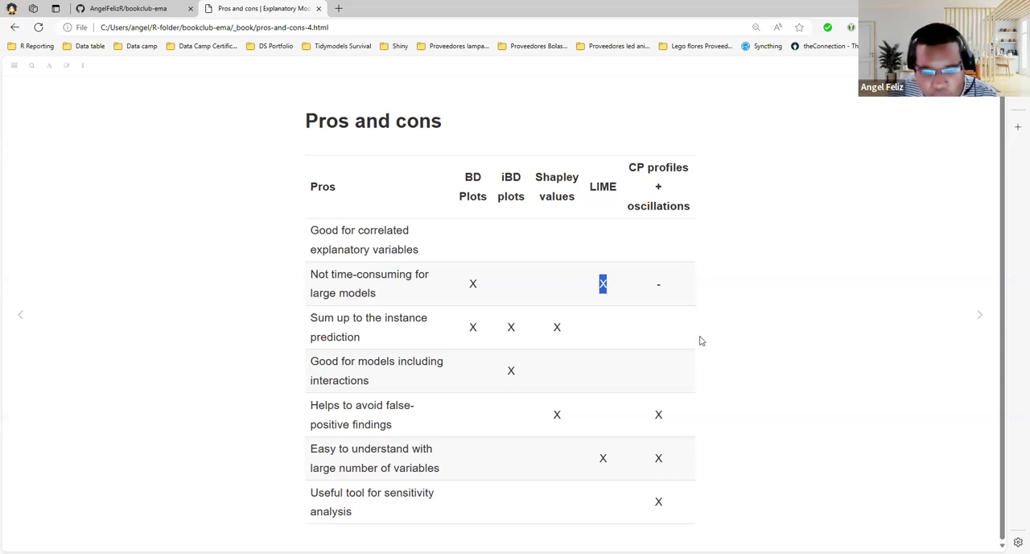
mouse_move(970, 294)
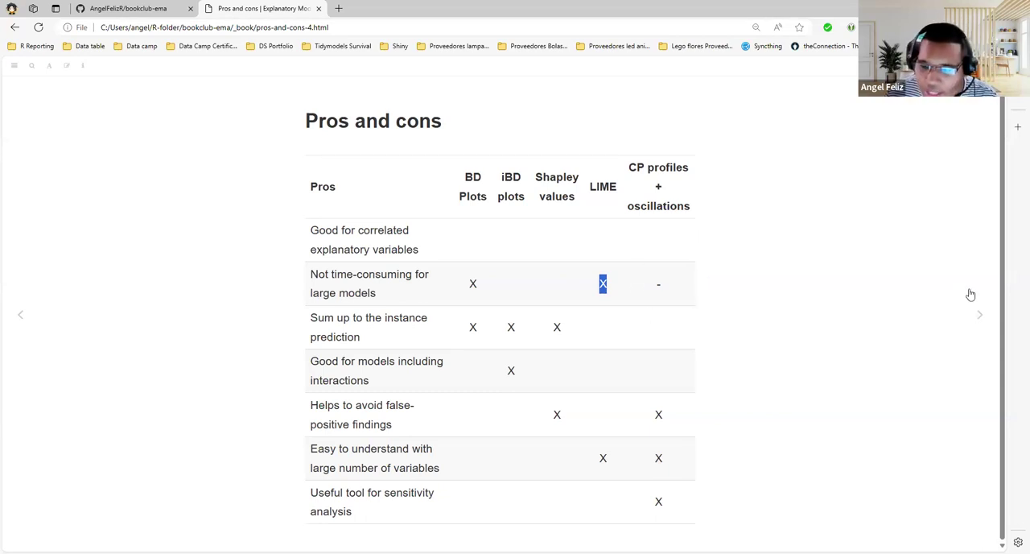
mouse_move(821, 210)
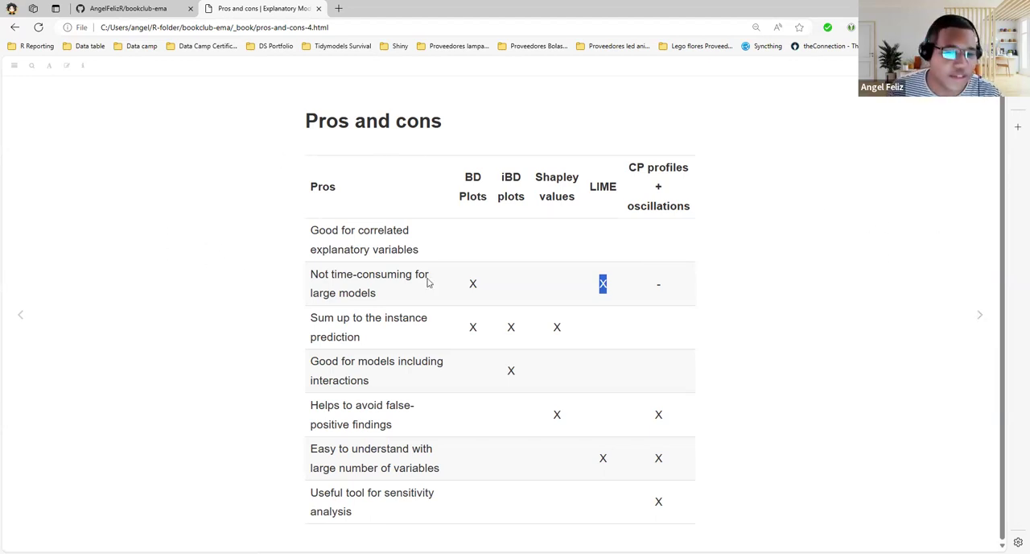
mouse_move(258, 255)
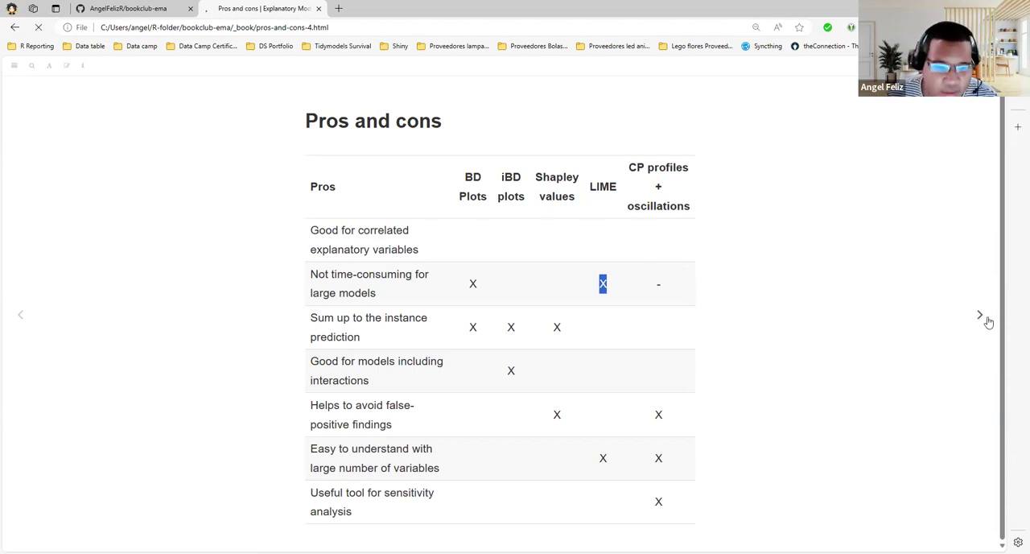
left_click(982, 315)
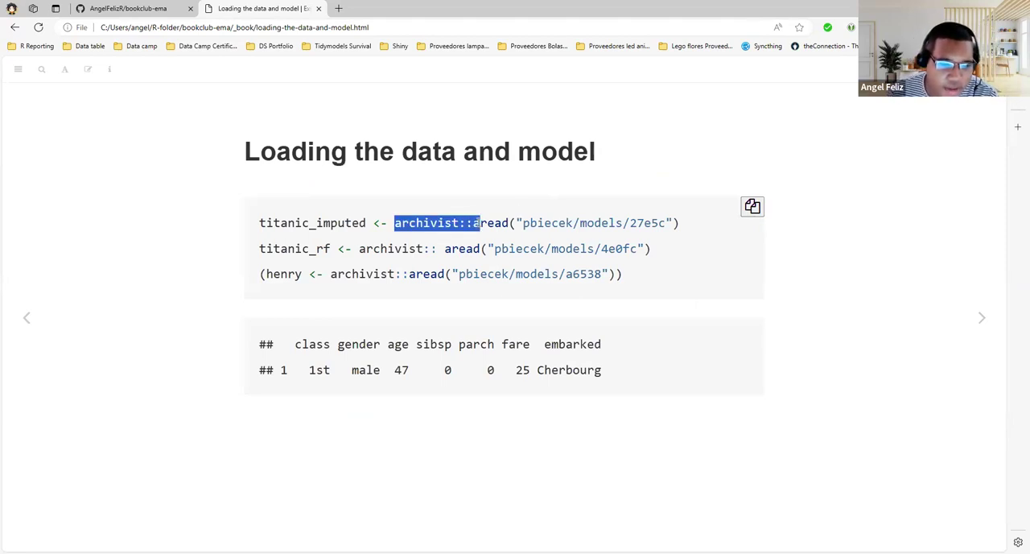
- Highlight the archivist loading lines for the Titanic data, titanic_rf model and Henry's 1st-class row
triple_click(470, 222)
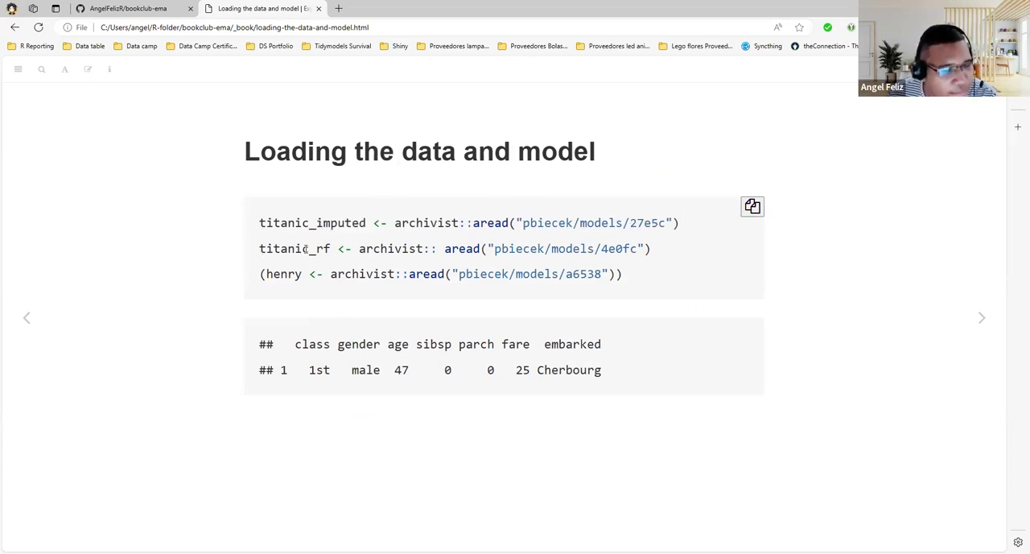
double_click(293, 248)
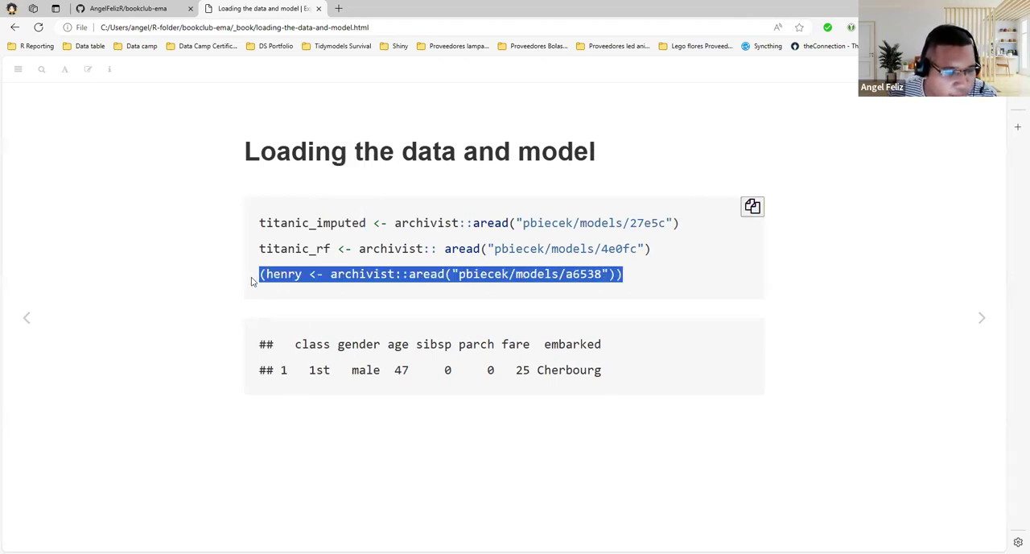
double_click(319, 370)
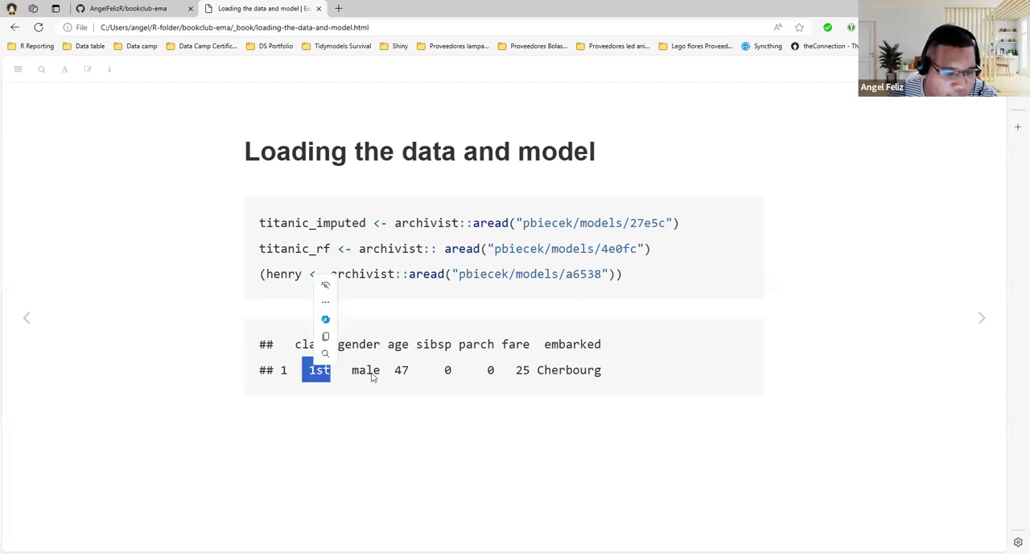
left_click(402, 370)
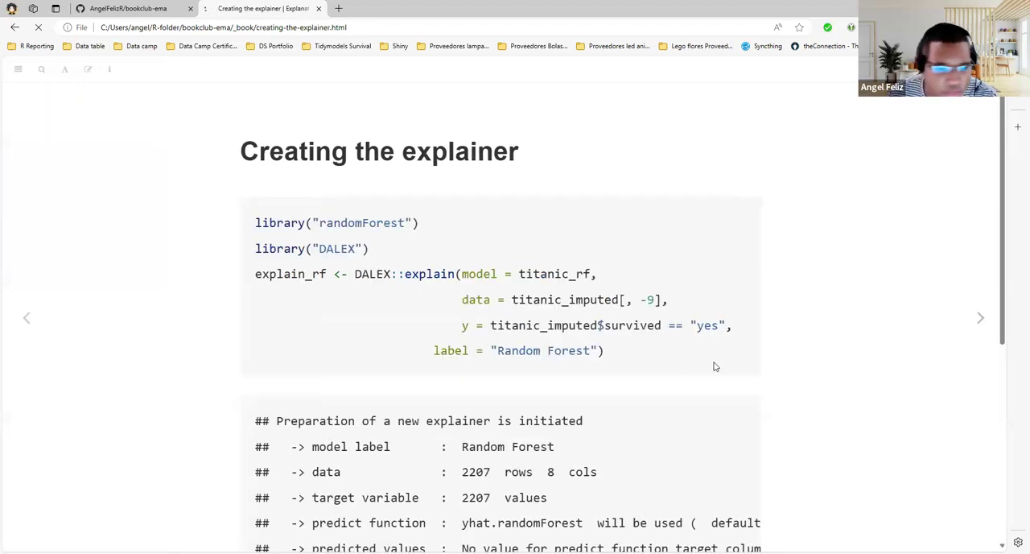
mouse_move(254, 230)
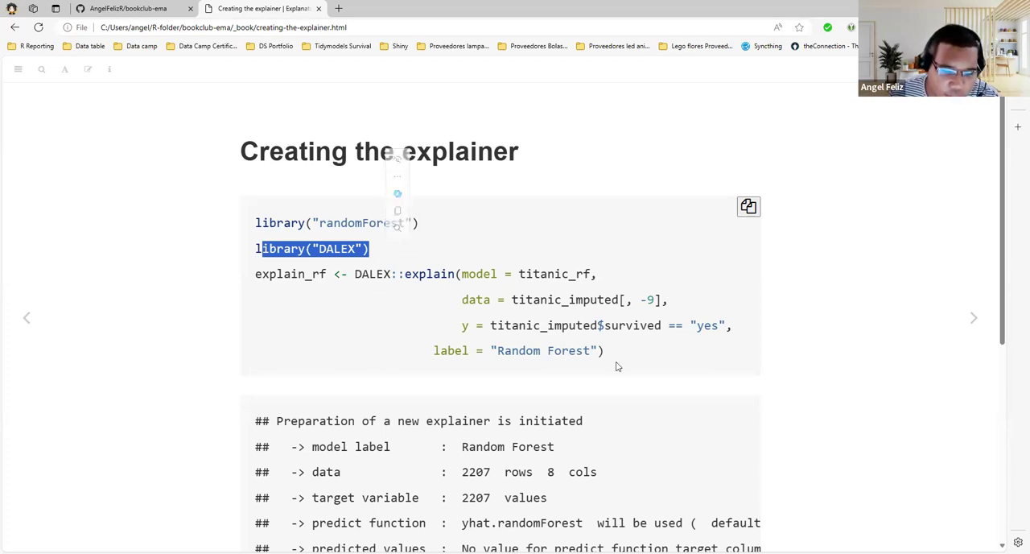
- Scroll the explainer slide to the predict output and highlight Henry's 0.246 probability
scroll("down", 3)
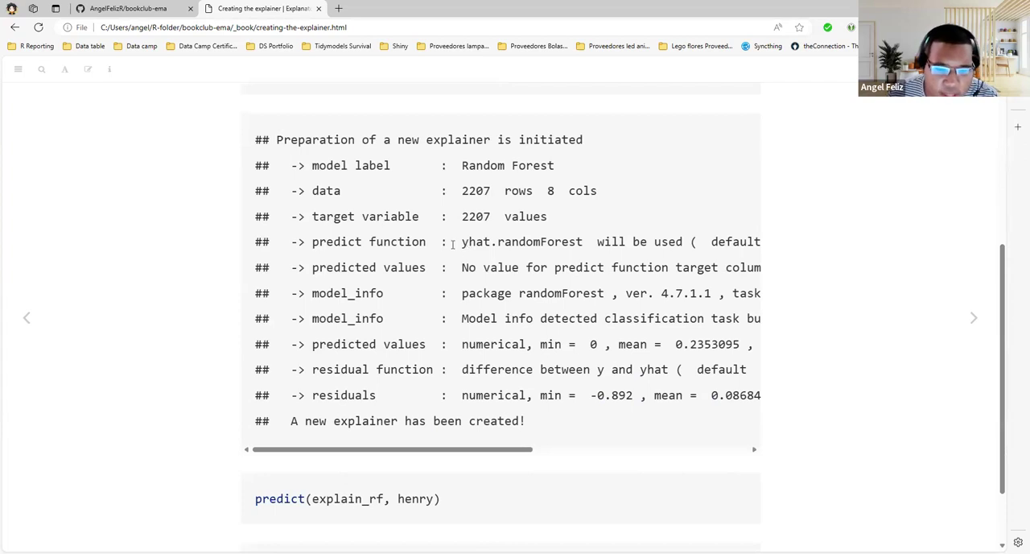
scroll("down", 3)
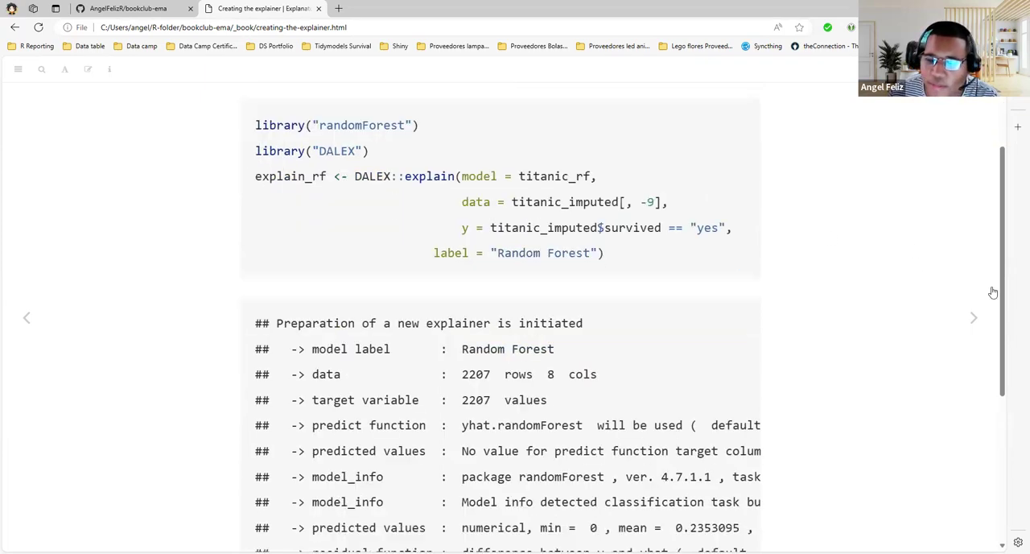
left_click(972, 317)
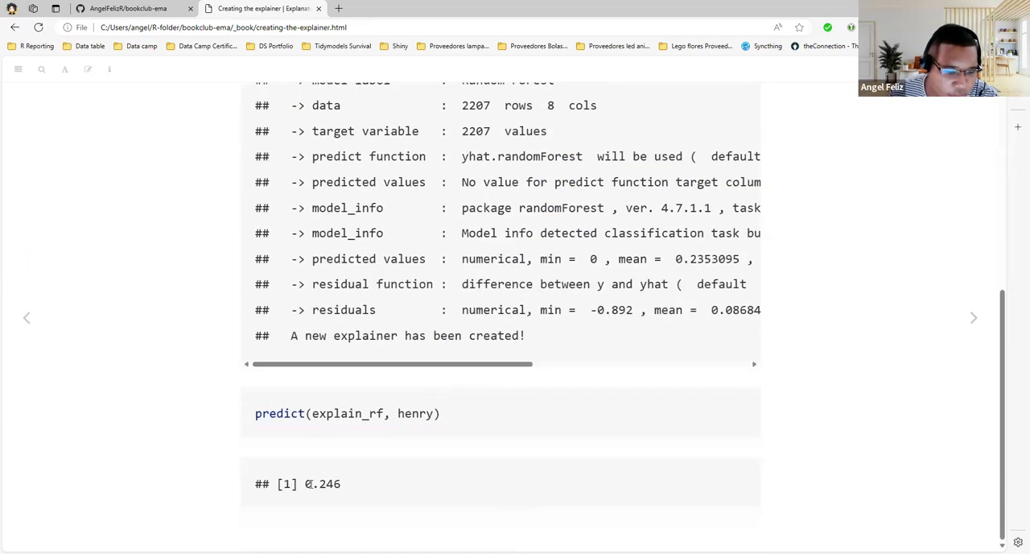
double_click(322, 483)
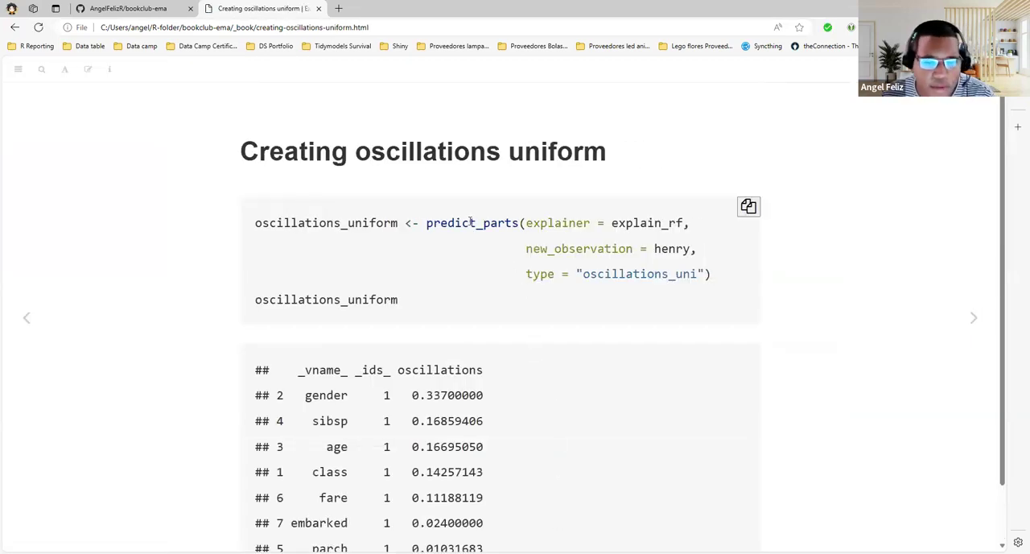
mouse_move(539, 245)
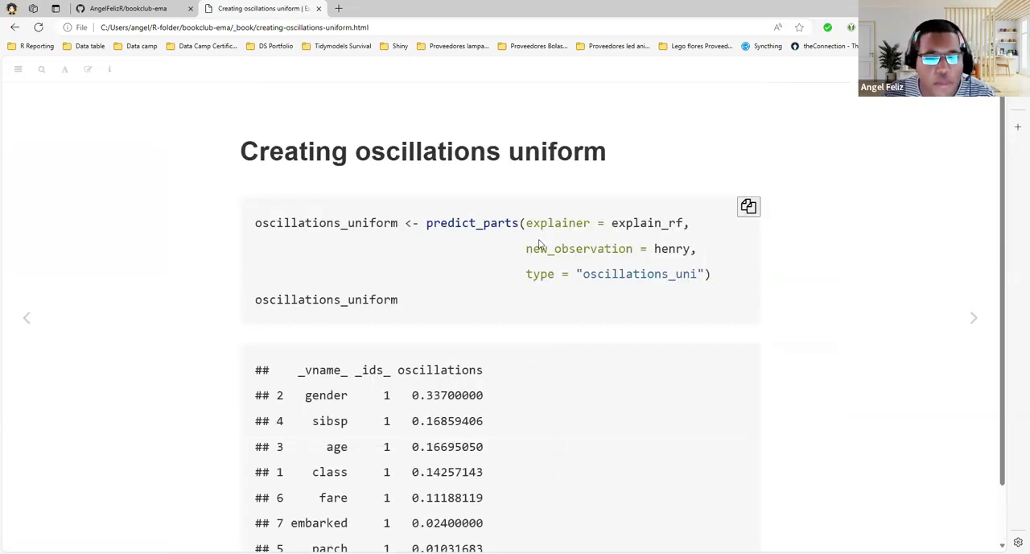
- Highlight the predict_parts arguments (oscillations_uni, henry) and the _ids_ header, then reach Plotting uniform results
double_click(641, 273)
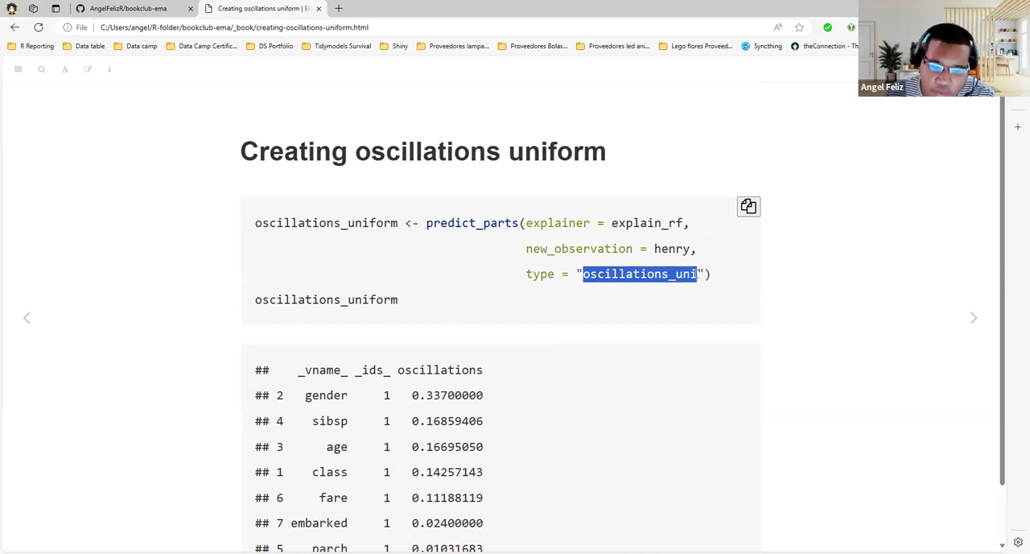
double_click(647, 222)
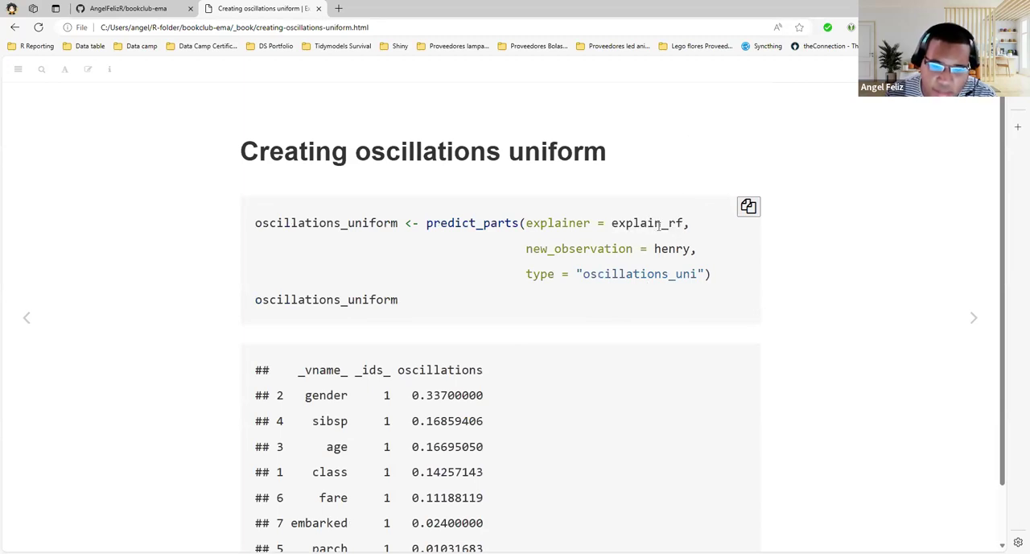
double_click(669, 248)
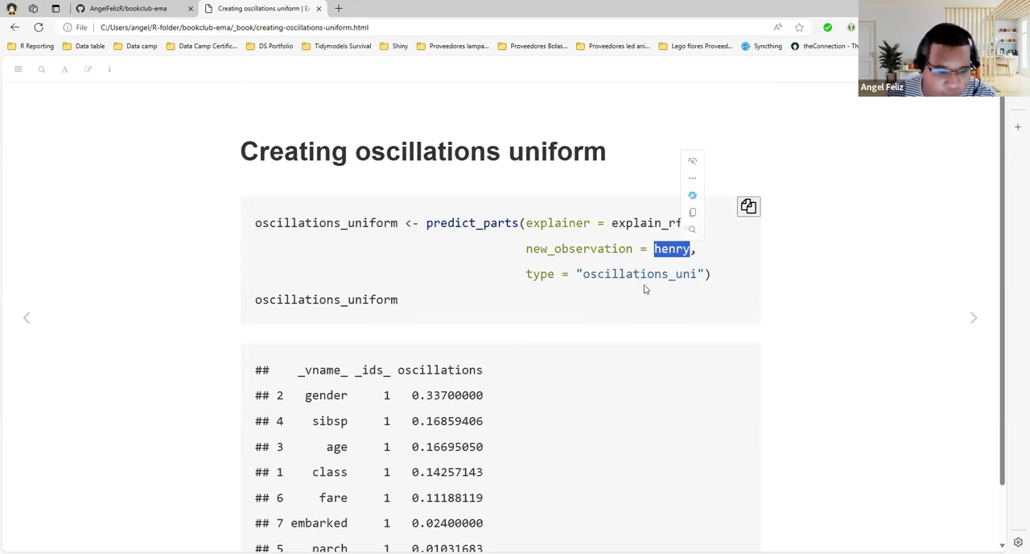
scroll("down", 3)
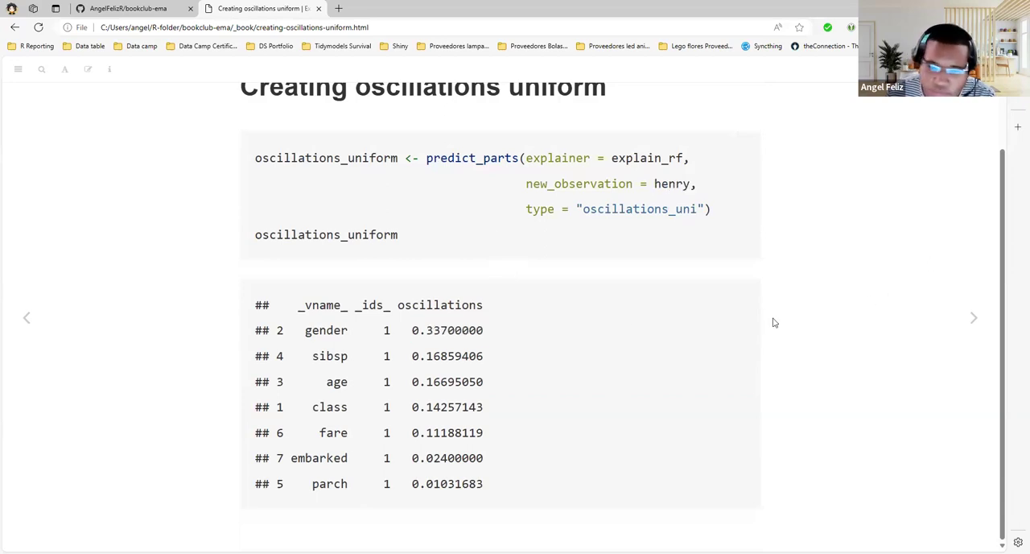
double_click(368, 304)
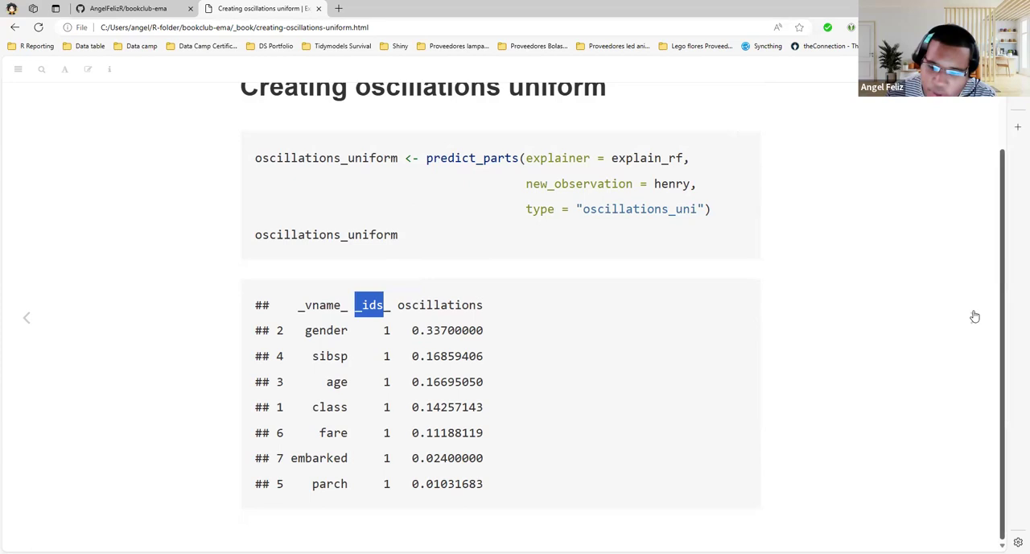
left_click(972, 317)
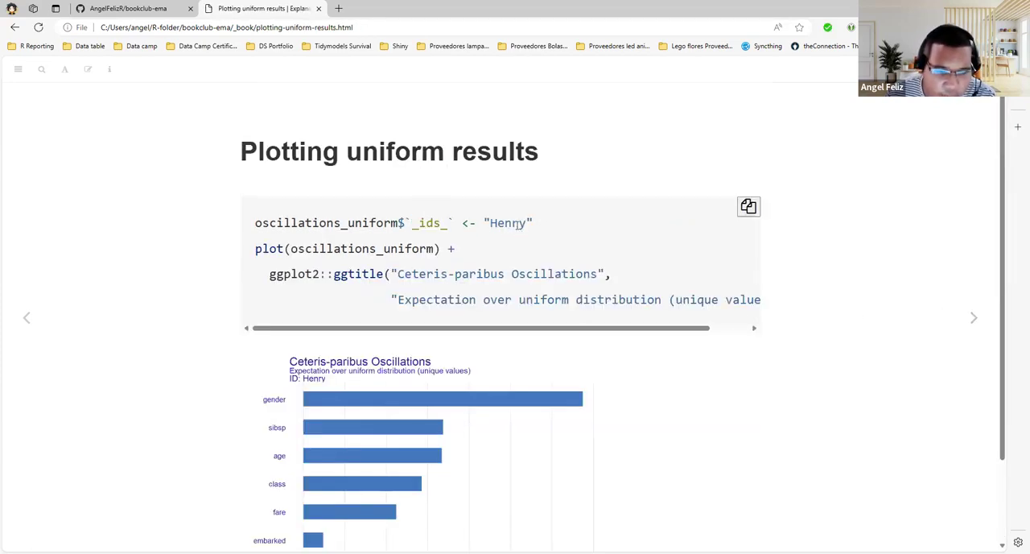
- Highlight the Ceteris-paribus Oscillations ggtitle, view the bar chart, and advance to Plotting empirical results
double_click(507, 222)
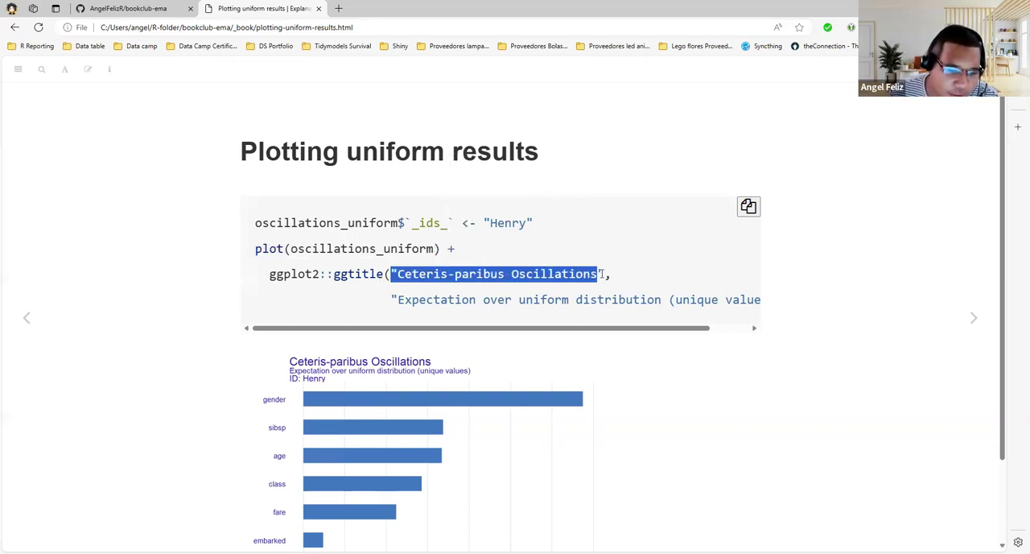
scroll("down", 3)
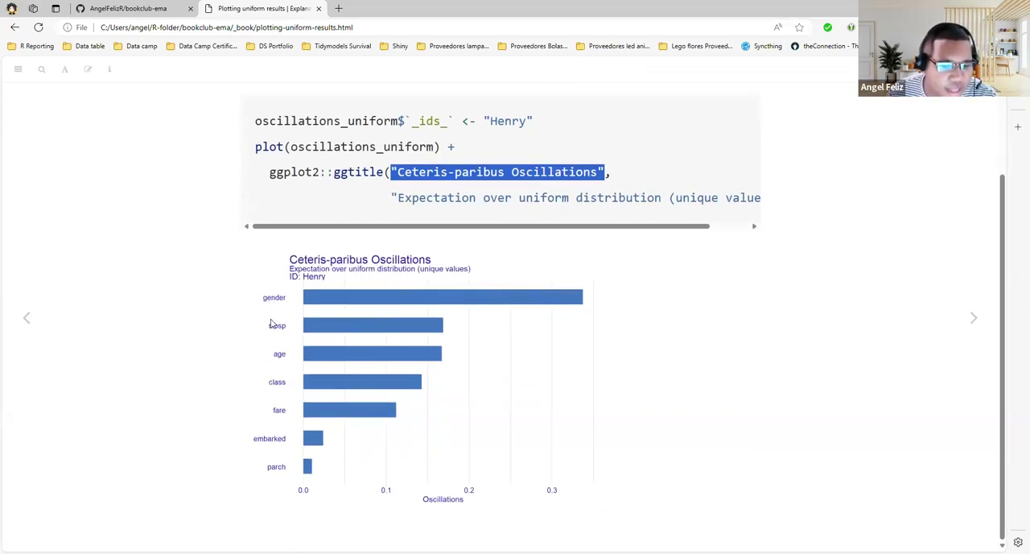
mouse_move(373, 417)
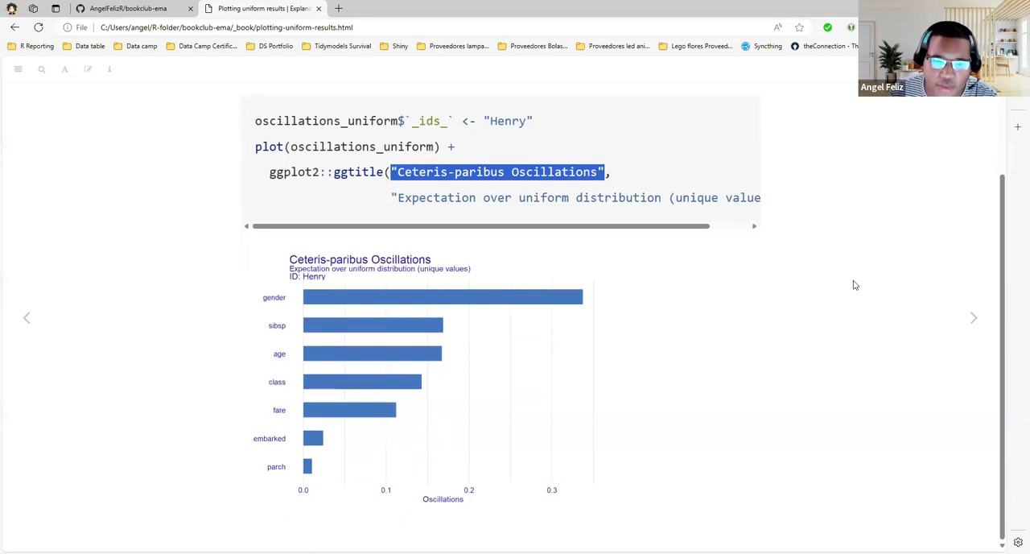
left_click(972, 317)
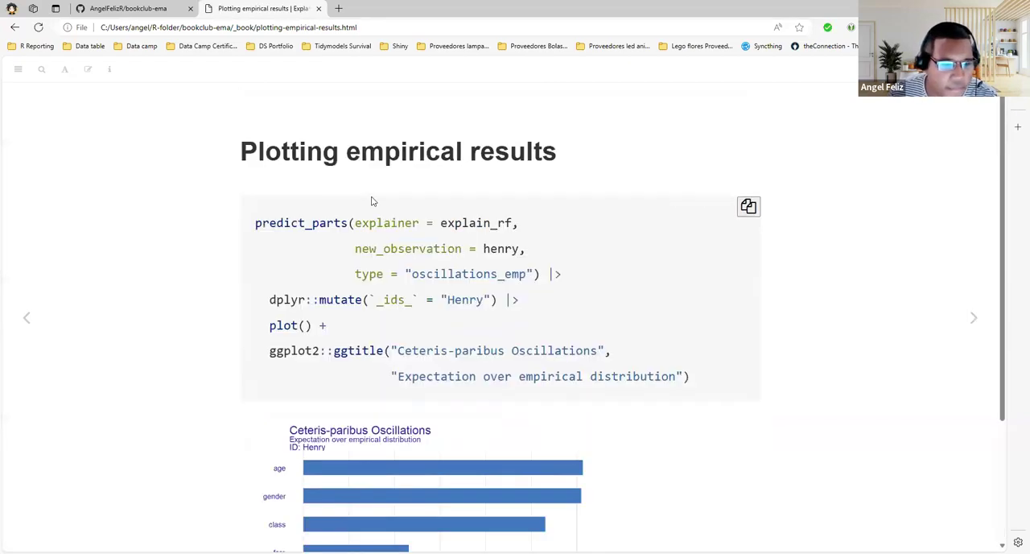
mouse_move(521, 236)
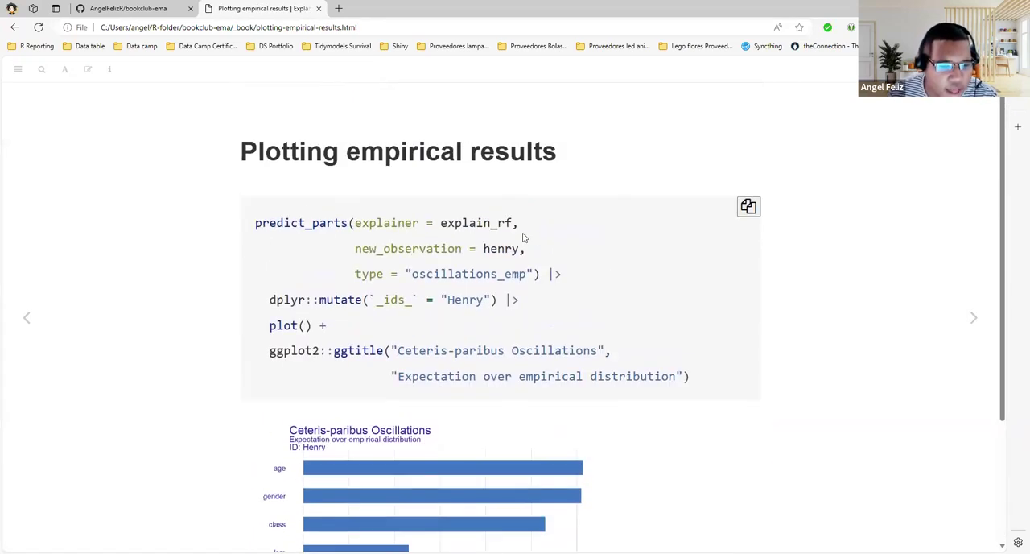
- Select the oscillations_emp pipeline code through ggtitle, view the chart, and advance to Applying a custom grid
double_click(512, 273)
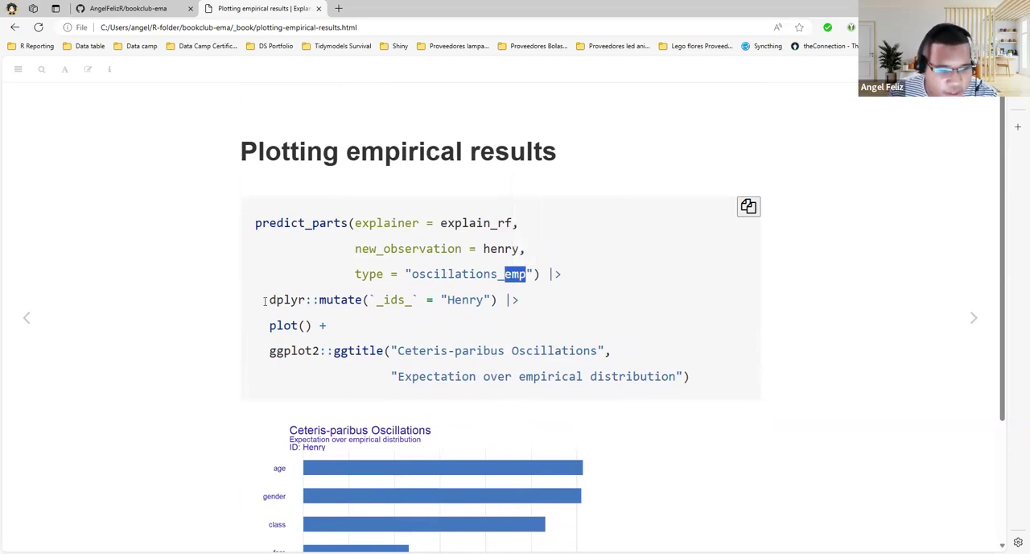
triple_click(378, 300)
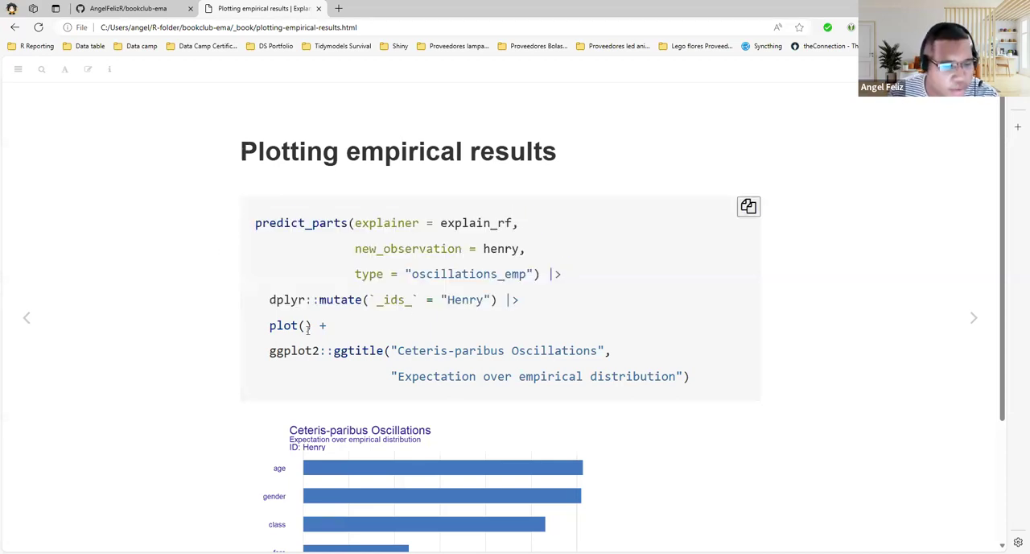
left_click_drag(354, 274, 689, 376)
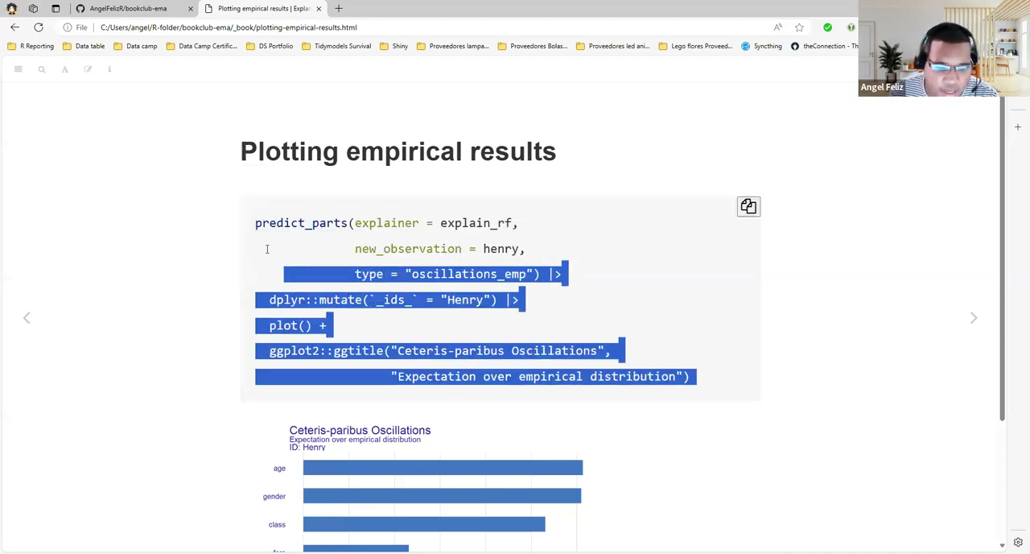
scroll("down", 3)
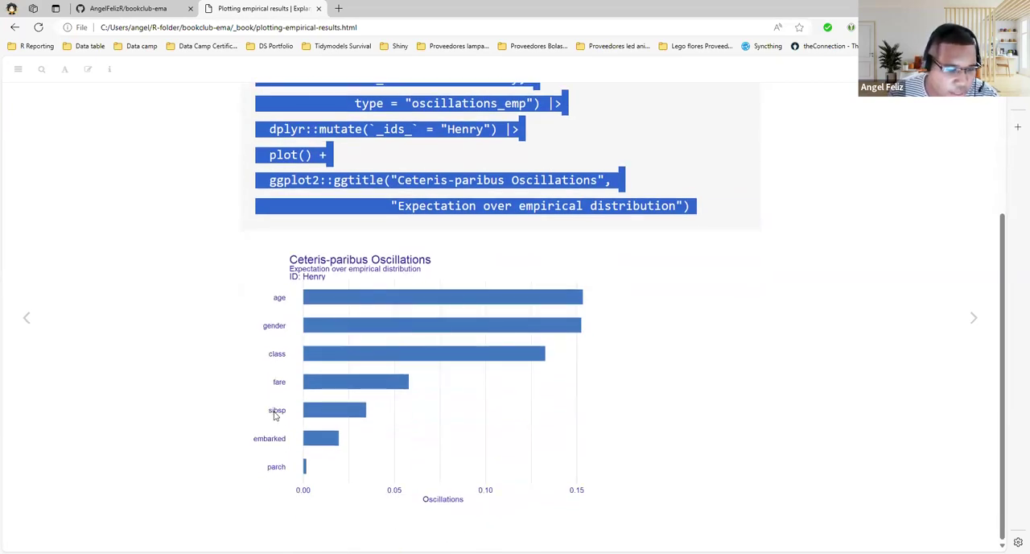
left_click(972, 317)
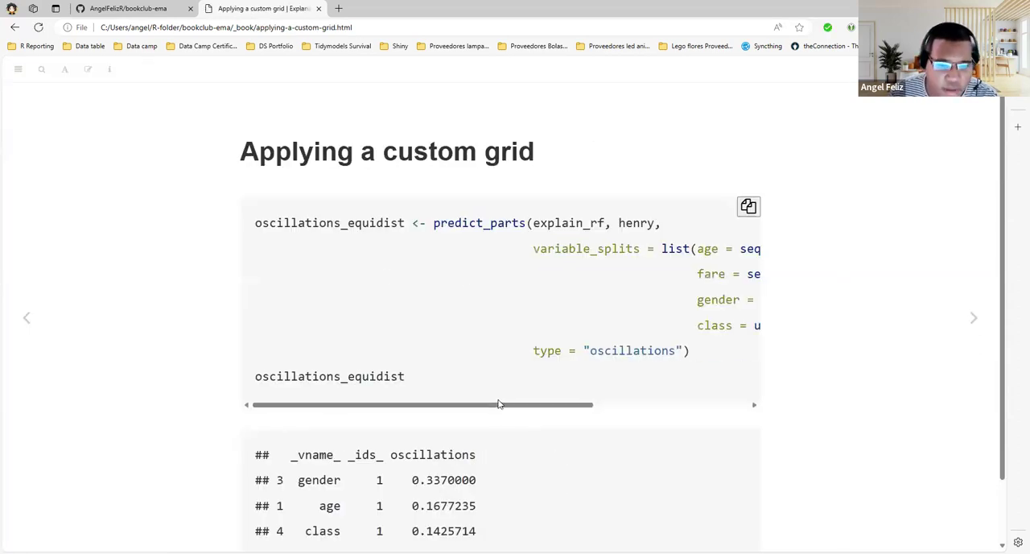
- Highlight the 0.1 age step and the gender oscillation output row, then advance to Plotting custom grid
left_click_drag(497, 404, 628, 404)
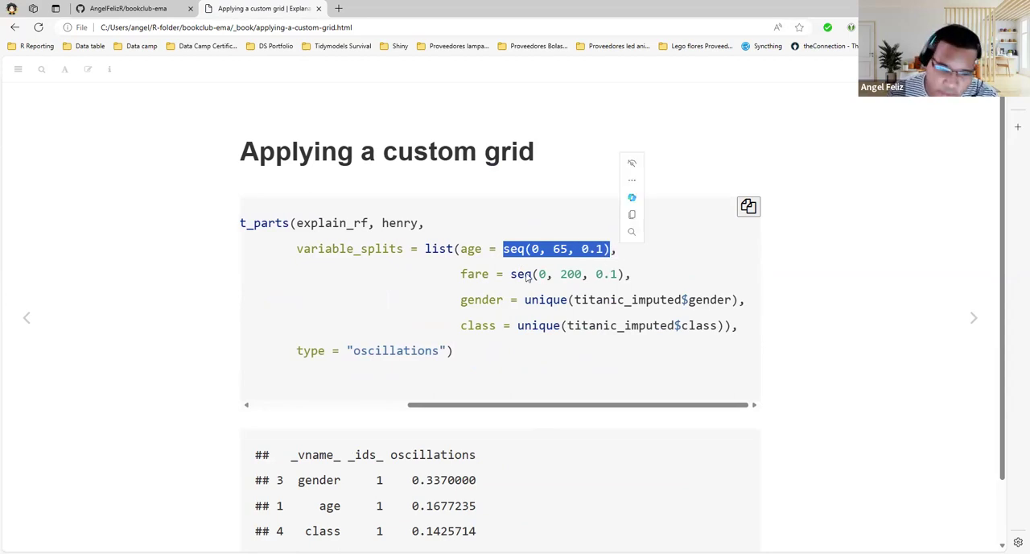
double_click(605, 273)
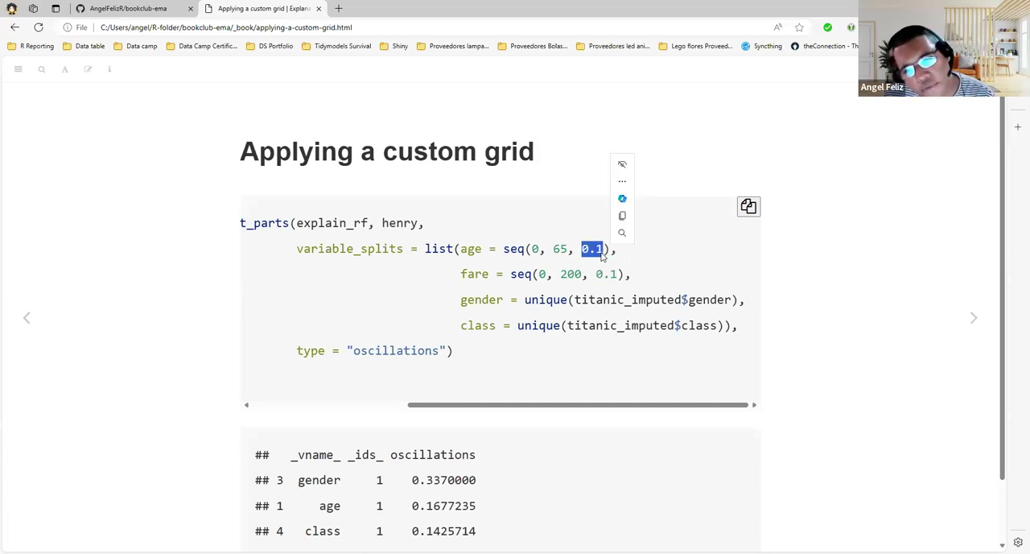
scroll("down", 3)
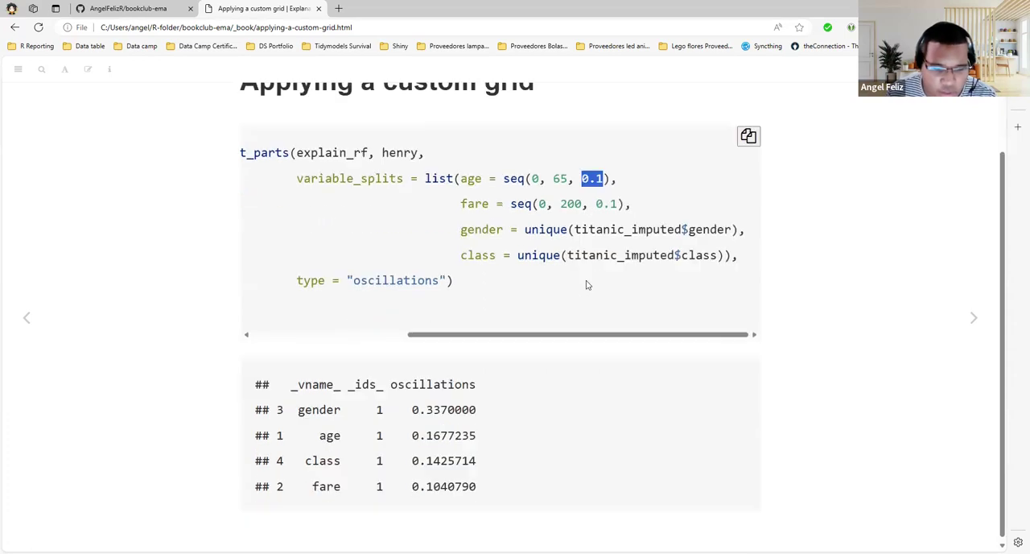
mouse_move(433, 191)
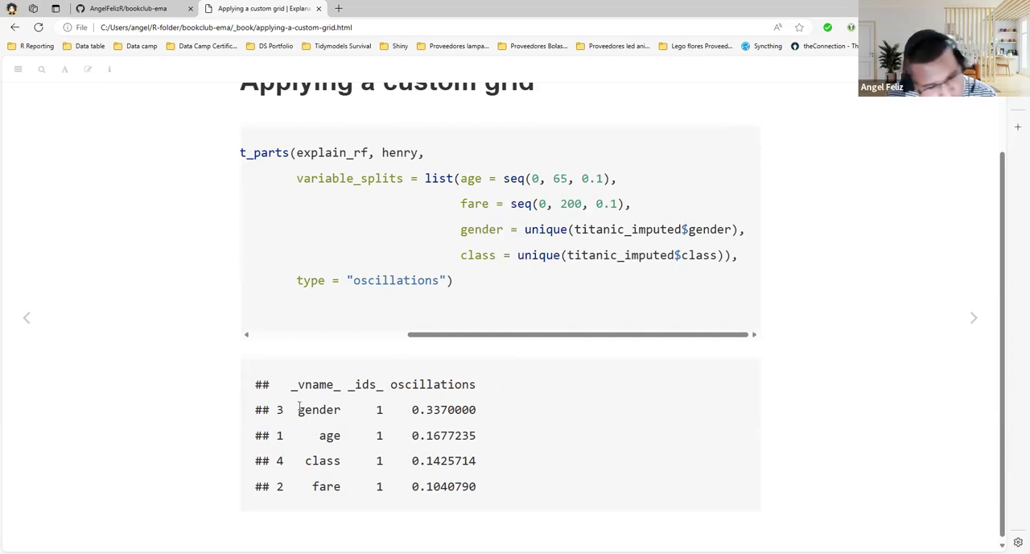
double_click(328, 435)
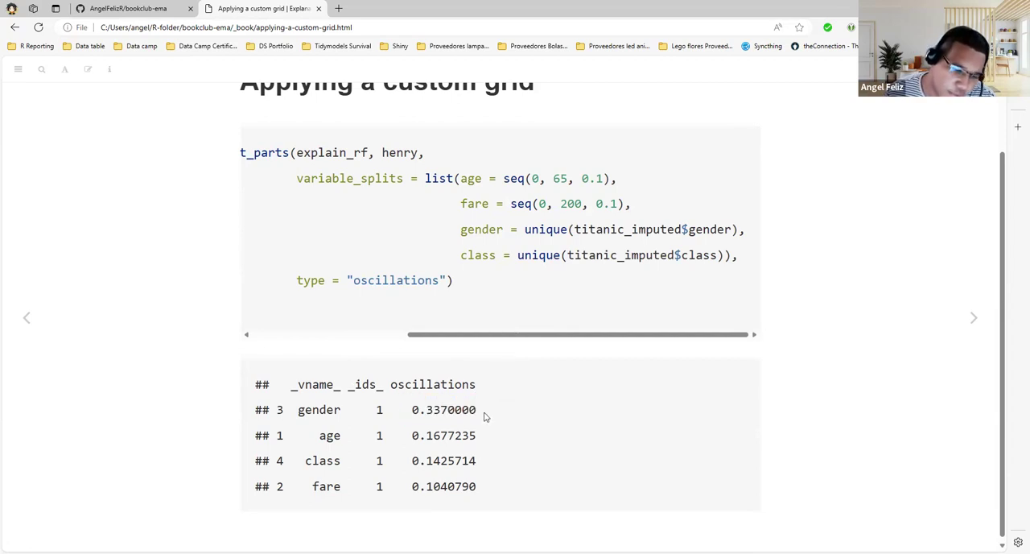
double_click(443, 409)
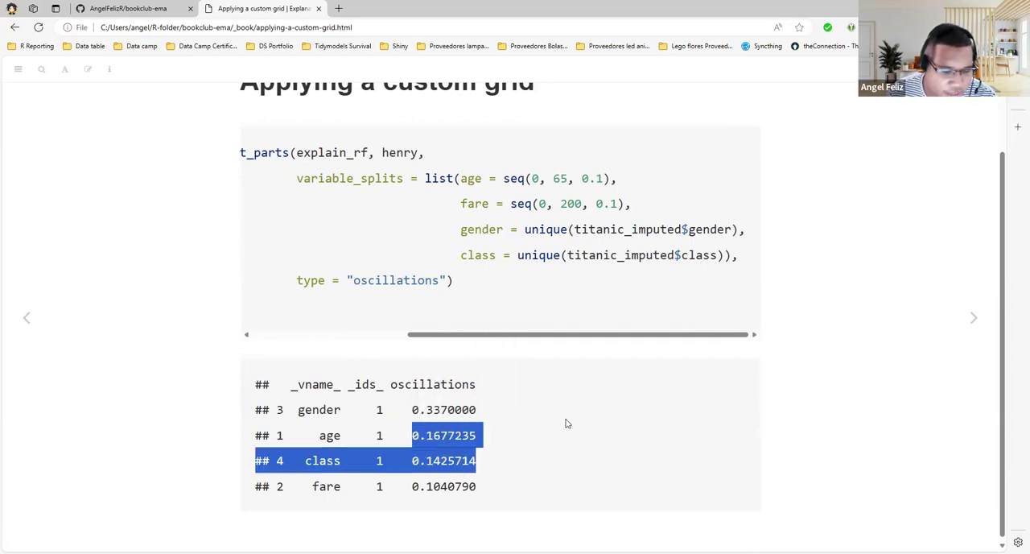
mouse_move(21, 88)
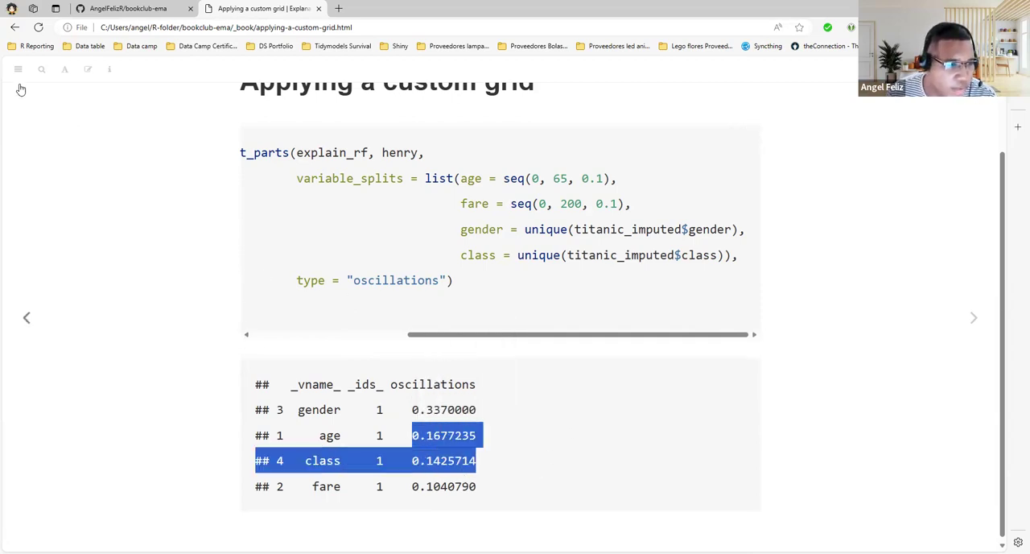
left_click(972, 317)
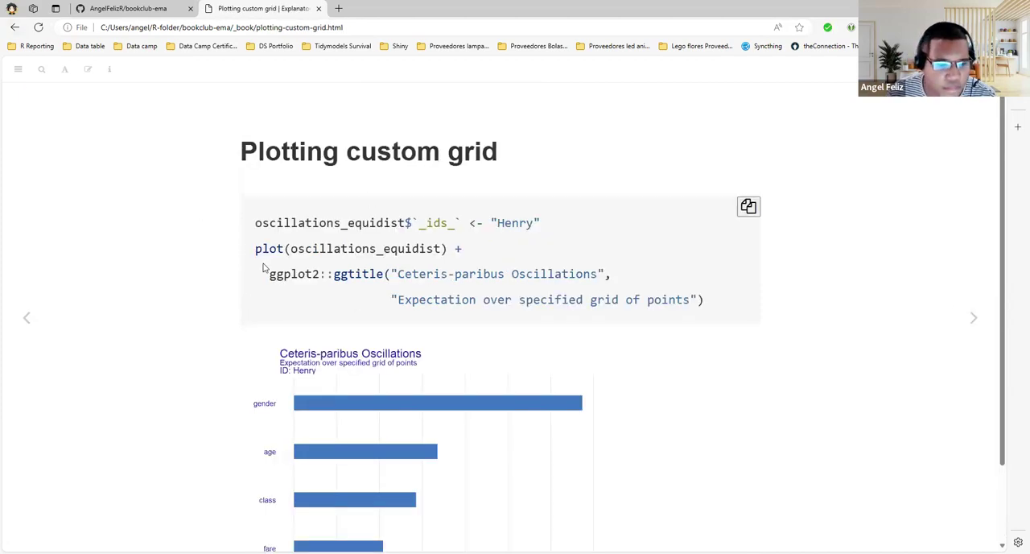
- Emphasize the oscillations_equidist object, view the plot, and advance to the Meeting Videos slide
double_click(364, 248)
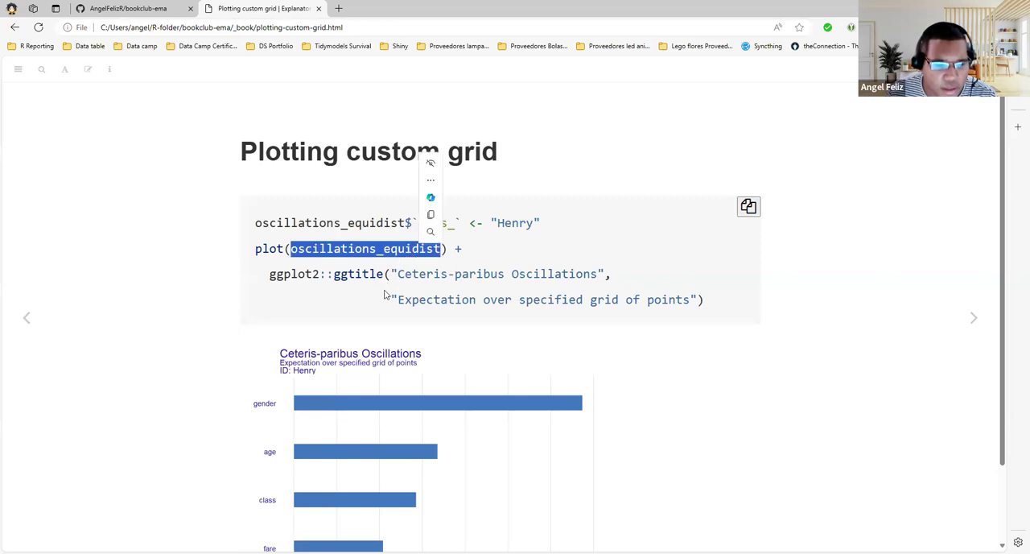
scroll("down", 3)
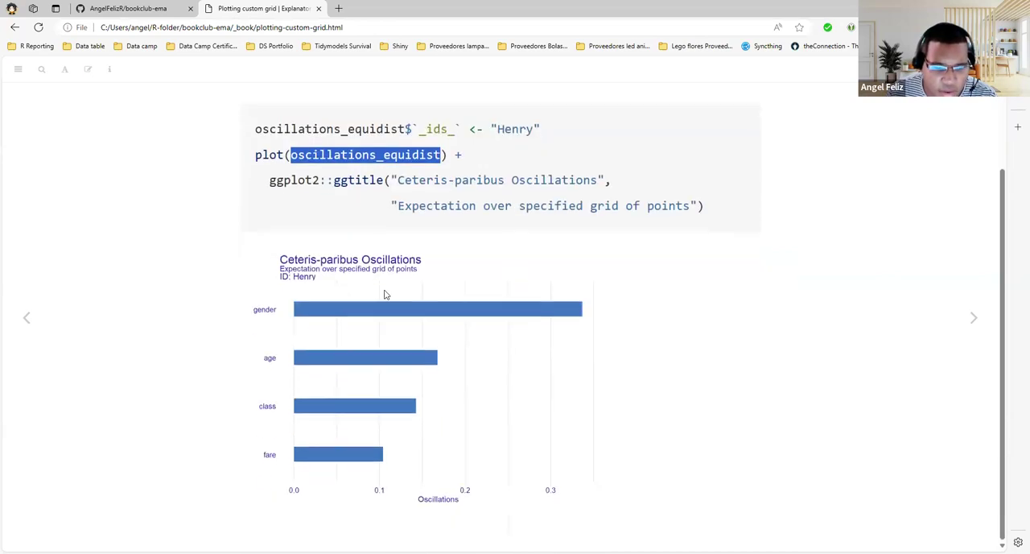
mouse_move(281, 385)
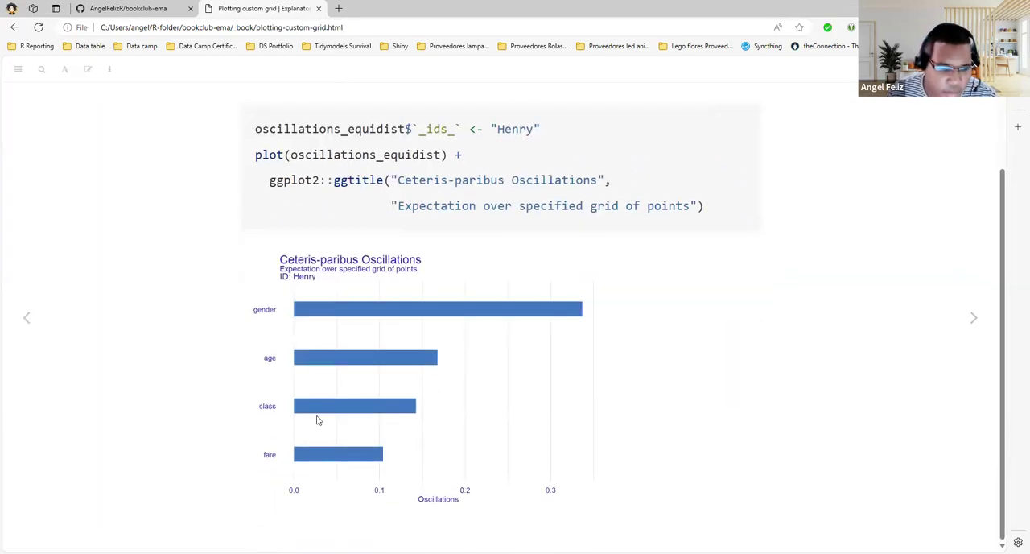
mouse_move(432, 356)
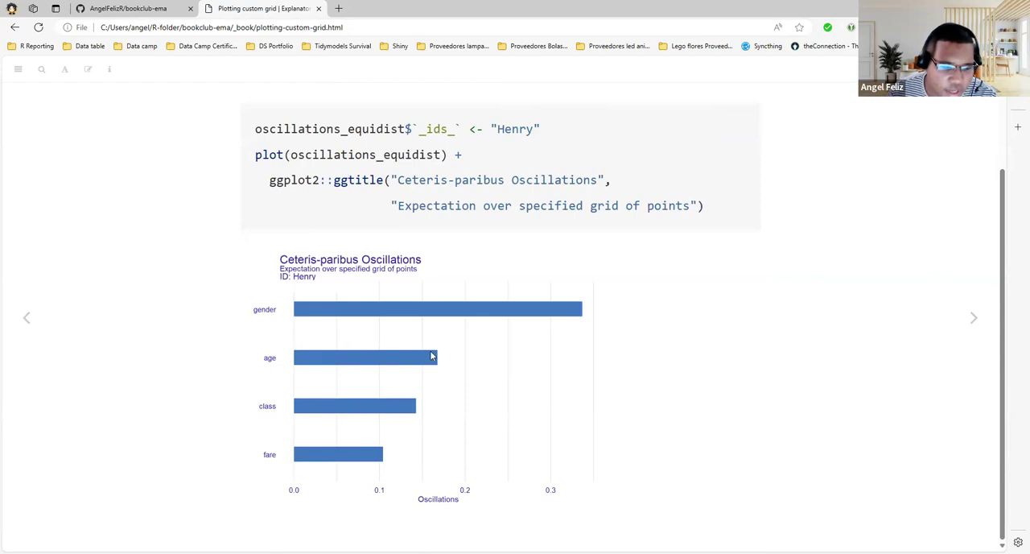
mouse_move(597, 319)
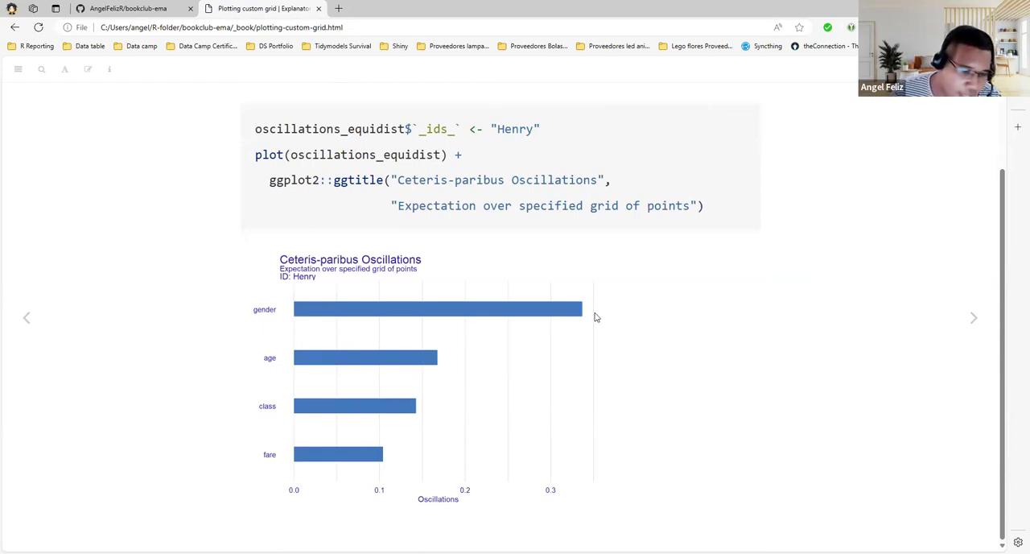
left_click(974, 317)
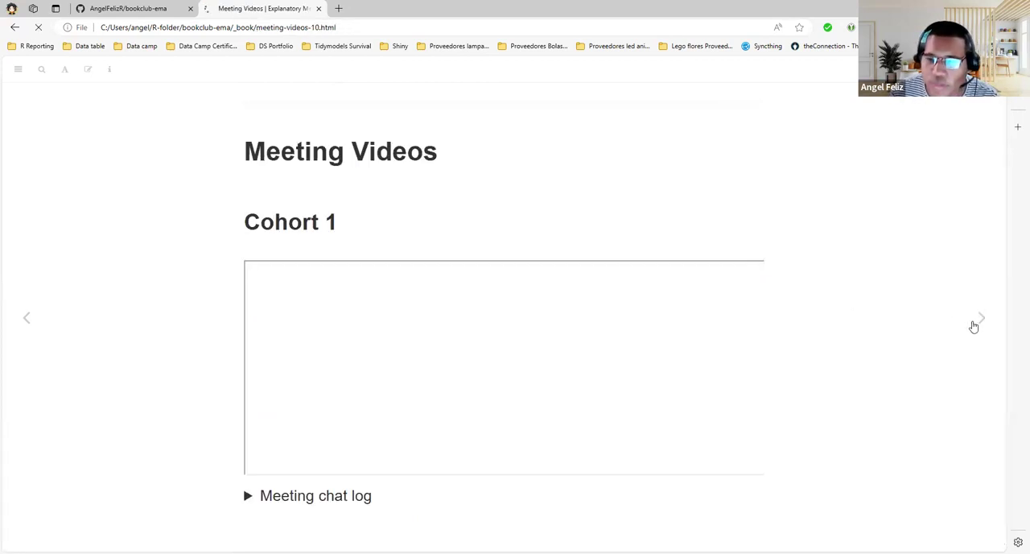
- Step back through the custom grid, empirical and uniform slides toward the data-loading slide
left_click(974, 317)
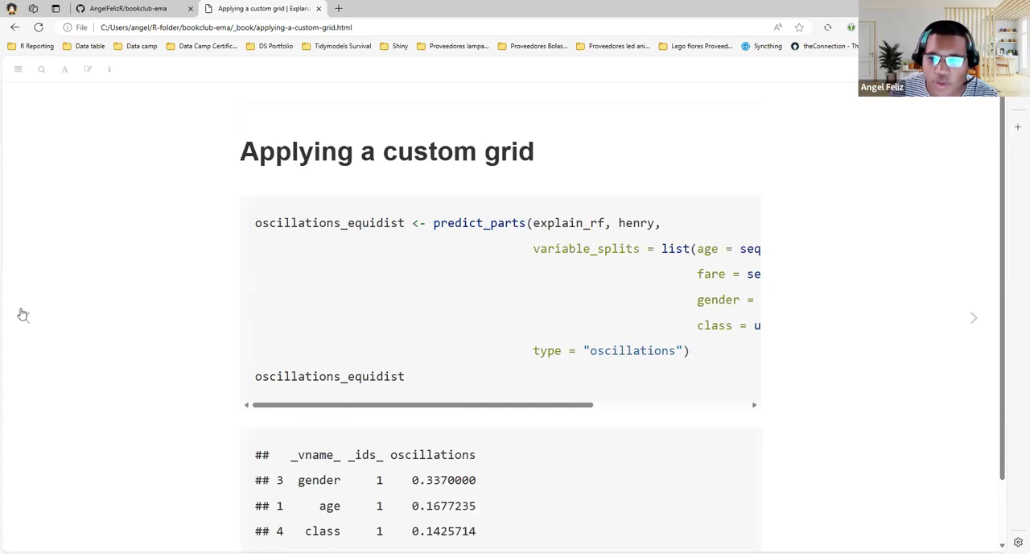
left_click(972, 317)
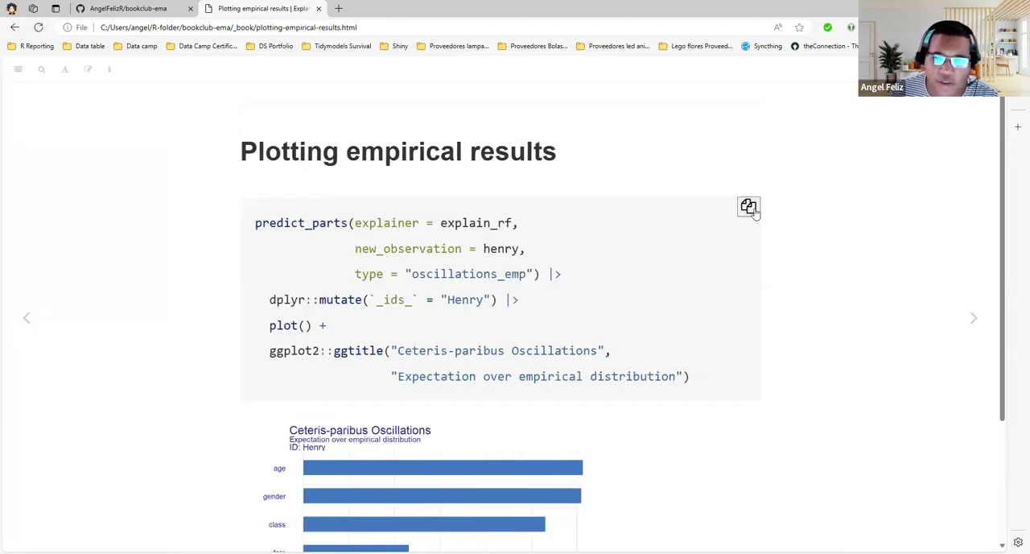
mouse_move(26, 317)
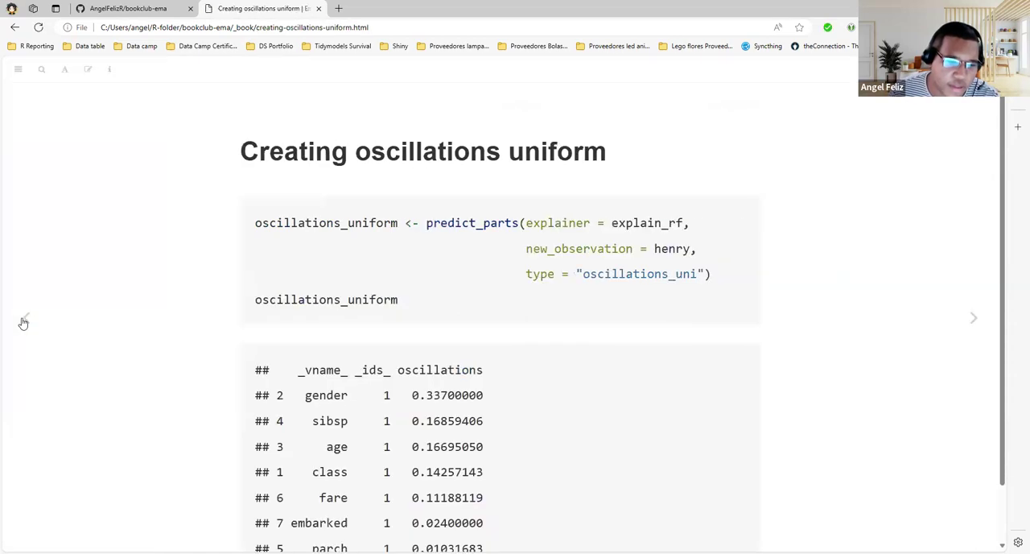
left_click(26, 317)
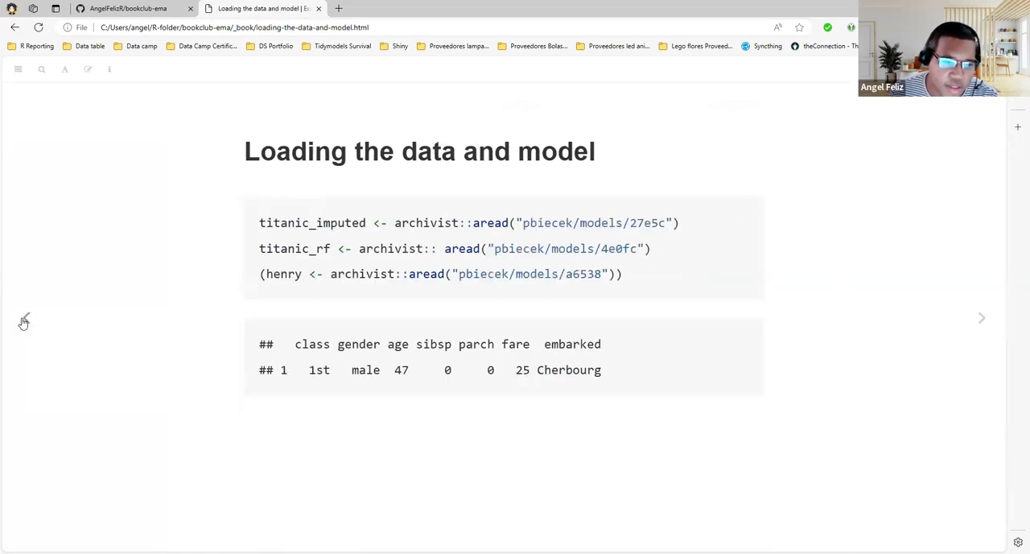
left_click(981, 317)
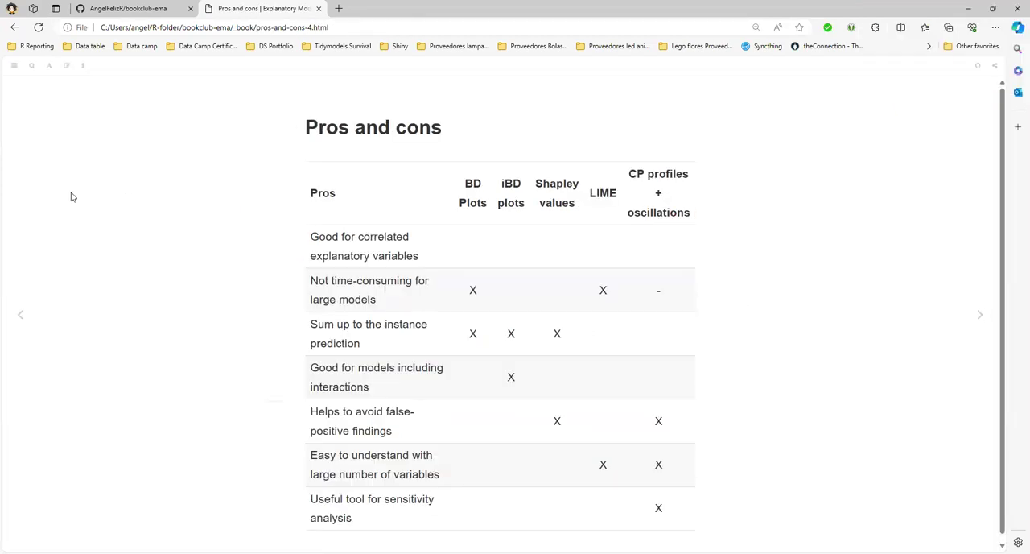
mouse_move(94, 225)
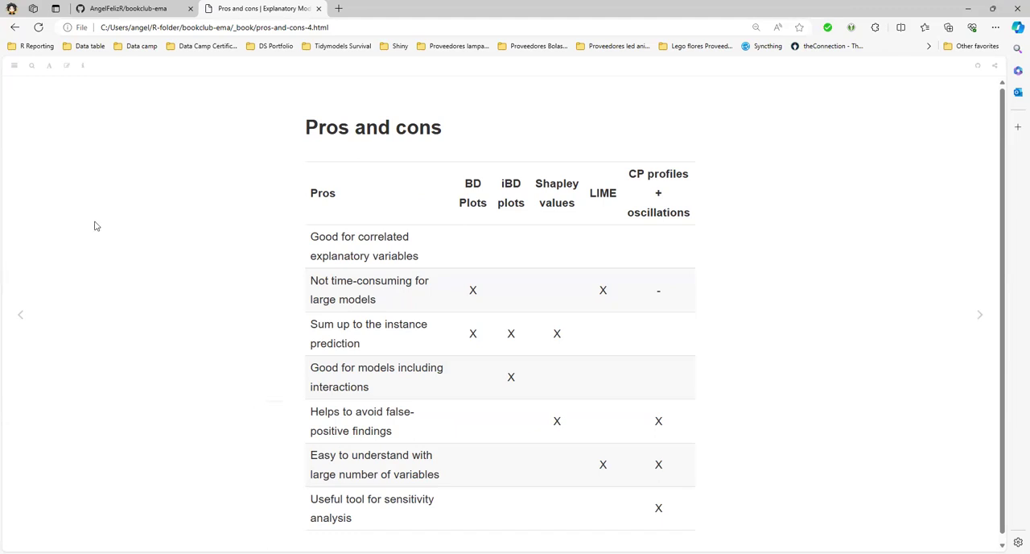
- Scroll down the Pros and cons comparison table
scroll("down", 3)
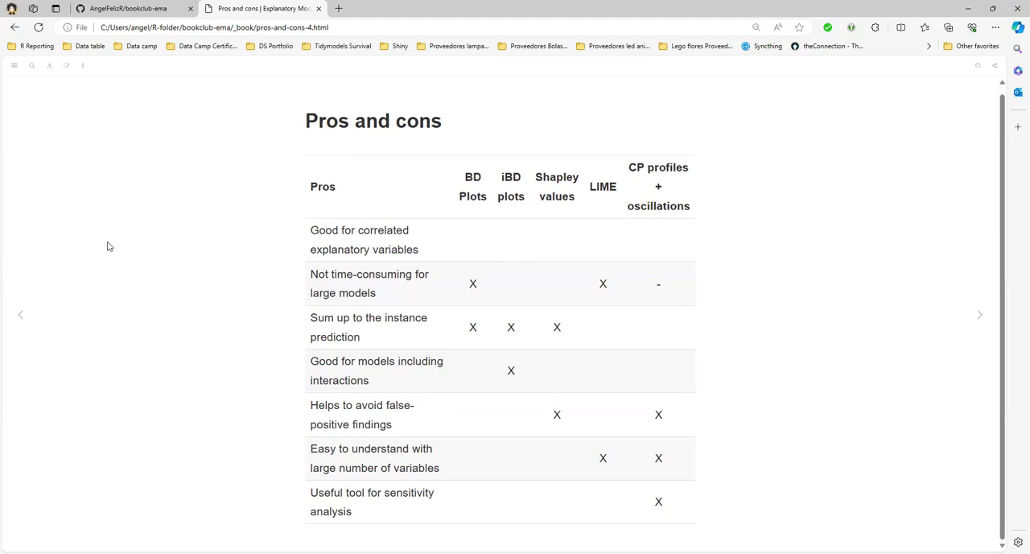
mouse_move(586, 312)
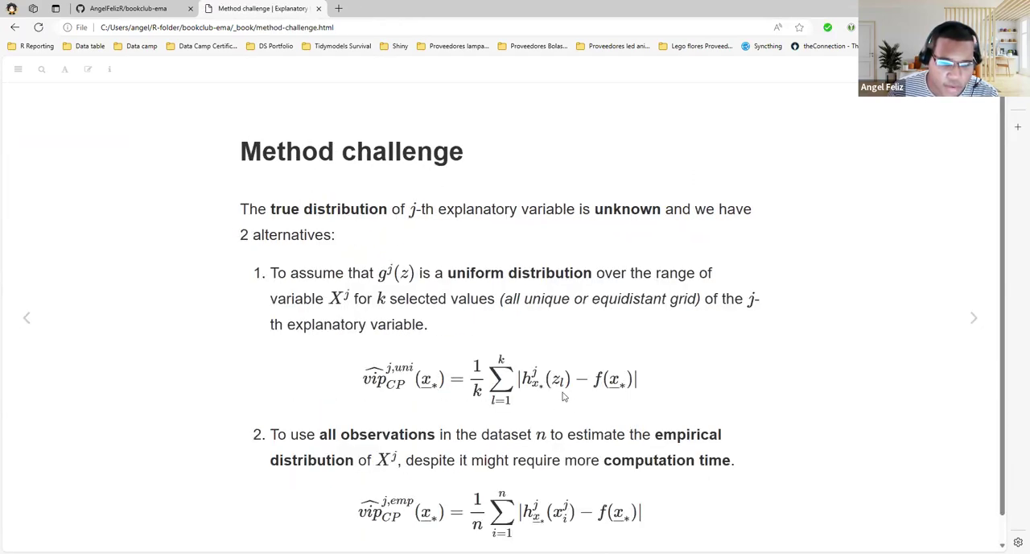
- Emphasise terms in the uniform-distribution formula, including z, while revisiting the previous slide
scroll("down", 3)
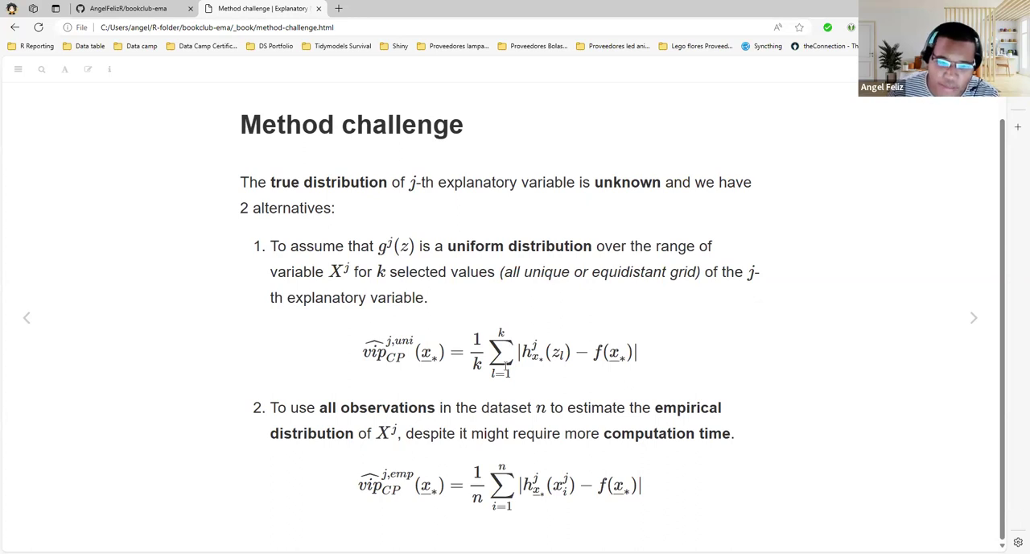
double_click(476, 364)
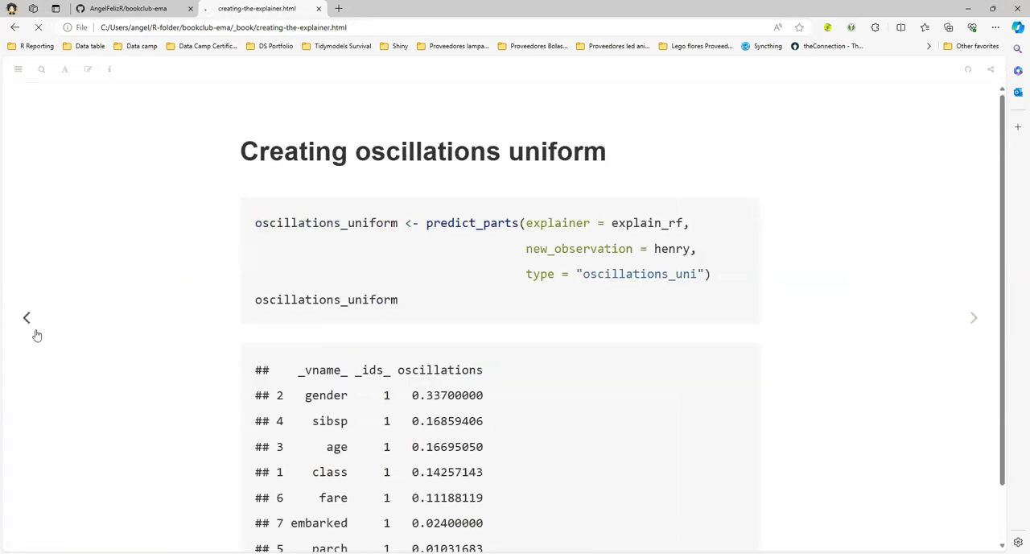
left_click(26, 317)
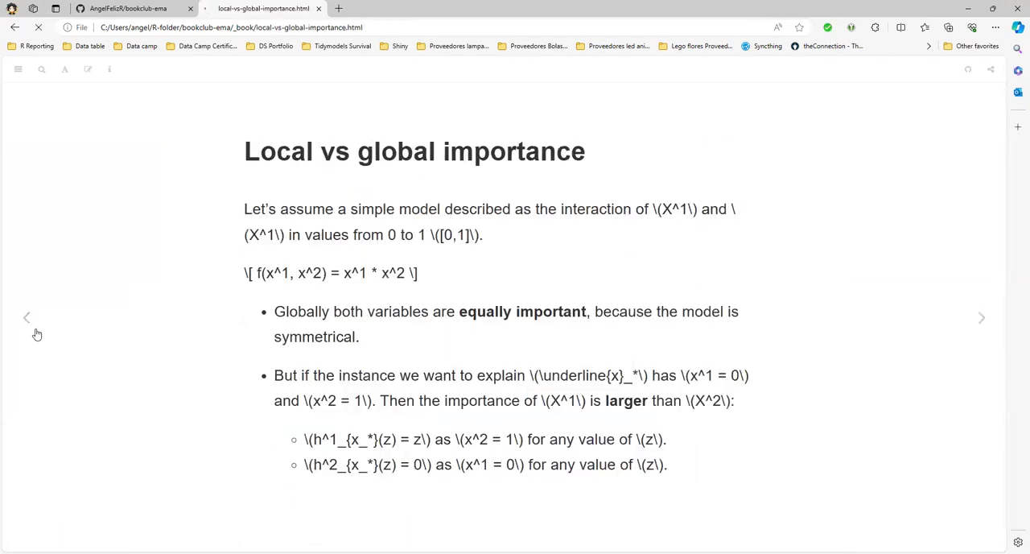
left_click(981, 317)
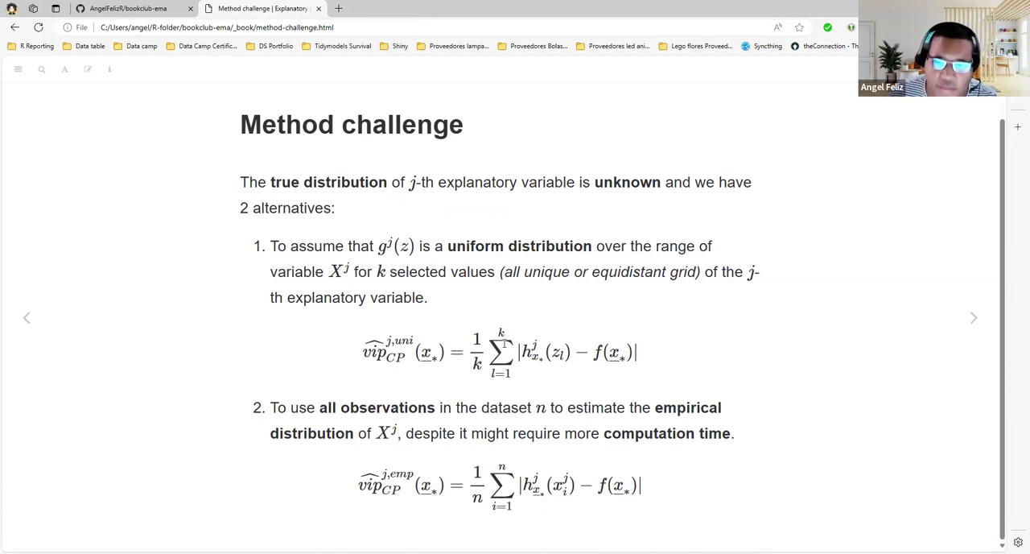
mouse_move(571, 350)
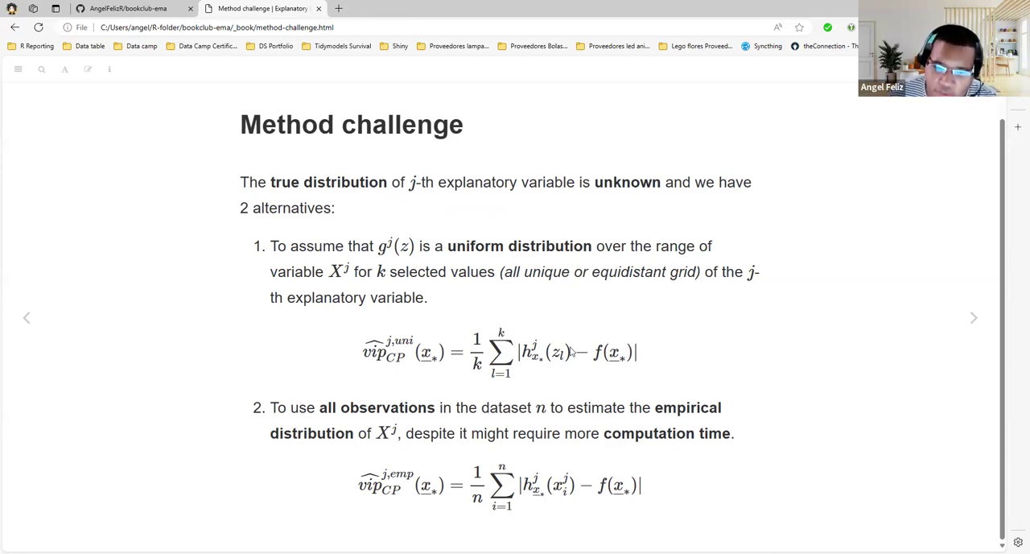
double_click(557, 353)
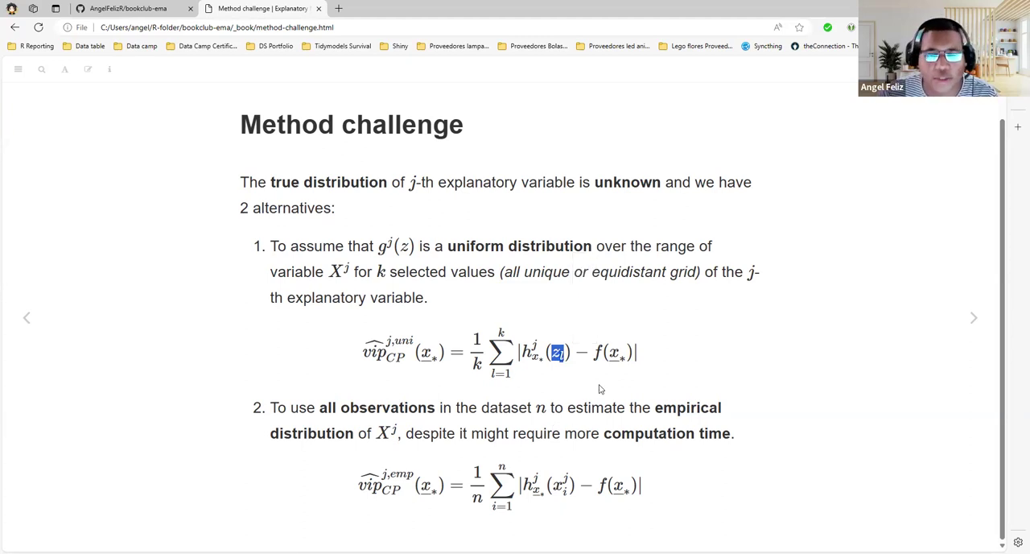
mouse_move(597, 396)
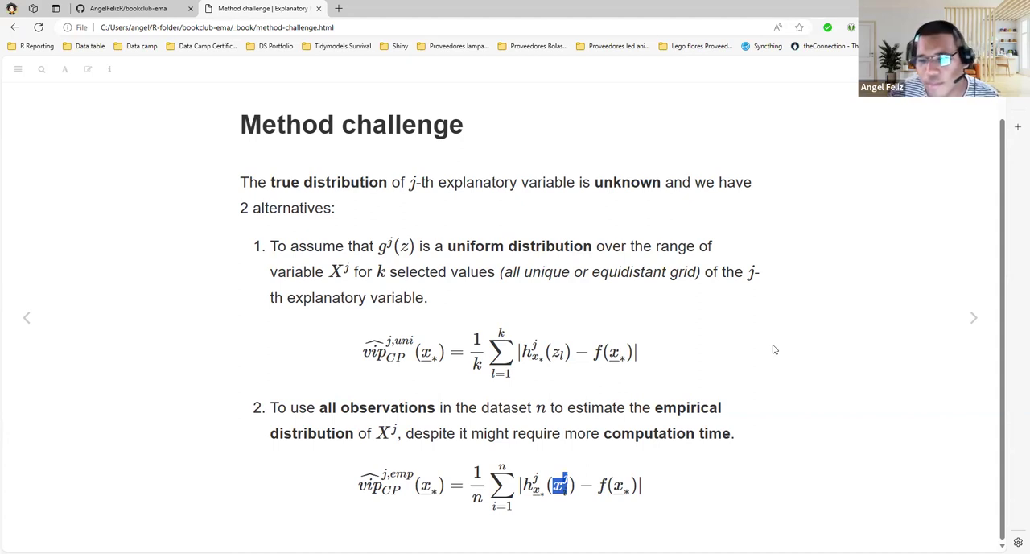
mouse_move(396, 374)
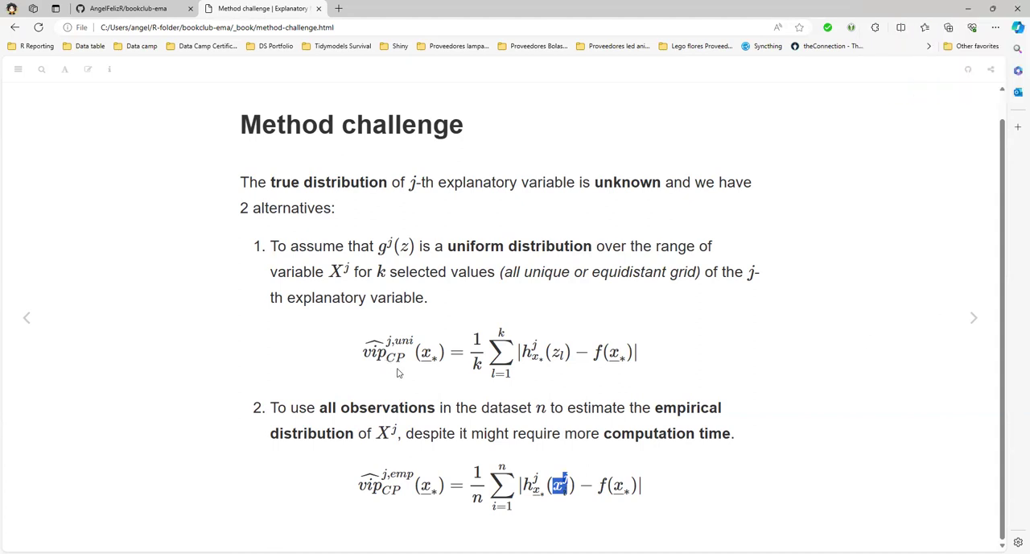
mouse_move(974, 314)
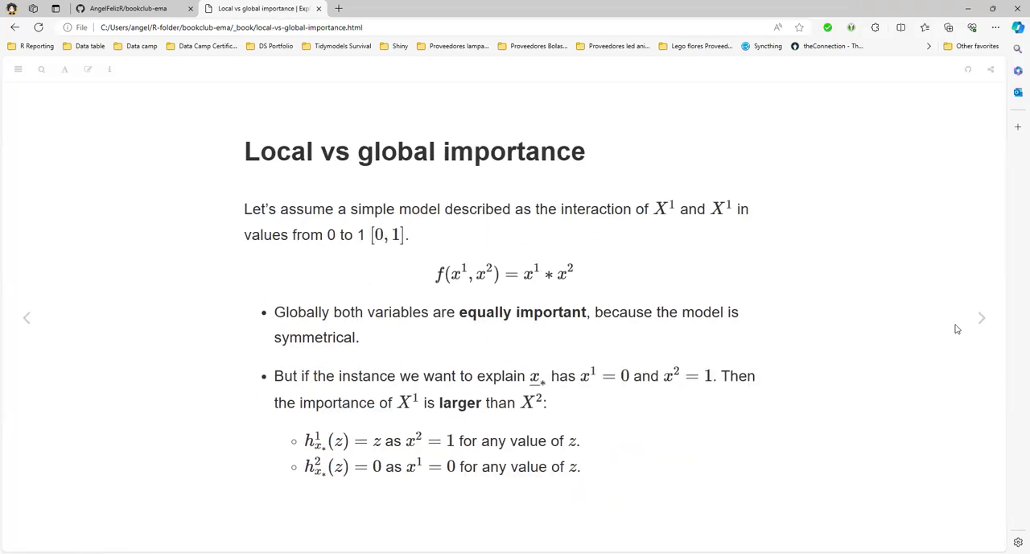
- Advance through the Method challenge and Local vs global importance slides to the Henry example
left_click(981, 317)
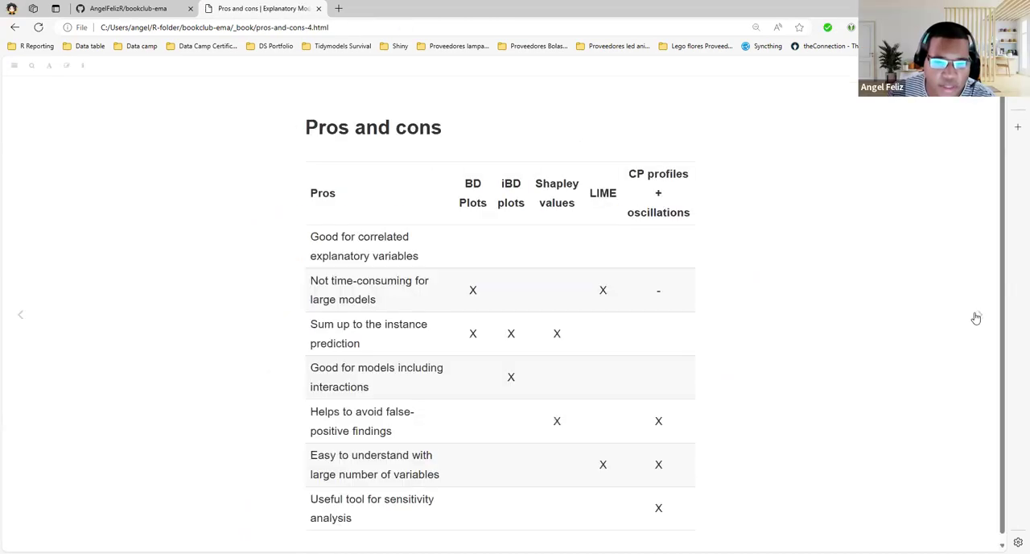
left_click(974, 317)
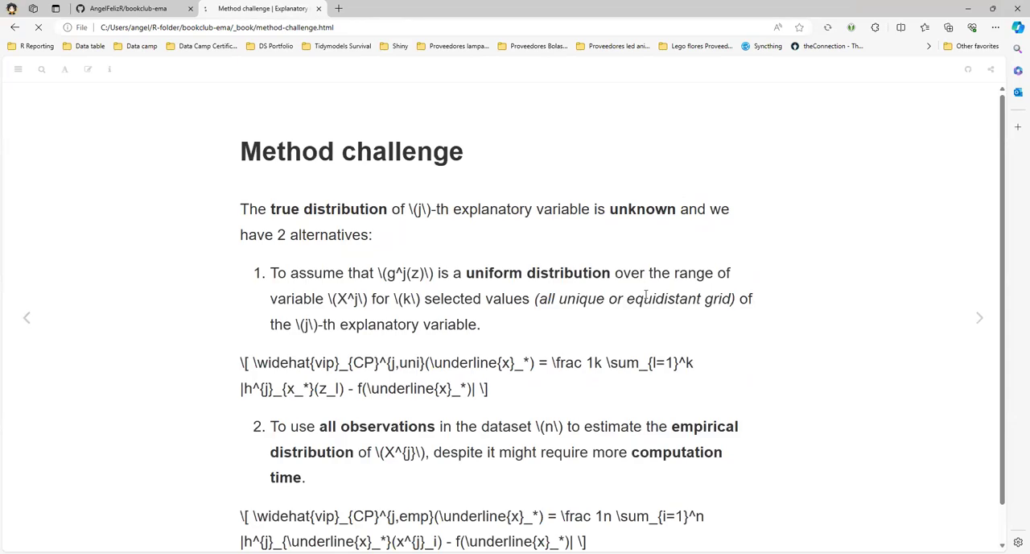
left_click(978, 317)
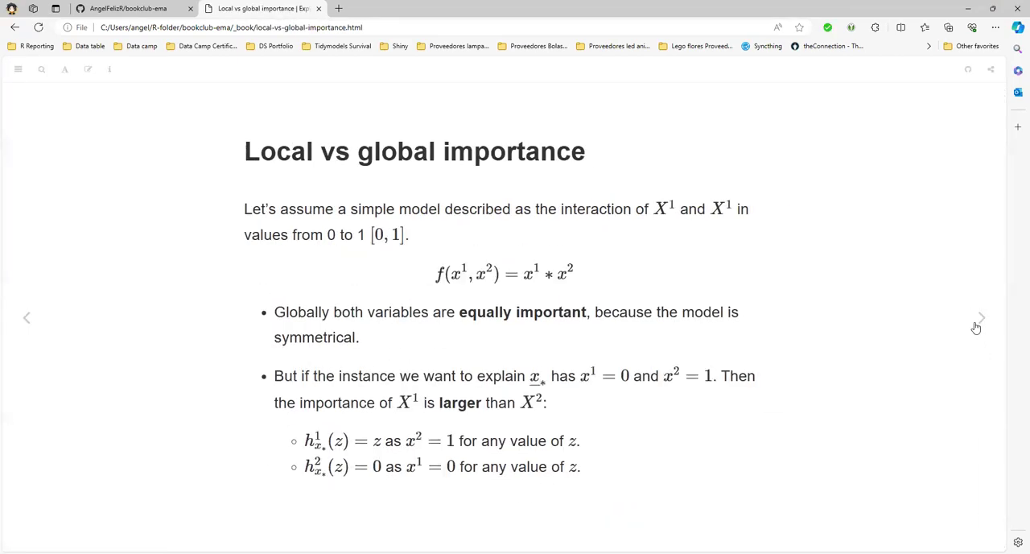
left_click(975, 317)
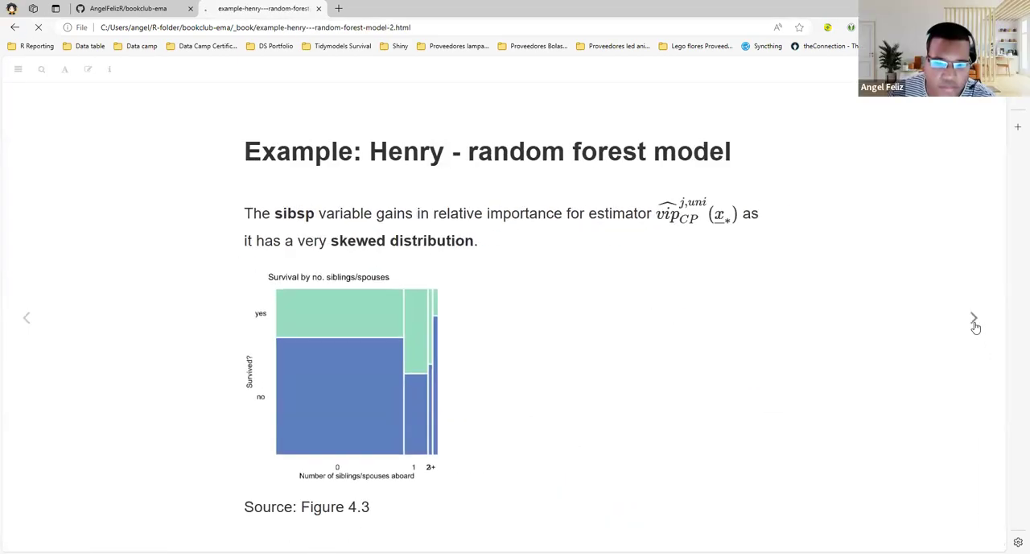
left_click(975, 317)
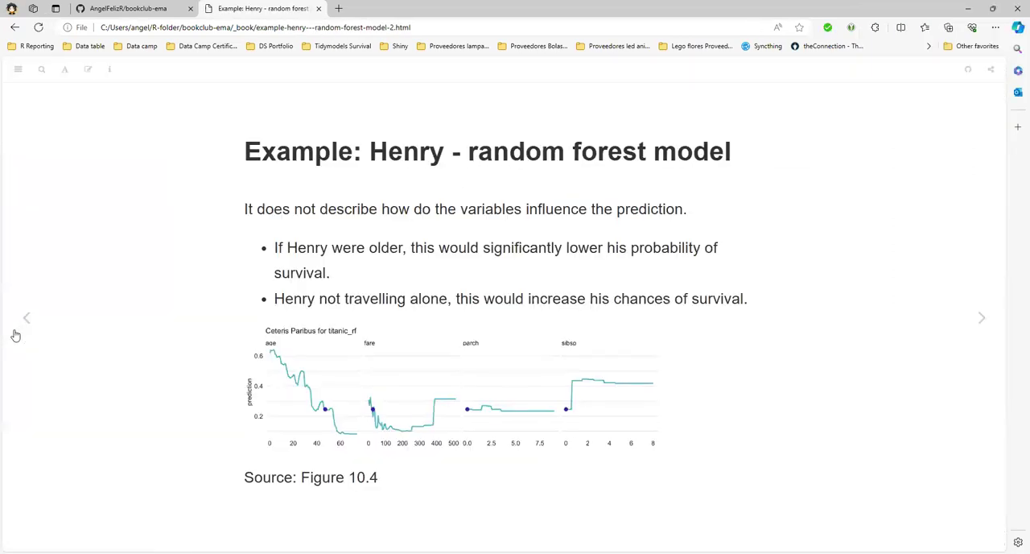
- Continue through the Henry CP oscillations and data-loading slides to 'Creating the explainer'
left_click(982, 317)
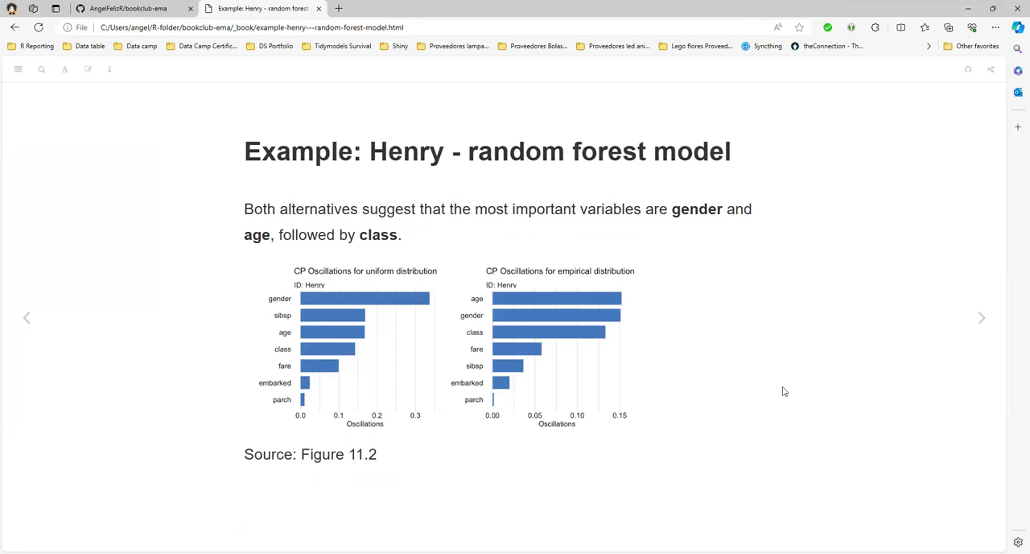
left_click(982, 317)
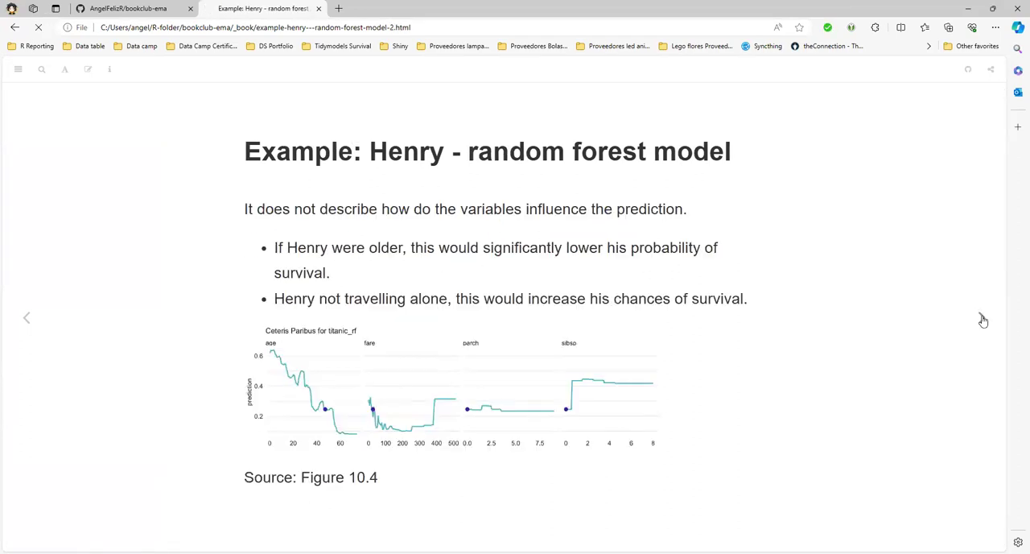
left_click(26, 317)
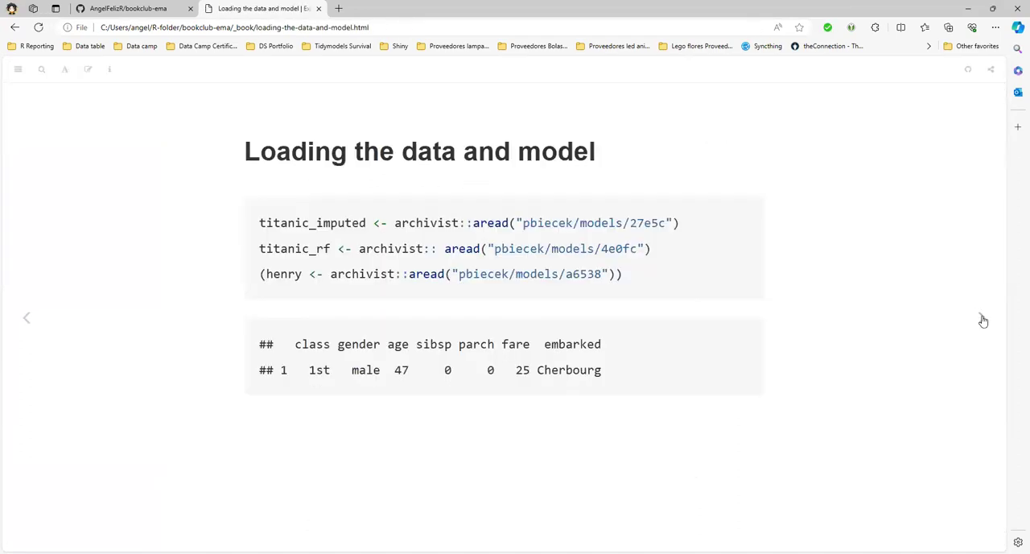
left_click(973, 317)
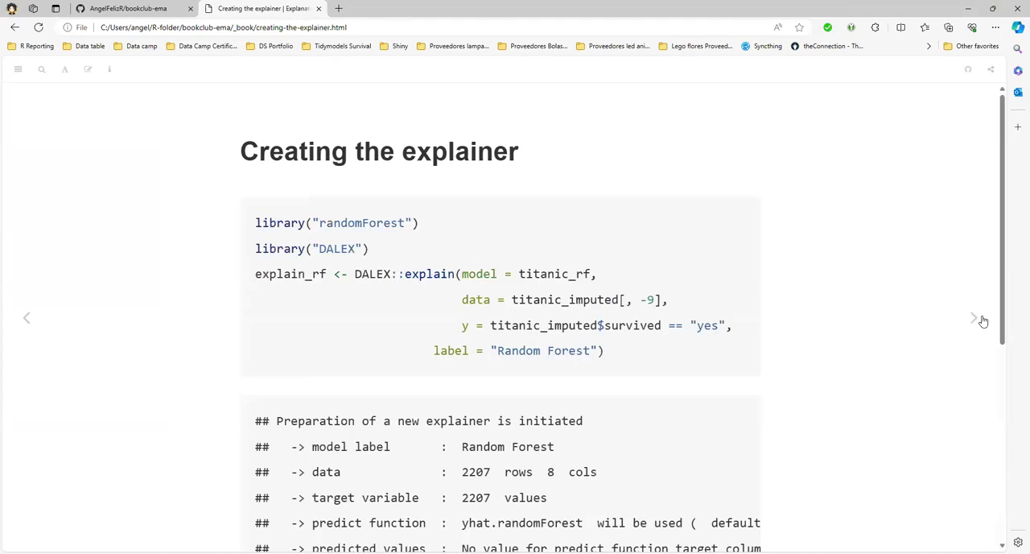
- Highlight the titanic_imputed data argument in the explainer code
double_click(560, 300)
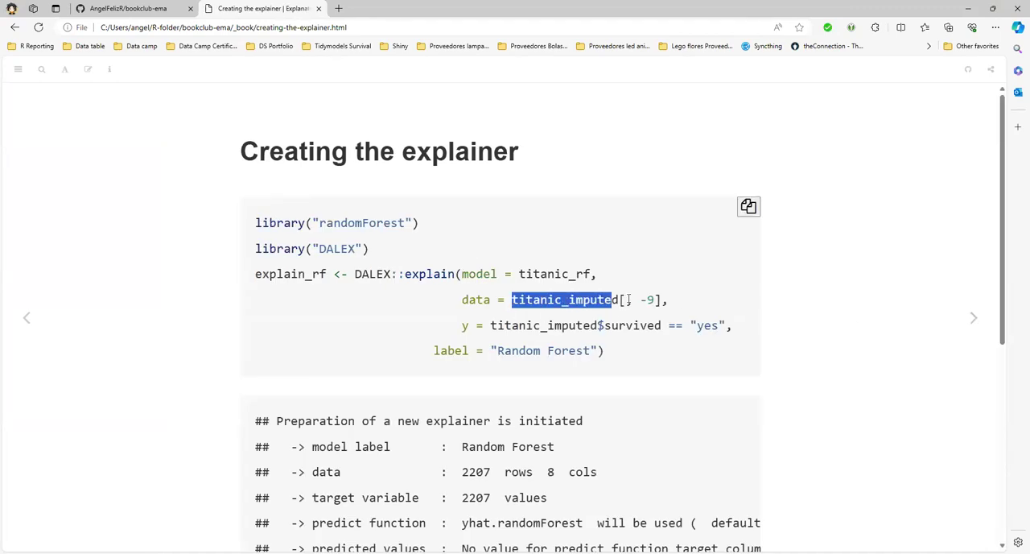
scroll("down", 3)
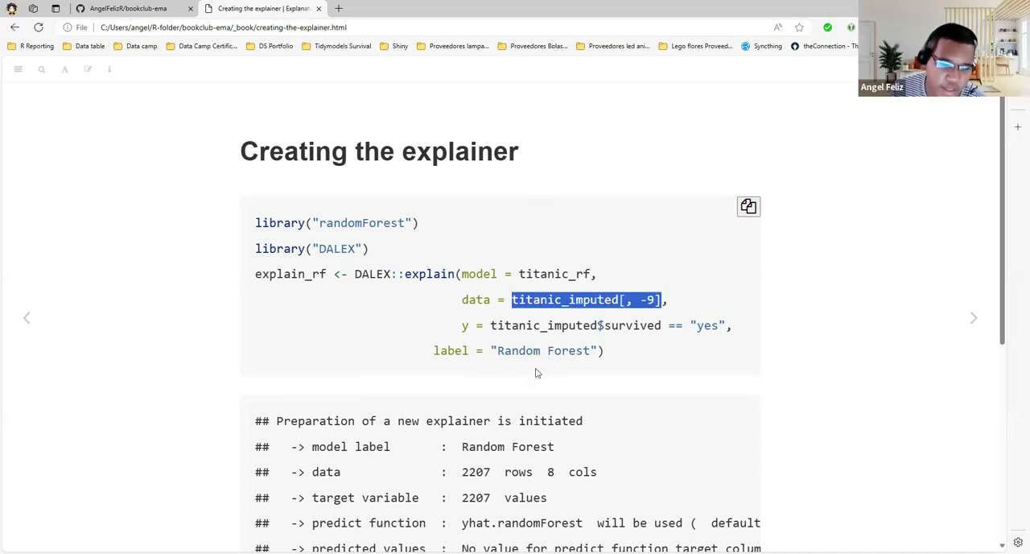
mouse_move(347, 288)
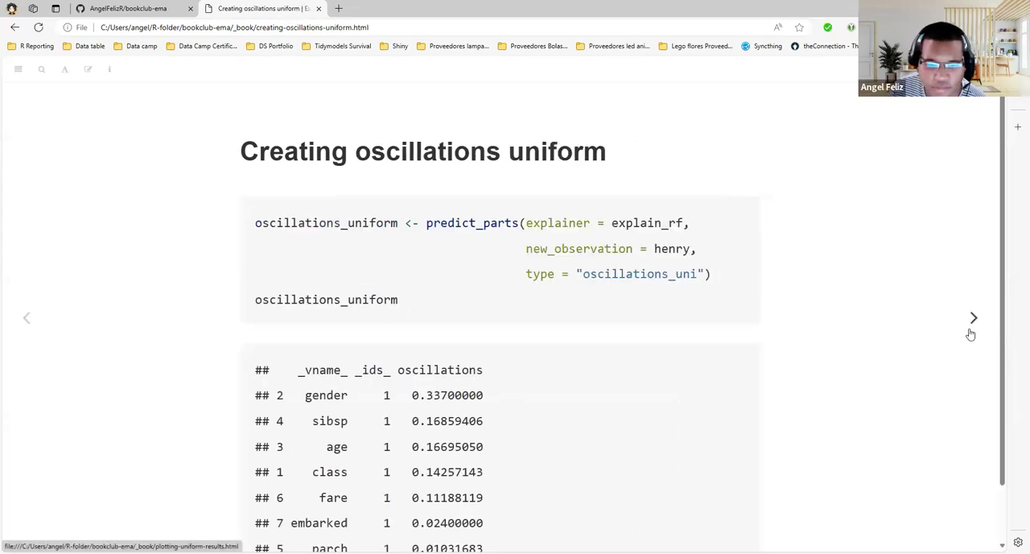
left_click(972, 317)
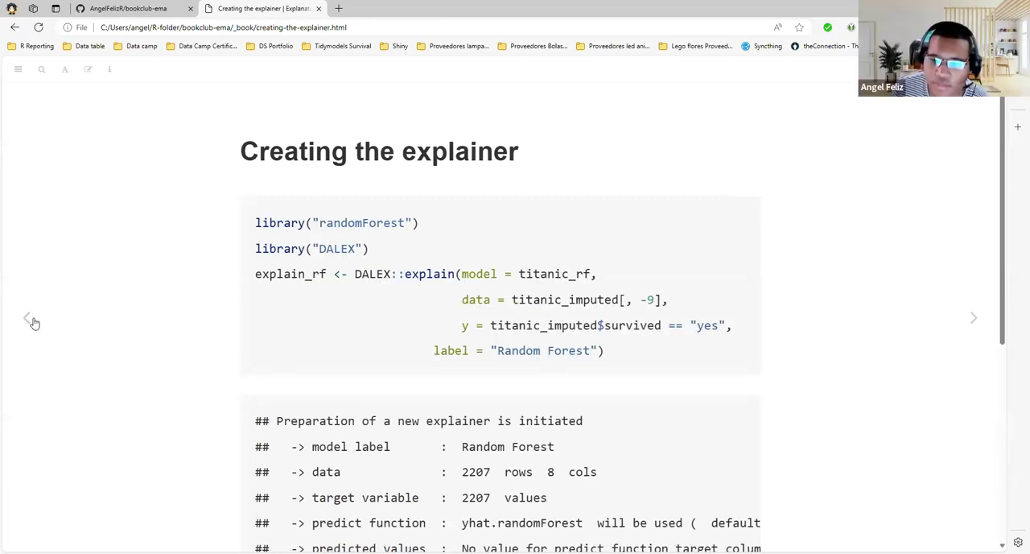
- Step back through the data-loading slide toward the Method slide
left_click(26, 317)
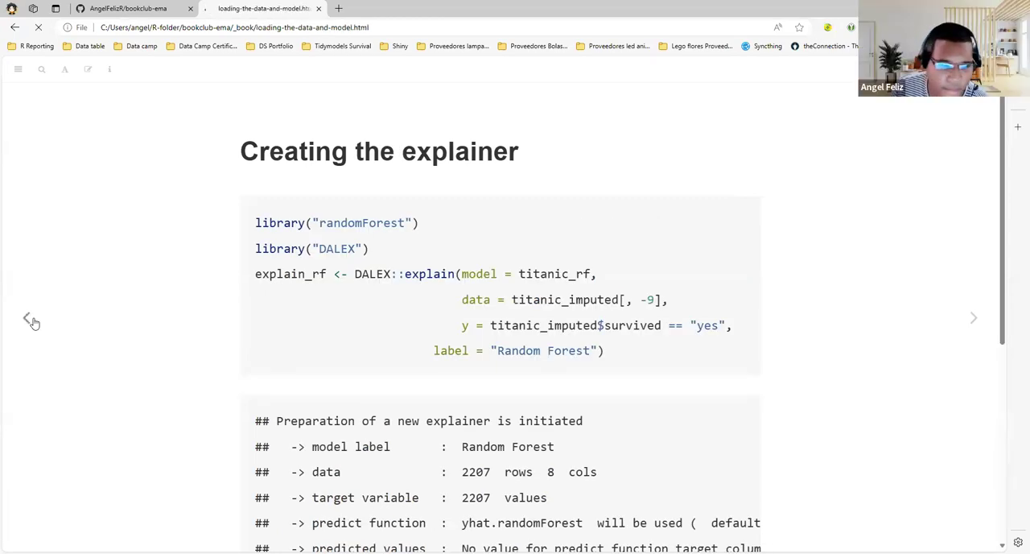
left_click(29, 317)
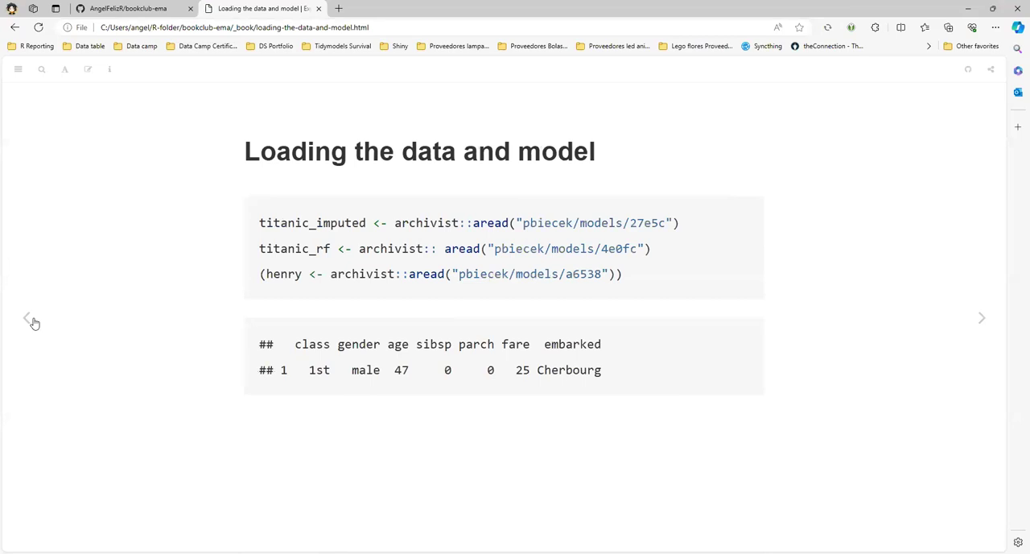
left_click(982, 315)
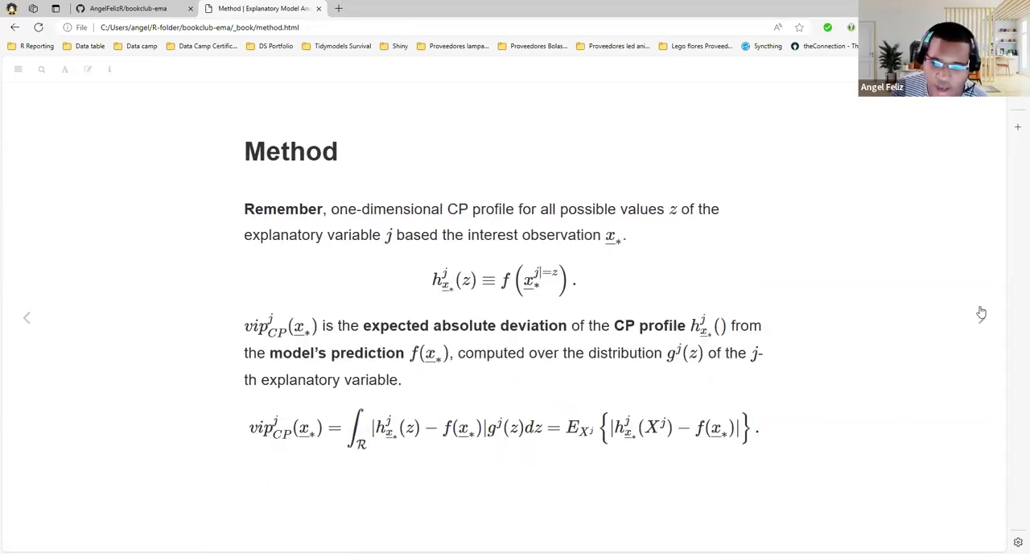
- Highlight the g^j(z) distribution term and part of the vip importance formula, then reach Method challenge
left_click(974, 317)
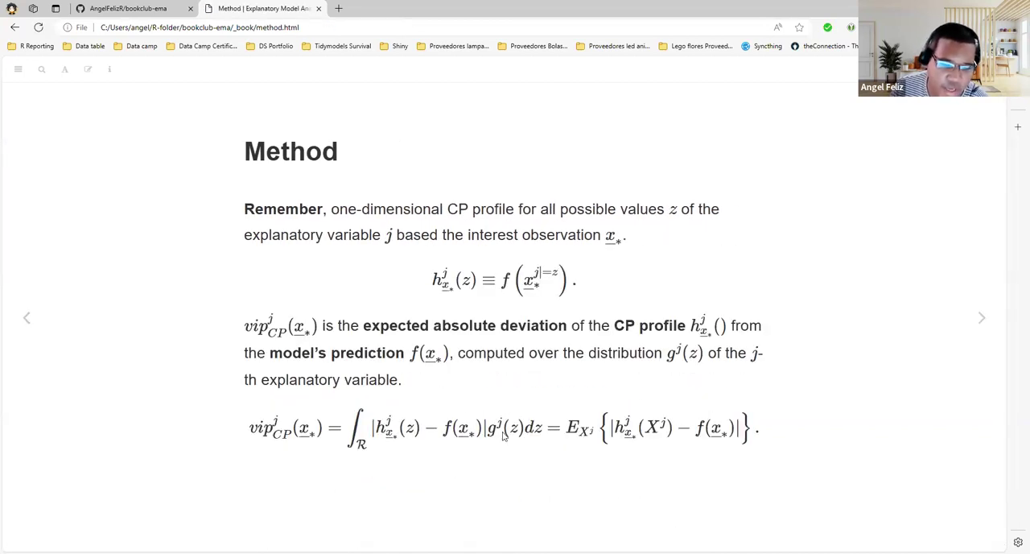
double_click(502, 428)
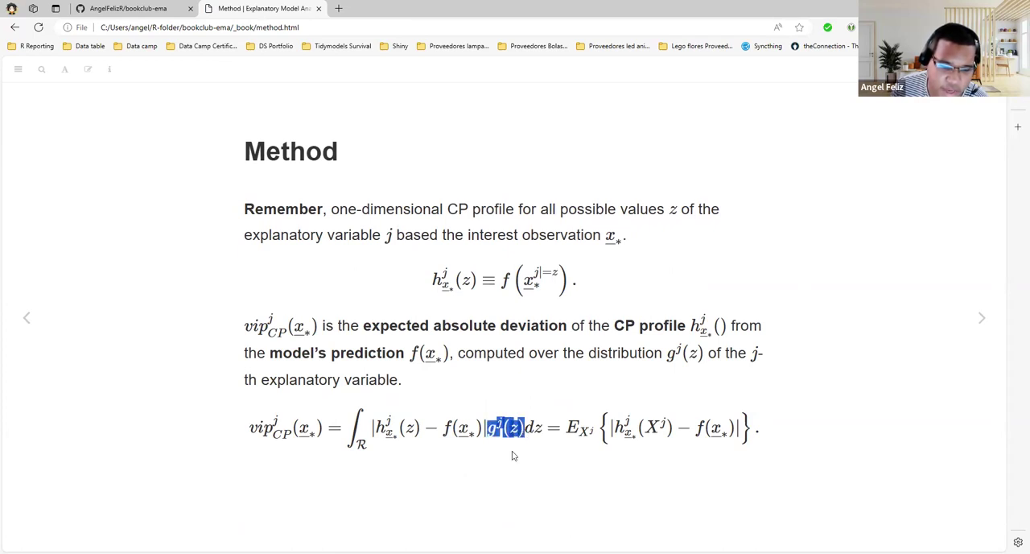
right_click(502, 427)
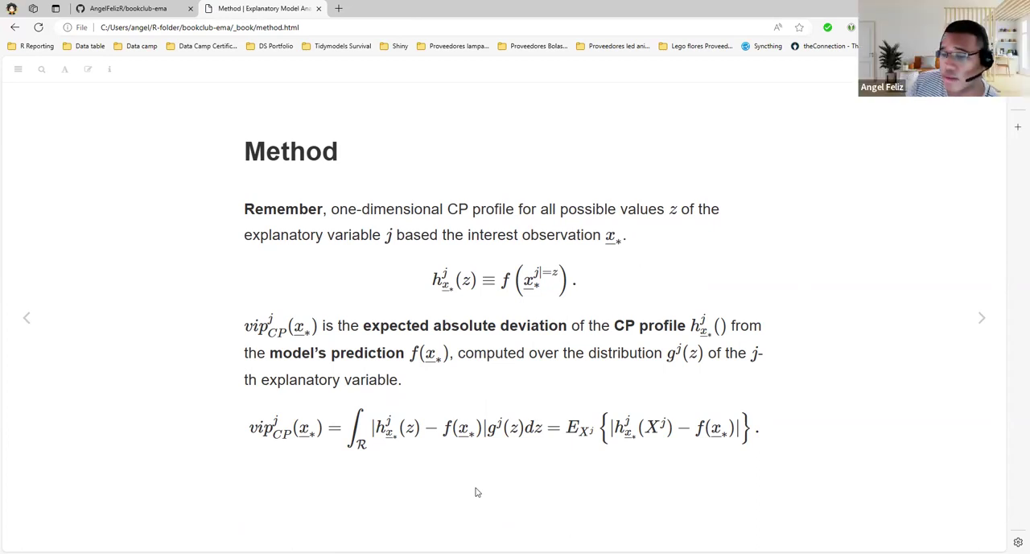
mouse_move(482, 482)
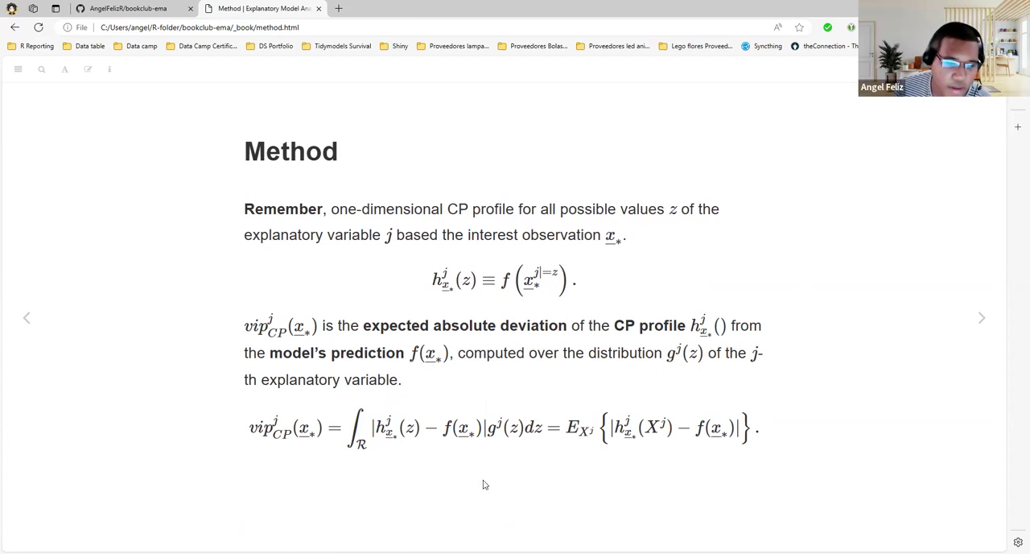
double_click(380, 325)
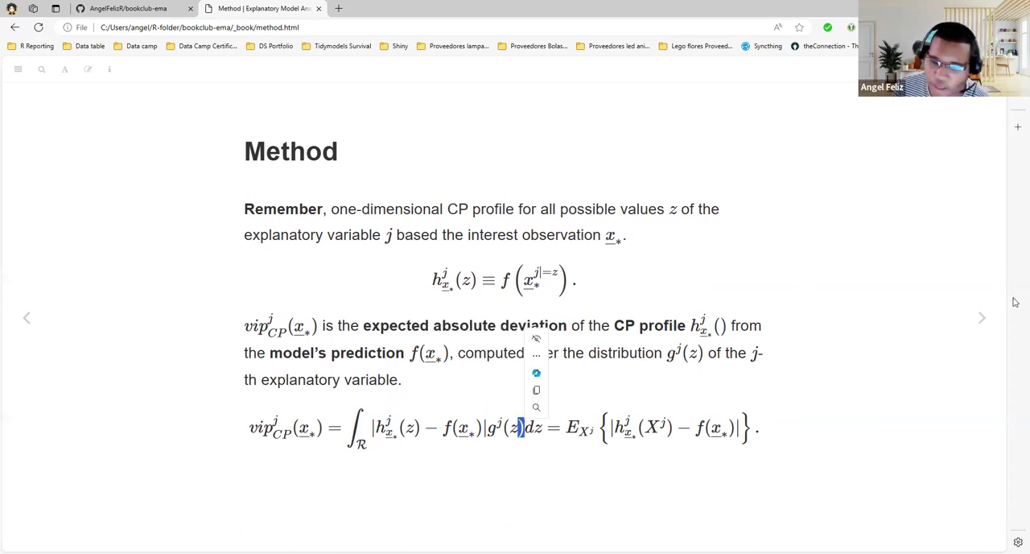
left_click(981, 317)
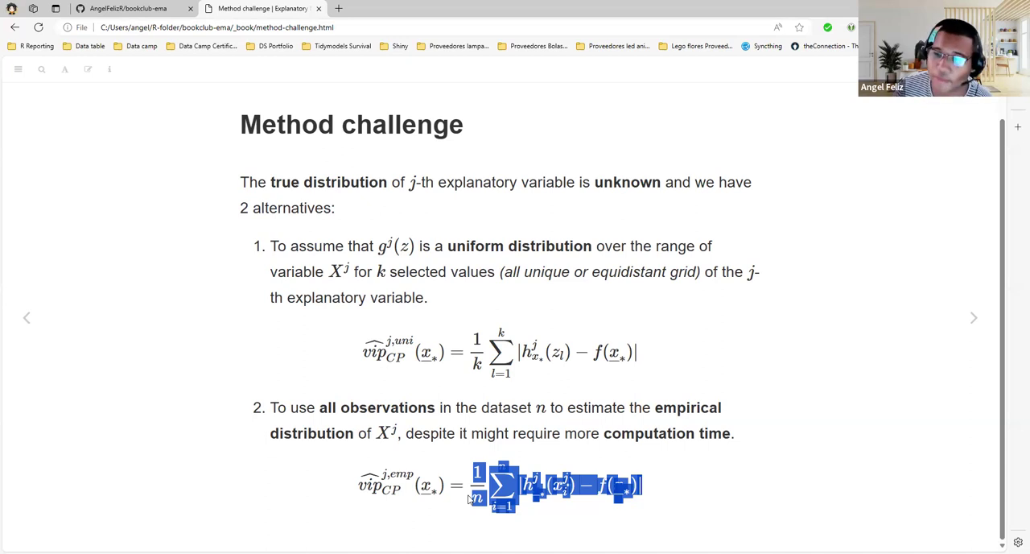
mouse_move(472, 515)
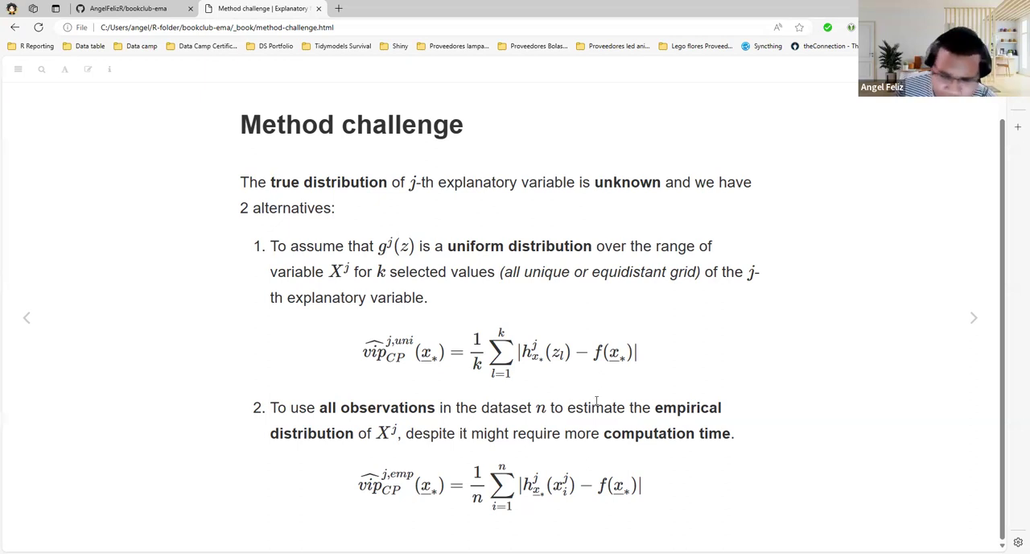
- Select and emphasise parts of the Method challenge formulas
left_click_drag(486, 483, 644, 495)
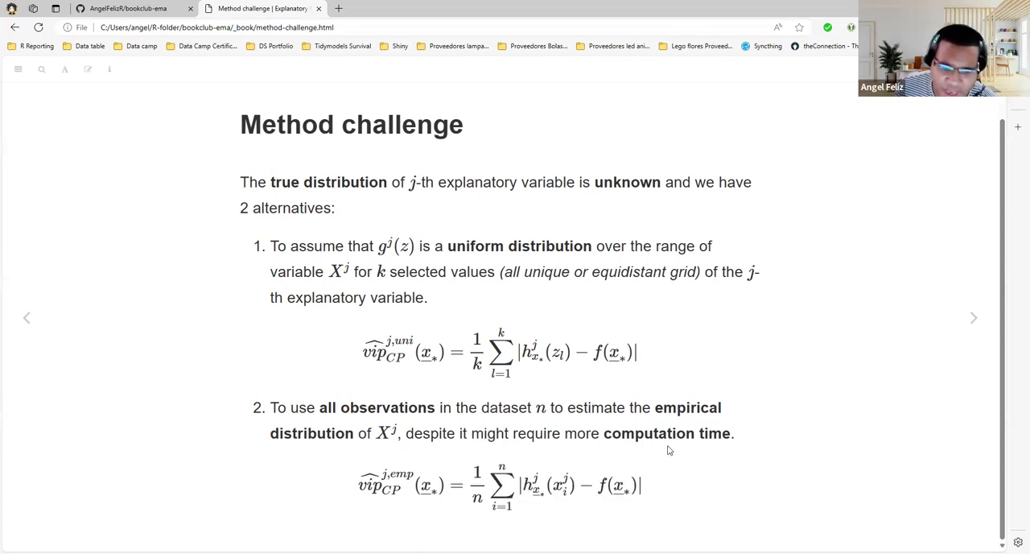
double_click(687, 407)
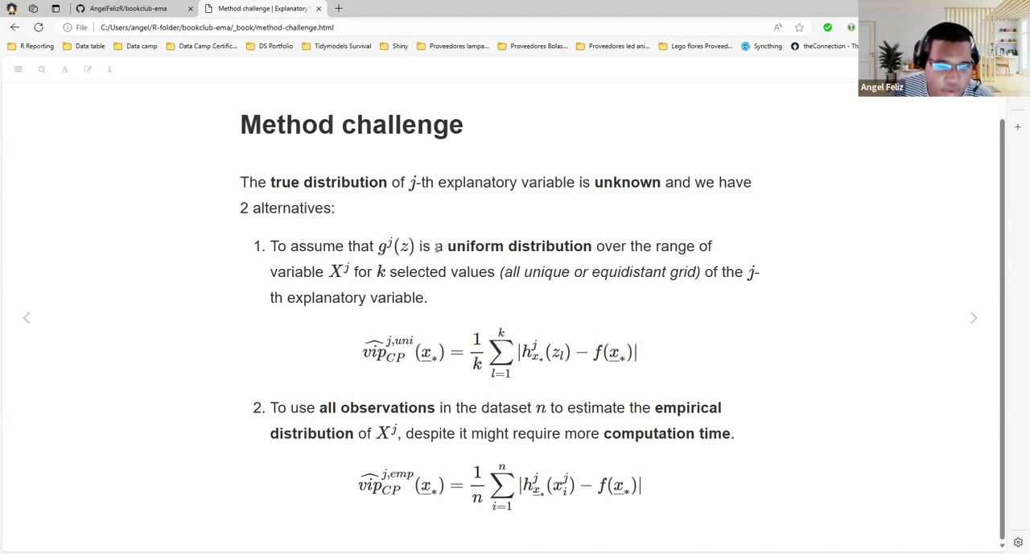
double_click(474, 245)
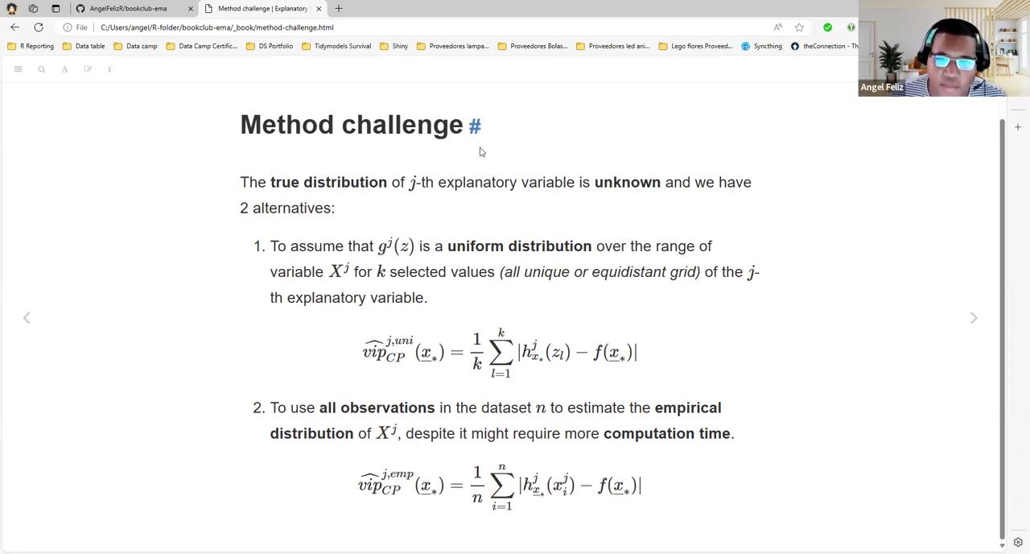
mouse_move(479, 151)
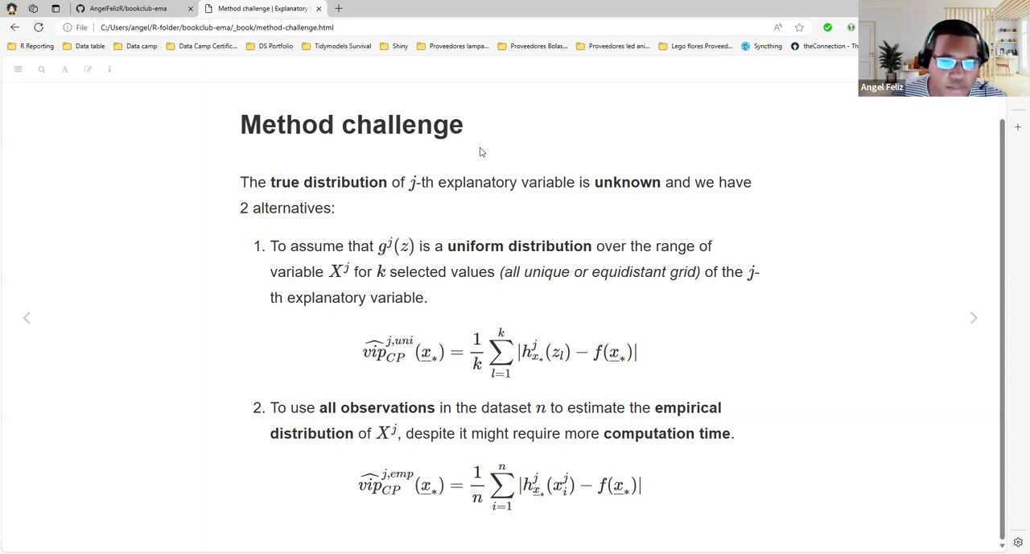
- Advance past Local vs global importance to the Henry random forest example slide
left_click(972, 317)
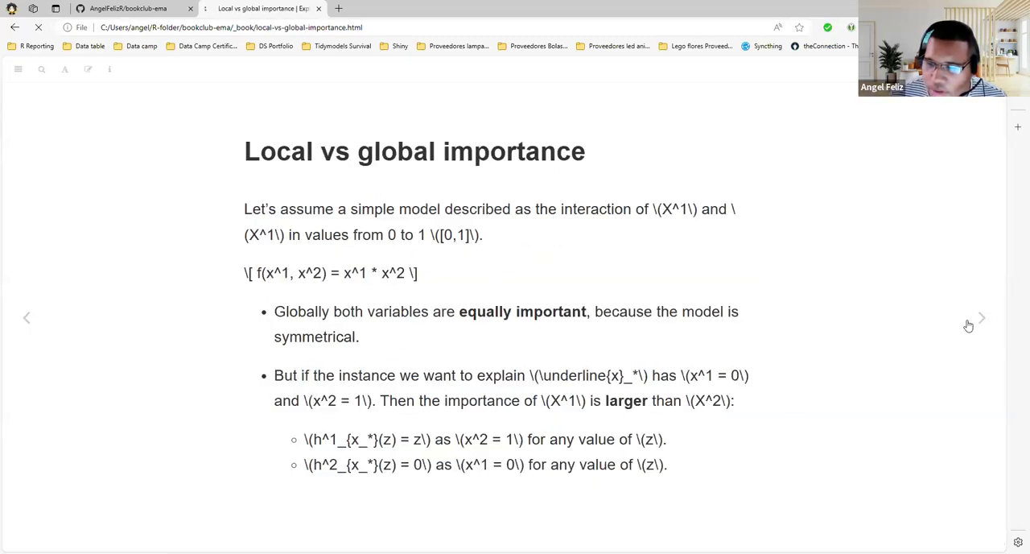
left_click(982, 317)
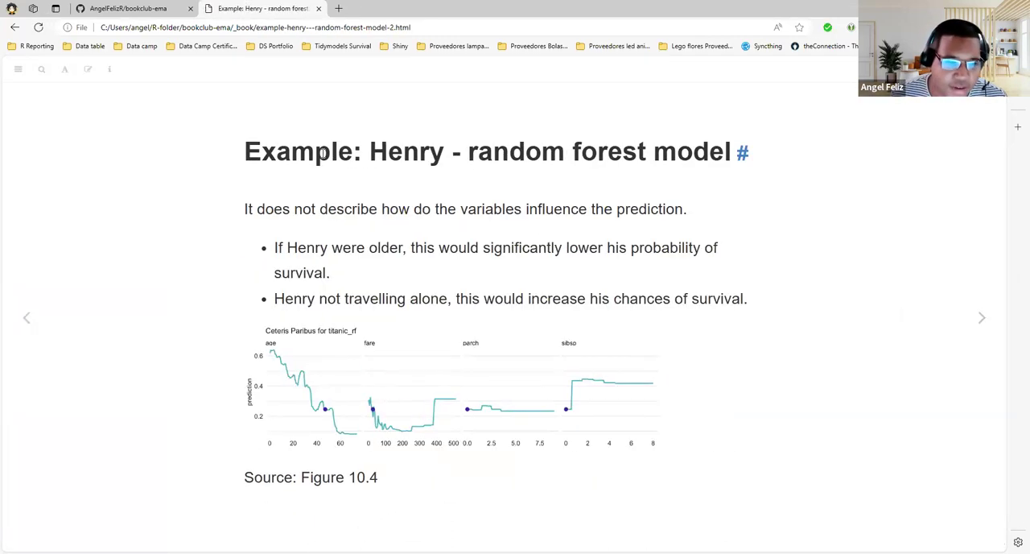
mouse_move(336, 113)
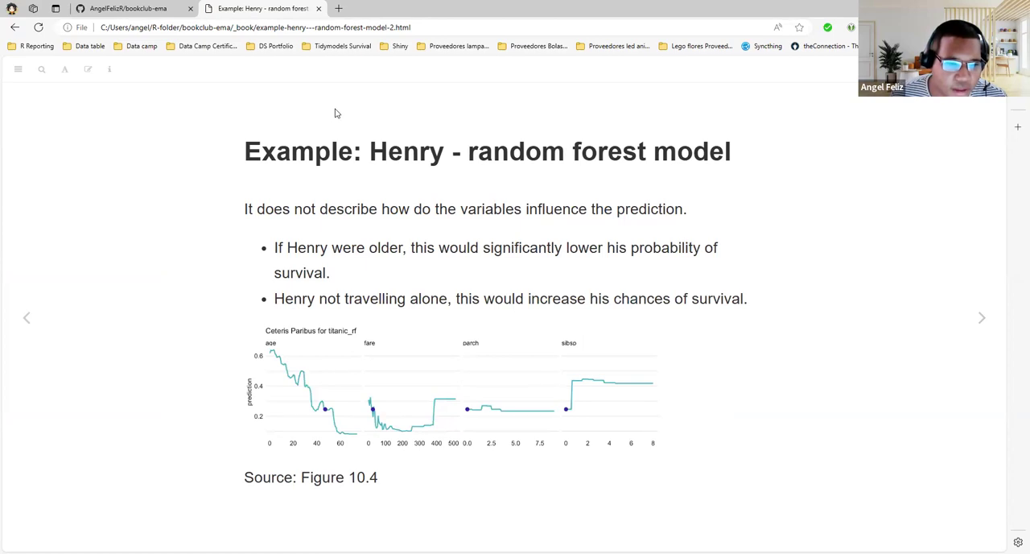